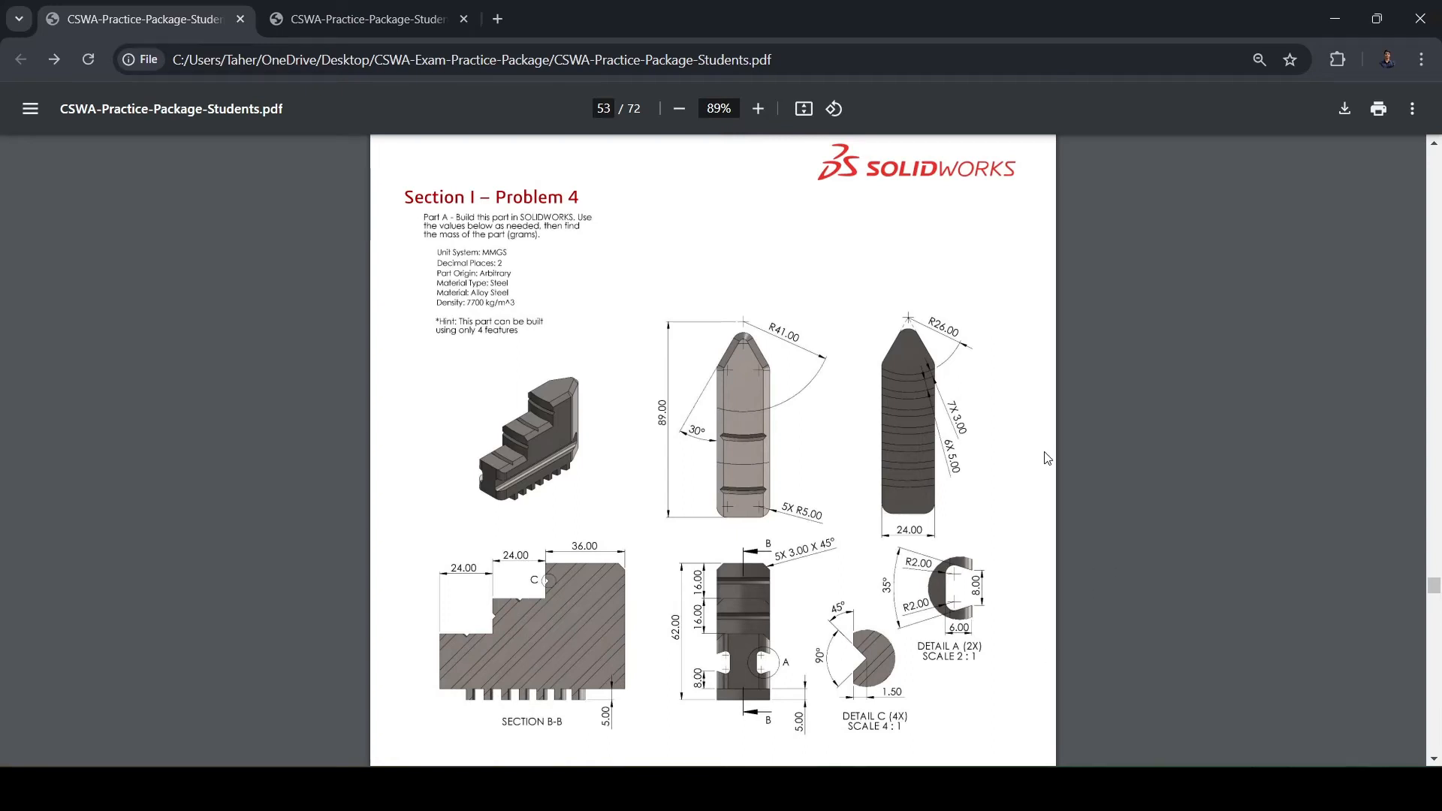
mouse_move(1045, 461)
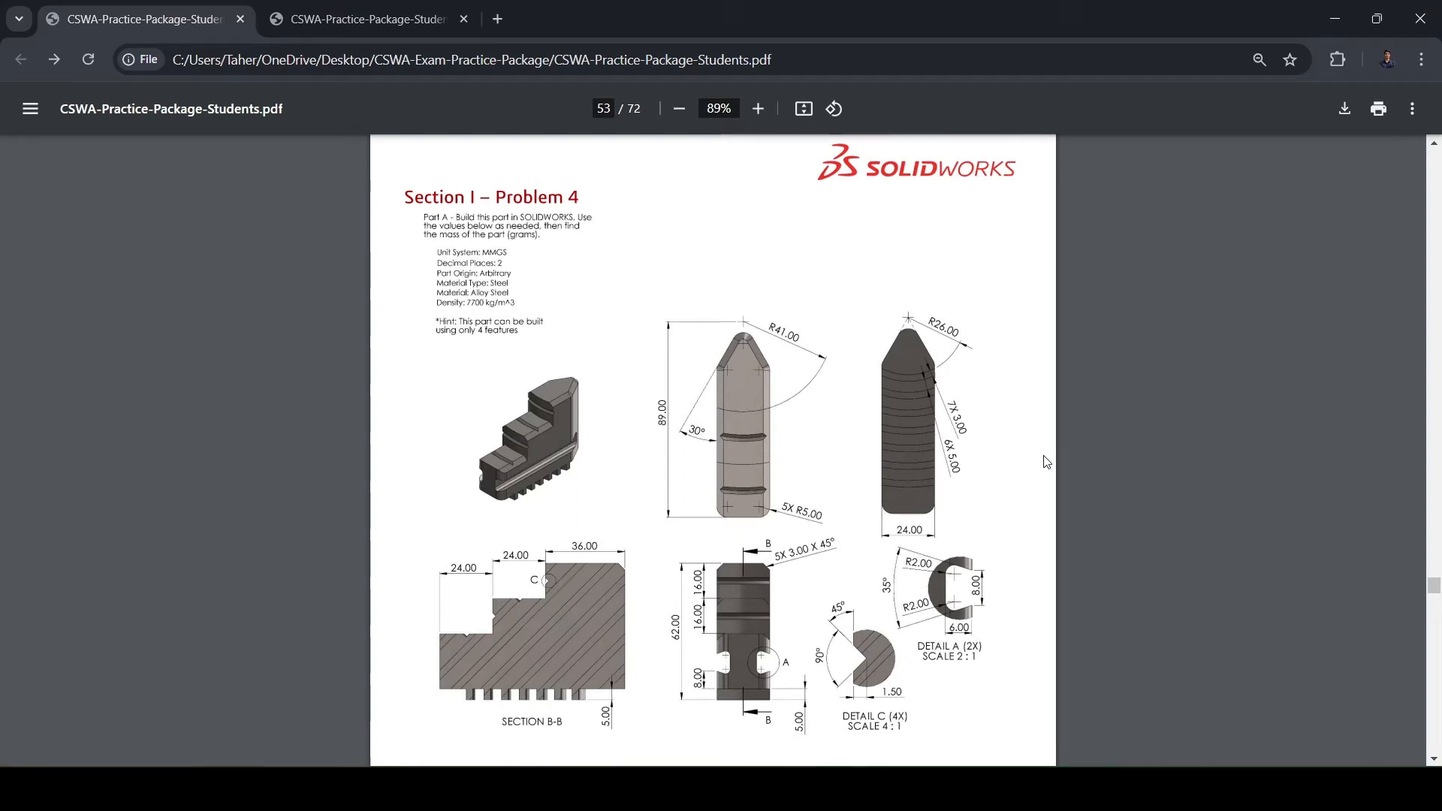
mouse_move(932, 667)
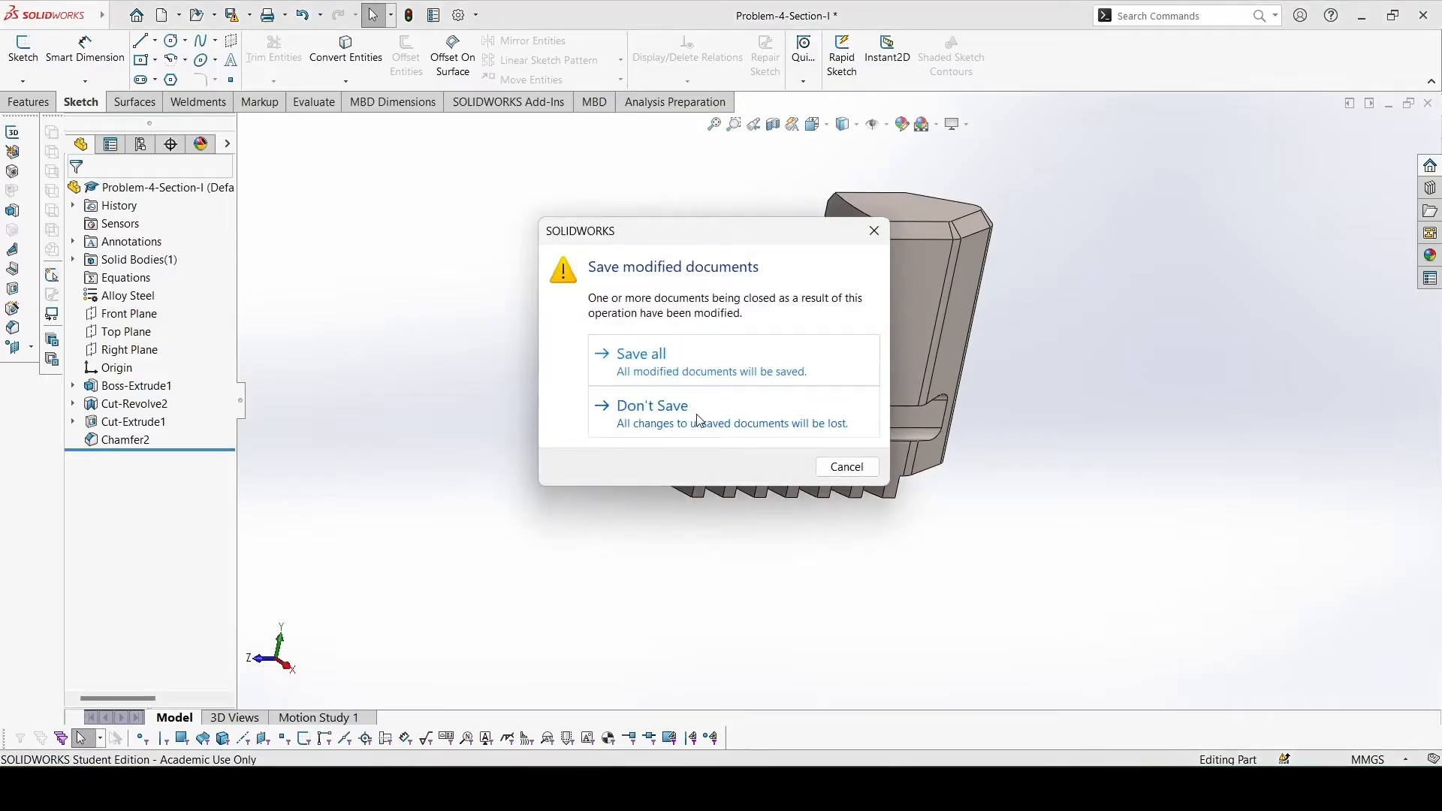
Discard the old model, start a new part and begin a sketch on the Top Plane
click(650, 406)
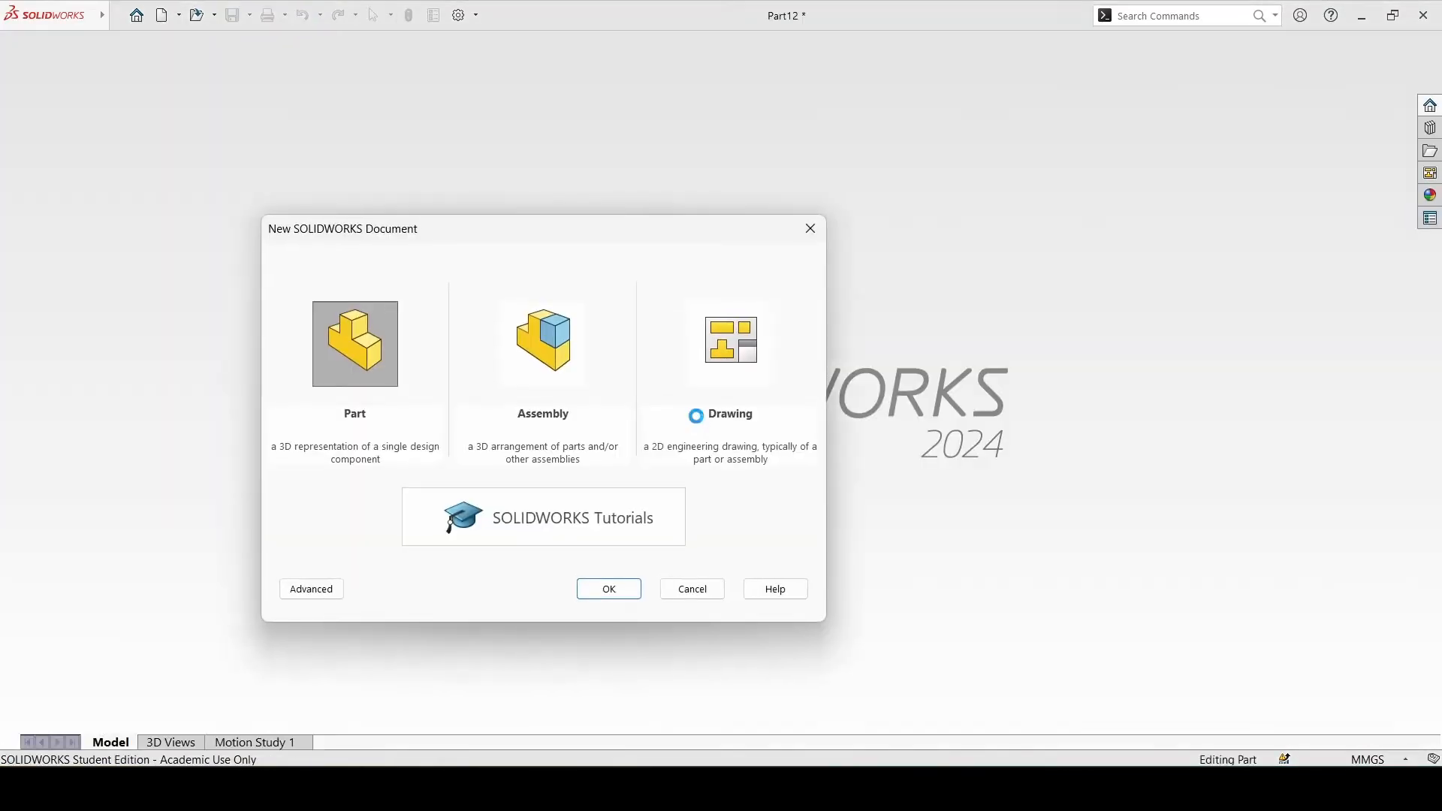
click(609, 589)
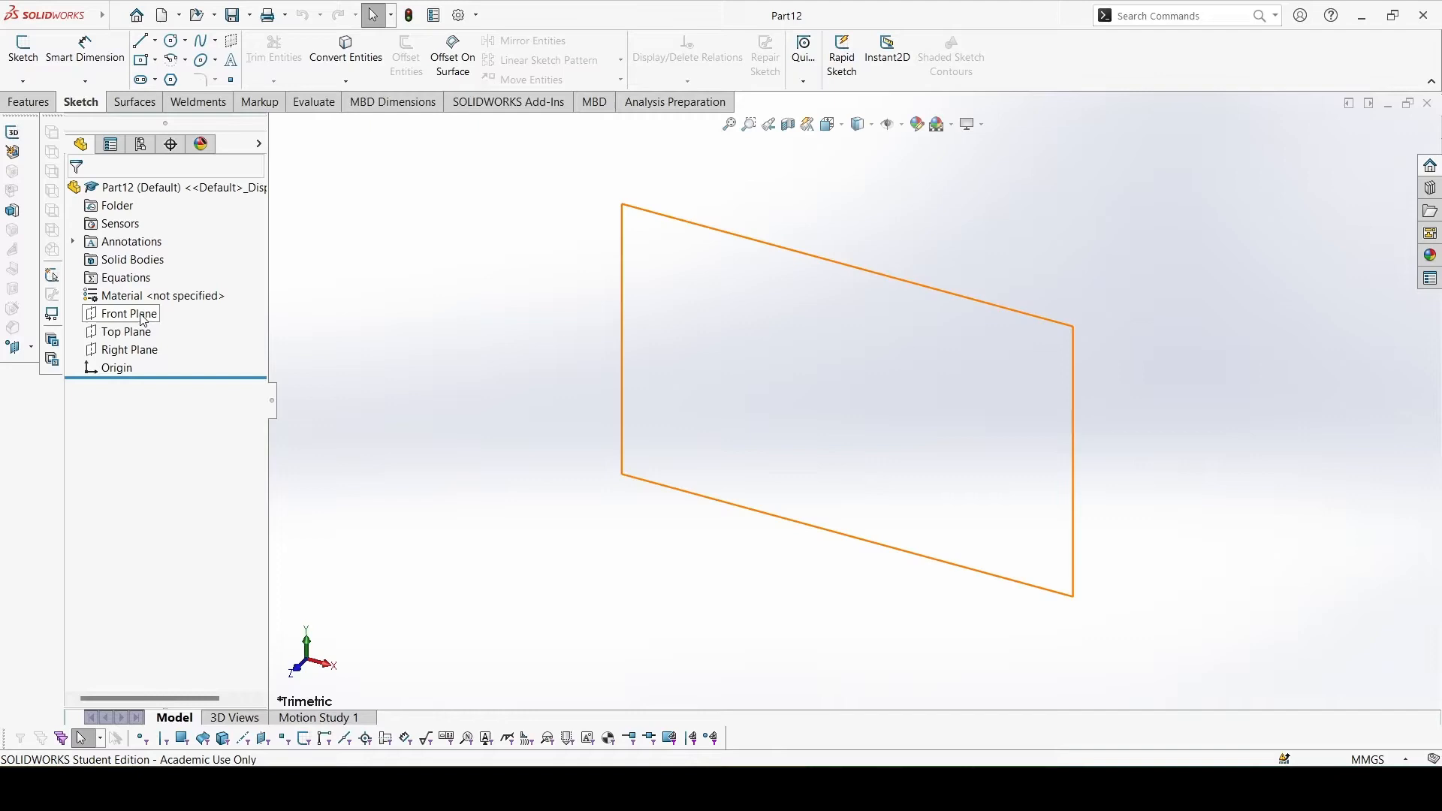
click(126, 331)
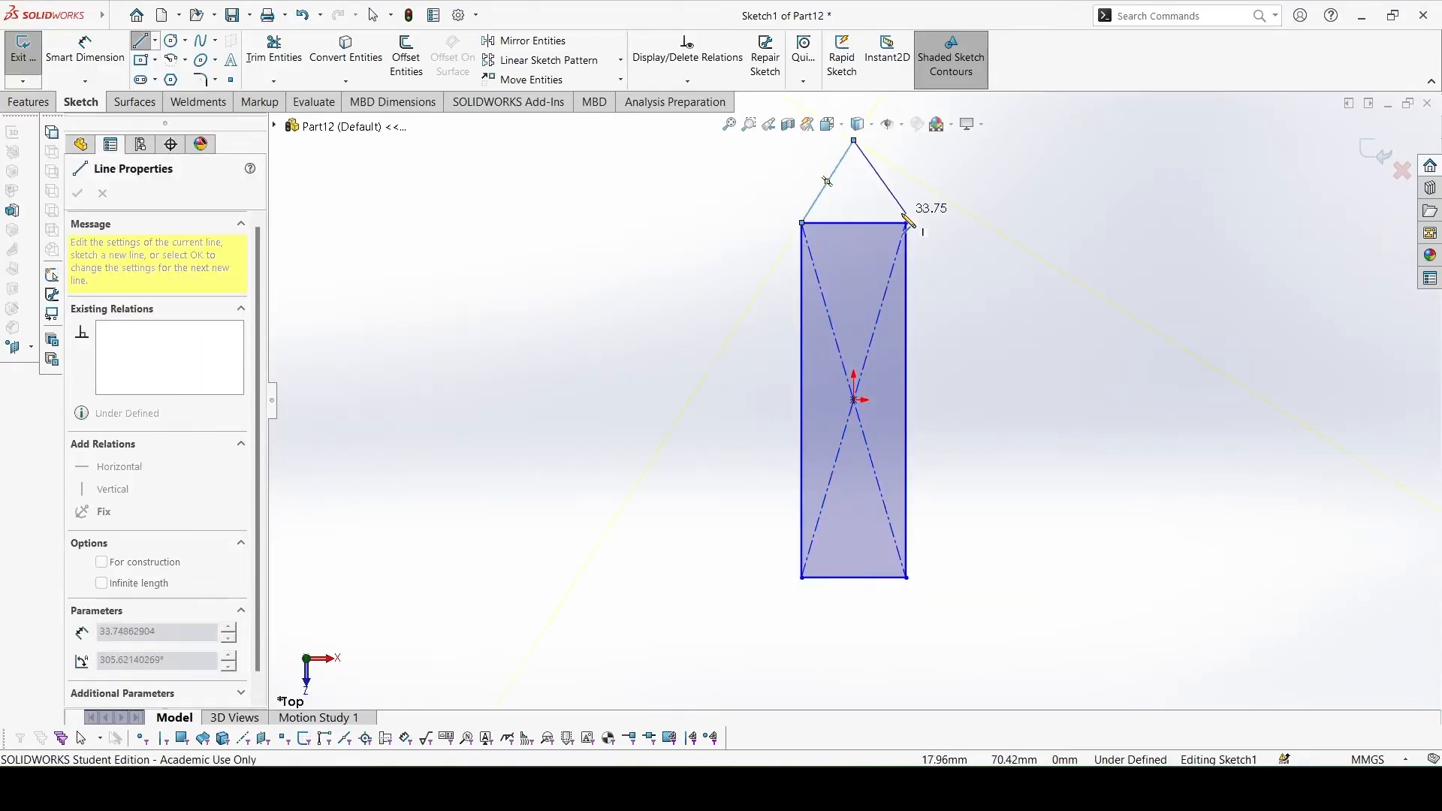
Draw the slanted tip lines and the vertical centreline down to the sketch origin
click(855, 147)
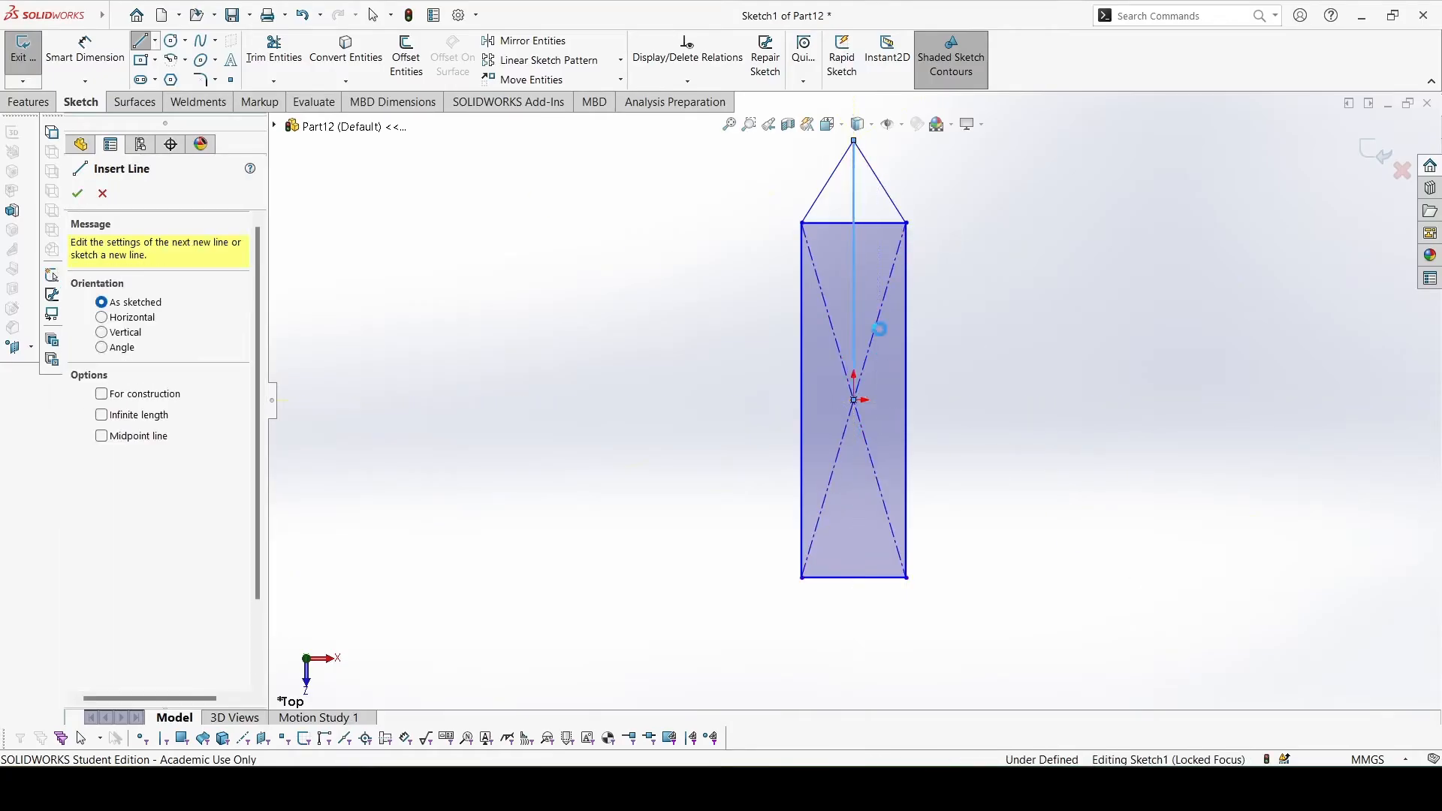
click(854, 230)
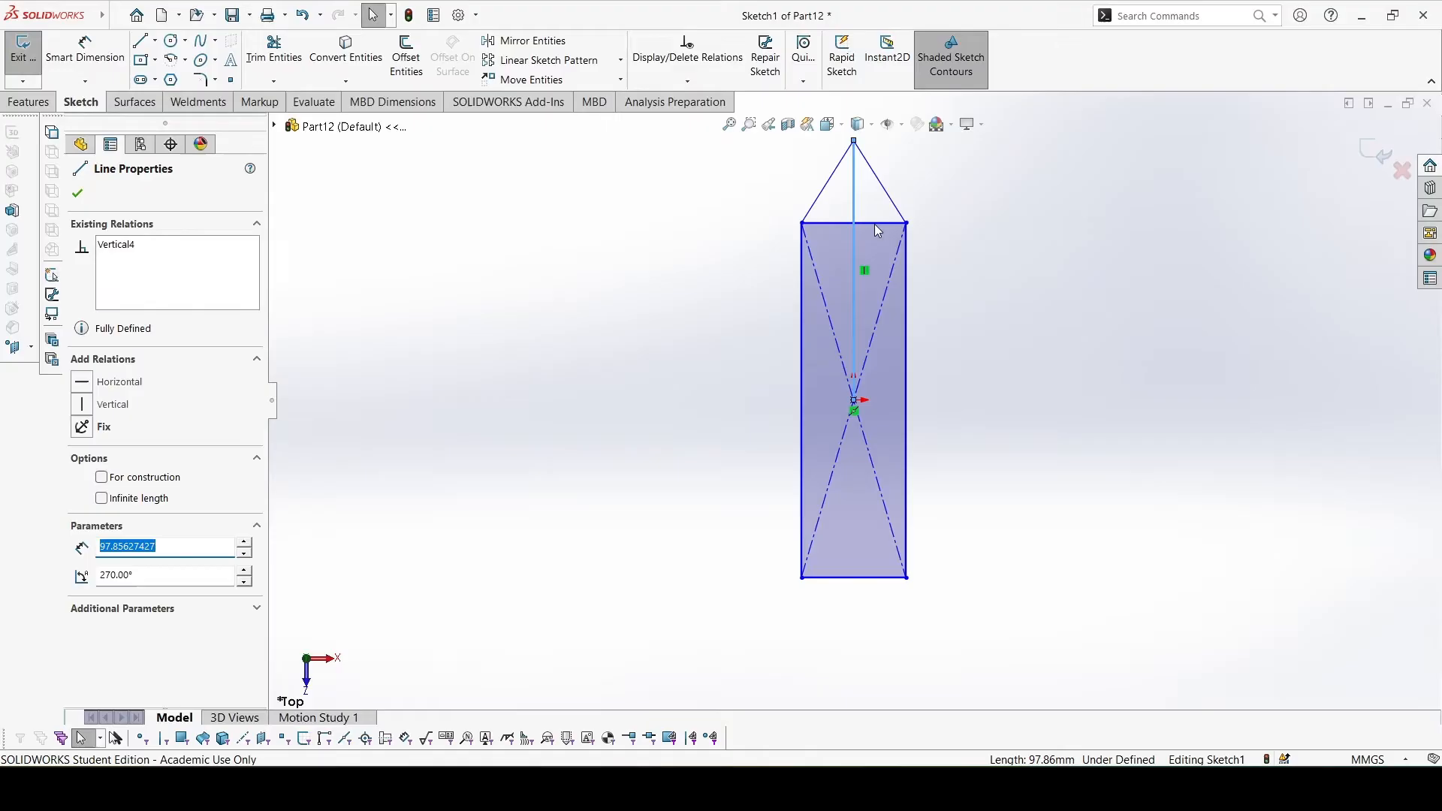
click(853, 224)
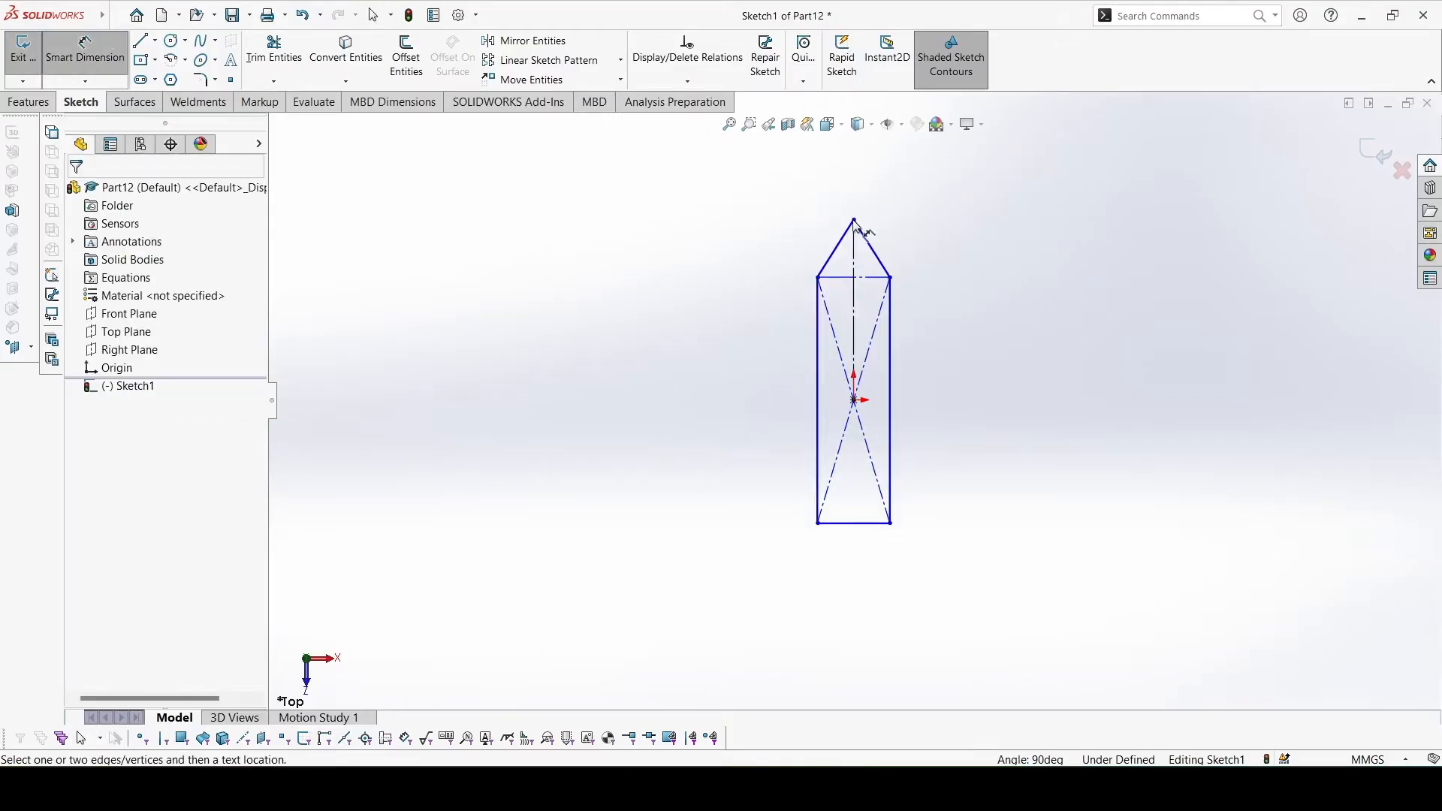
Dimension the profile 89 mm tall, 24 mm wide with a 30° tip angle
click(676, 393)
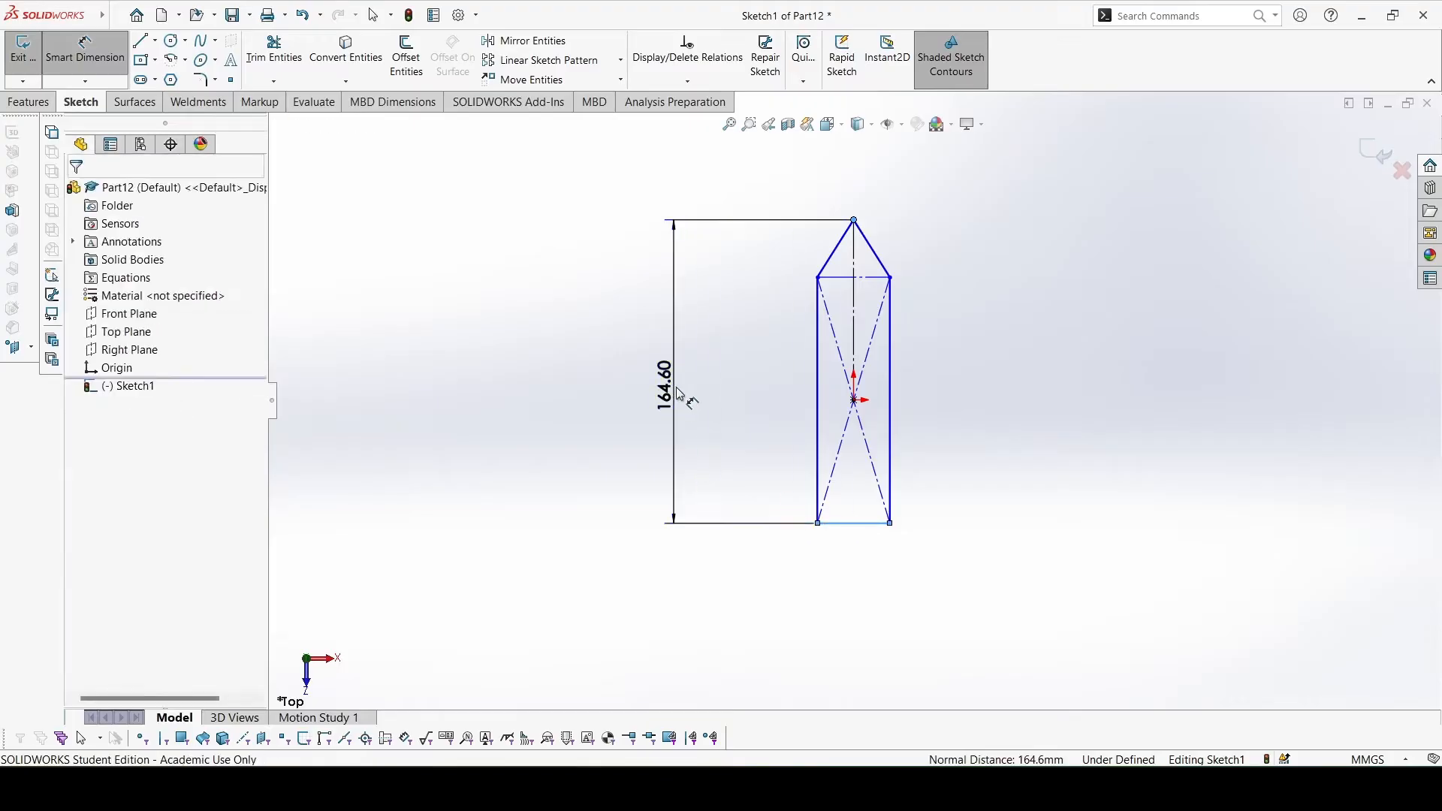
click(662, 395)
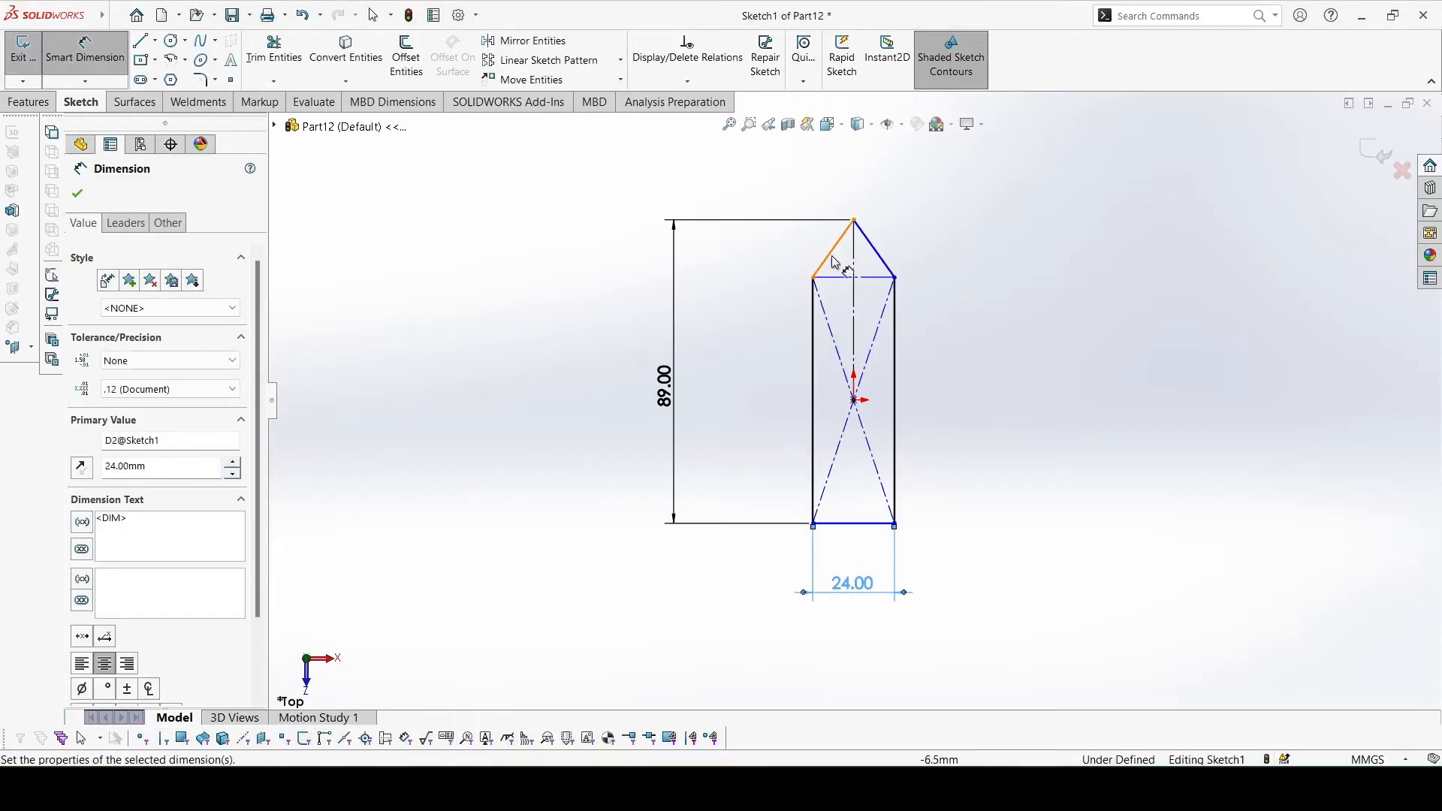
click(831, 257)
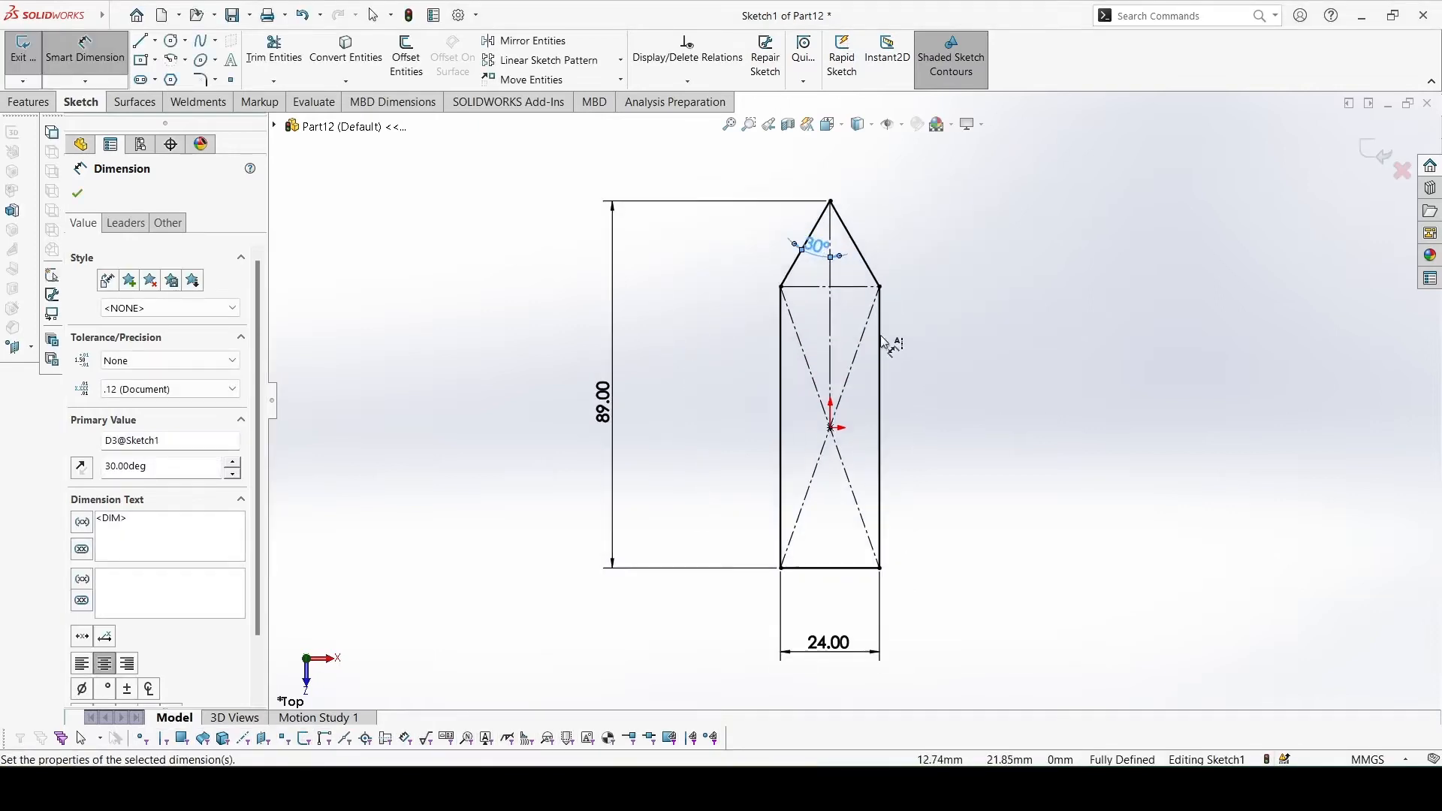
click(198, 80)
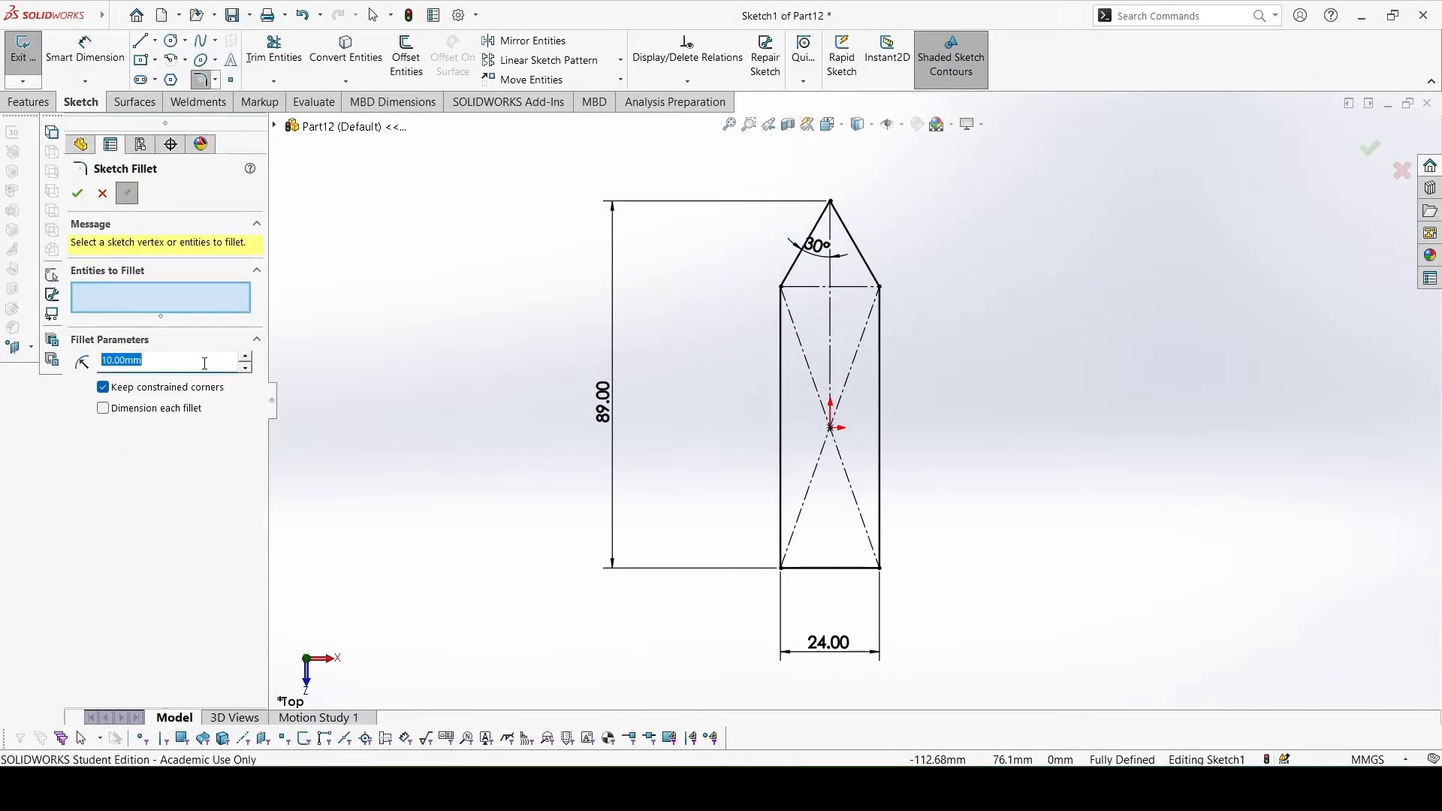
Apply 5 mm sketch fillets to the tip and the shoulder and base corners
text(5.00mm)
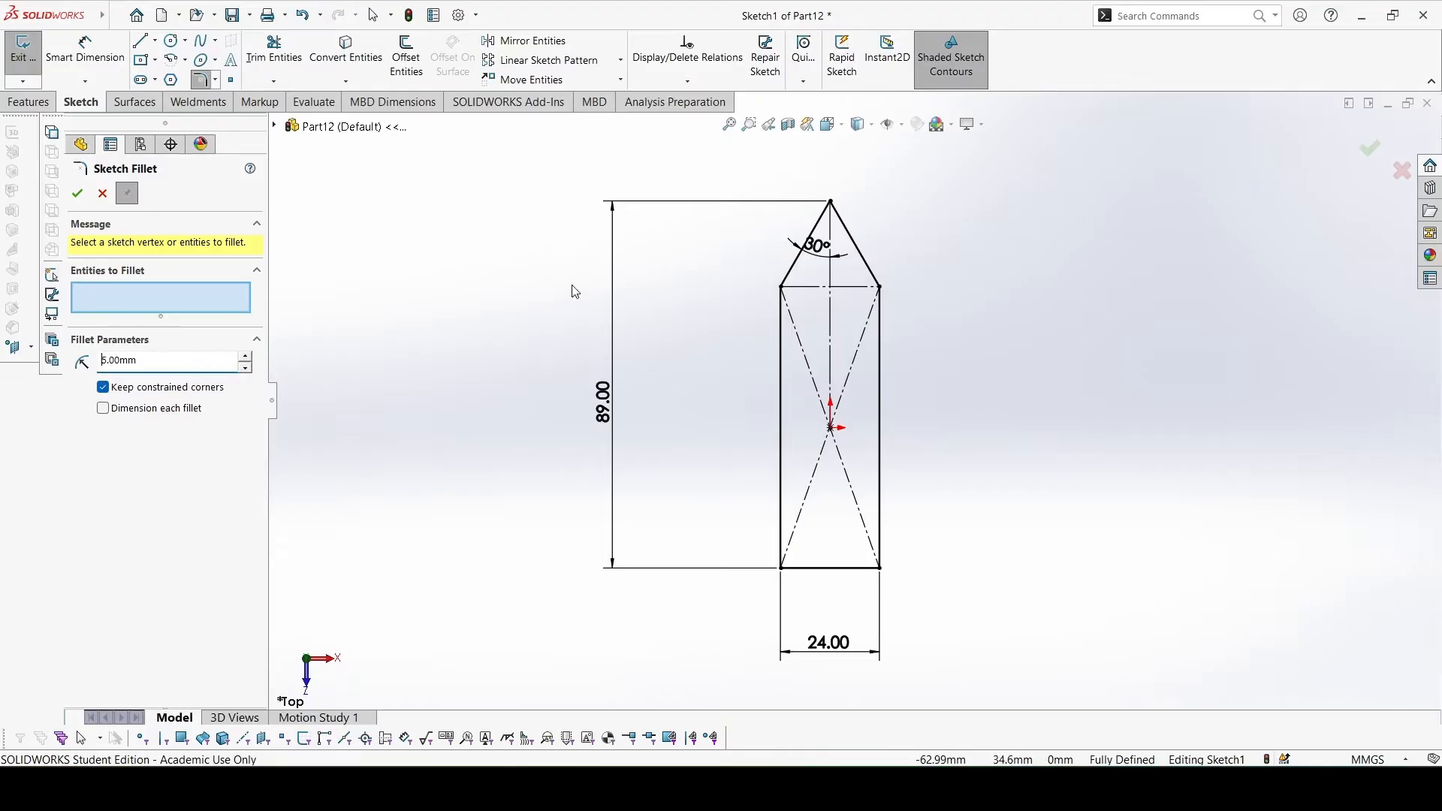
click(791, 267)
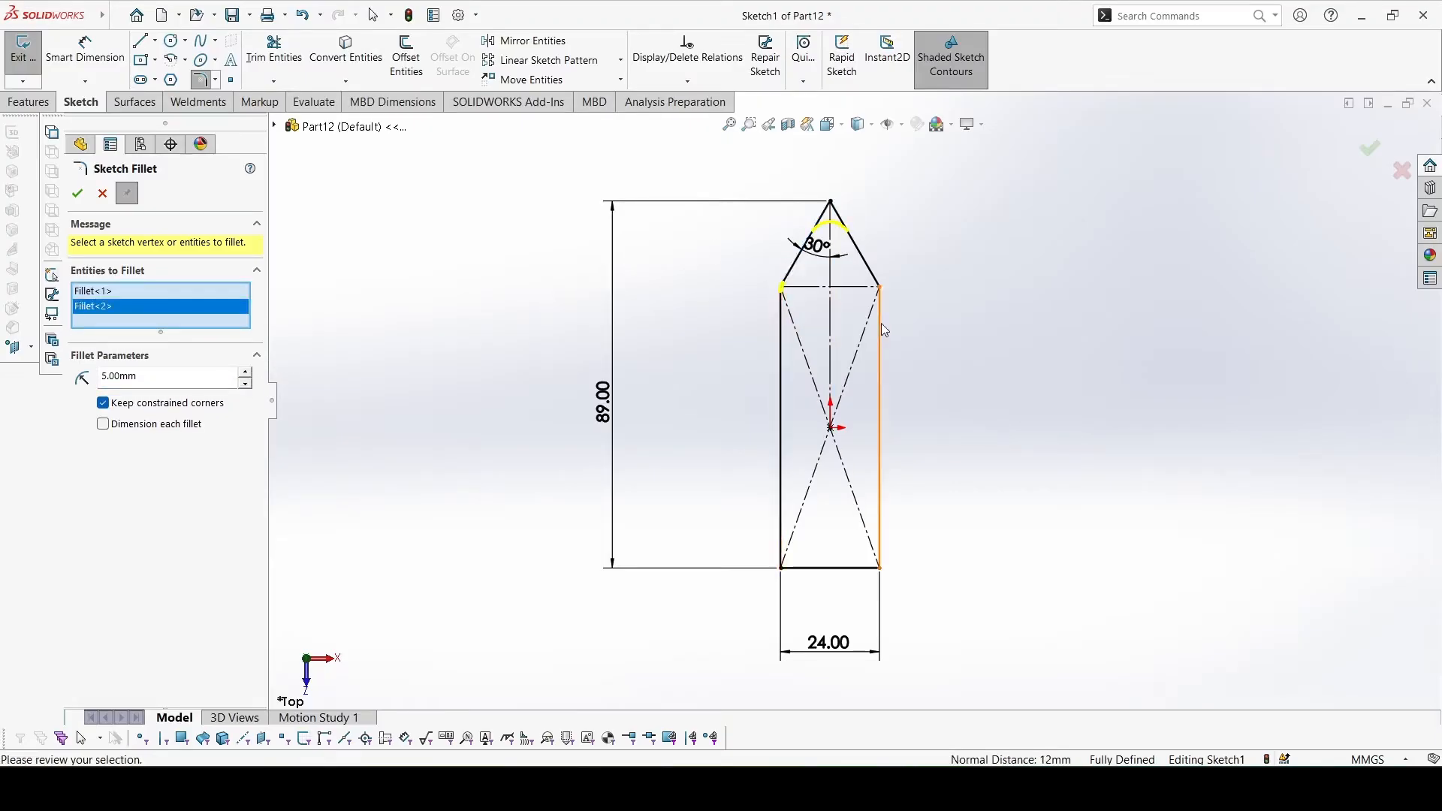
click(877, 562)
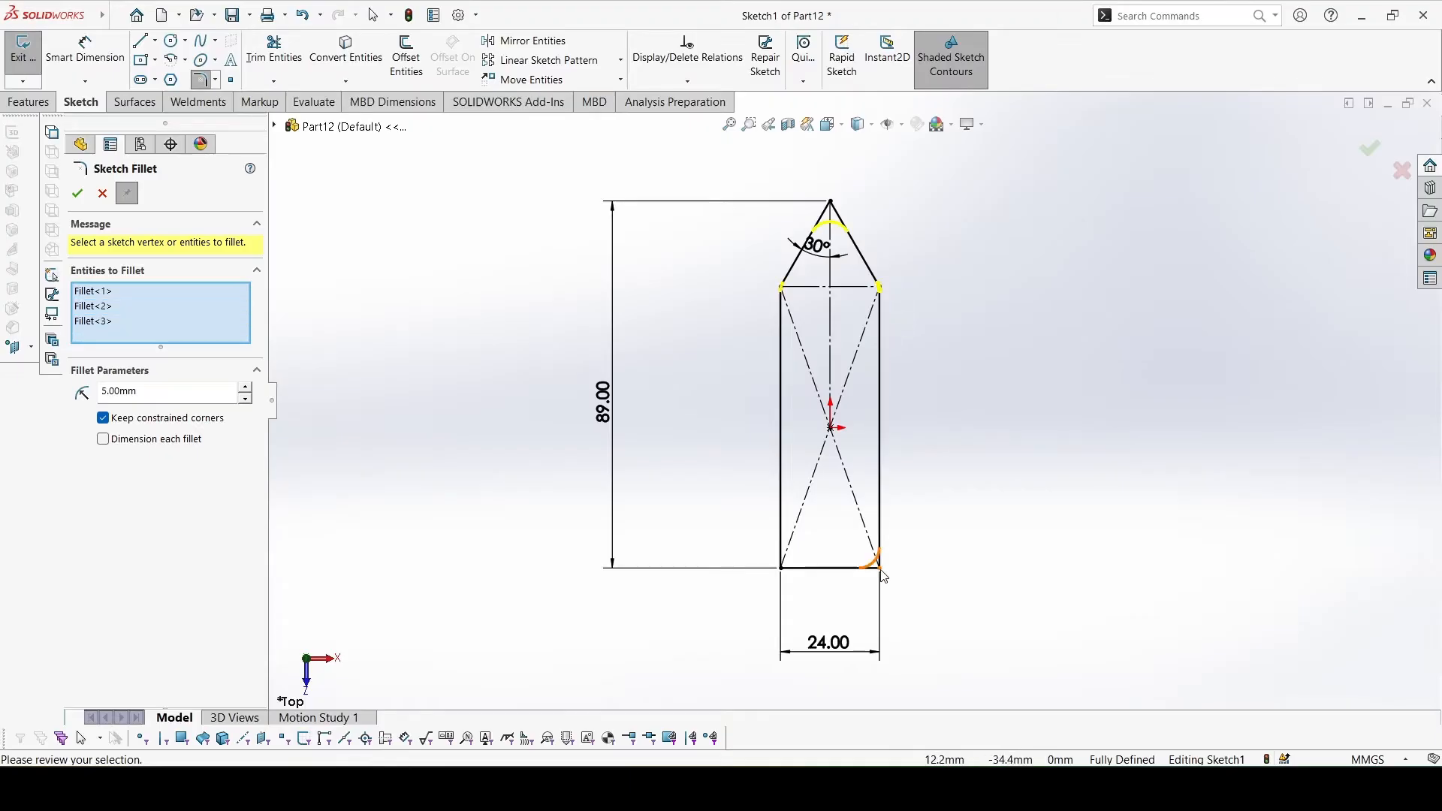
click(874, 560)
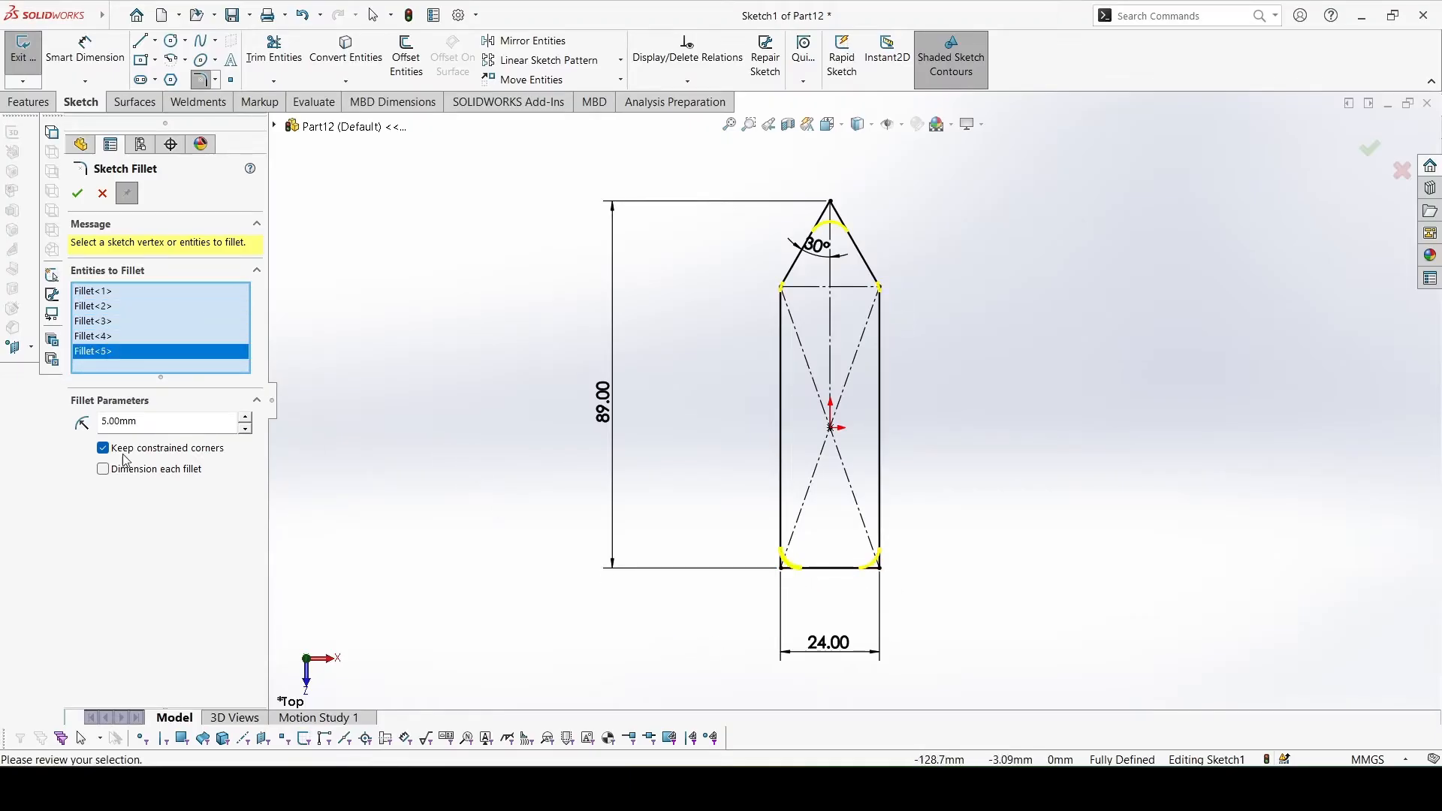
click(77, 194)
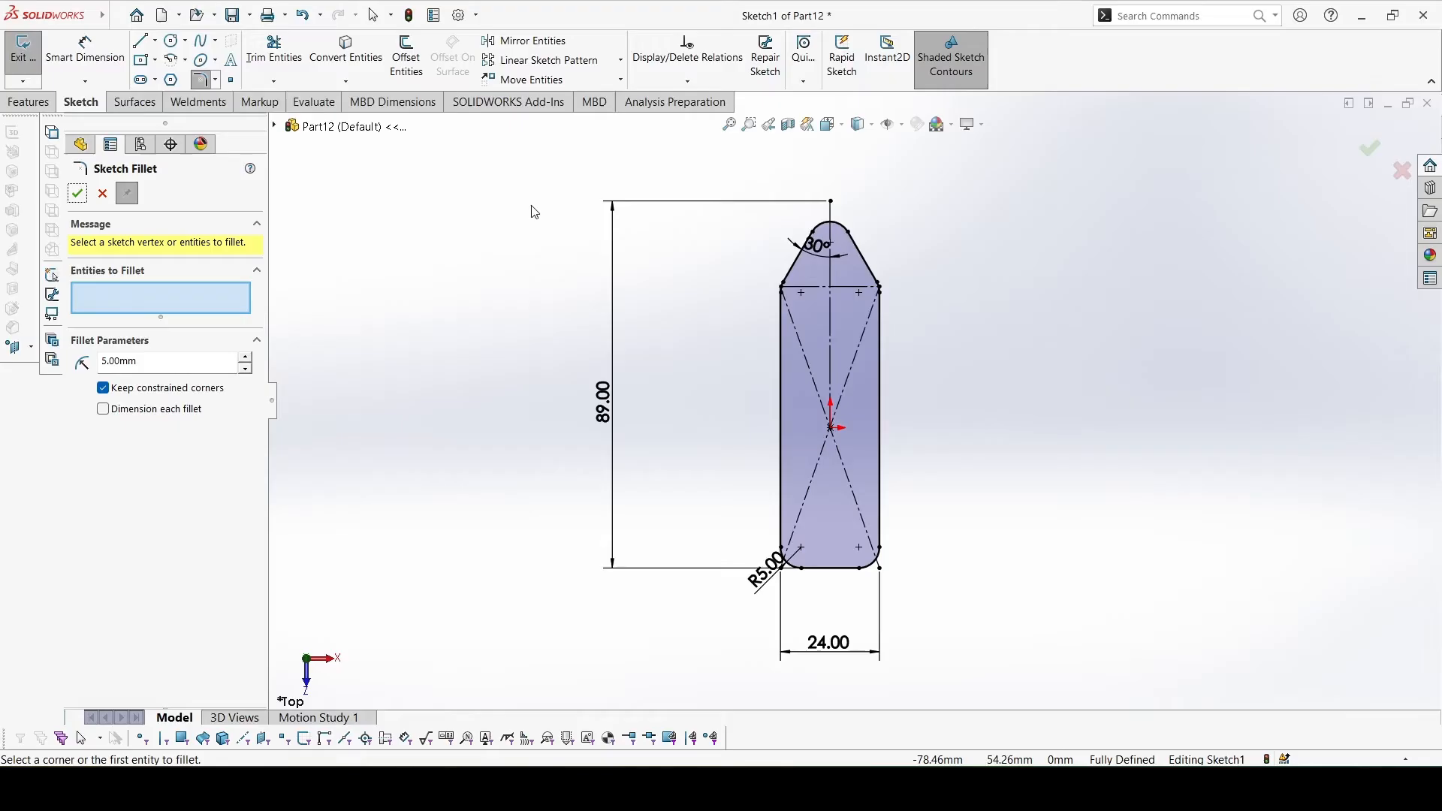
click(30, 102)
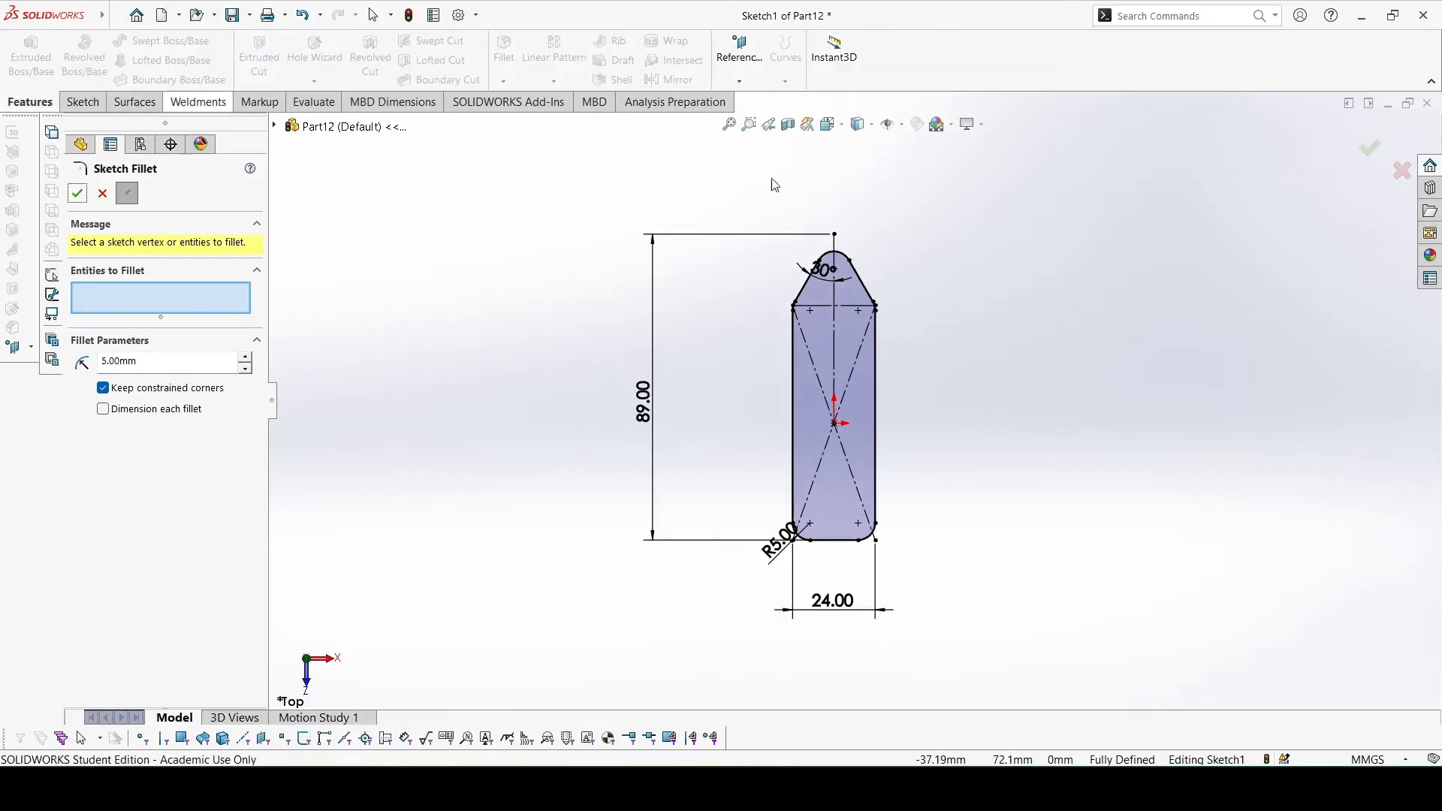
Extrude the filleted profile into the solid Boss-Extrude1
click(76, 193)
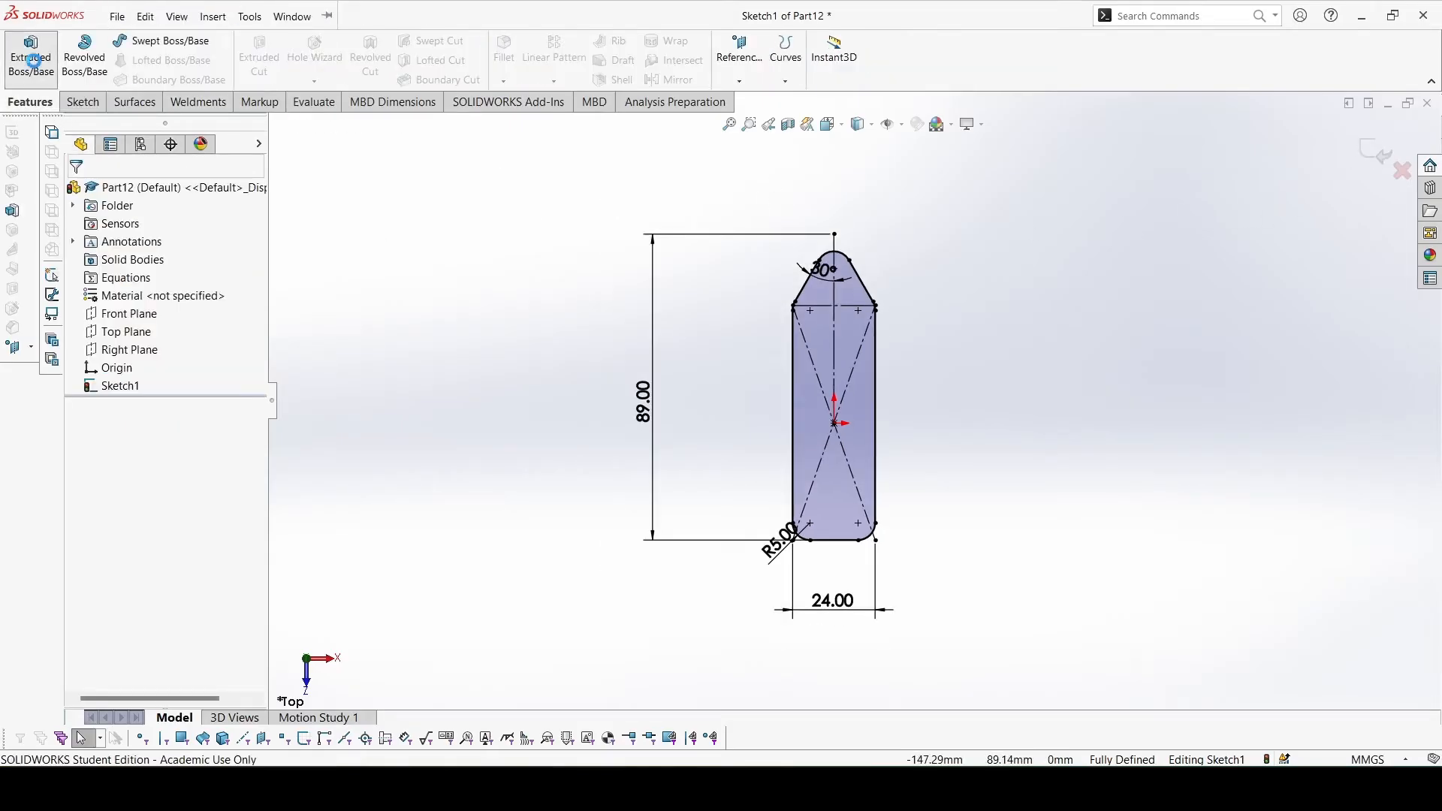
click(30, 57)
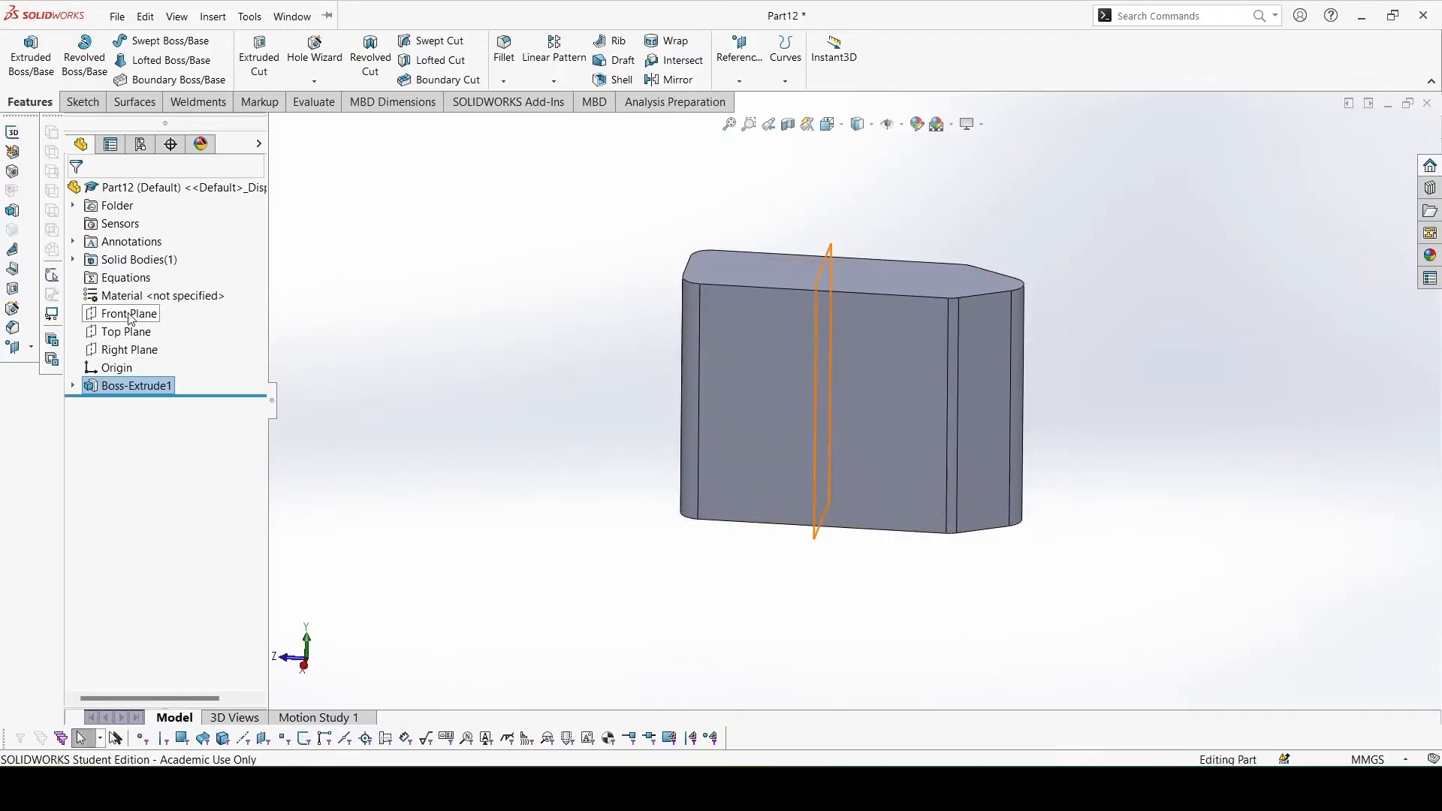
Start Sketch2 on the Right Plane and draw the stepped line profile from the top edge
click(131, 350)
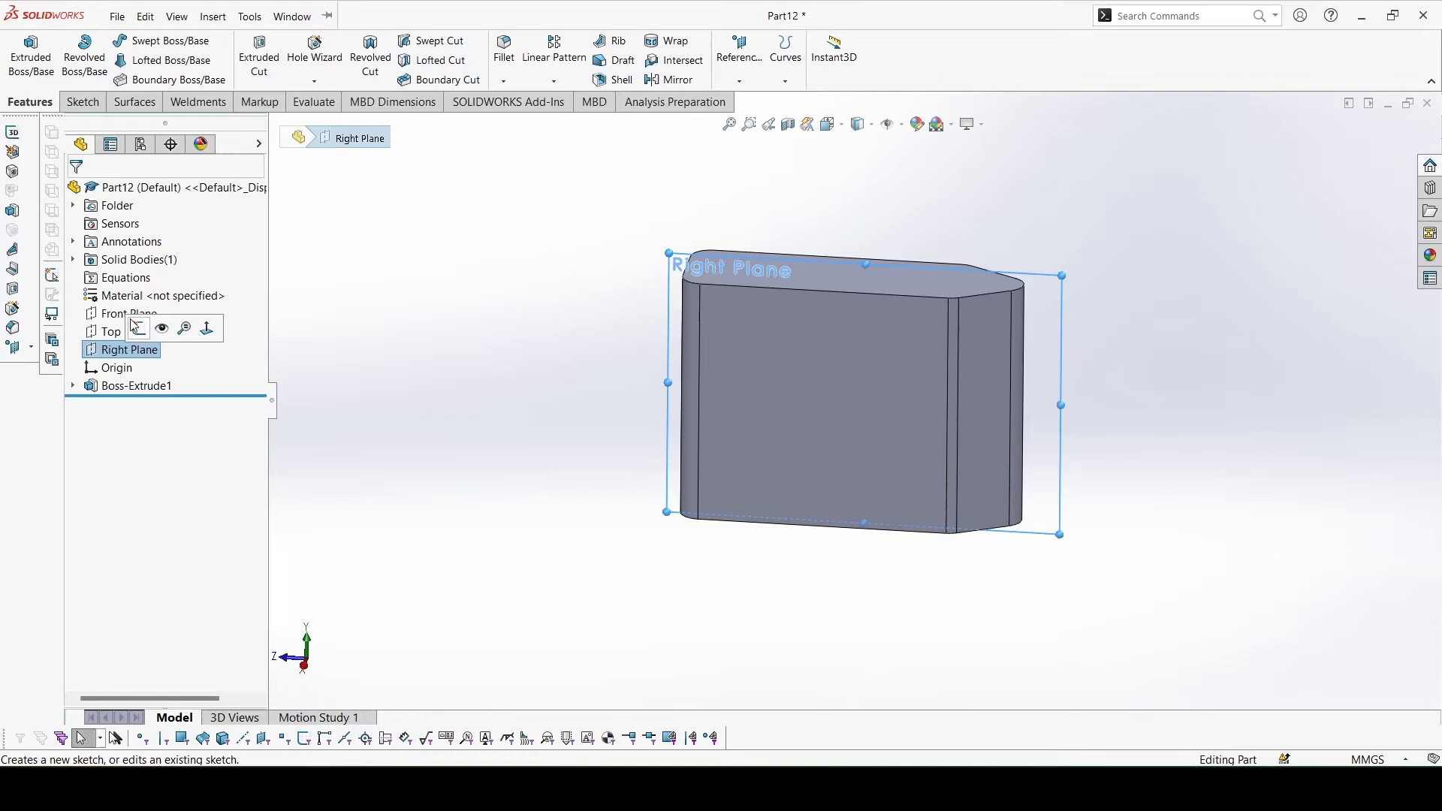
click(136, 329)
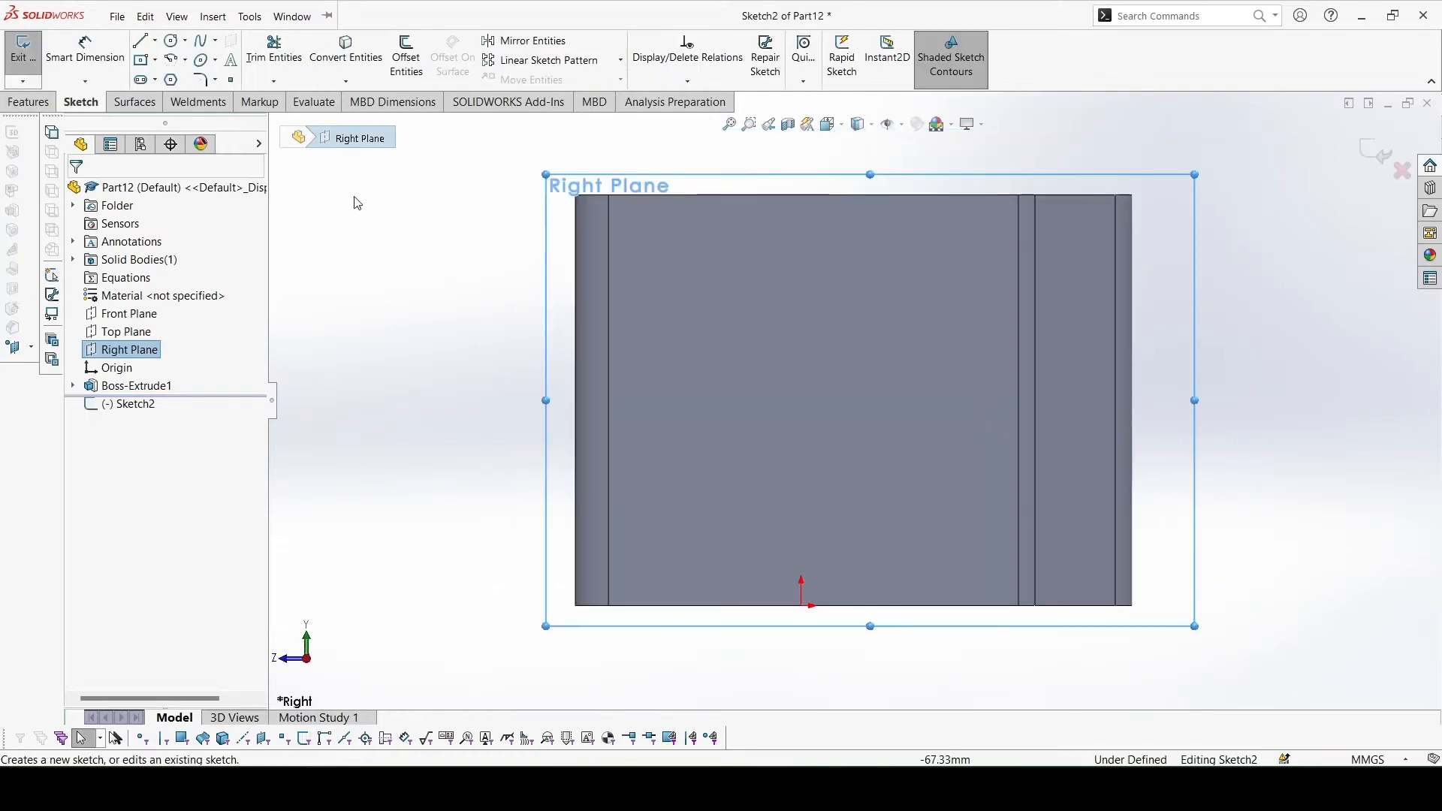
click(141, 41)
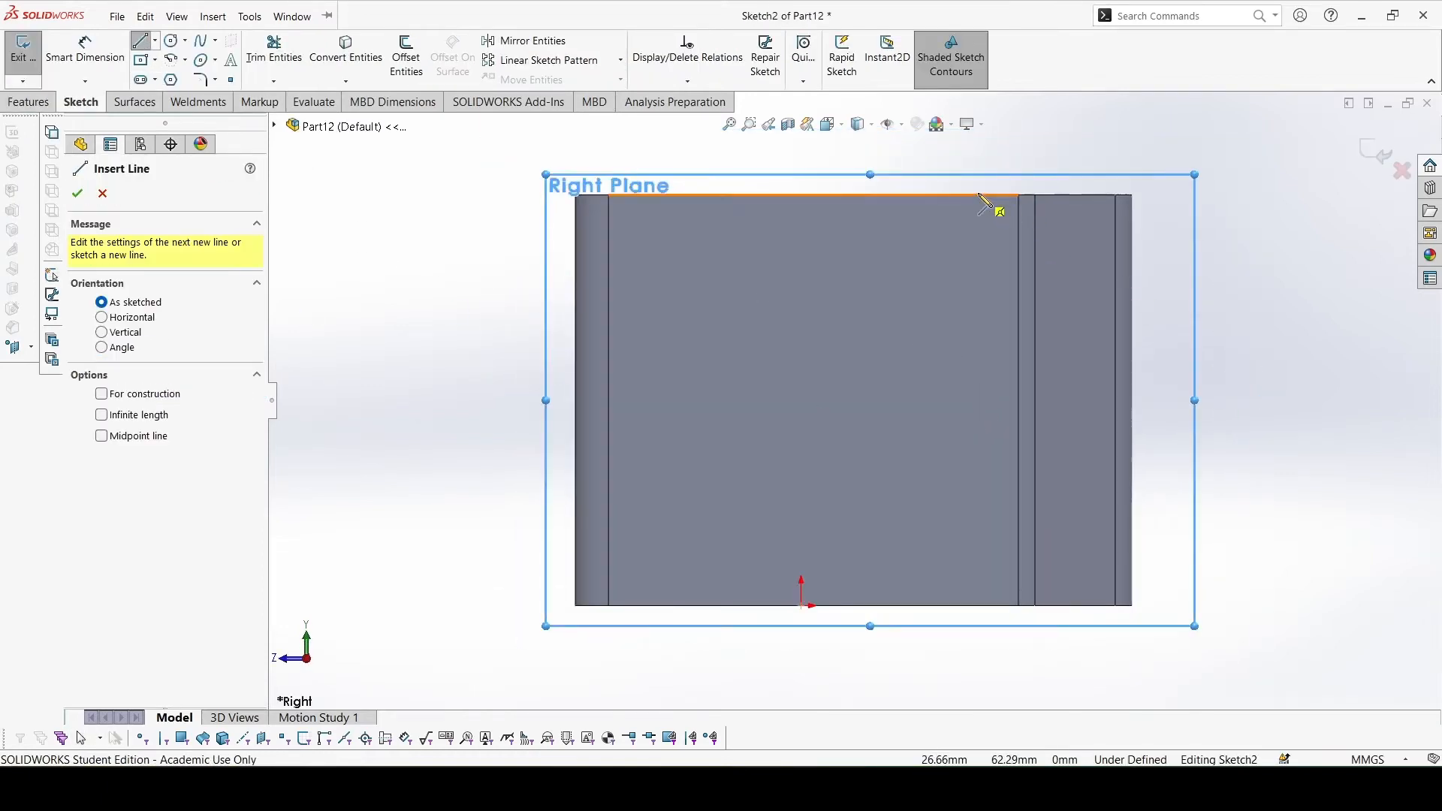
click(966, 326)
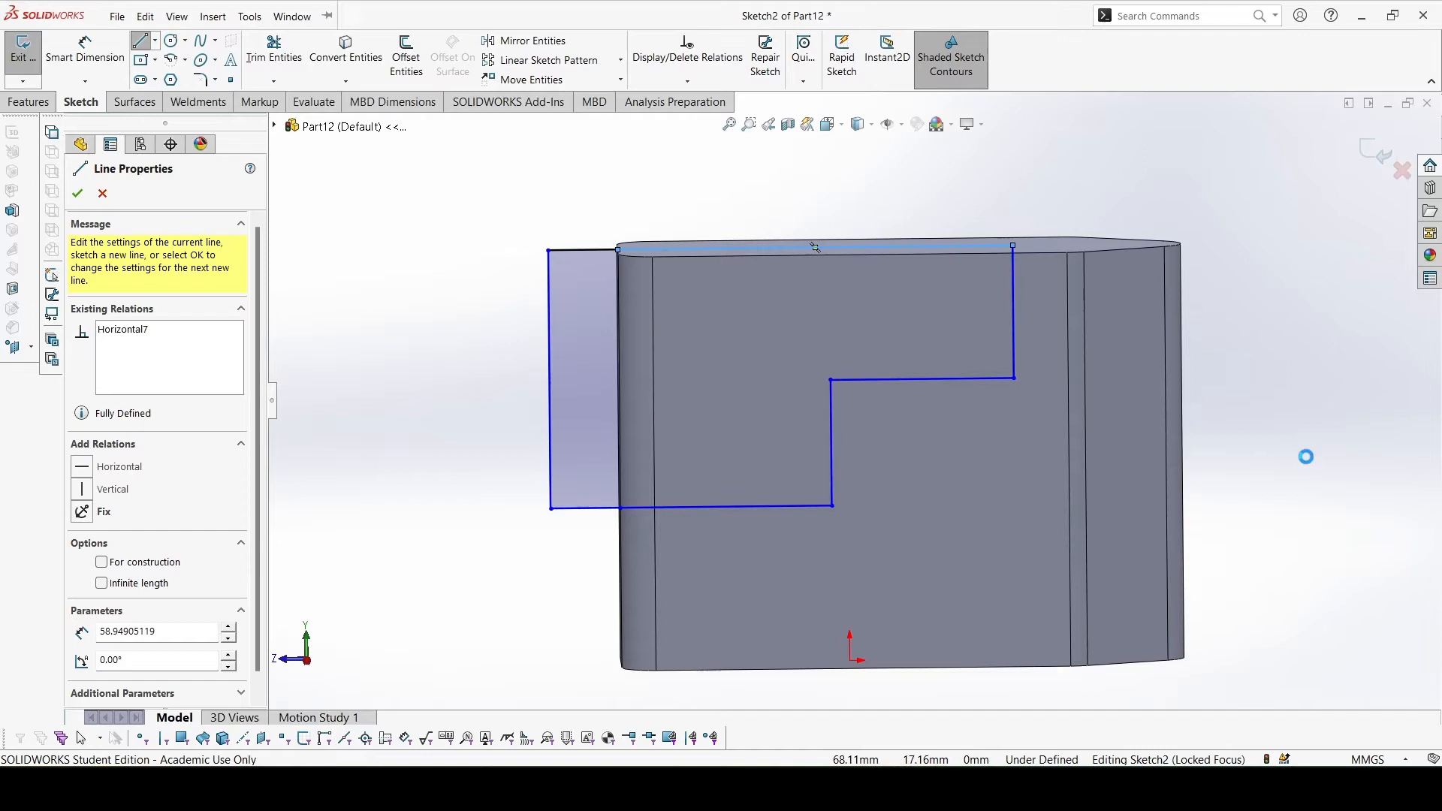
Dimension the step widths at 36 mm overall and 24 mm for the upper step
click(76, 194)
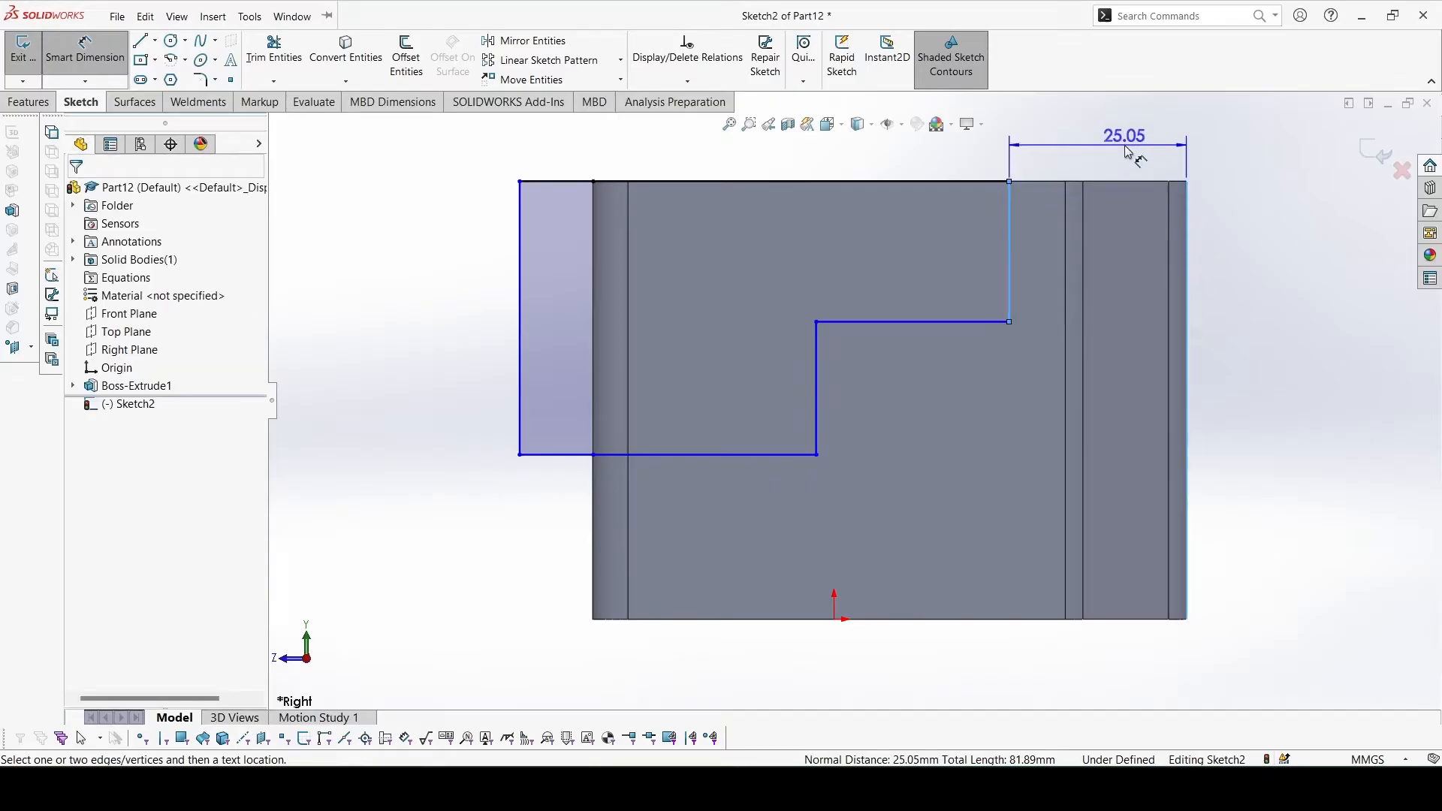
click(1124, 135)
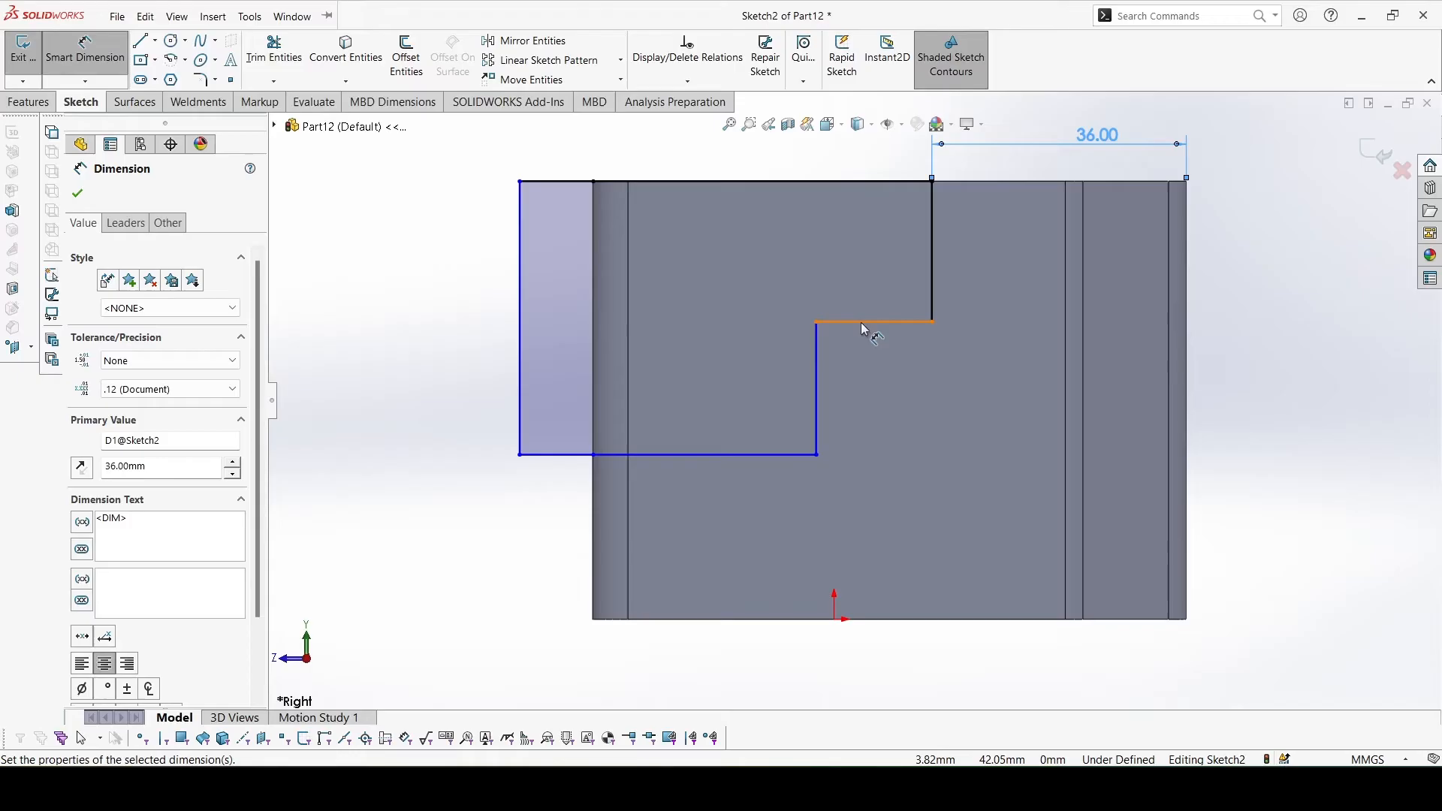
click(870, 322)
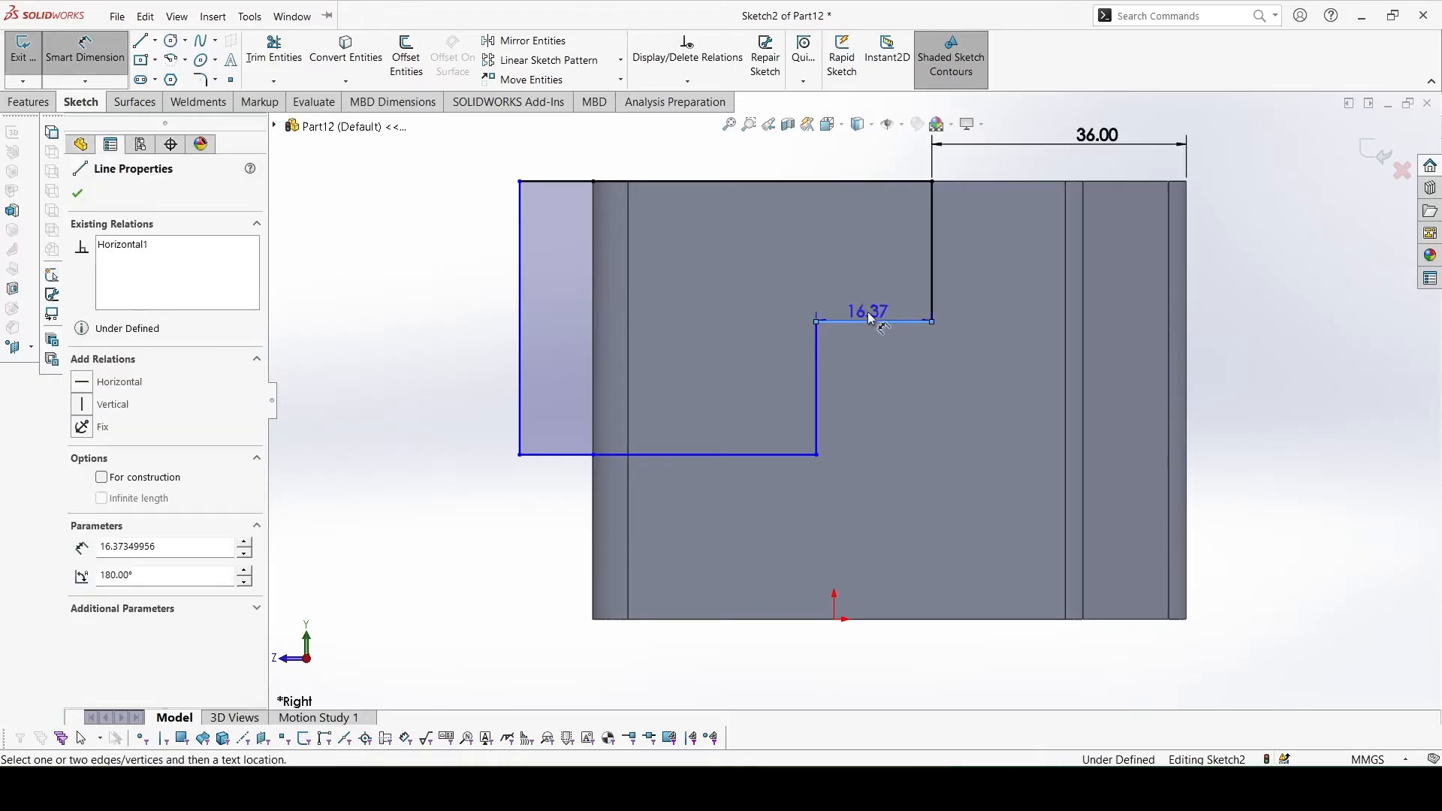
click(866, 311)
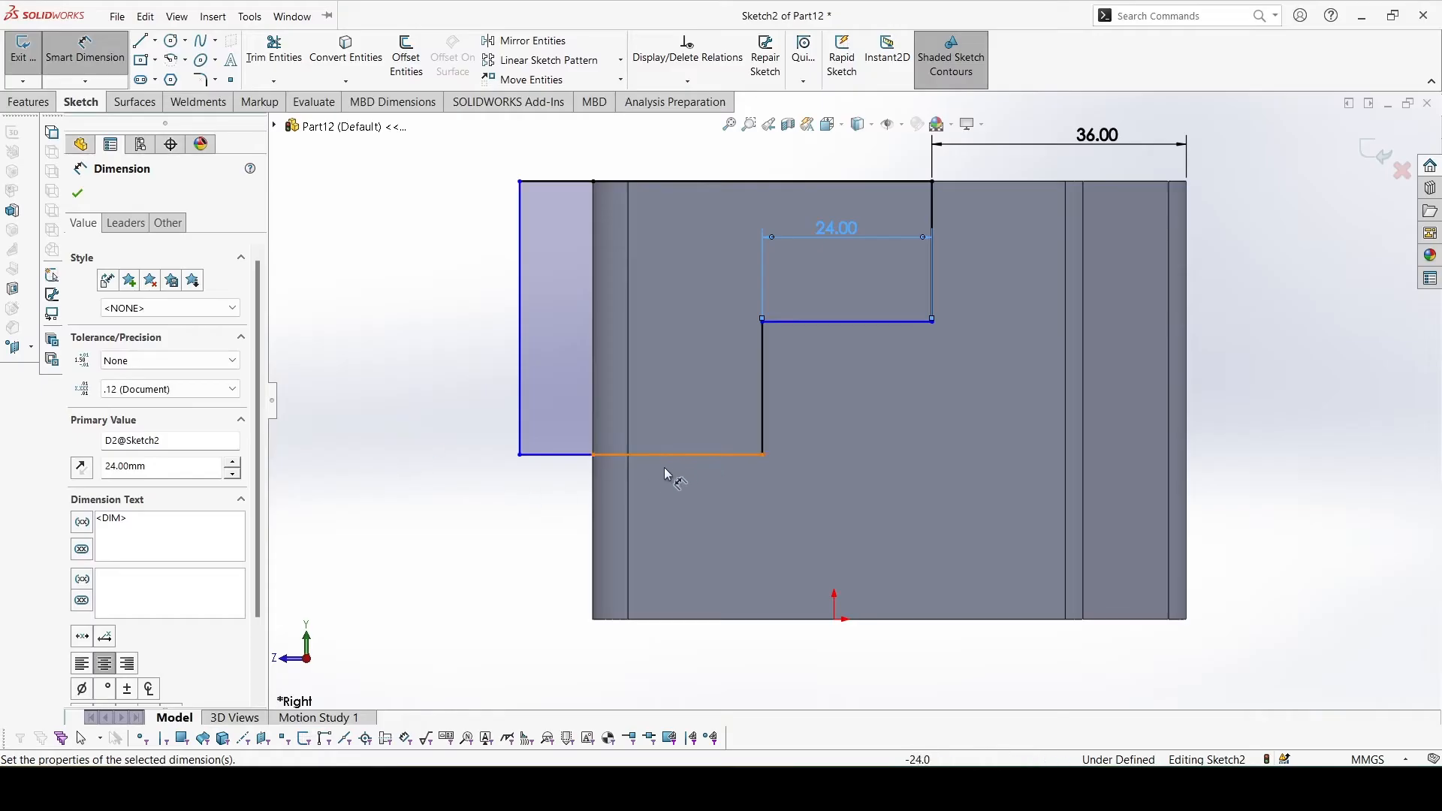
Dimension both step heights at 16 mm
click(676, 453)
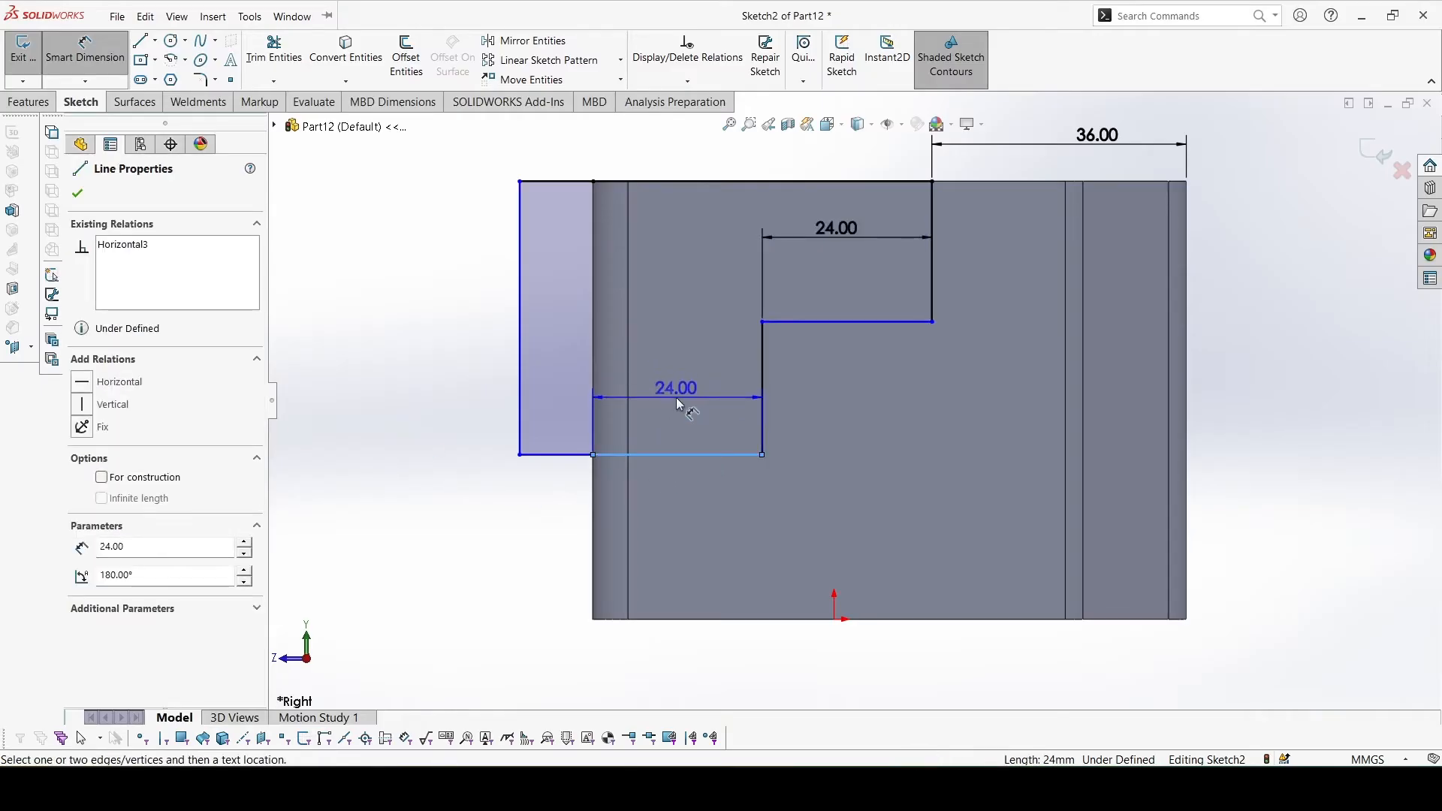
click(975, 297)
text(1)
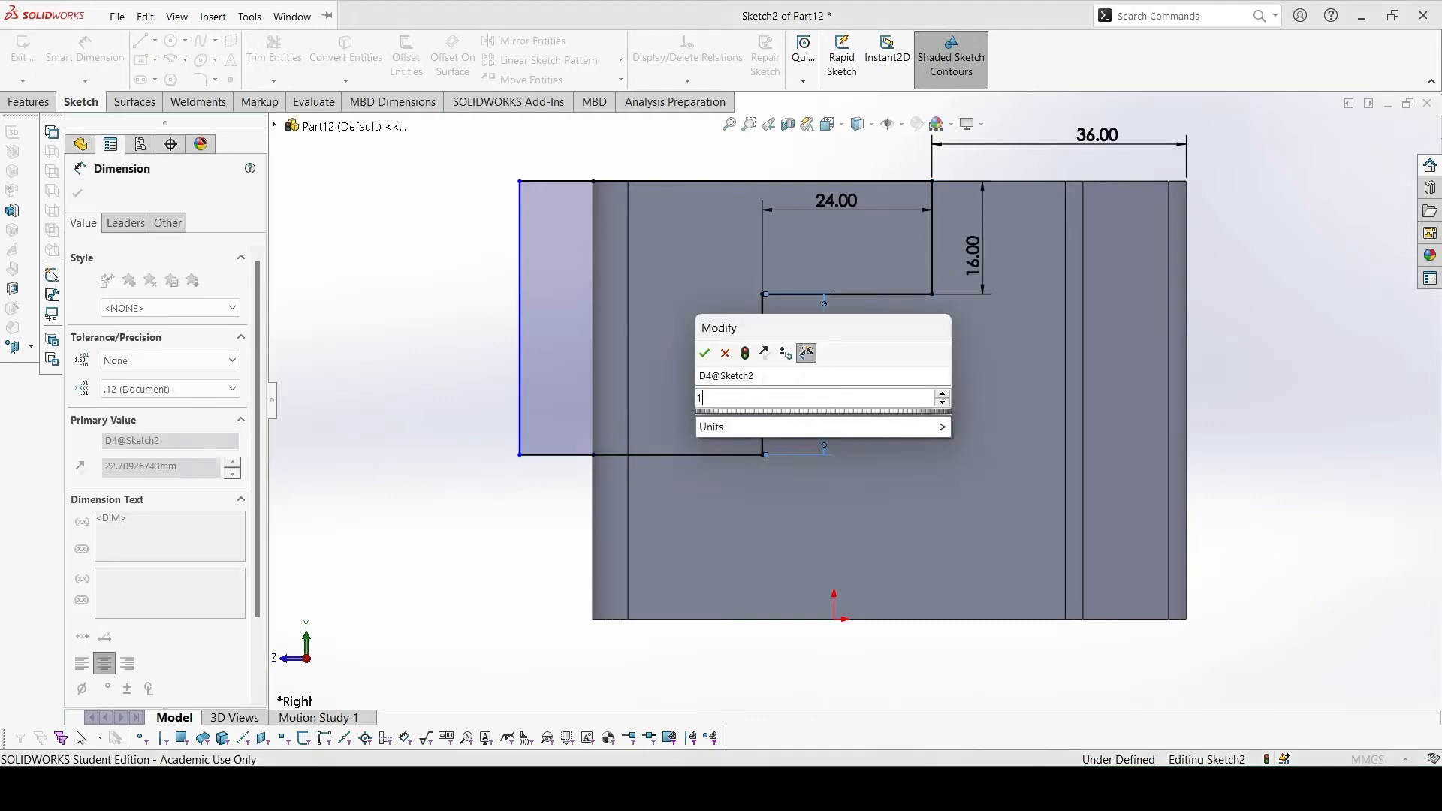
click(705, 353)
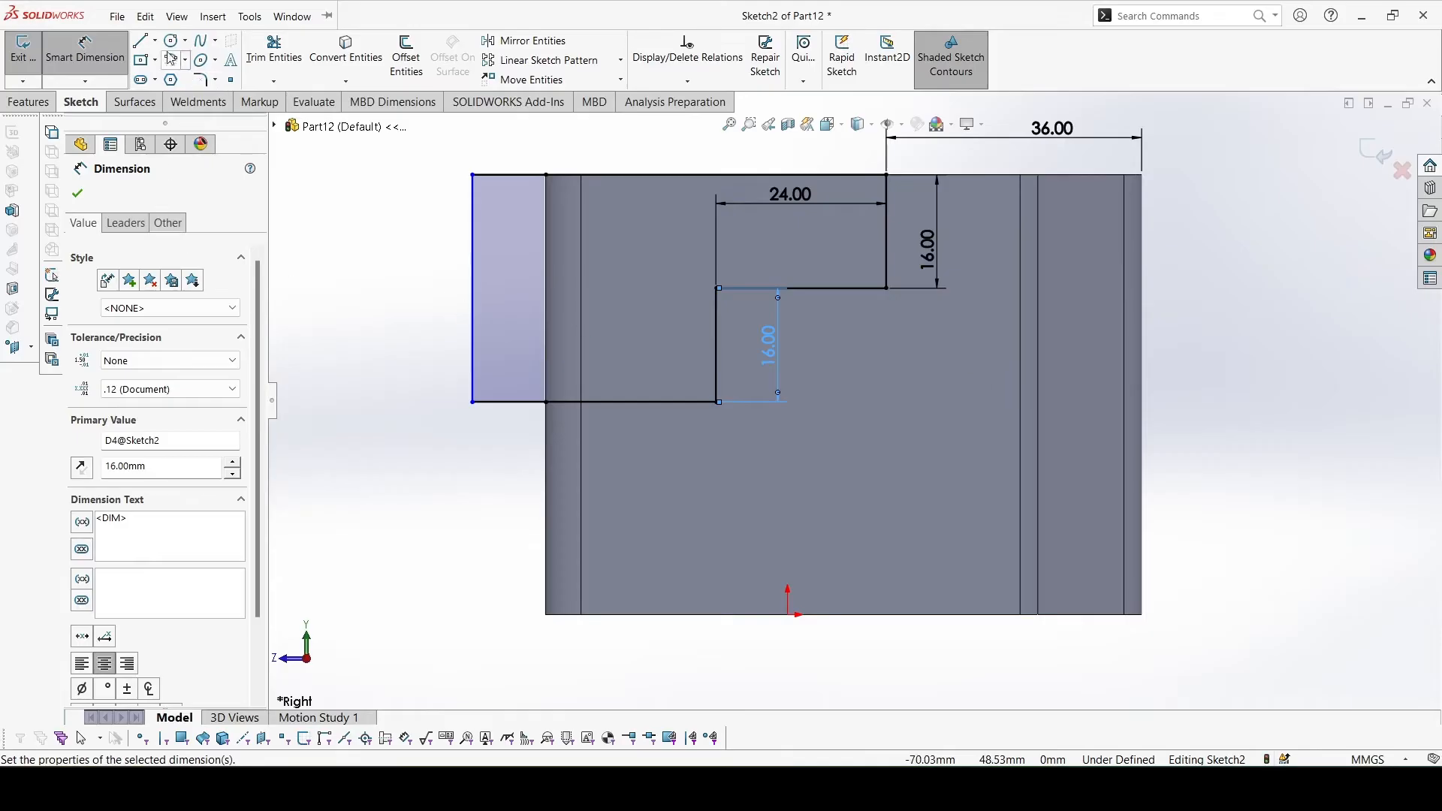
Dimension the upper step's vertical edge 41 mm from the revolve centreline
click(140, 41)
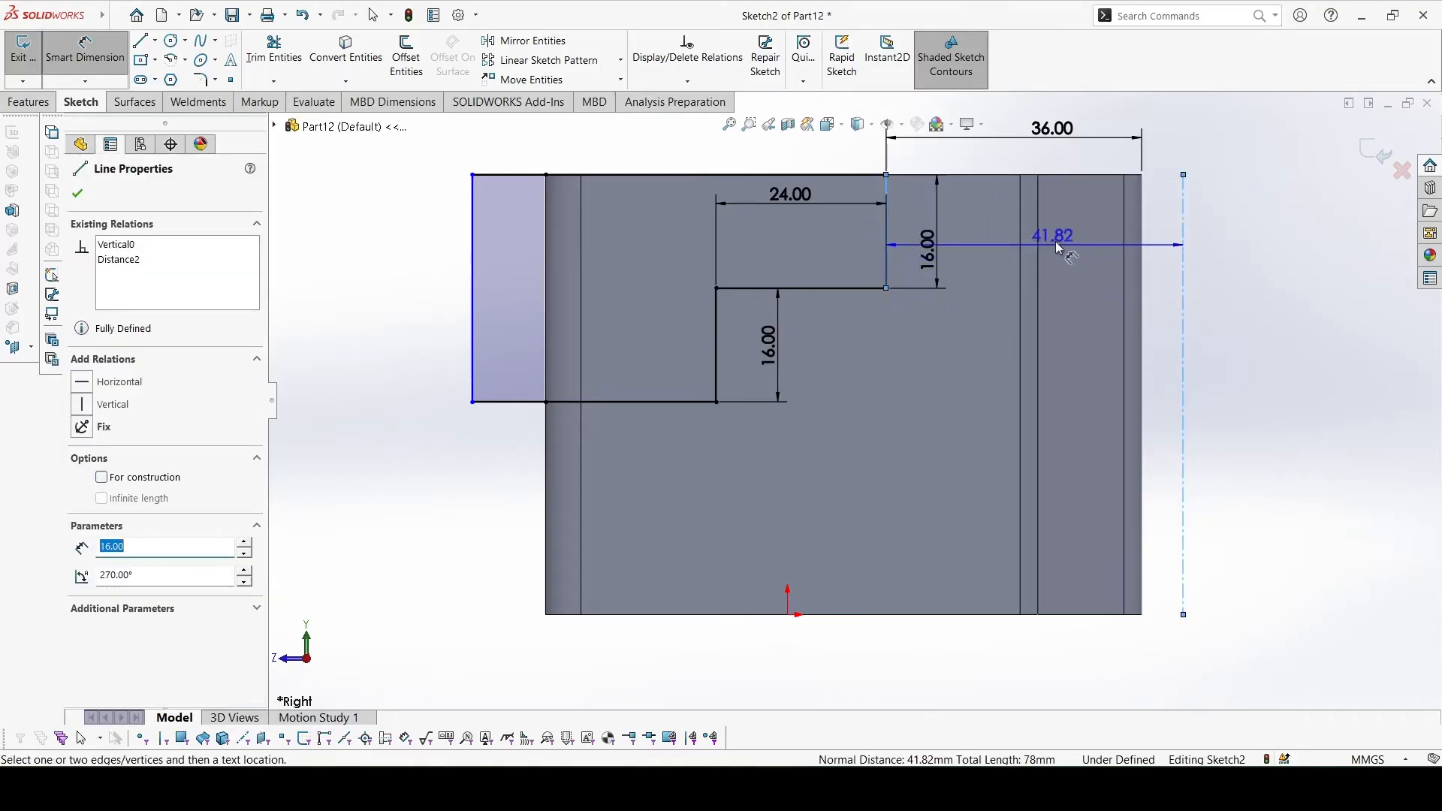
click(1052, 236)
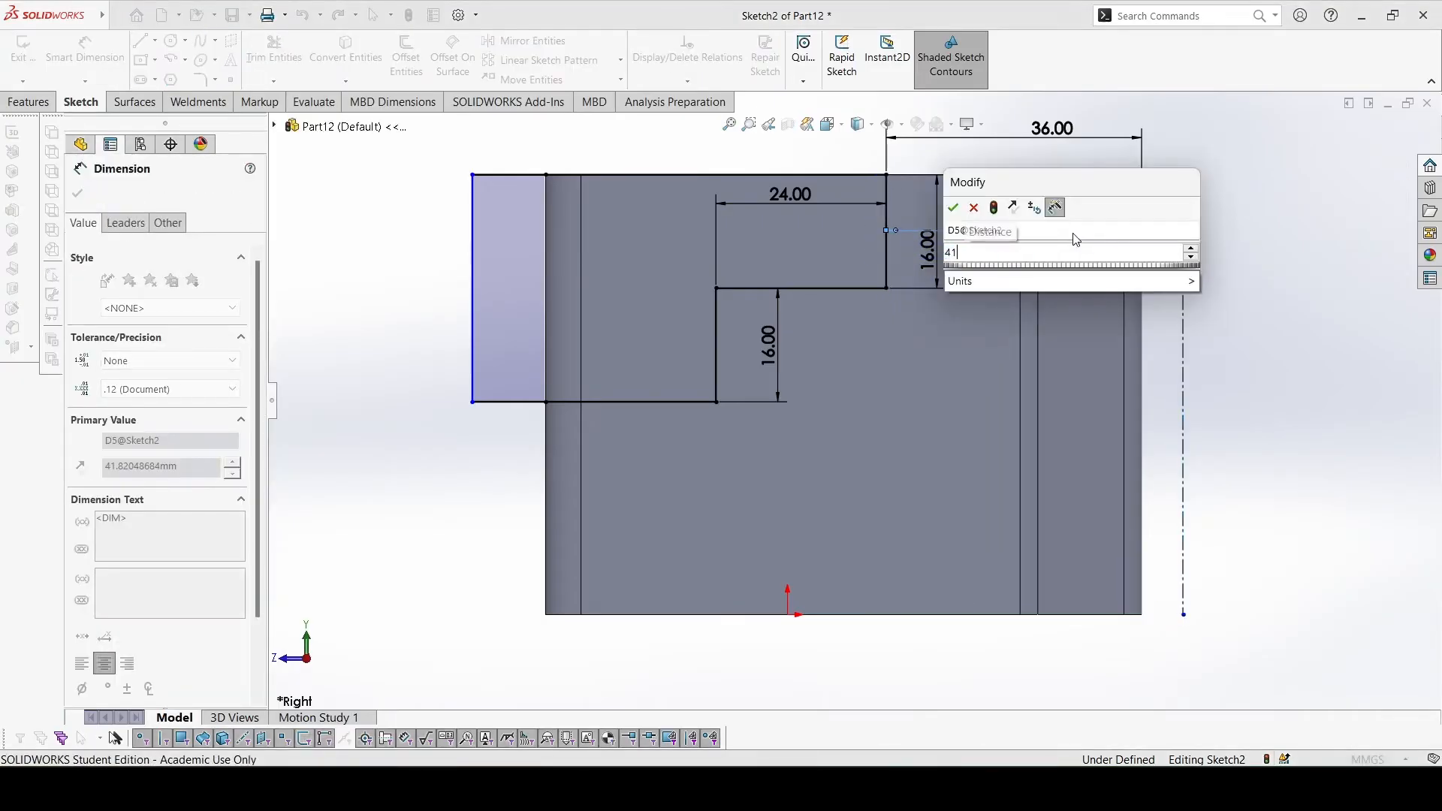
click(953, 207)
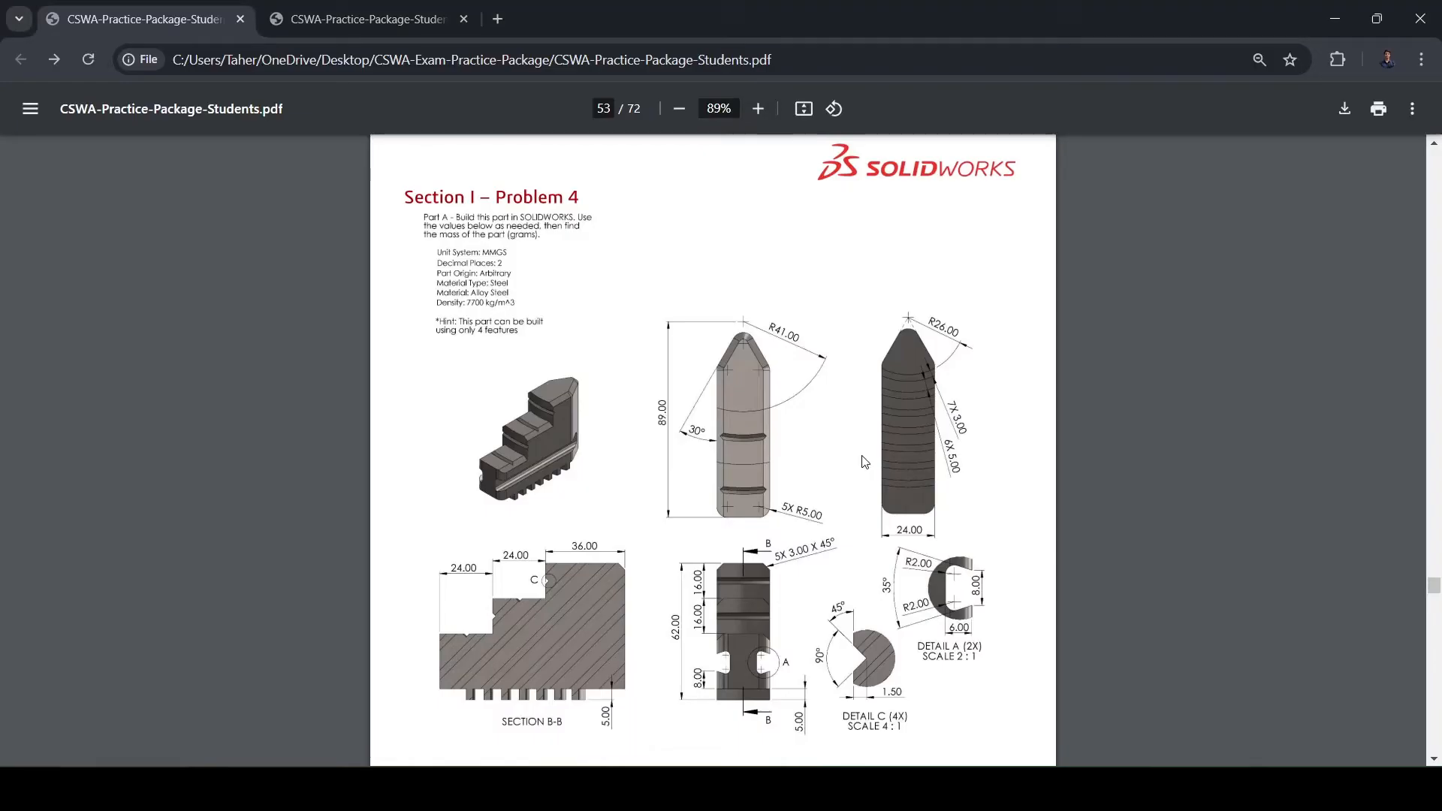
mouse_move(760, 420)
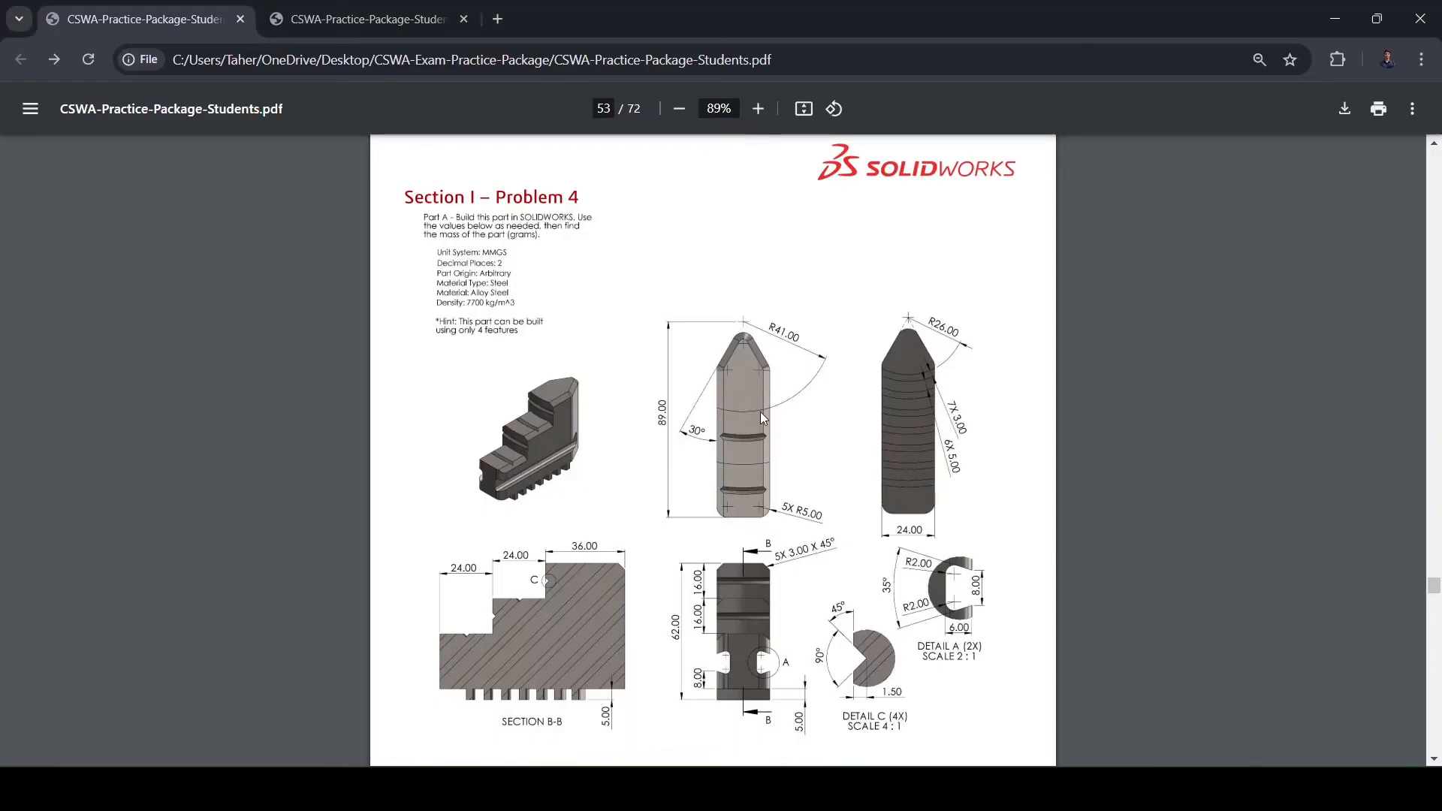
mouse_move(875, 616)
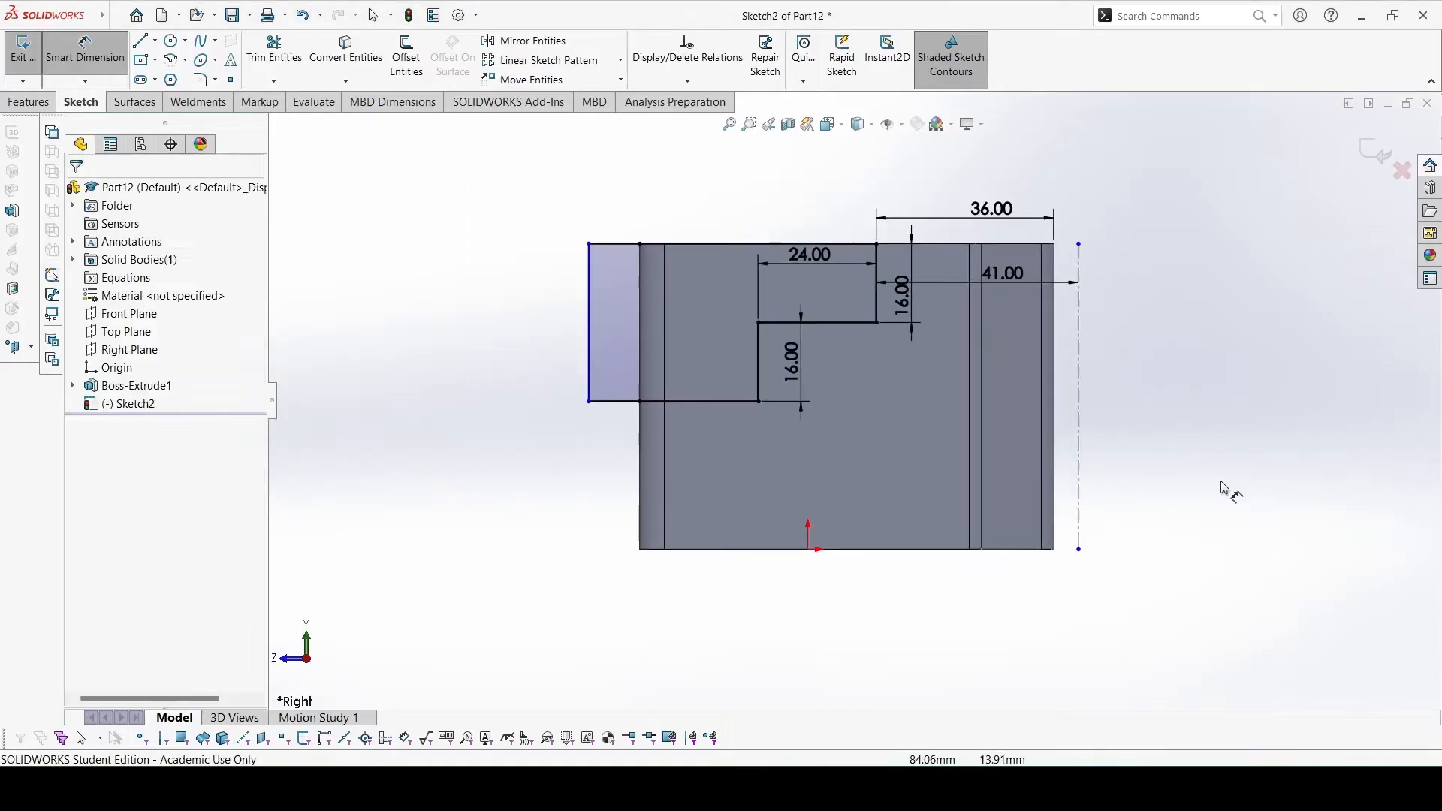
Draw a corner rectangle strip along the base to the centreline and dimension it 5 mm tall
click(84, 51)
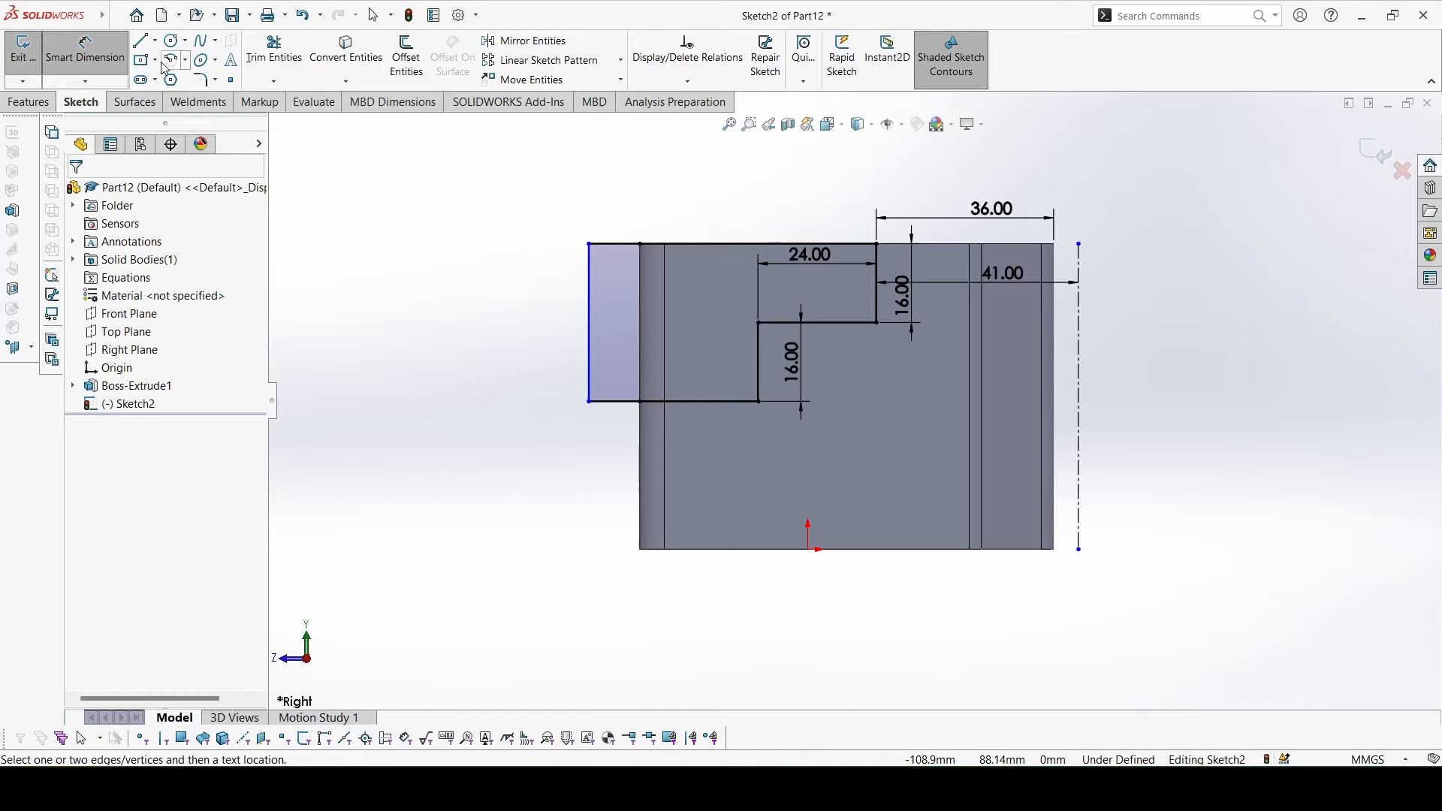
click(141, 58)
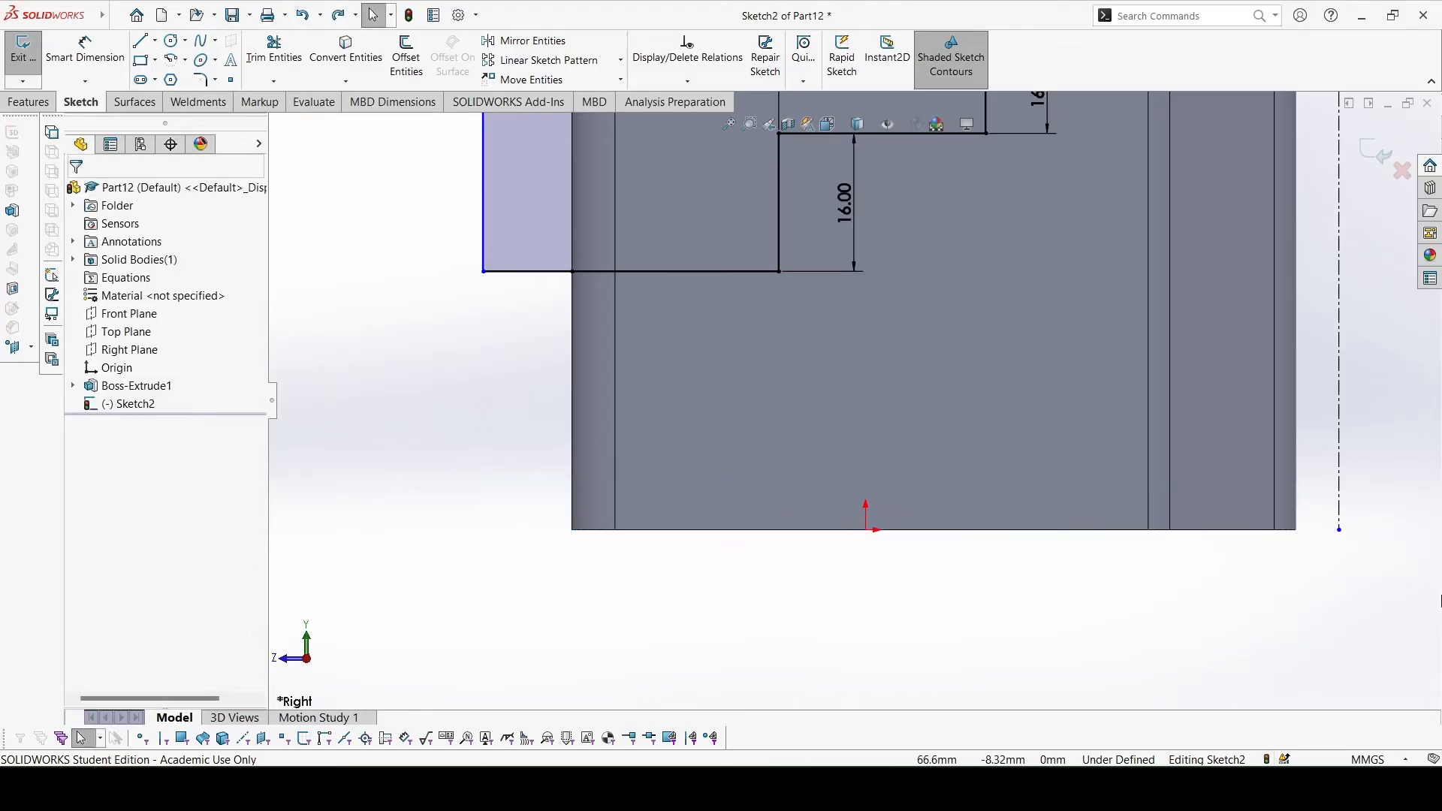
click(140, 60)
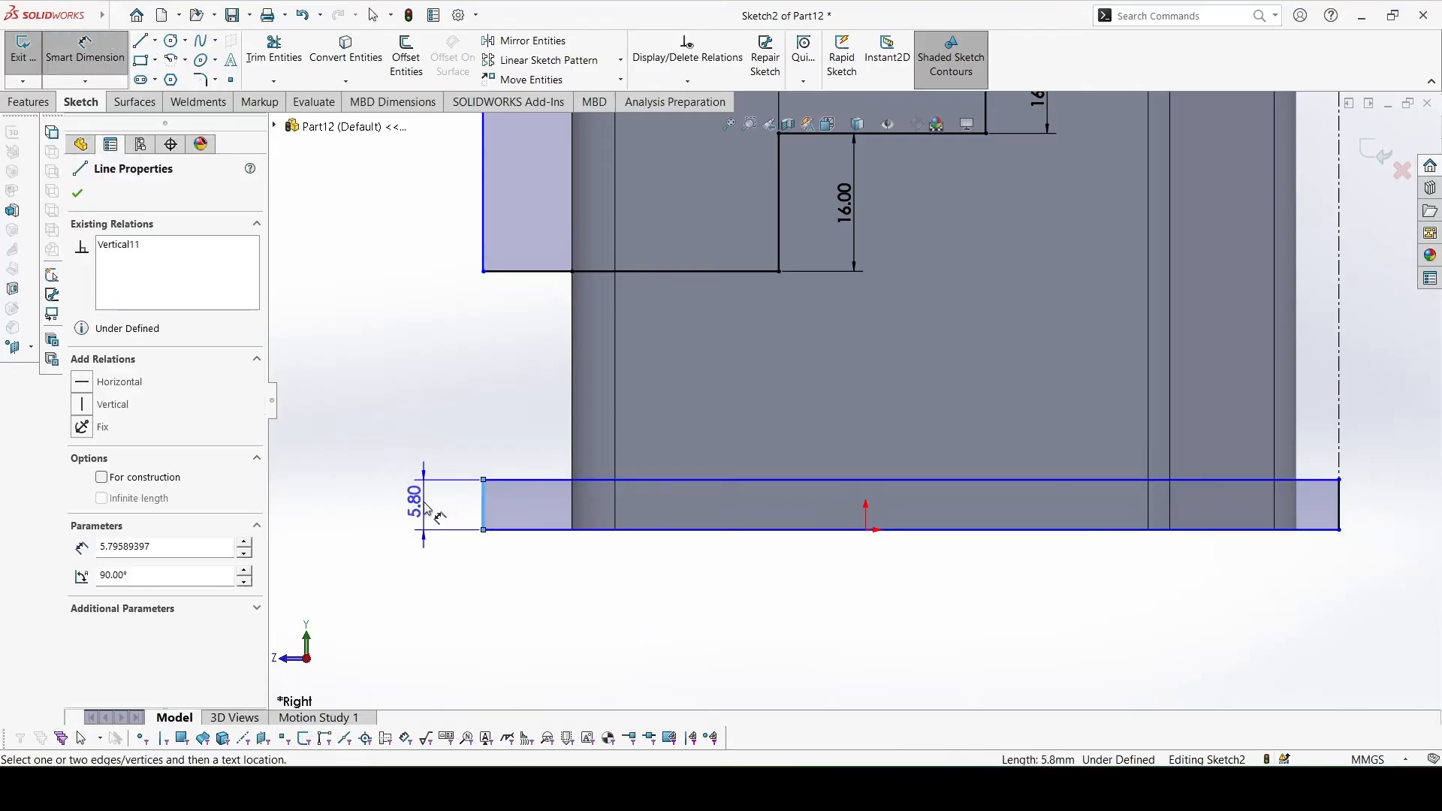
click(423, 507)
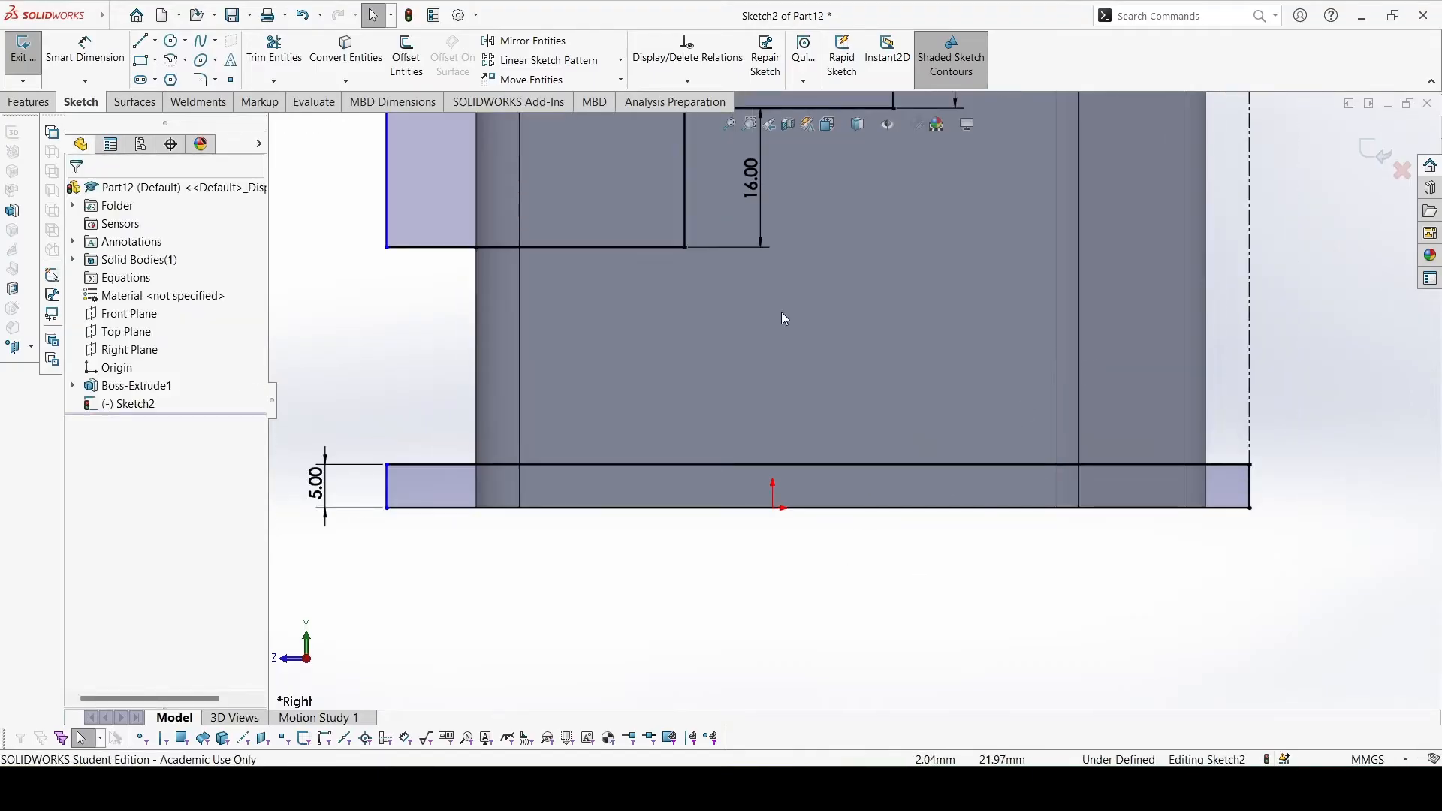
click(139, 42)
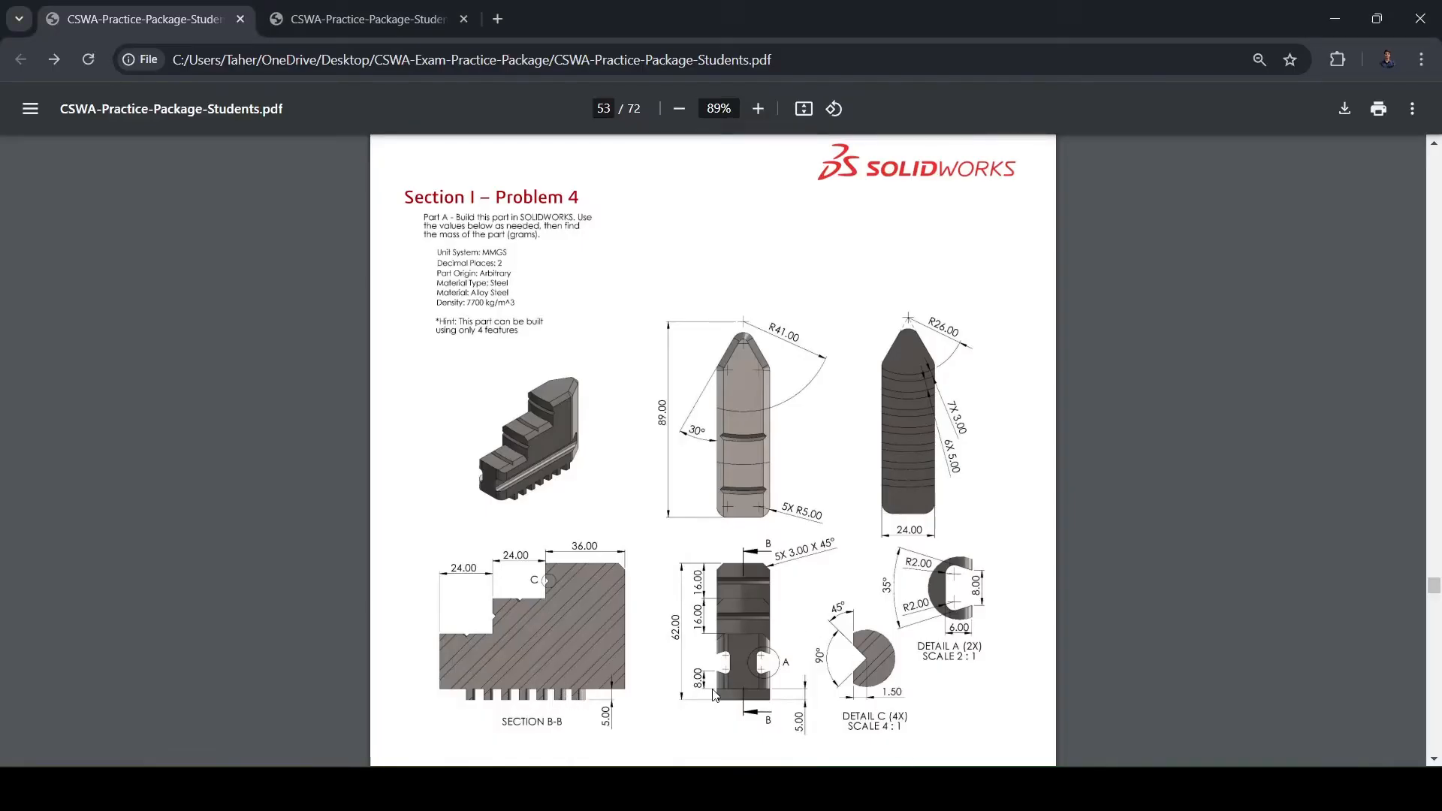
mouse_move(836, 589)
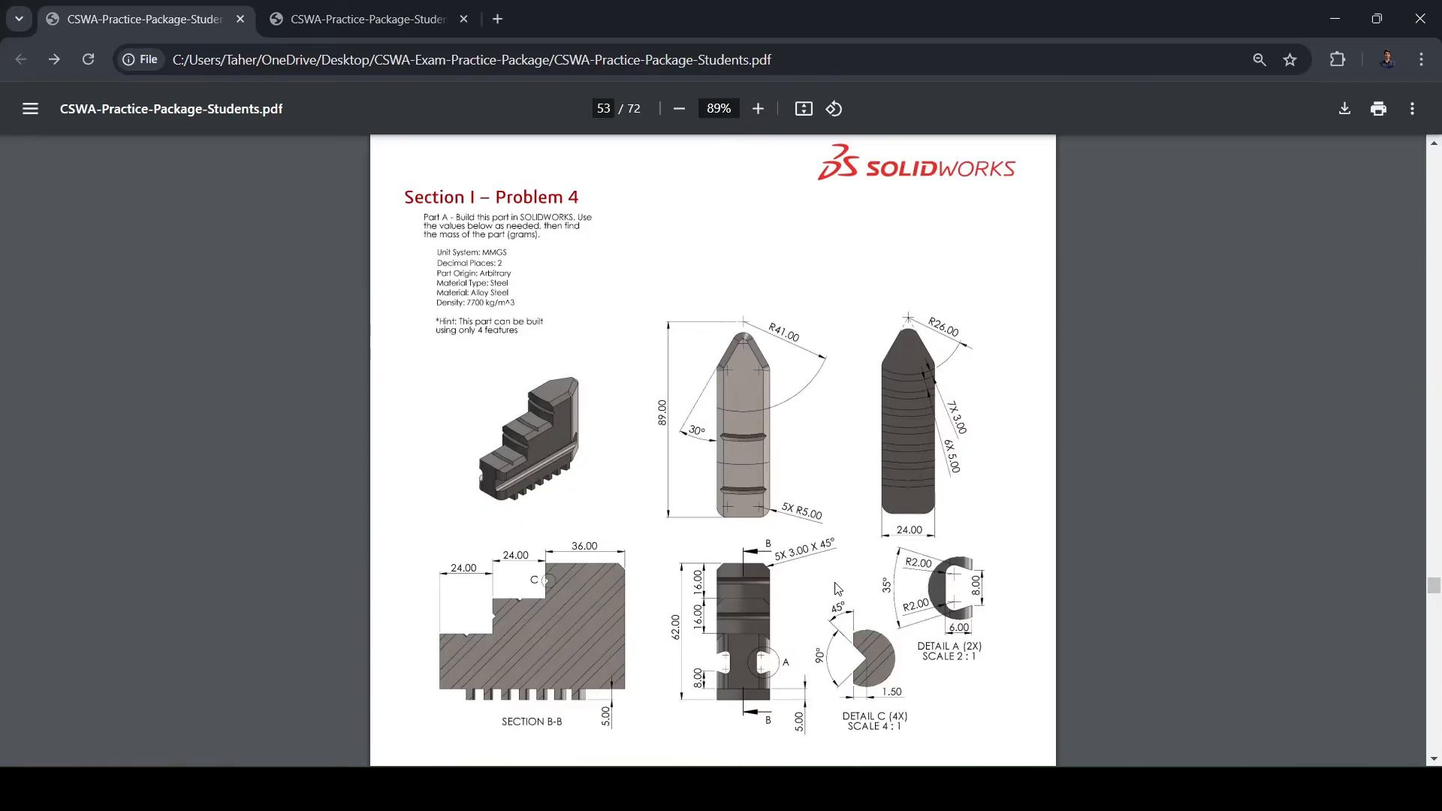
mouse_move(936, 390)
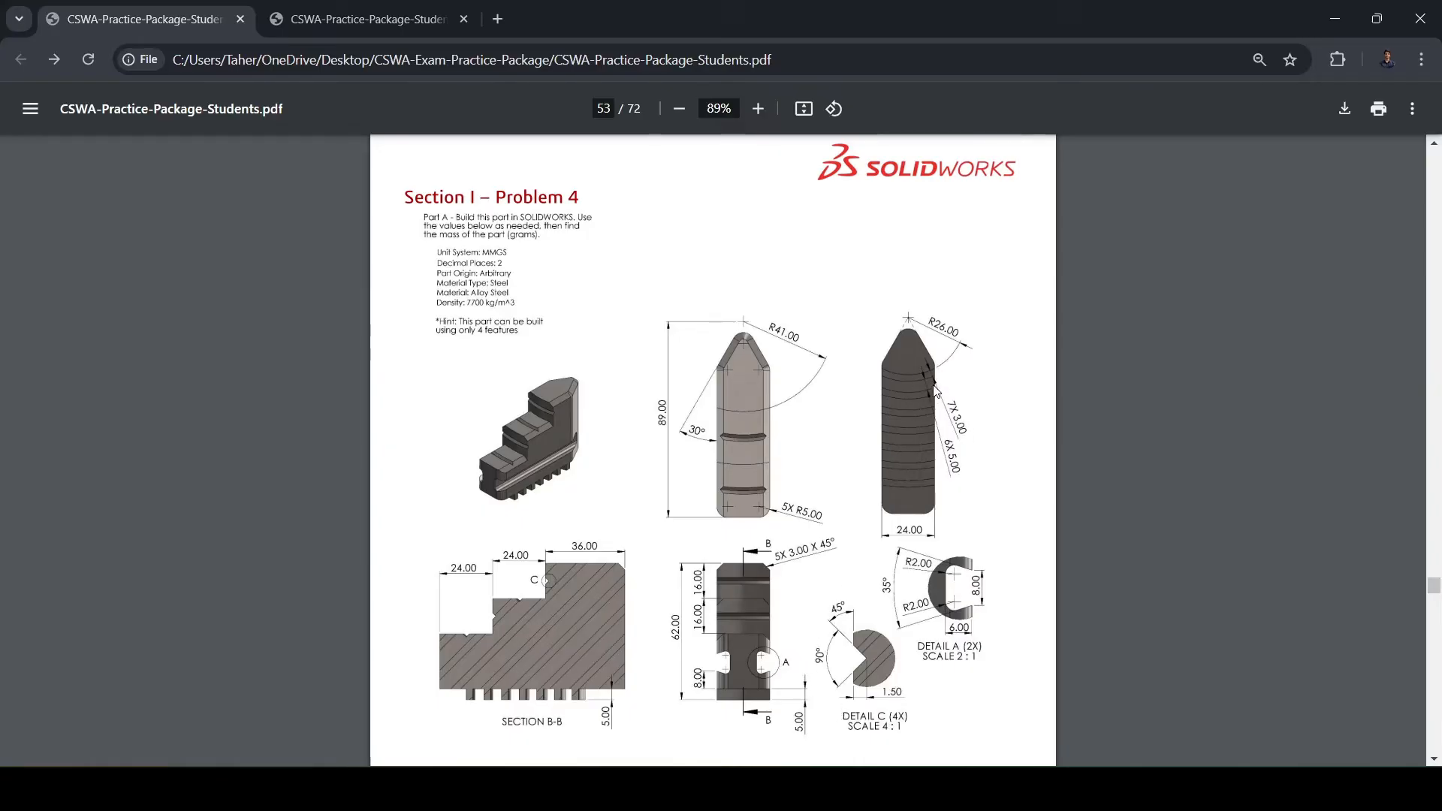
mouse_move(927, 376)
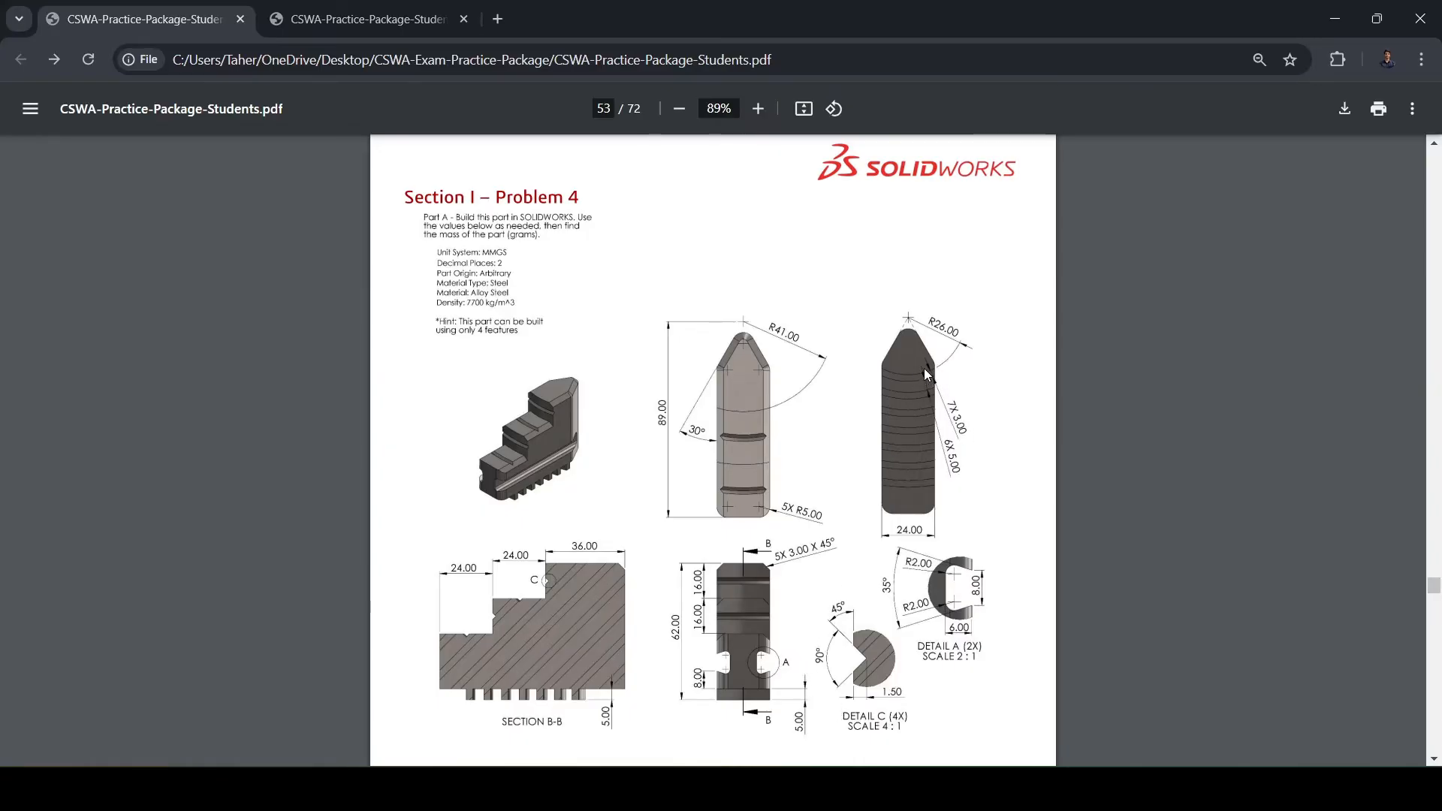
mouse_move(929, 381)
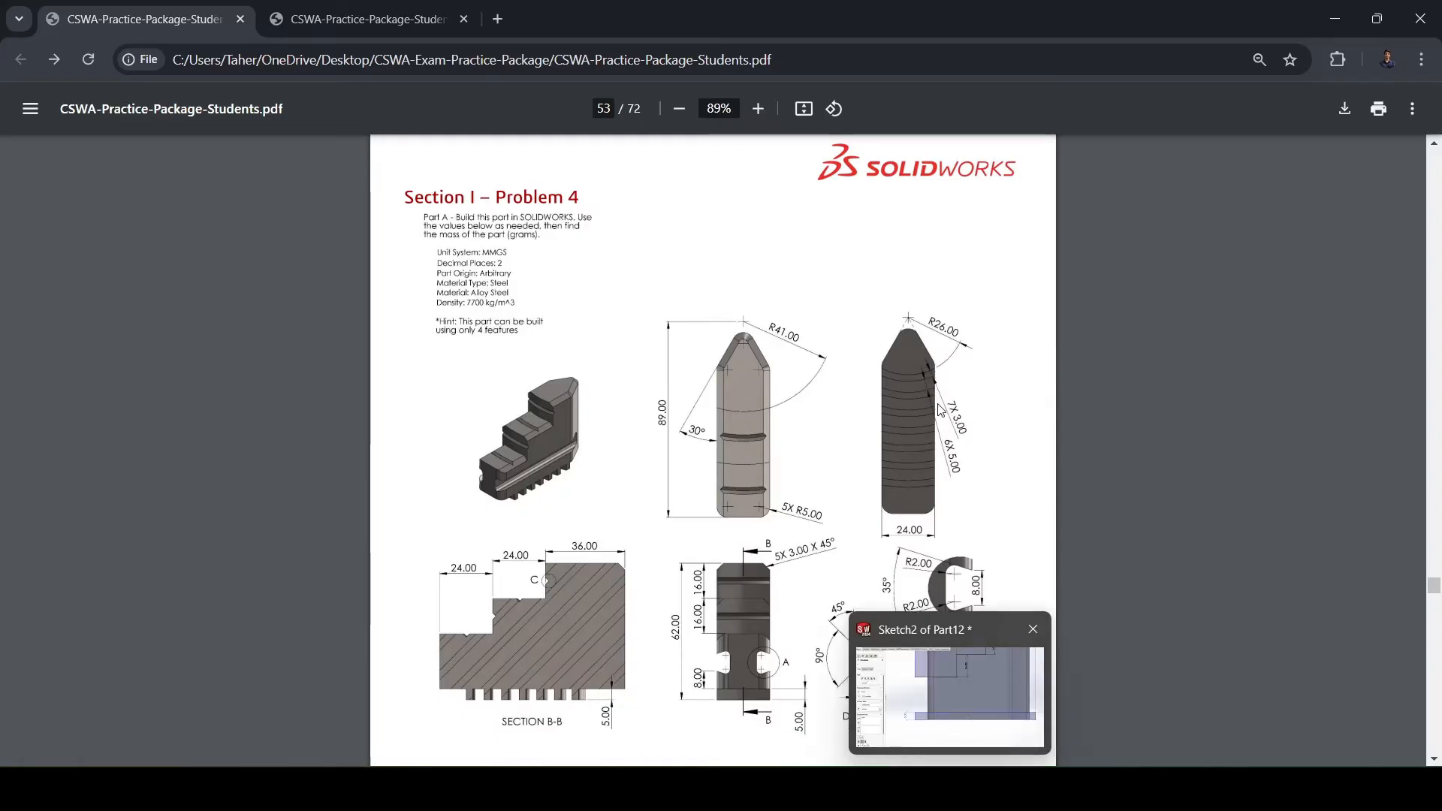
Sketch a groove rectangle in the base strip, 26 mm from its end and 3 mm wide
click(1032, 629)
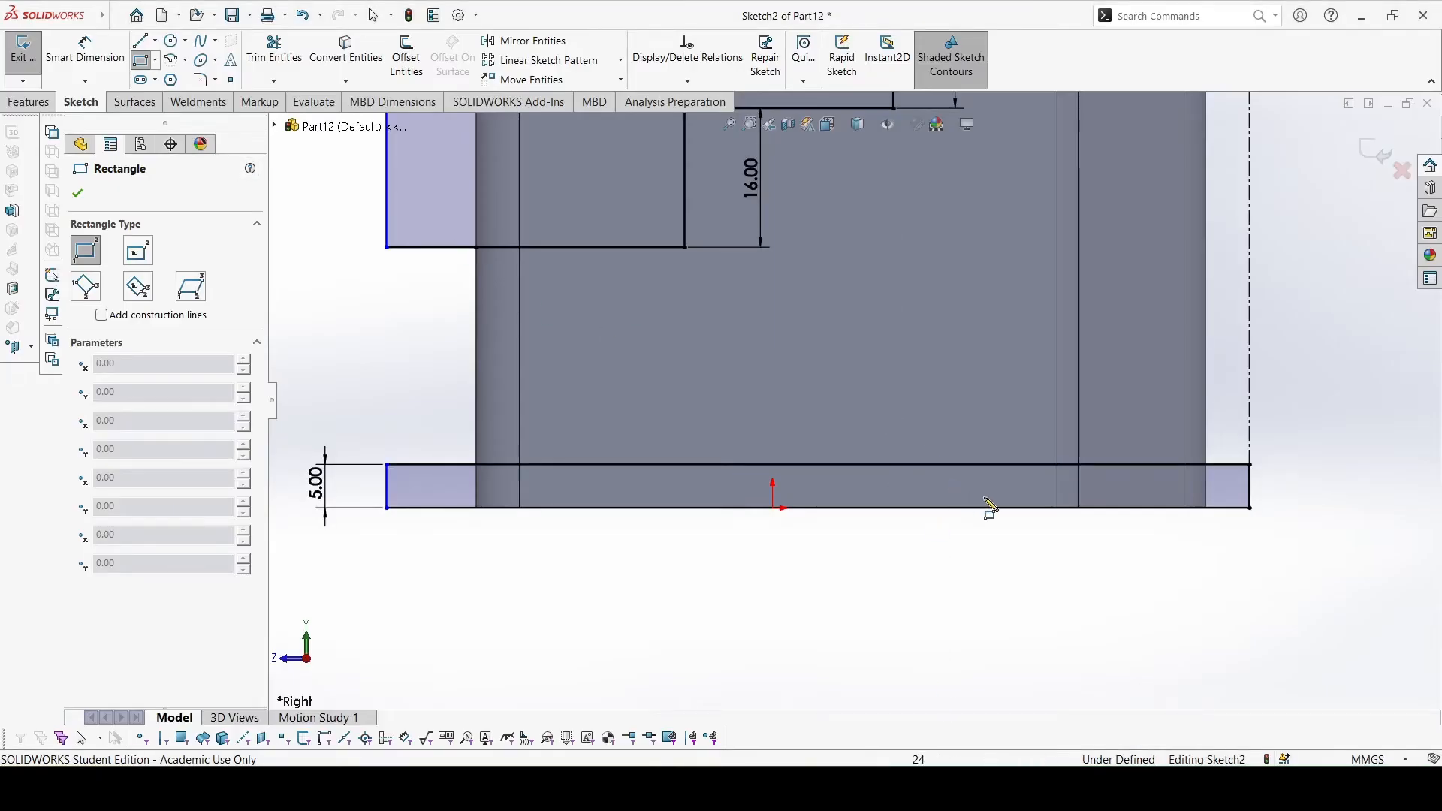
click(986, 506)
text(2)
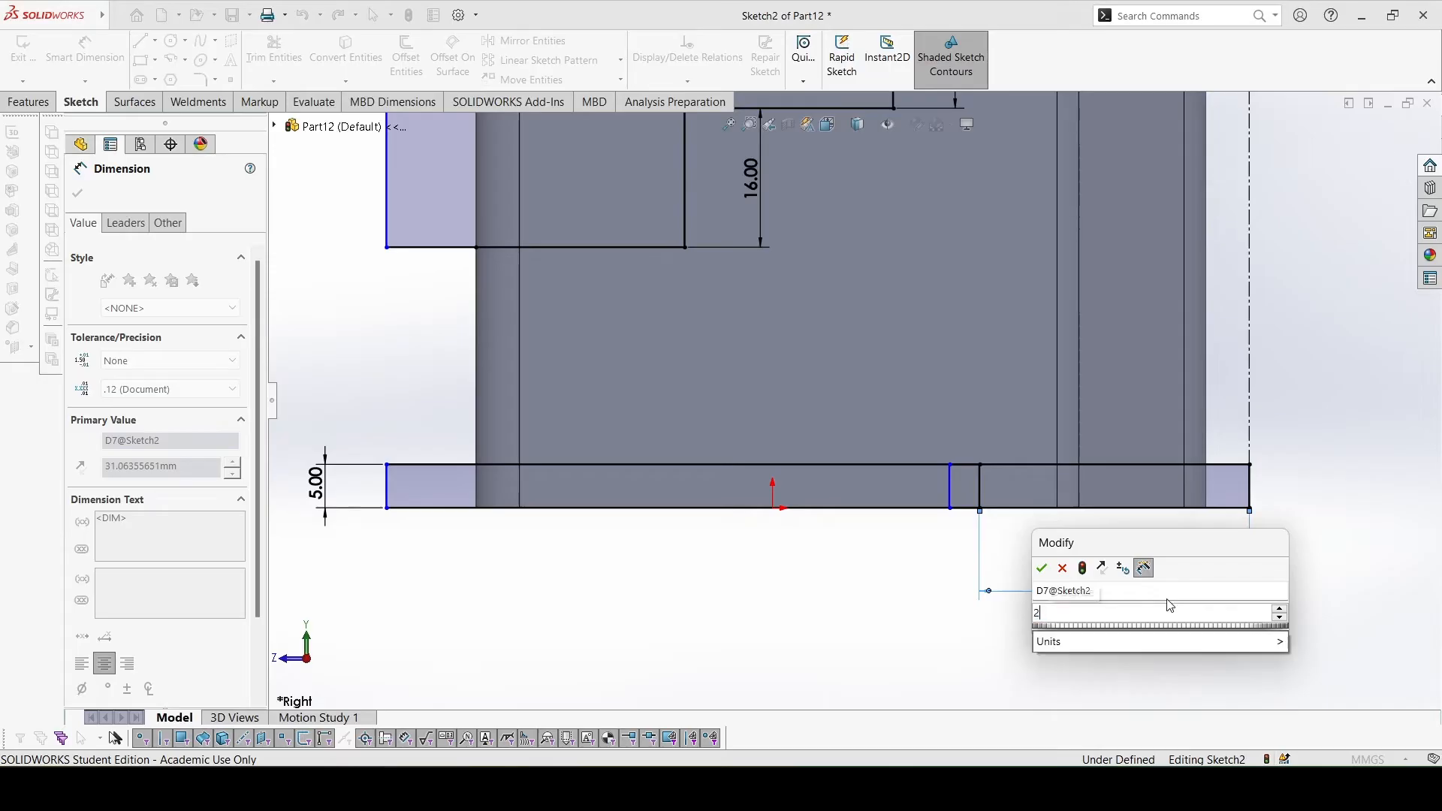
click(1042, 568)
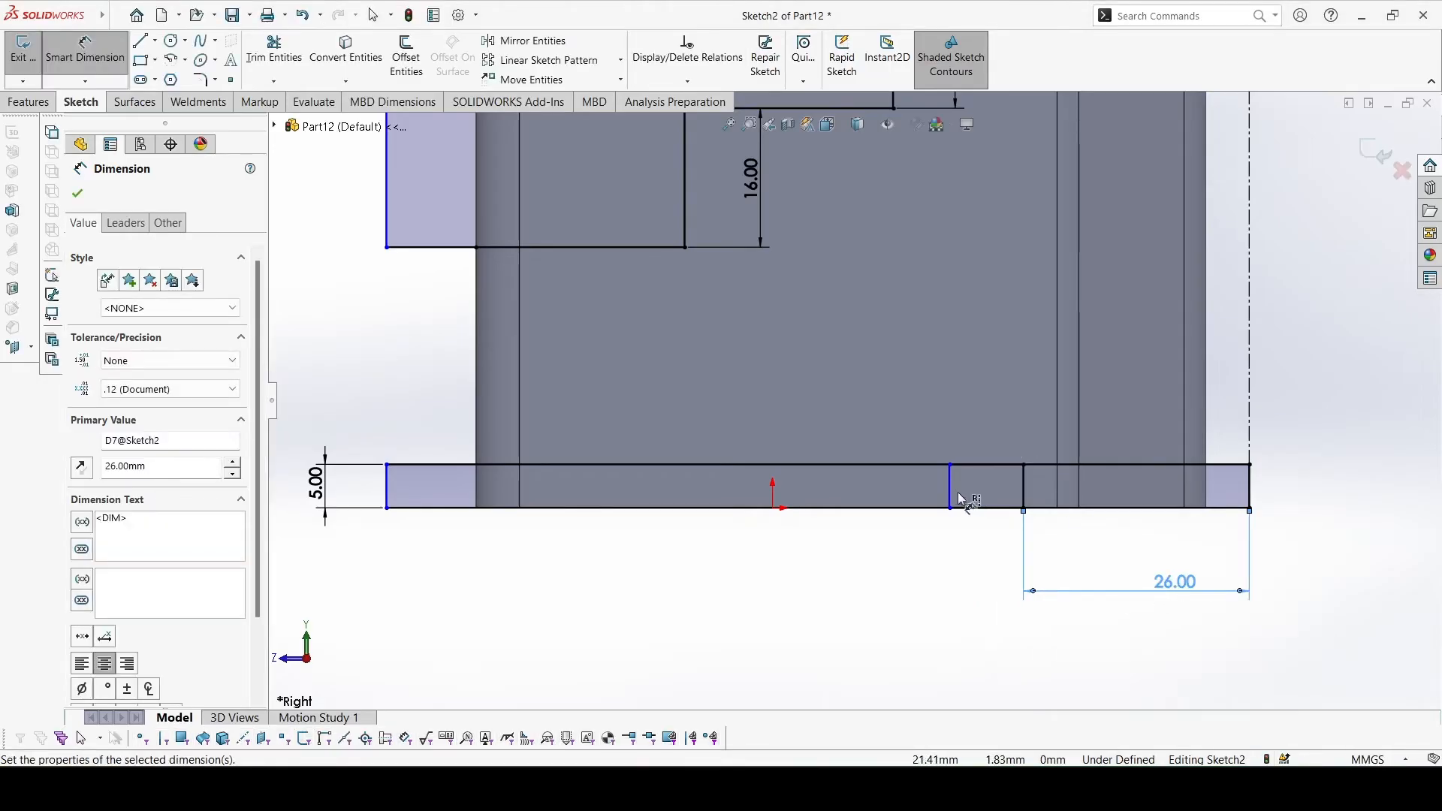
click(949, 486)
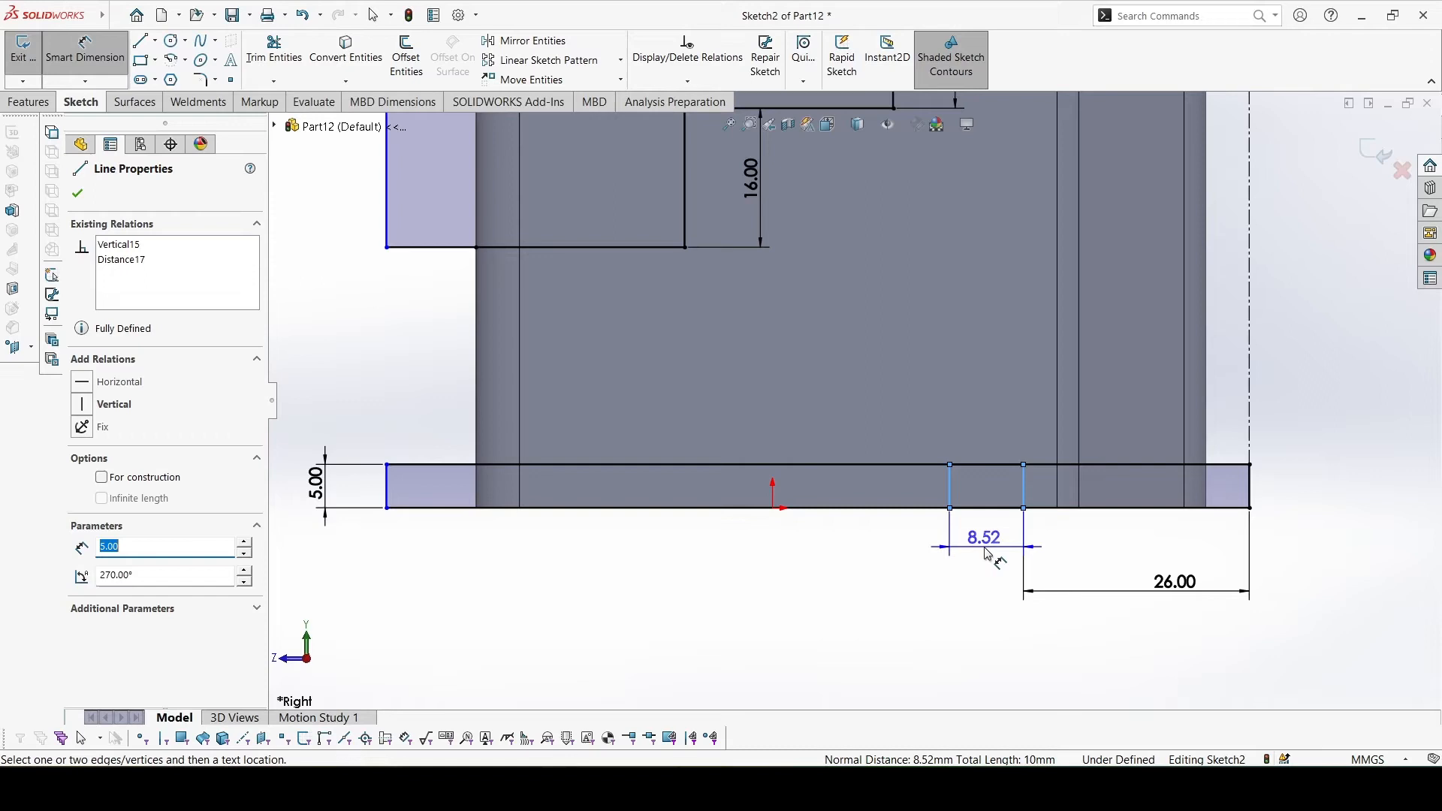
click(982, 538)
text(3)
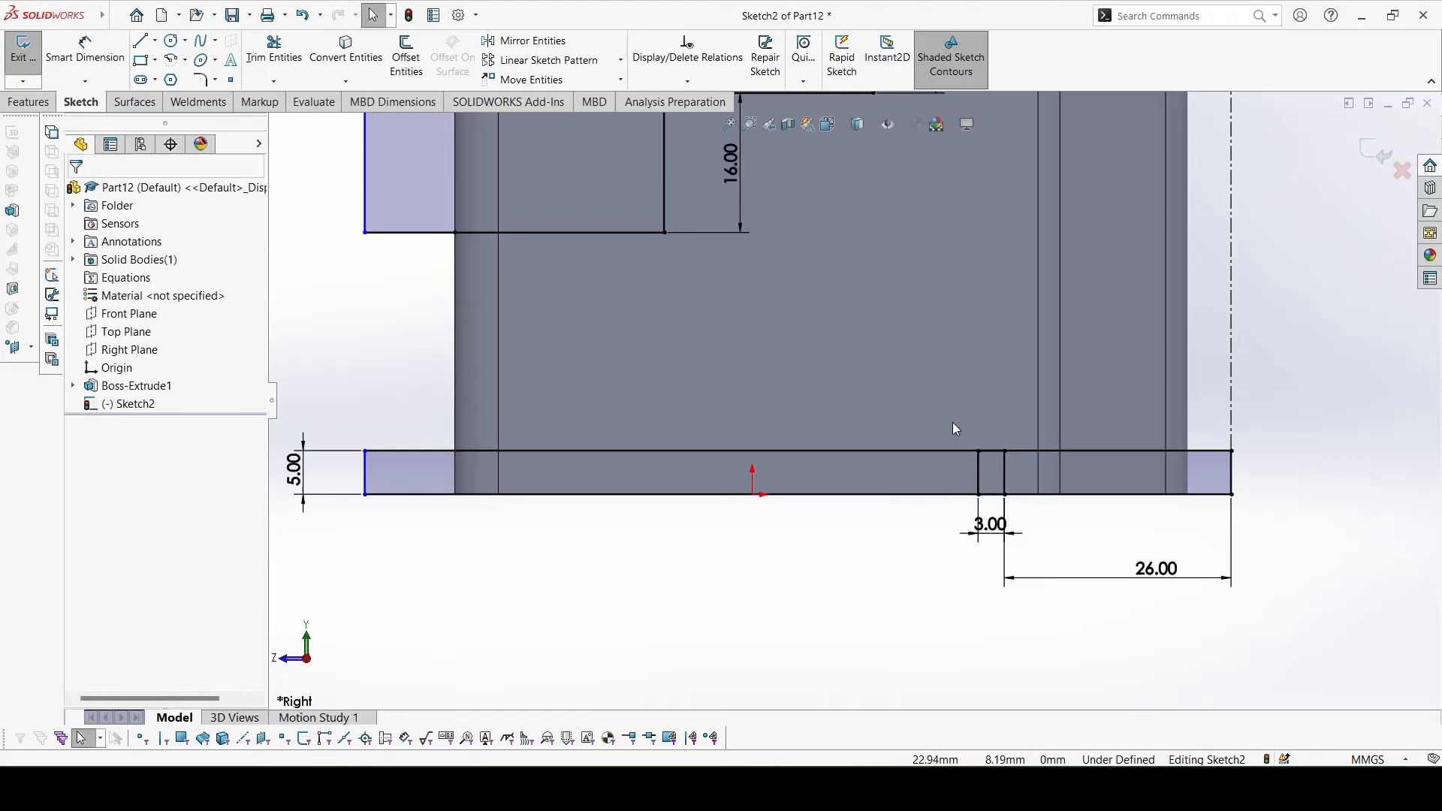
Pattern the groove's four lines into a row of seven grooves along the strip
click(991, 472)
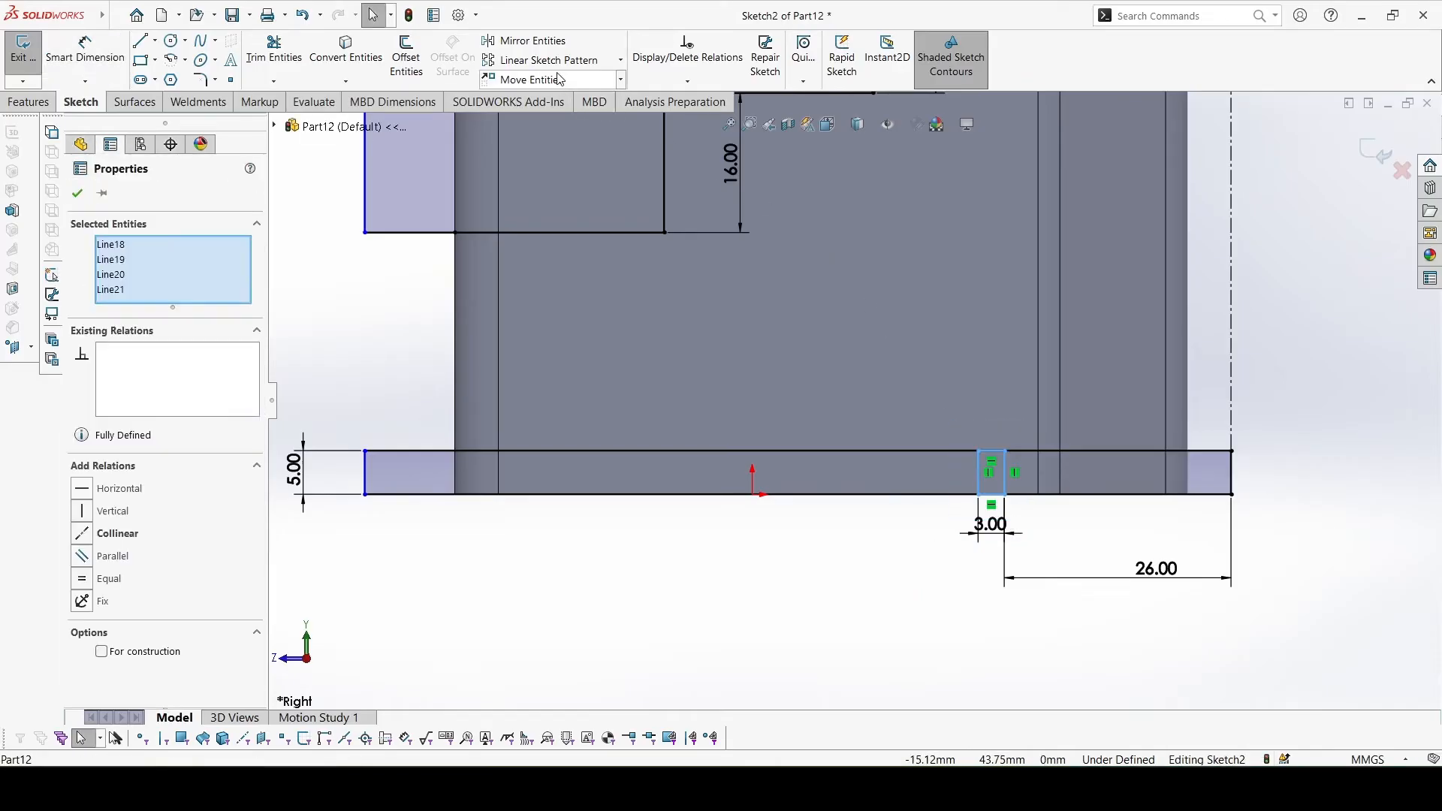
click(552, 60)
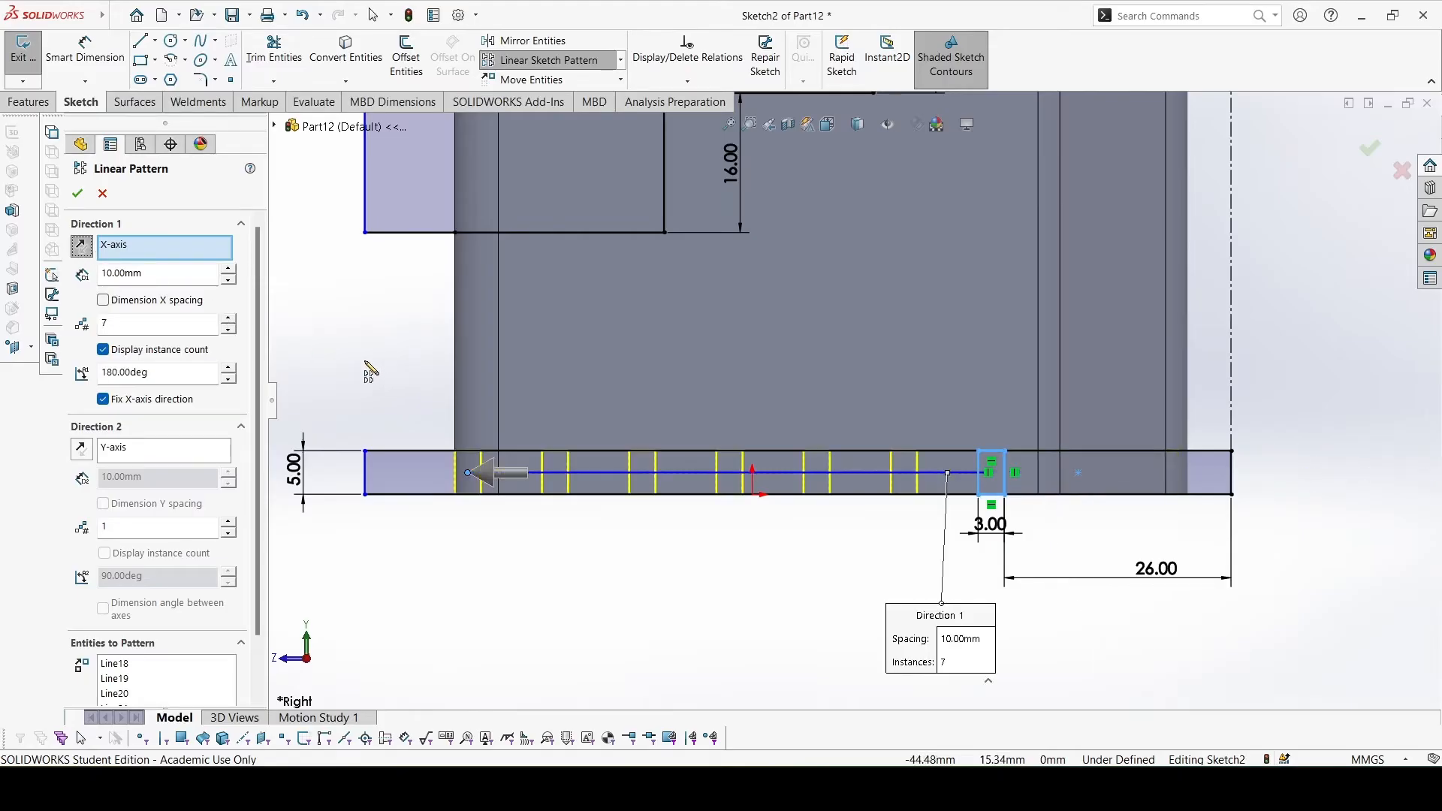
click(77, 194)
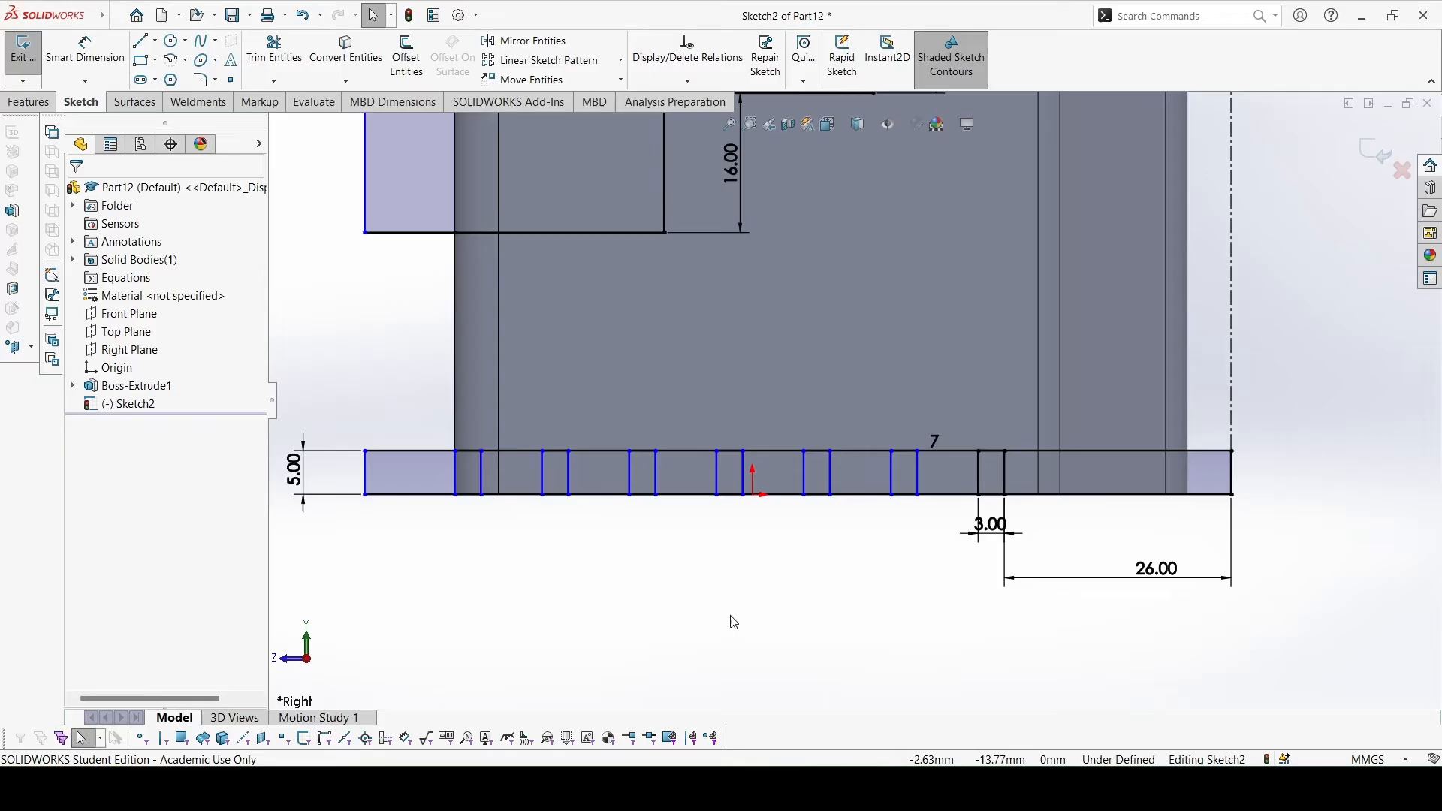
Set the spacing between adjacent groove lines to 5 mm
click(978, 469)
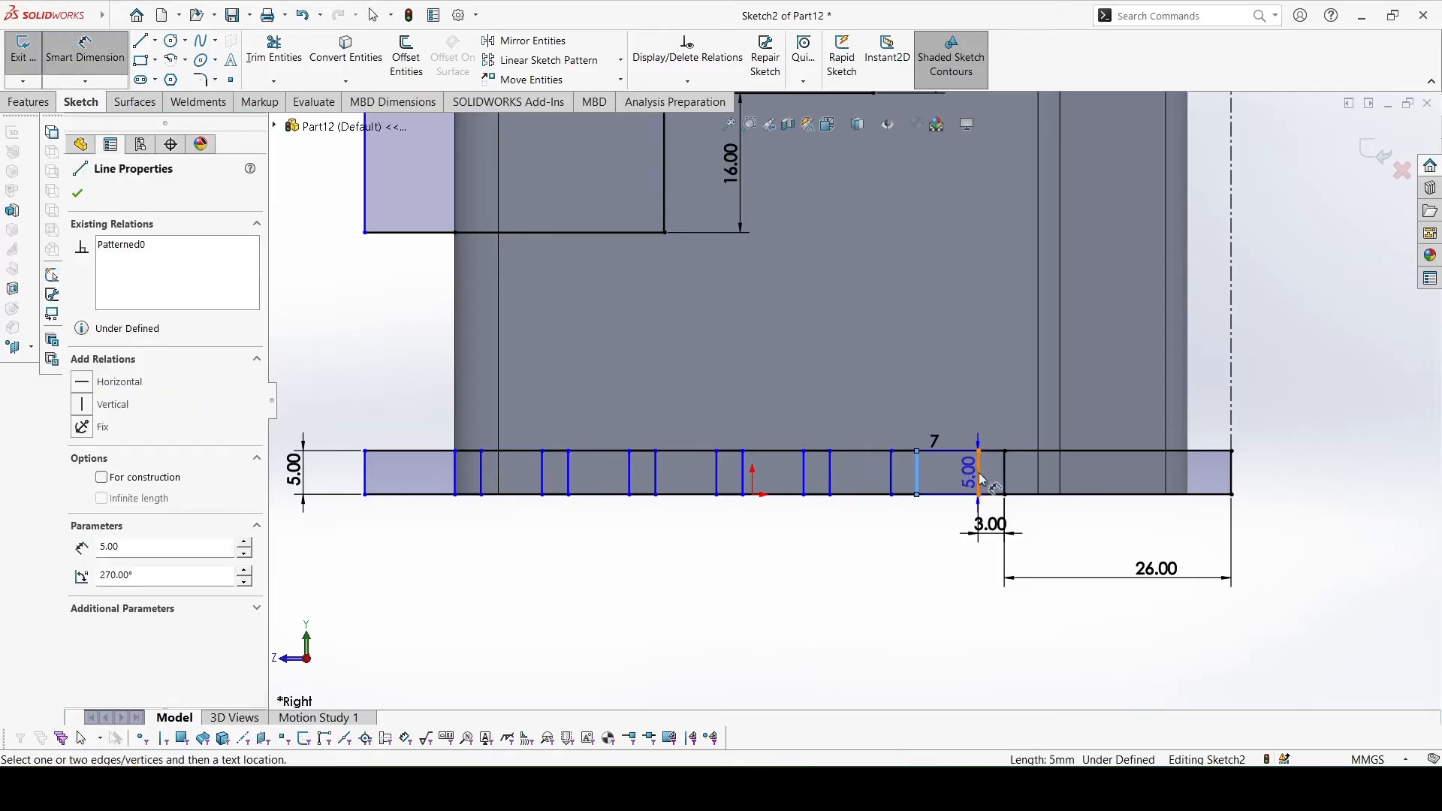
click(977, 450)
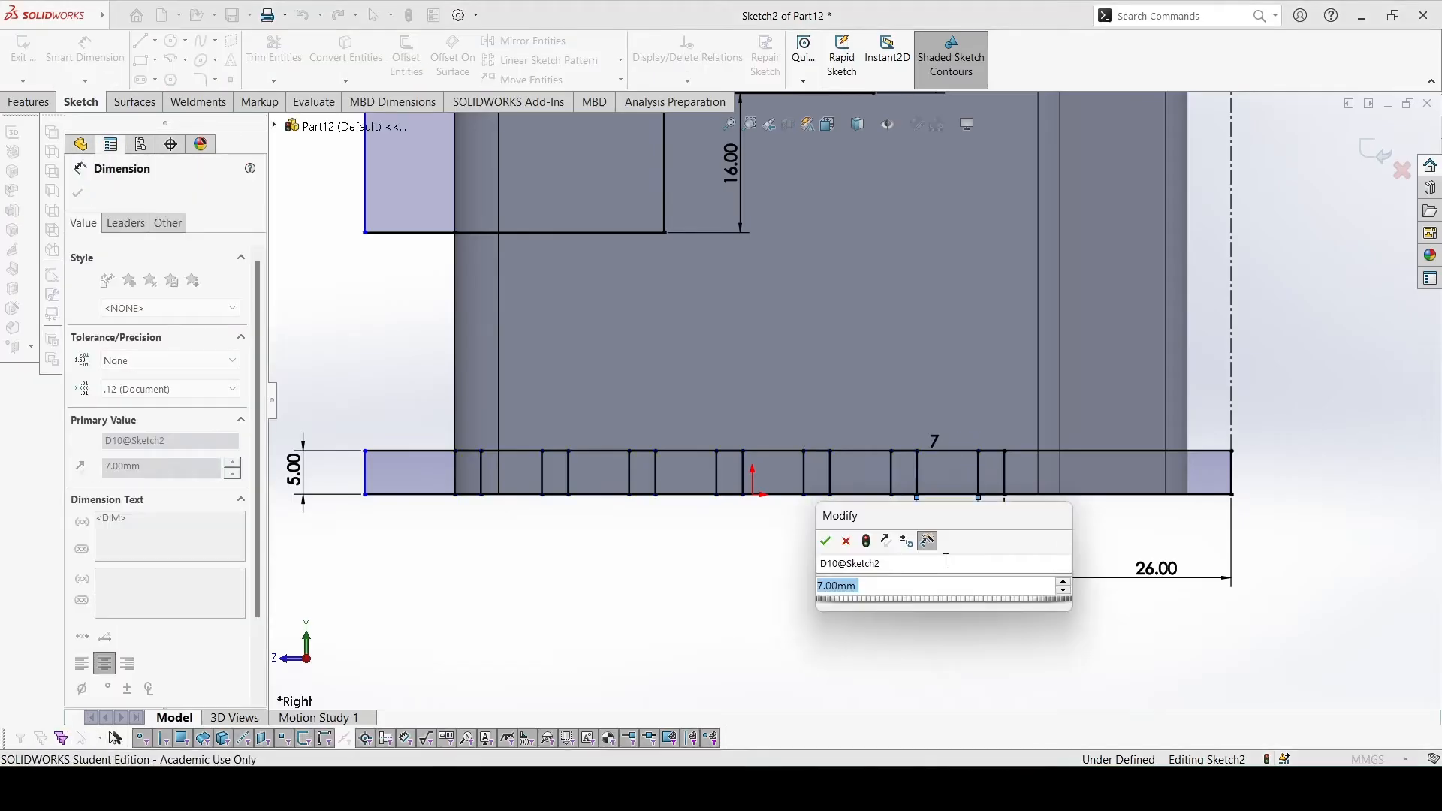
text(5)
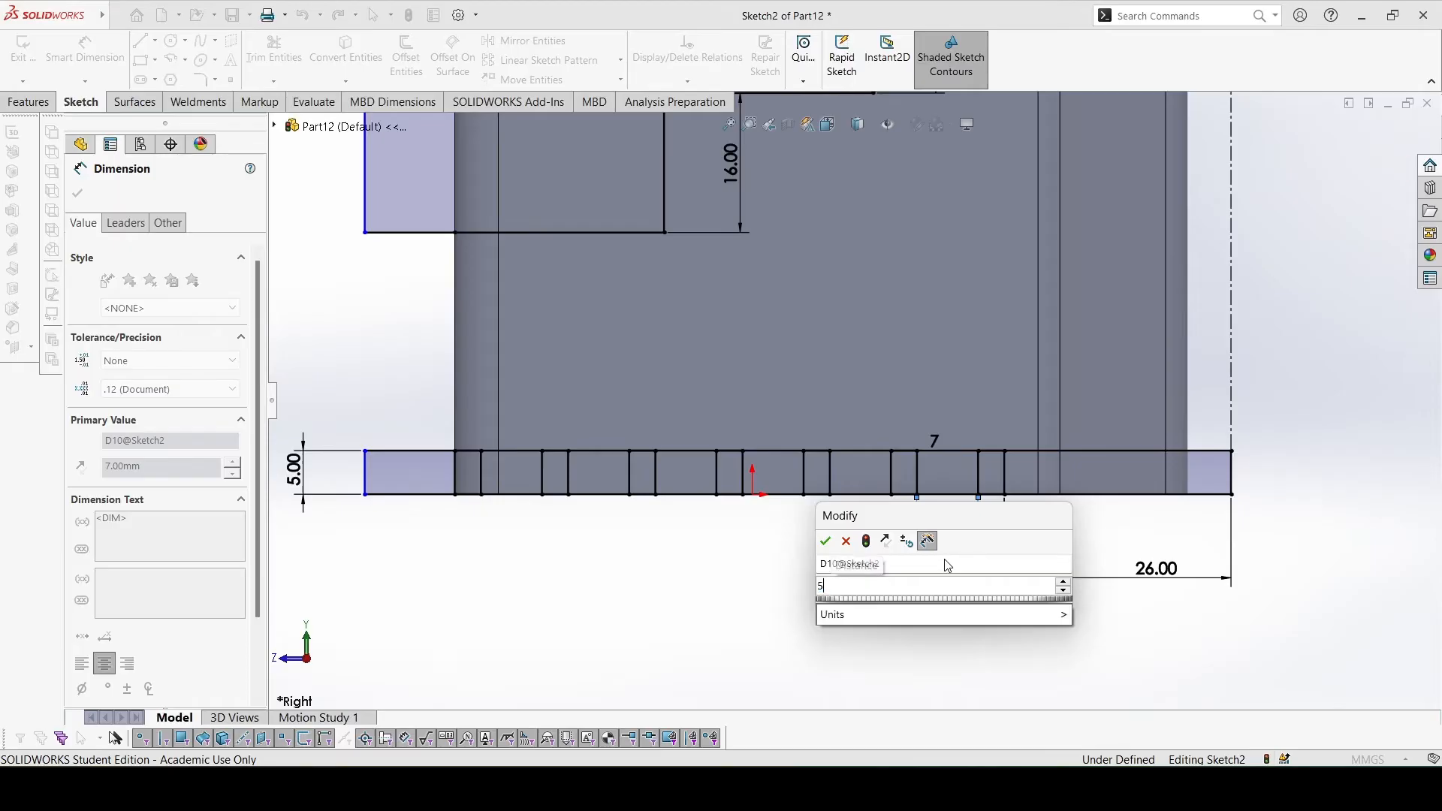
click(825, 541)
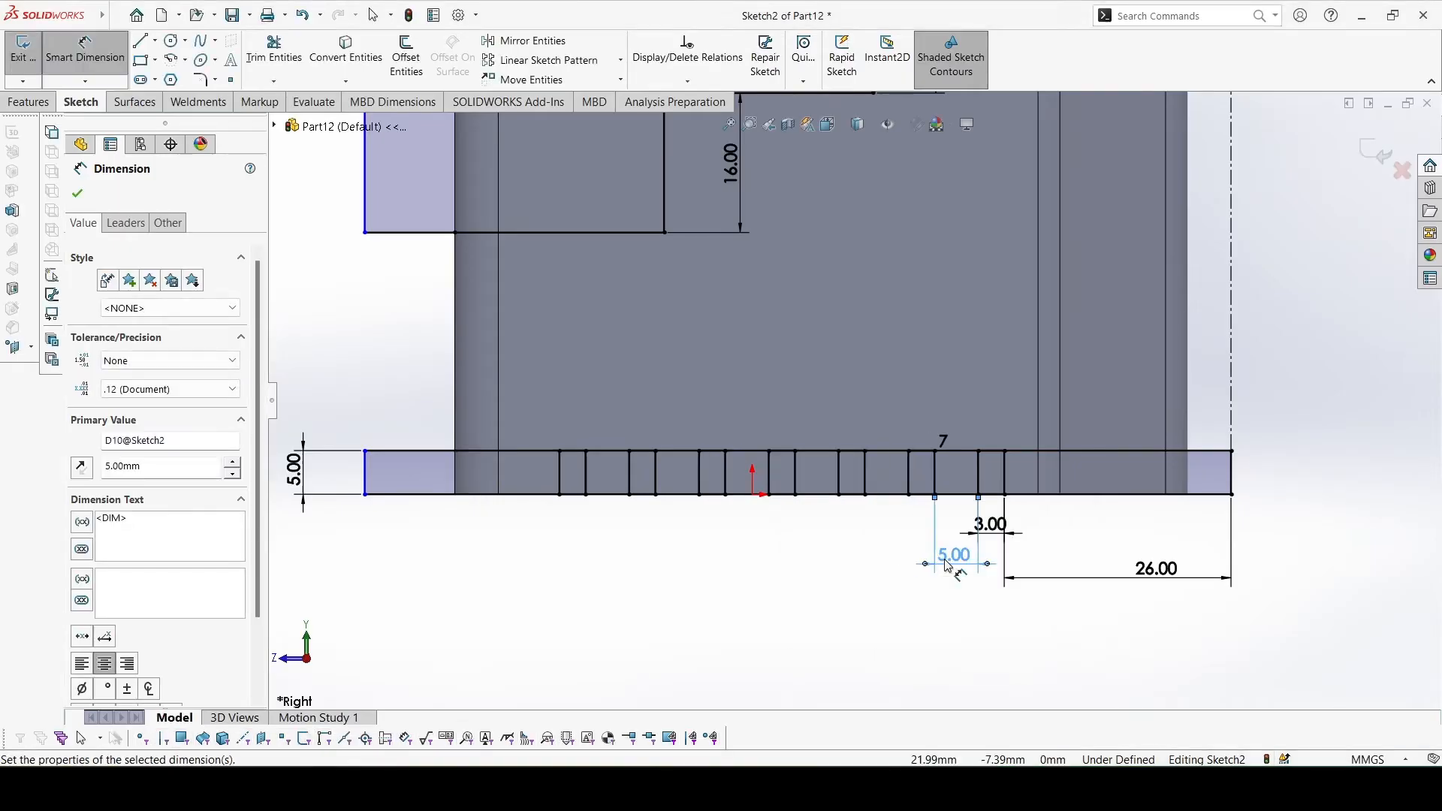
mouse_move(718, 499)
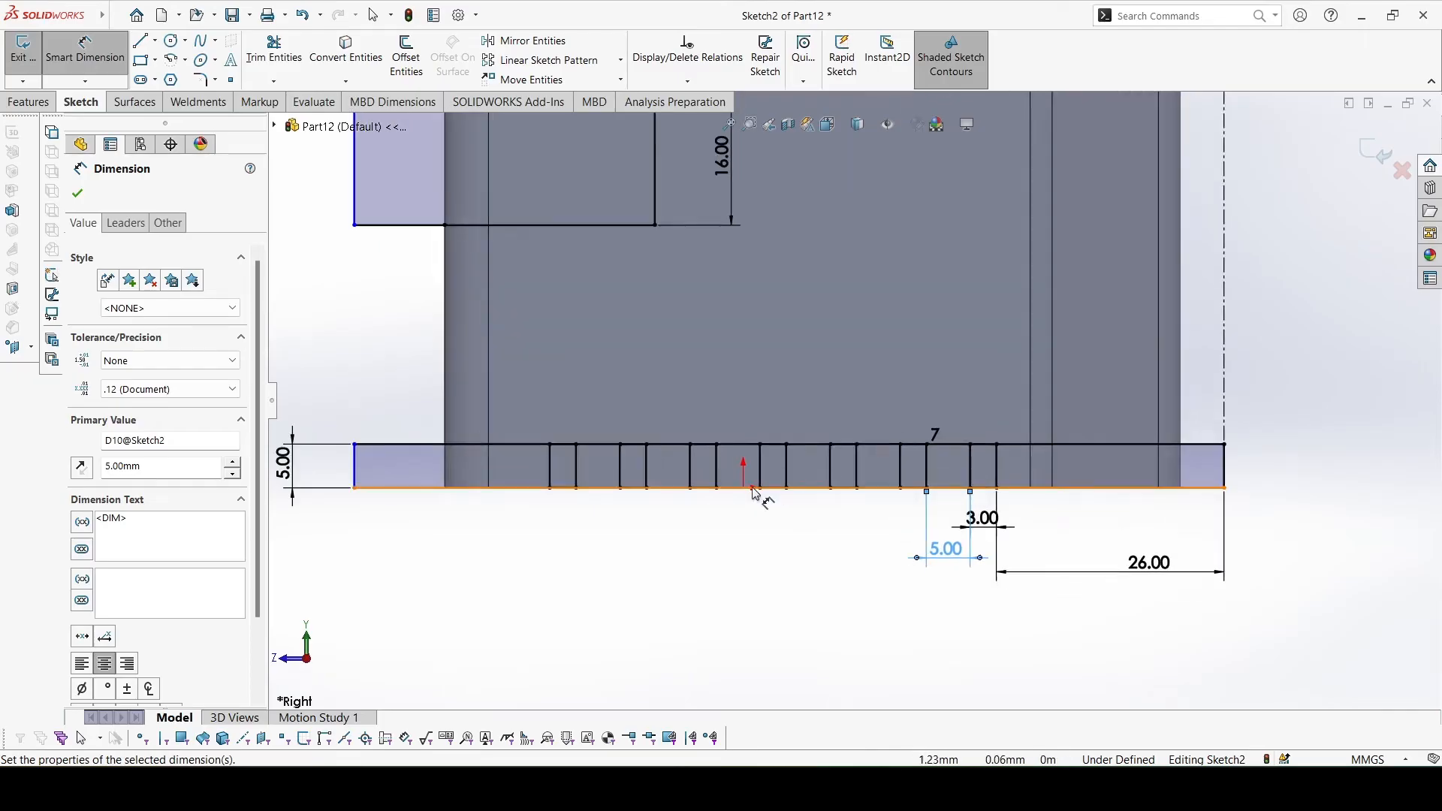
click(273, 52)
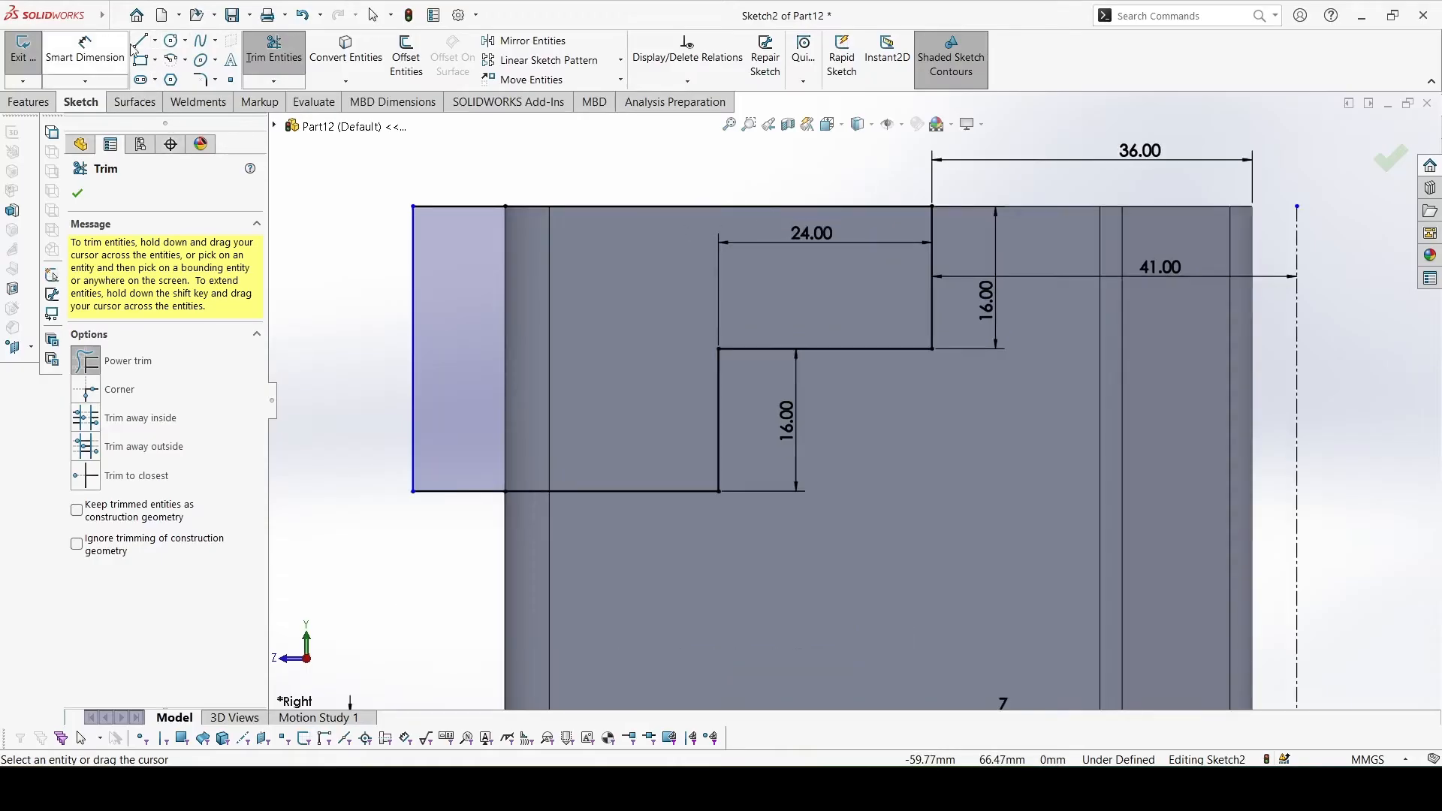
Switch from Trim Entities to the Line tool for construction lines at the upper step
click(156, 40)
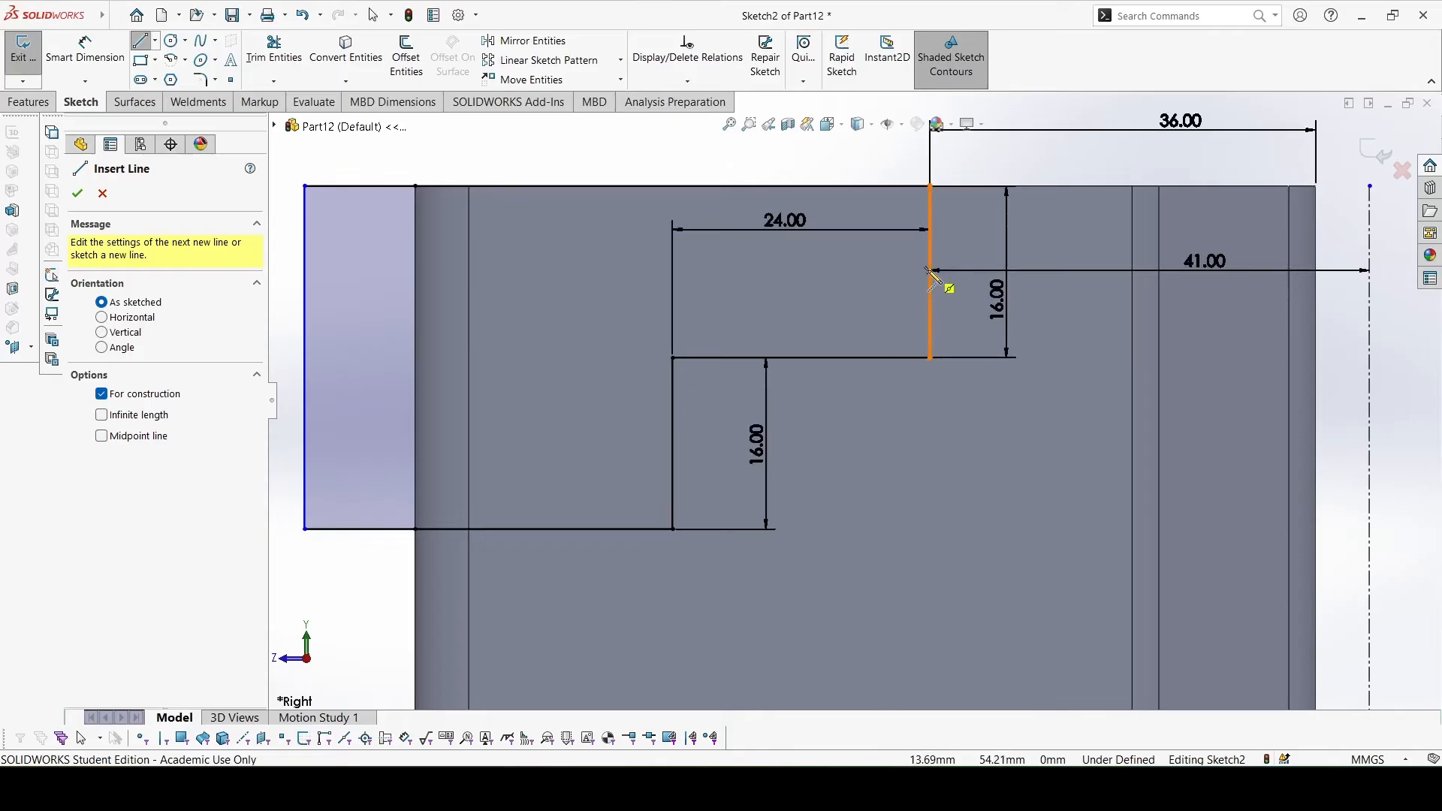
Sketch the notch's construction centre line on the step edge and dimension its depth to 1.5 mm
click(928, 271)
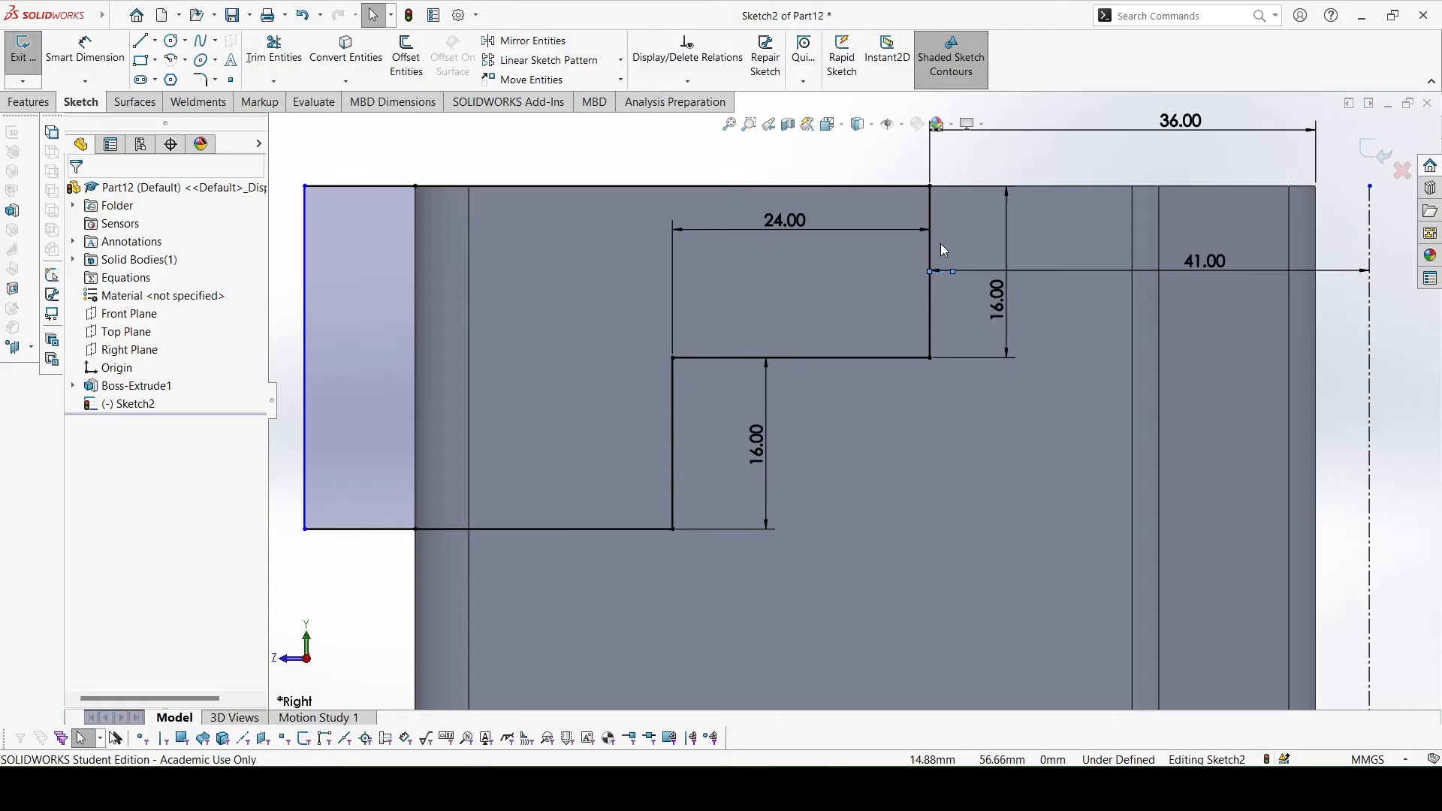
click(928, 268)
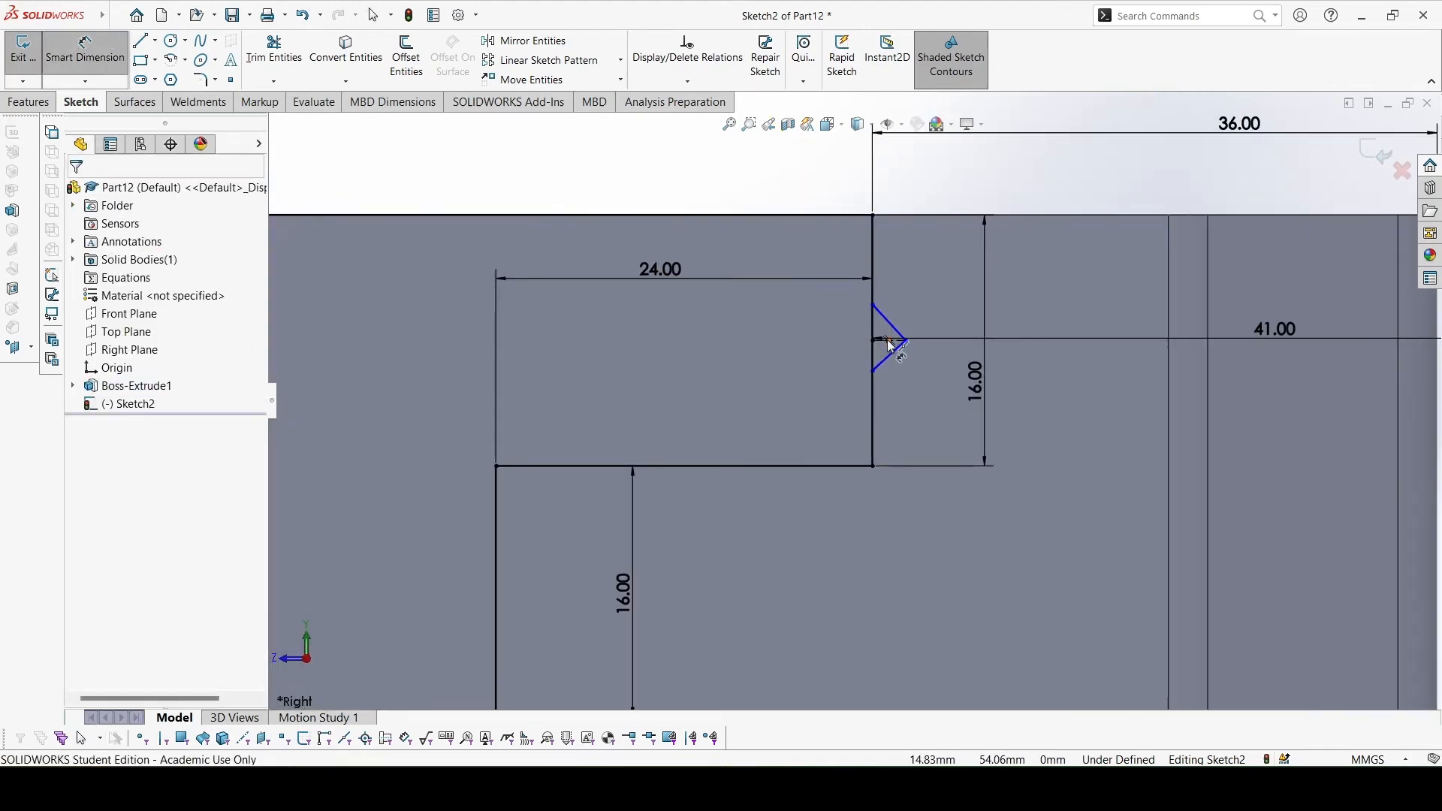
click(883, 346)
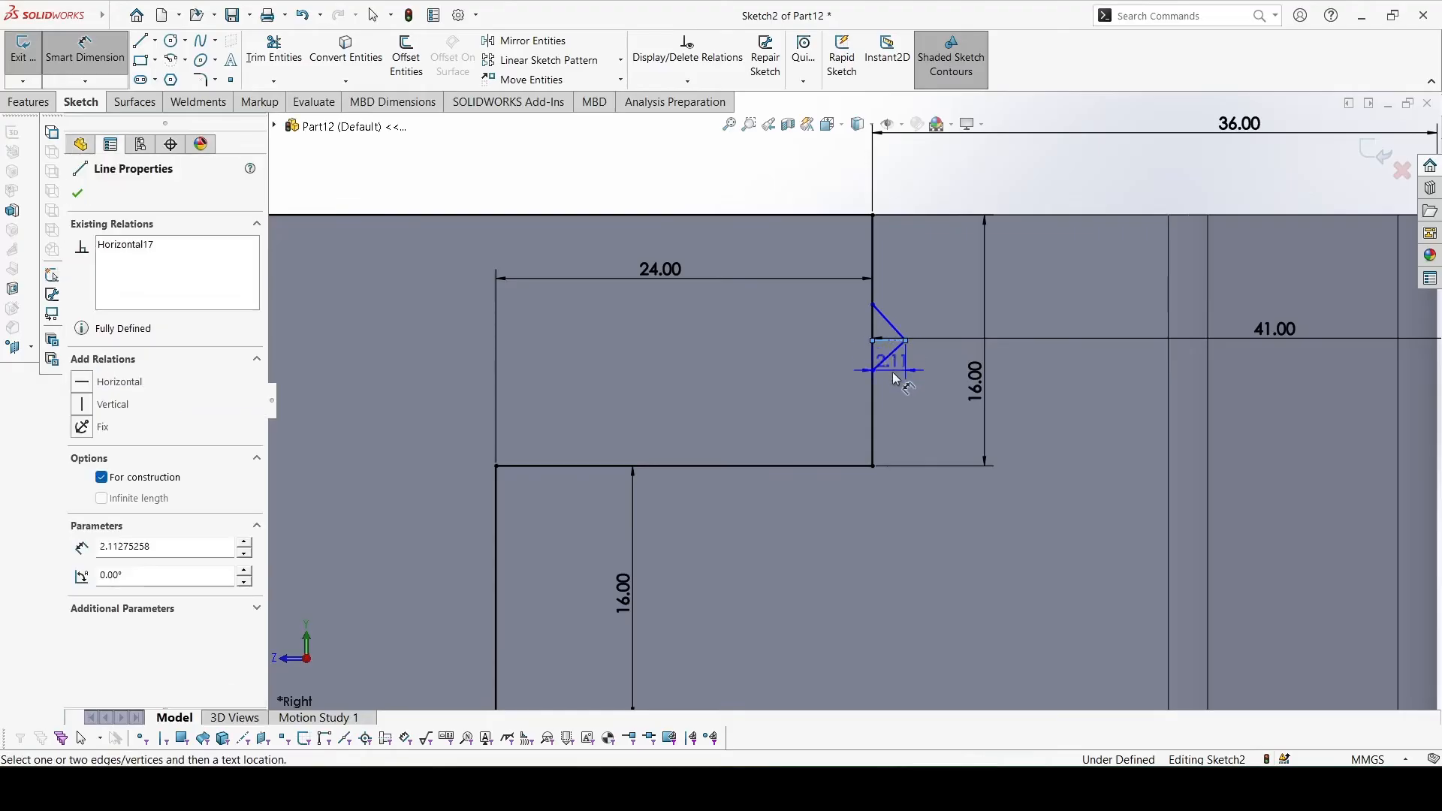
click(893, 377)
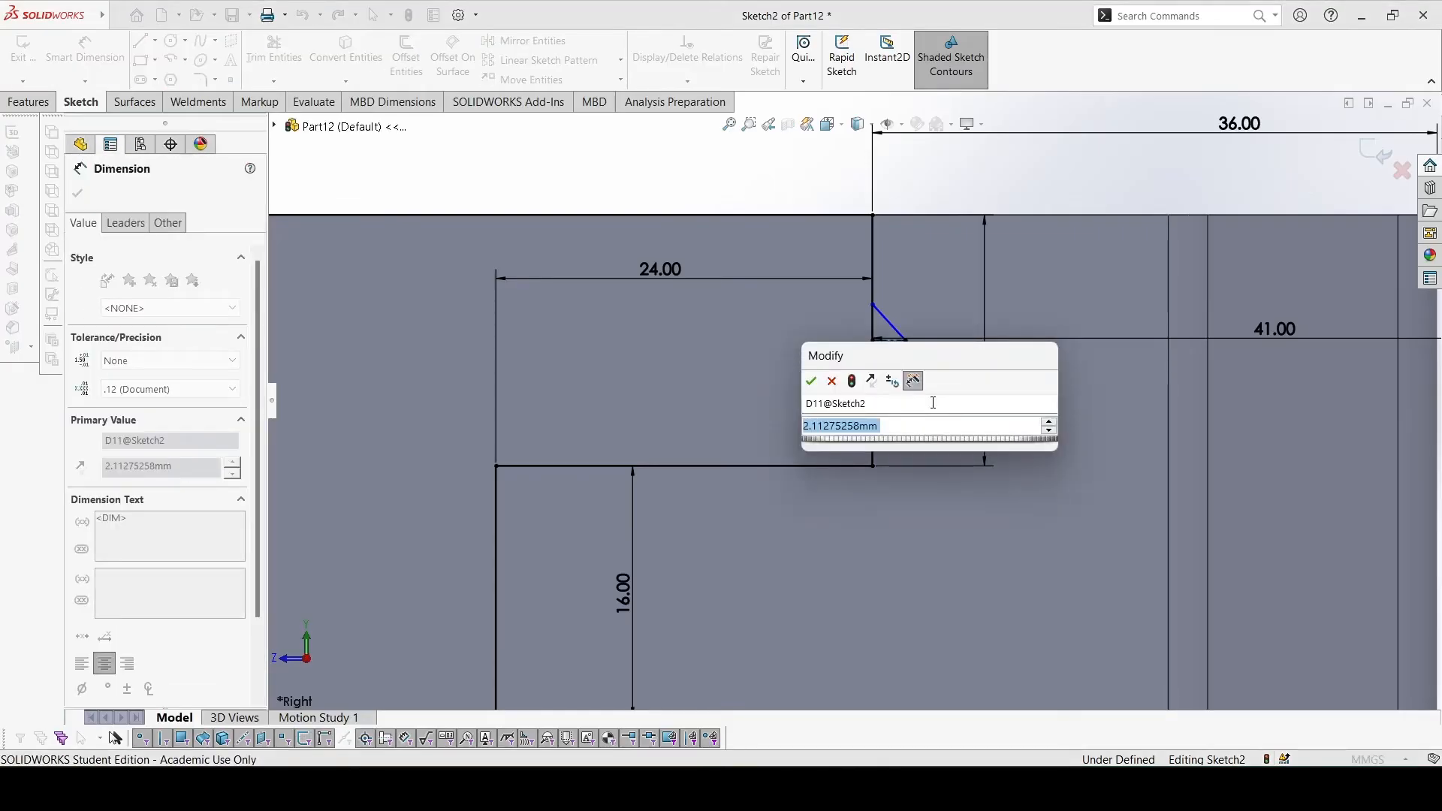
click(810, 380)
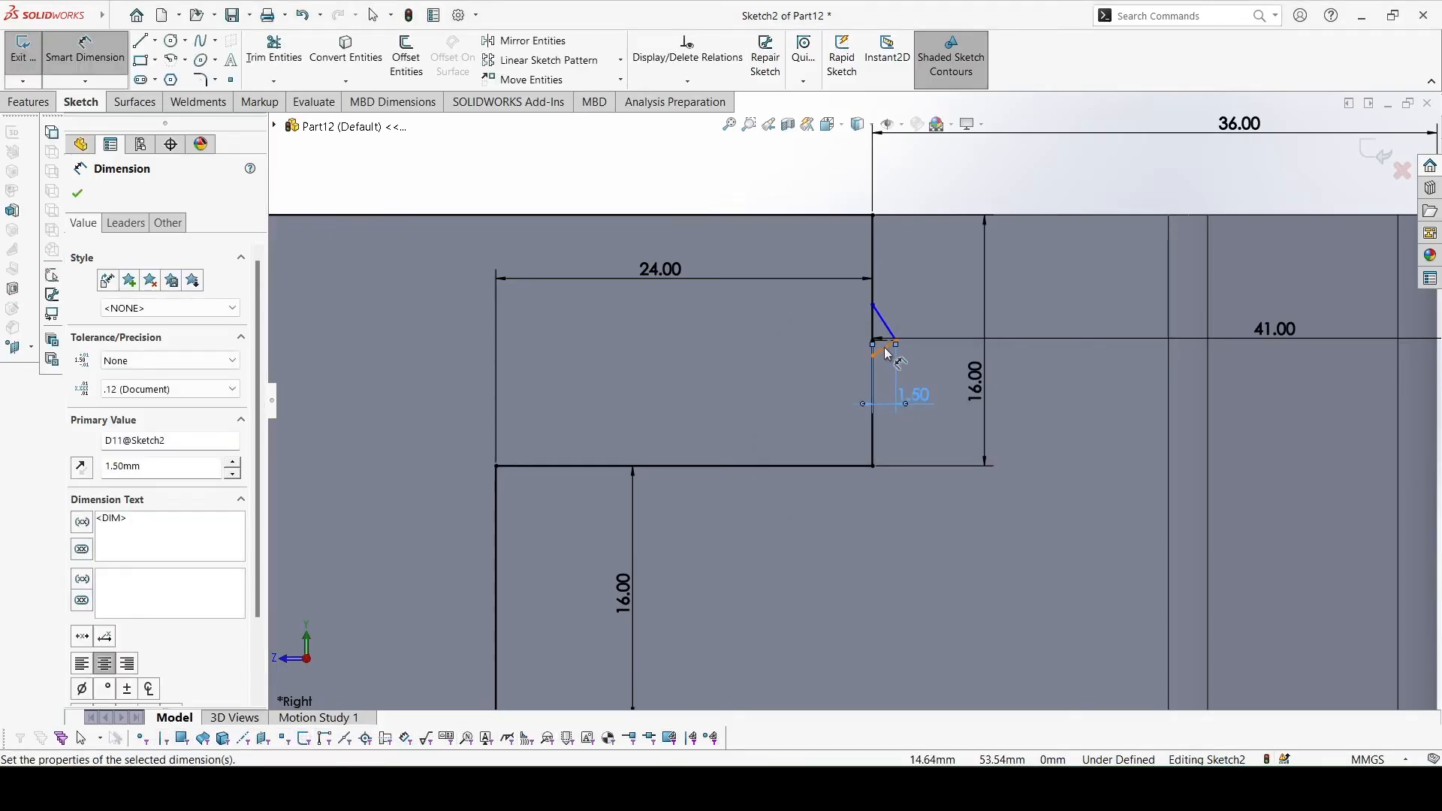
click(885, 322)
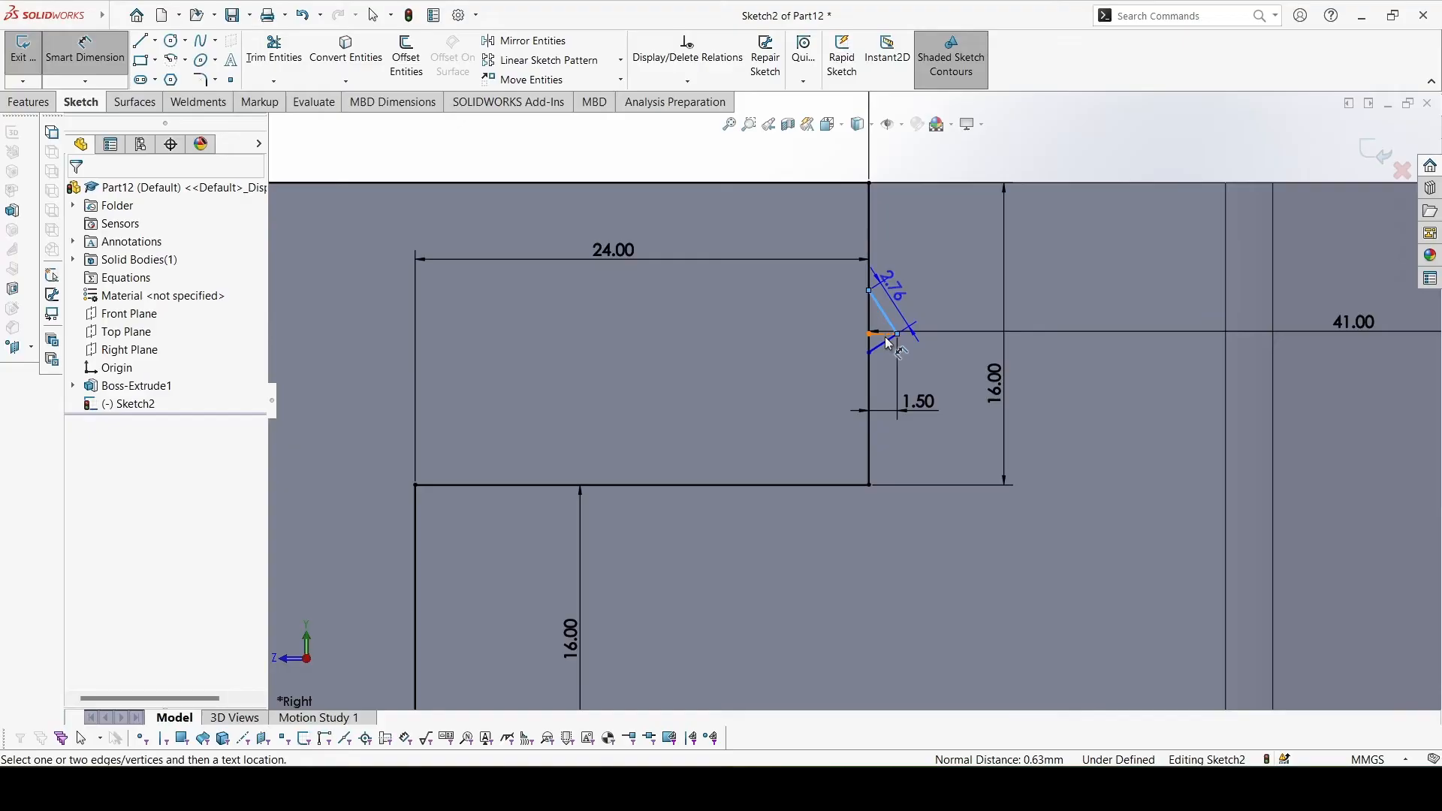
Dimension the notch flank angle to 45°
click(893, 312)
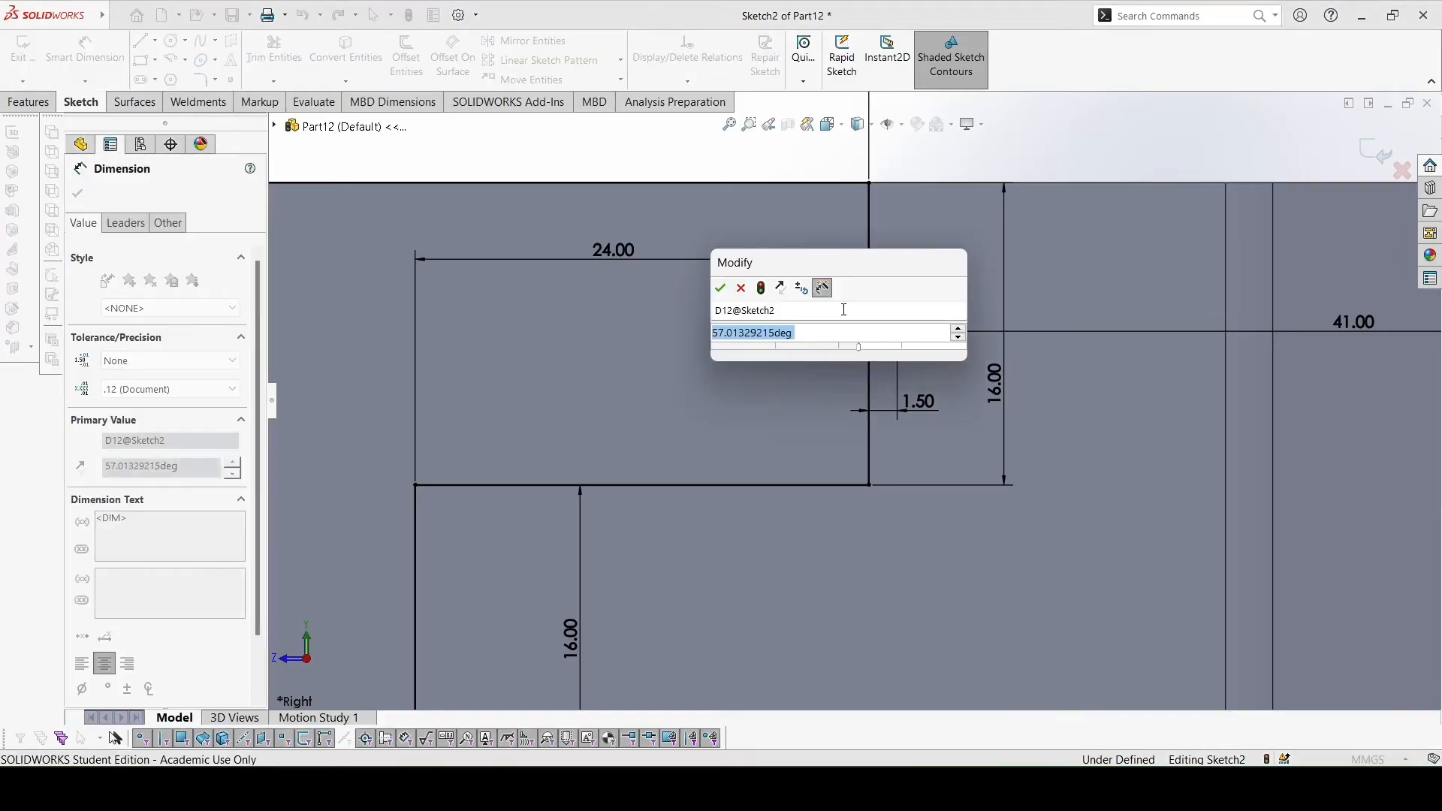
click(722, 288)
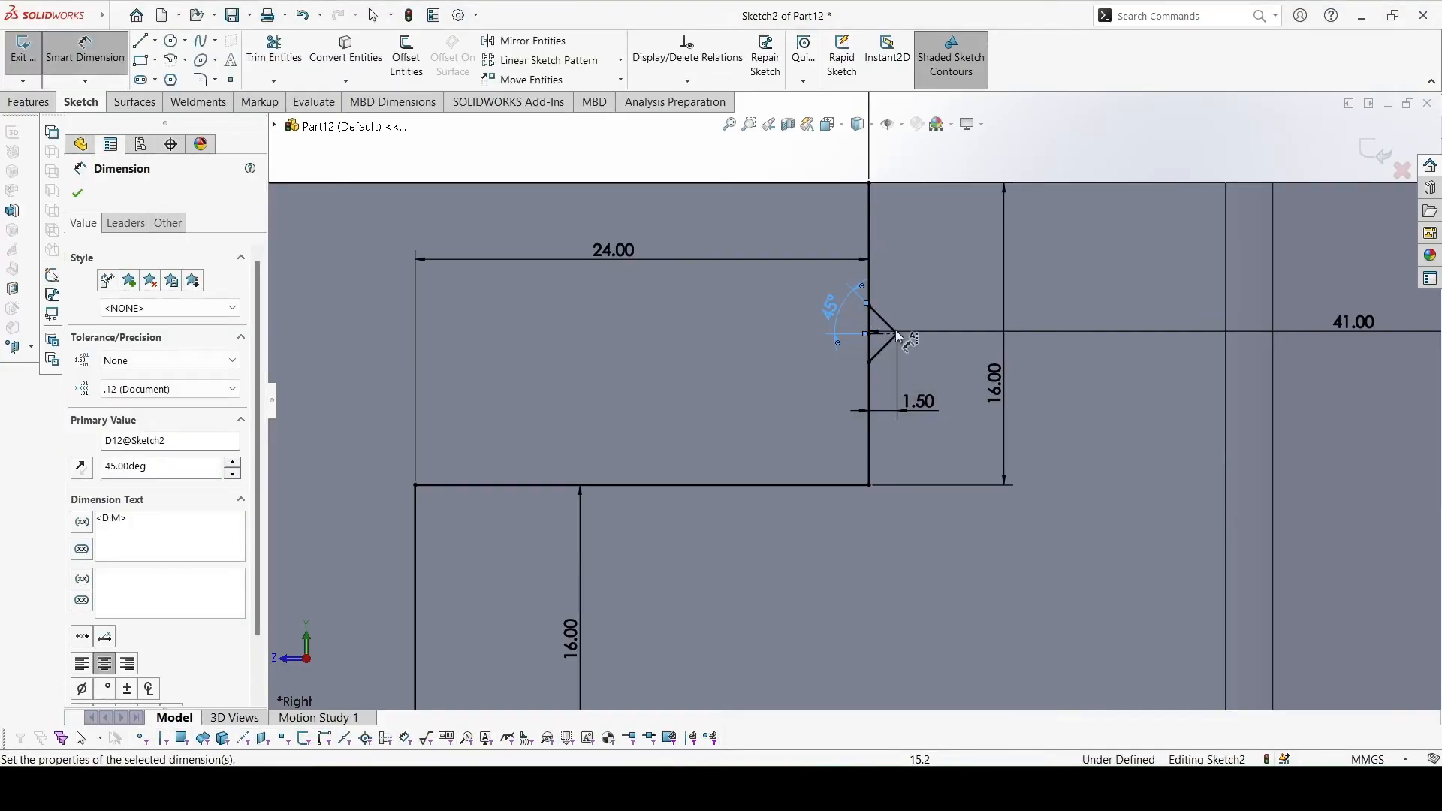
mouse_move(902, 334)
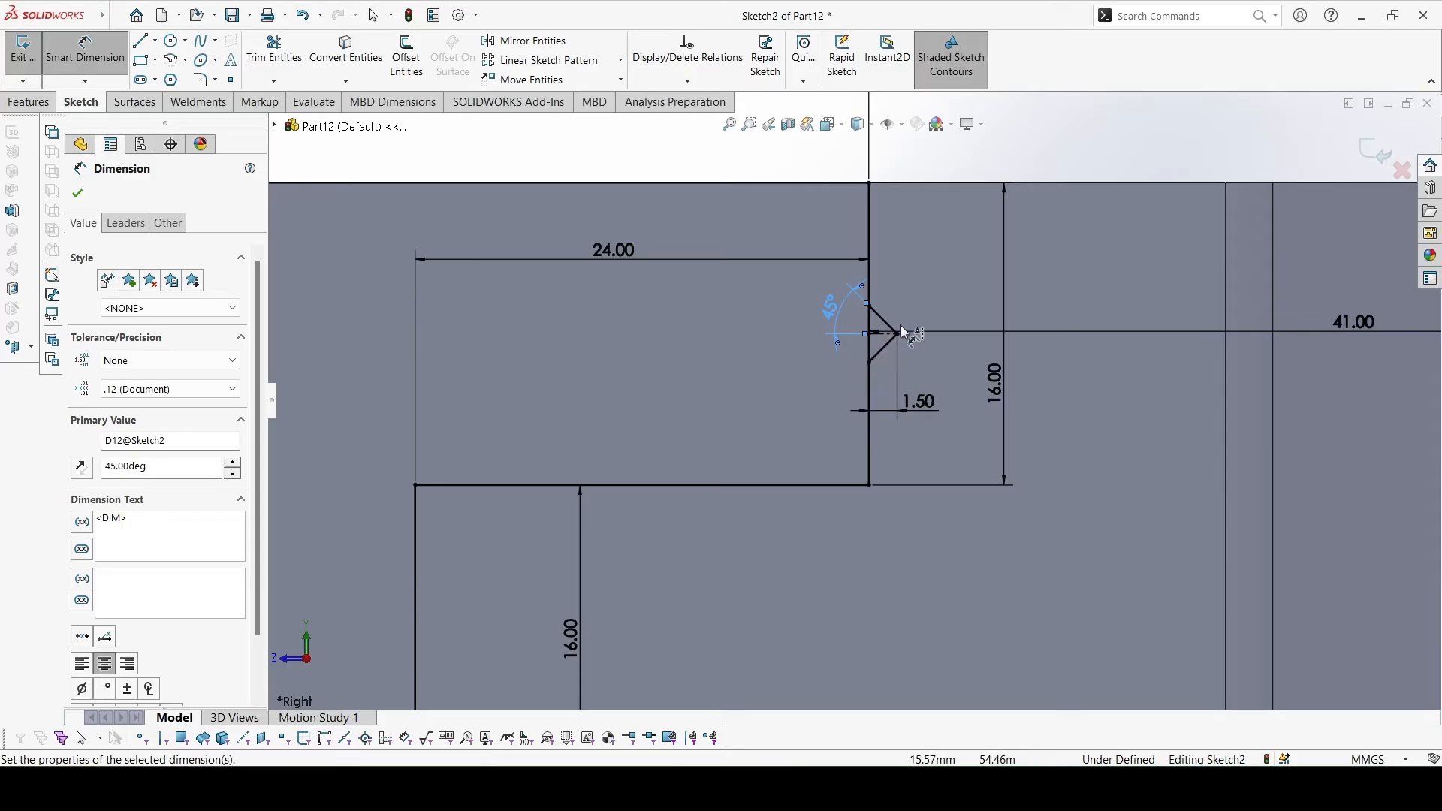
mouse_move(927, 335)
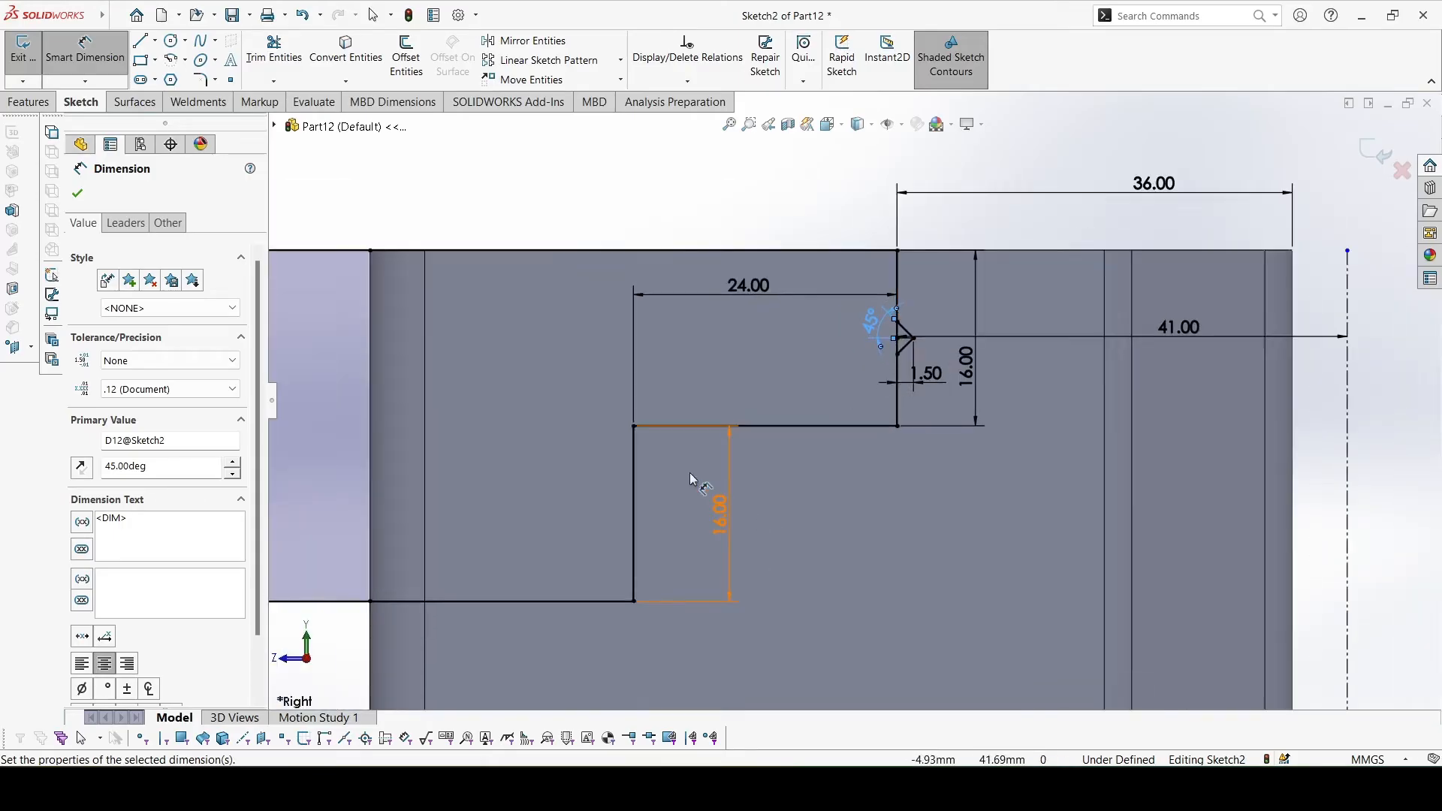
Draw a construction centre line at the ledge midpoint under the upper step for the second V notch
click(160, 40)
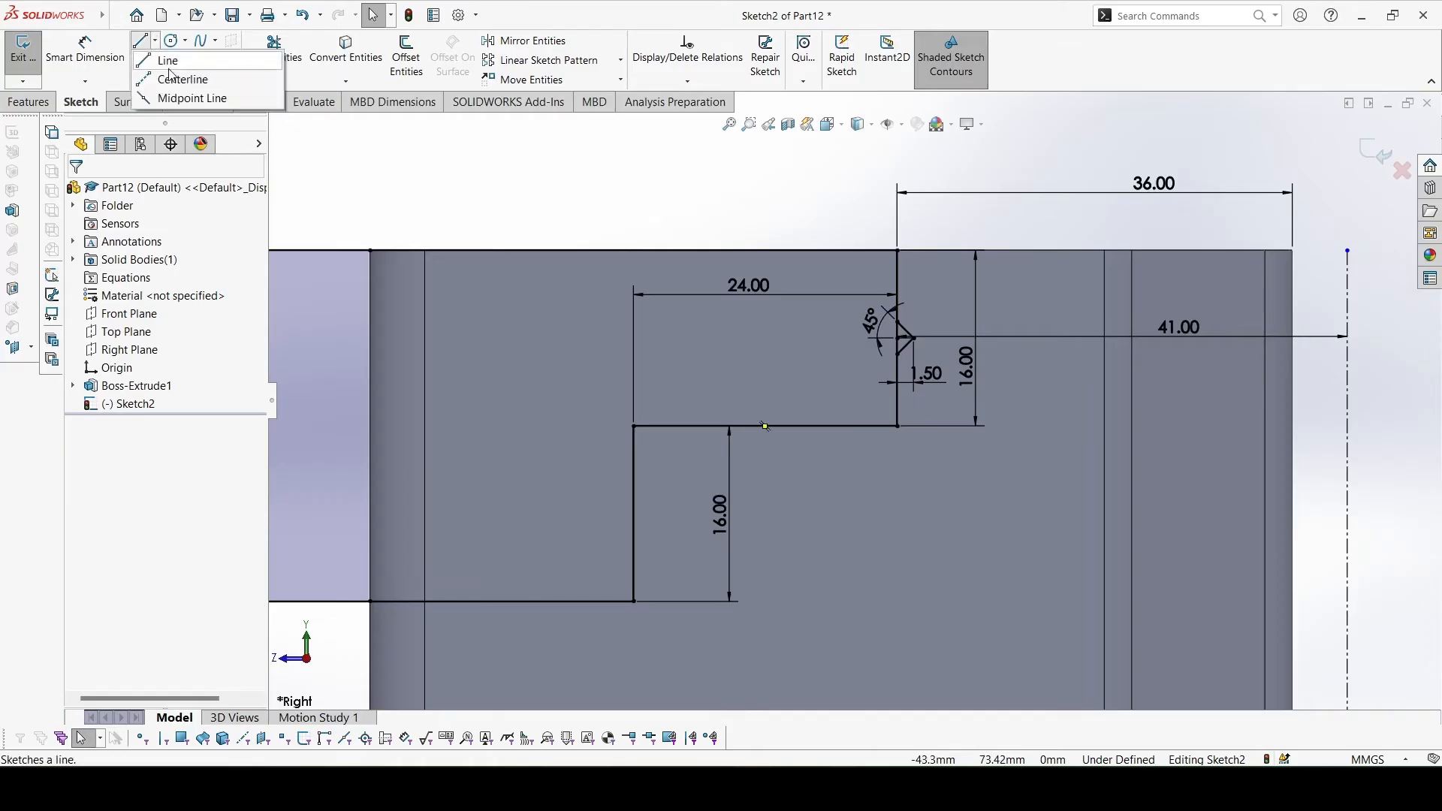
click(166, 60)
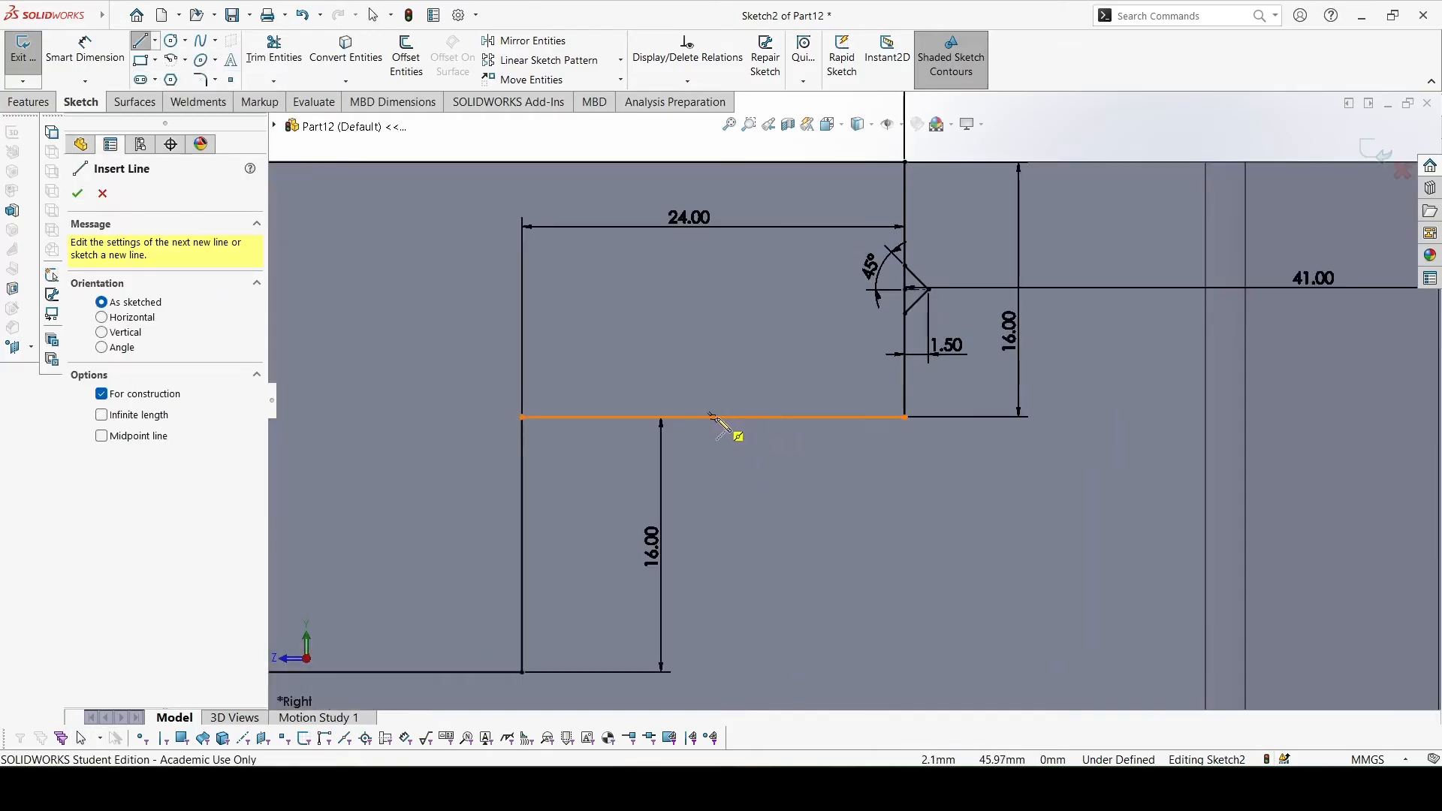
click(712, 419)
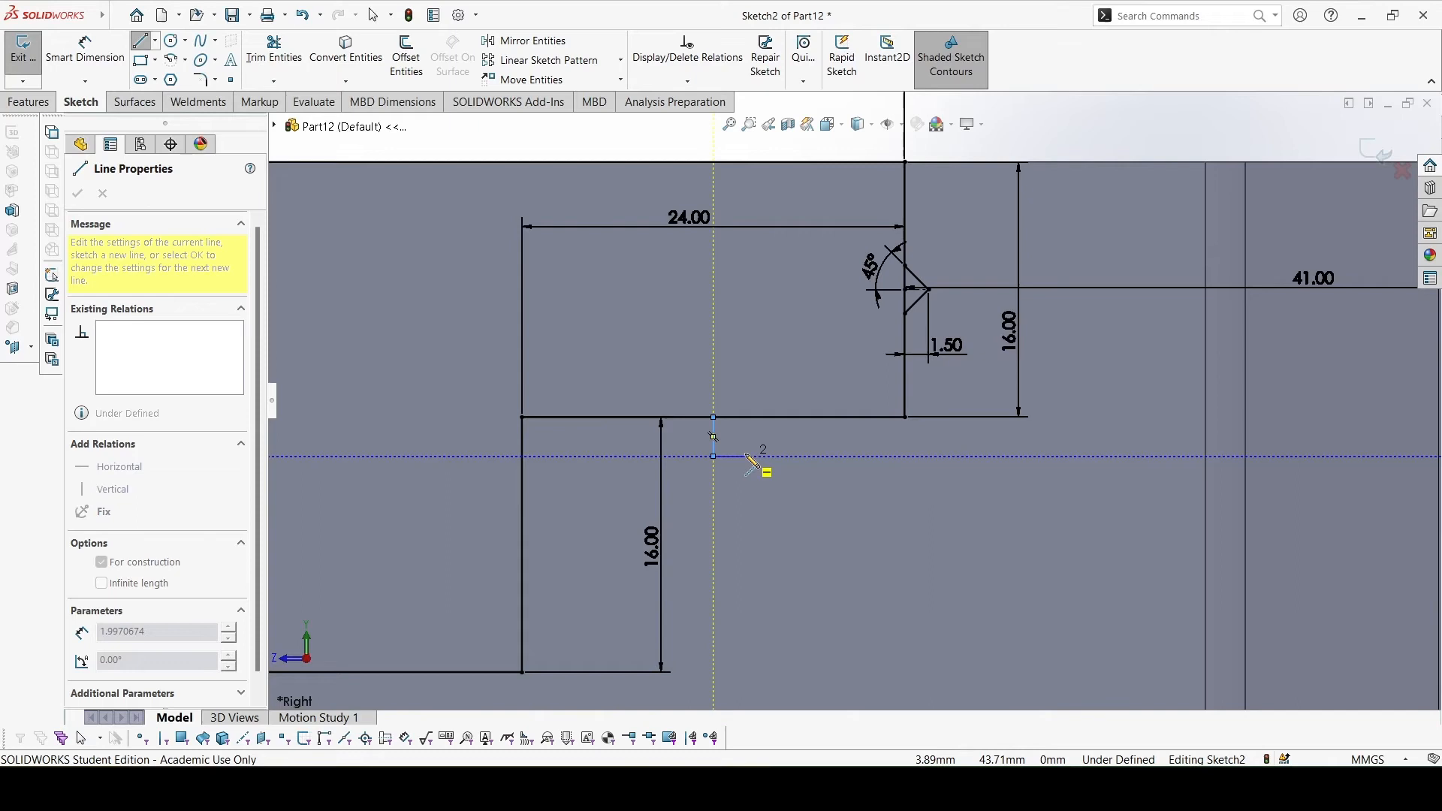
click(77, 194)
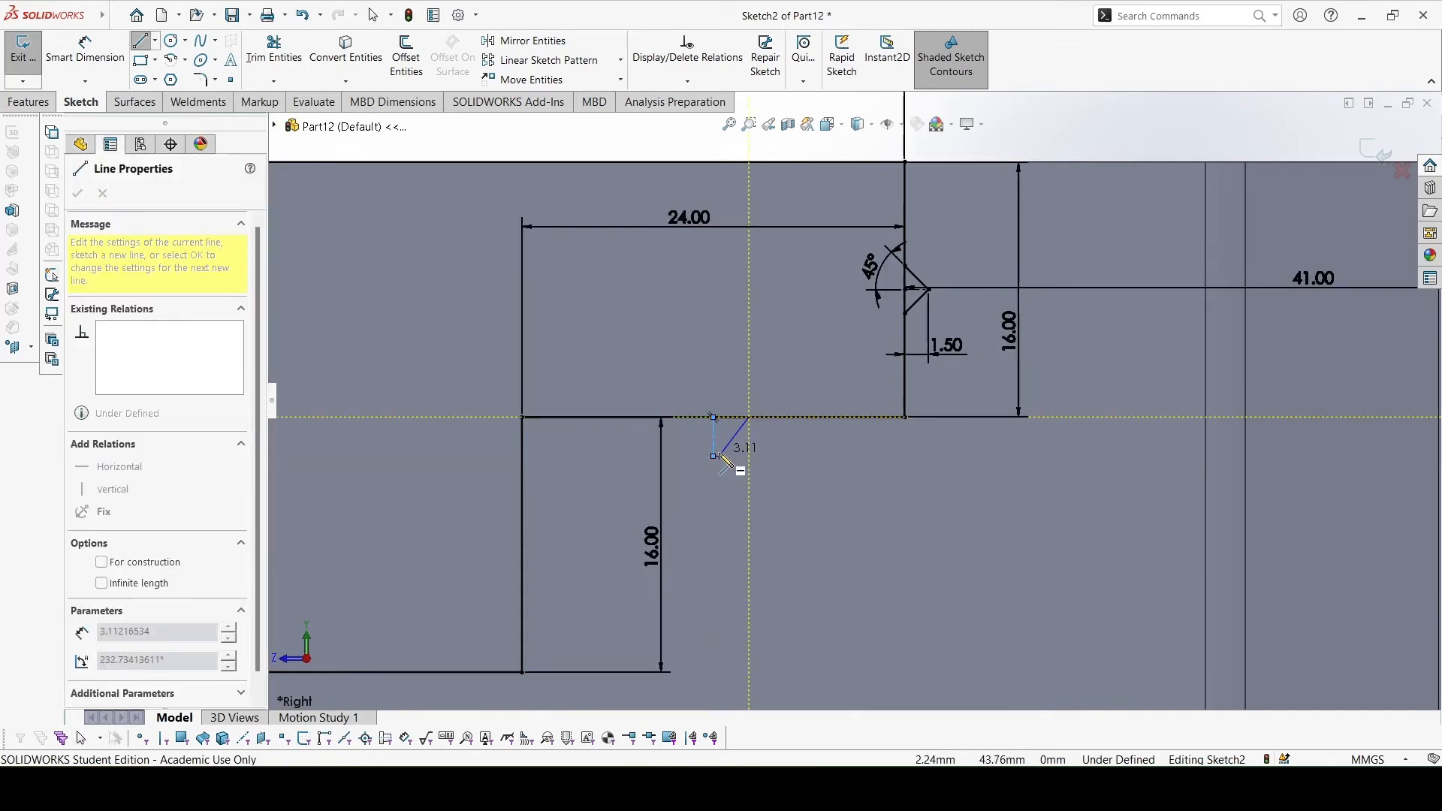
mouse_move(712, 456)
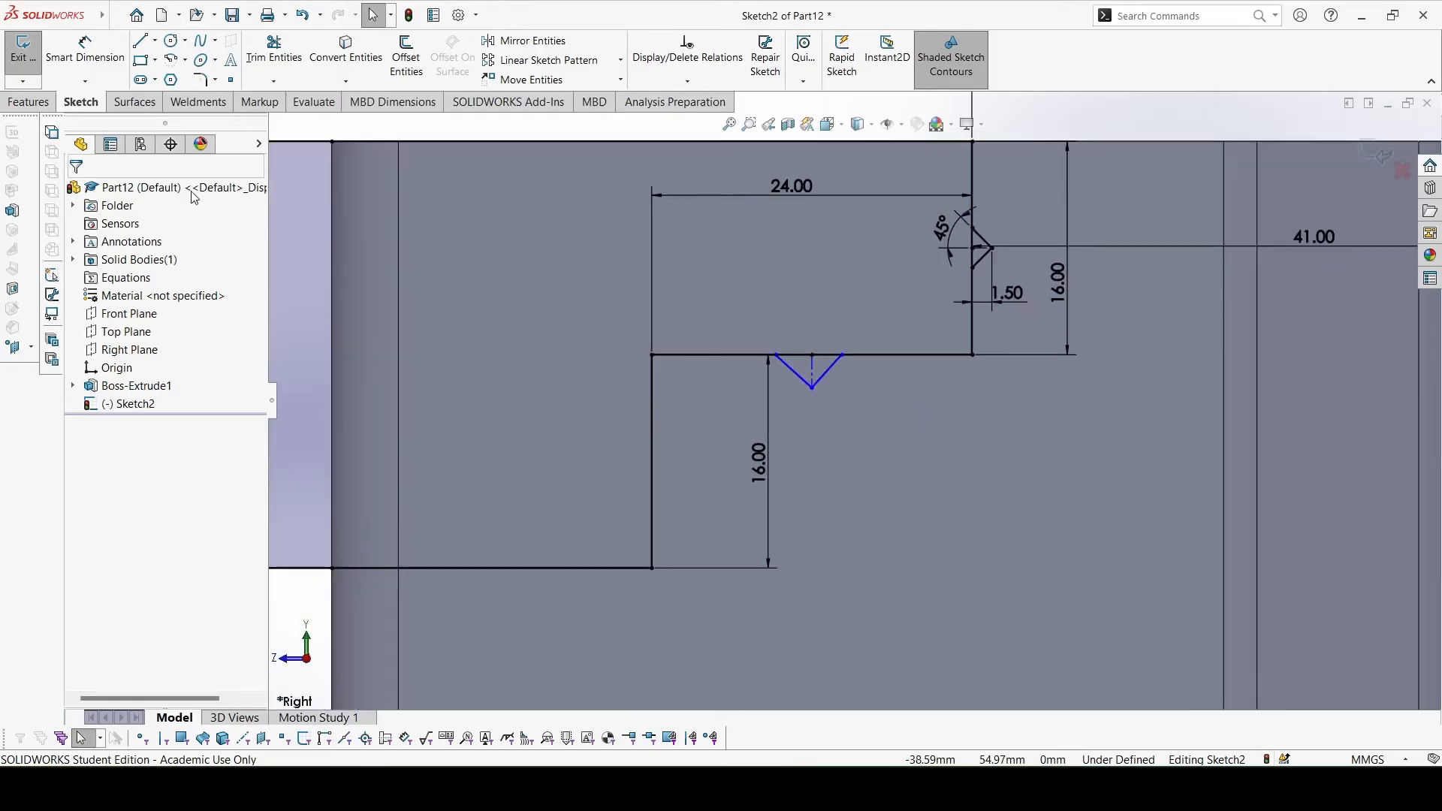
Begin the centre line for a third V notch on the lower vertical face
click(140, 41)
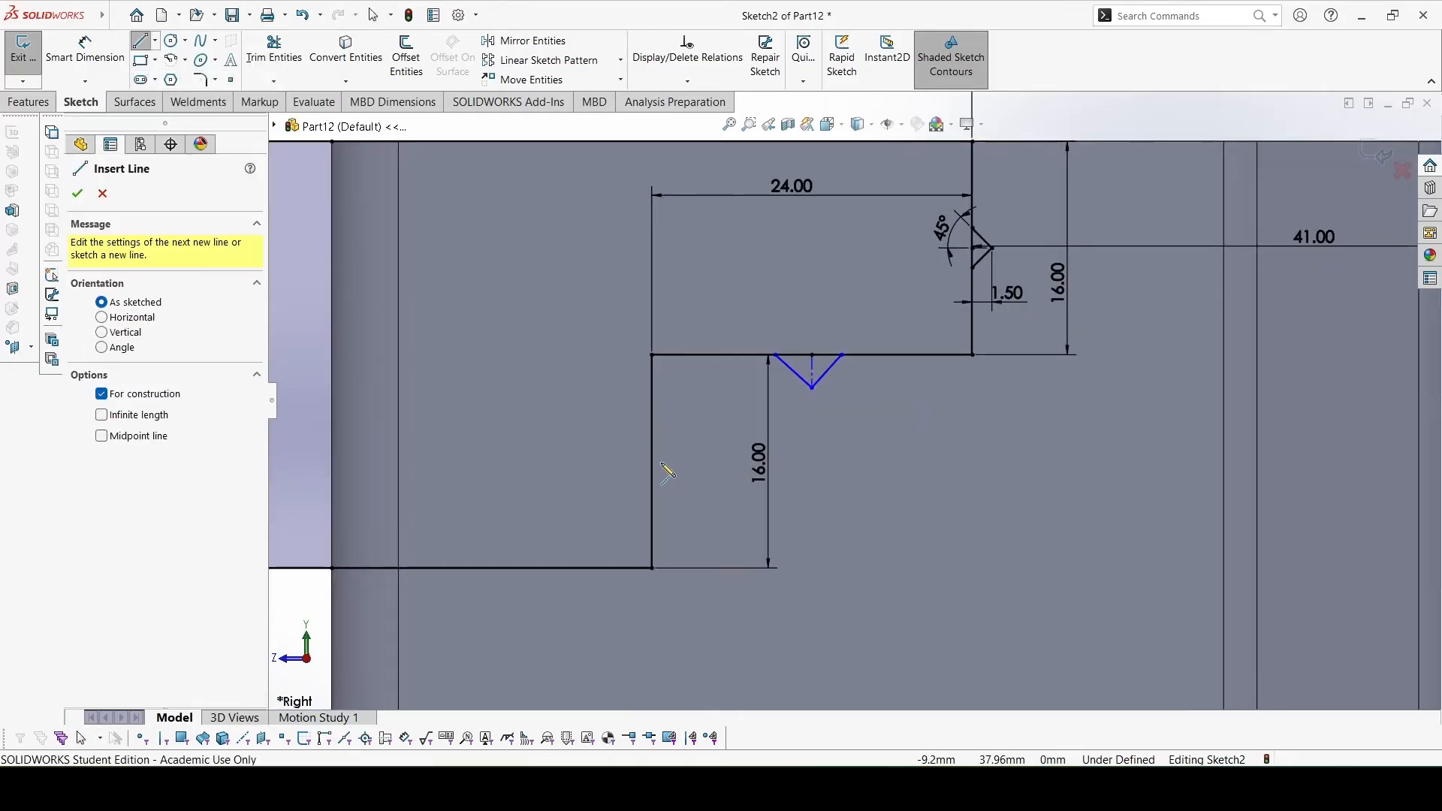
click(650, 461)
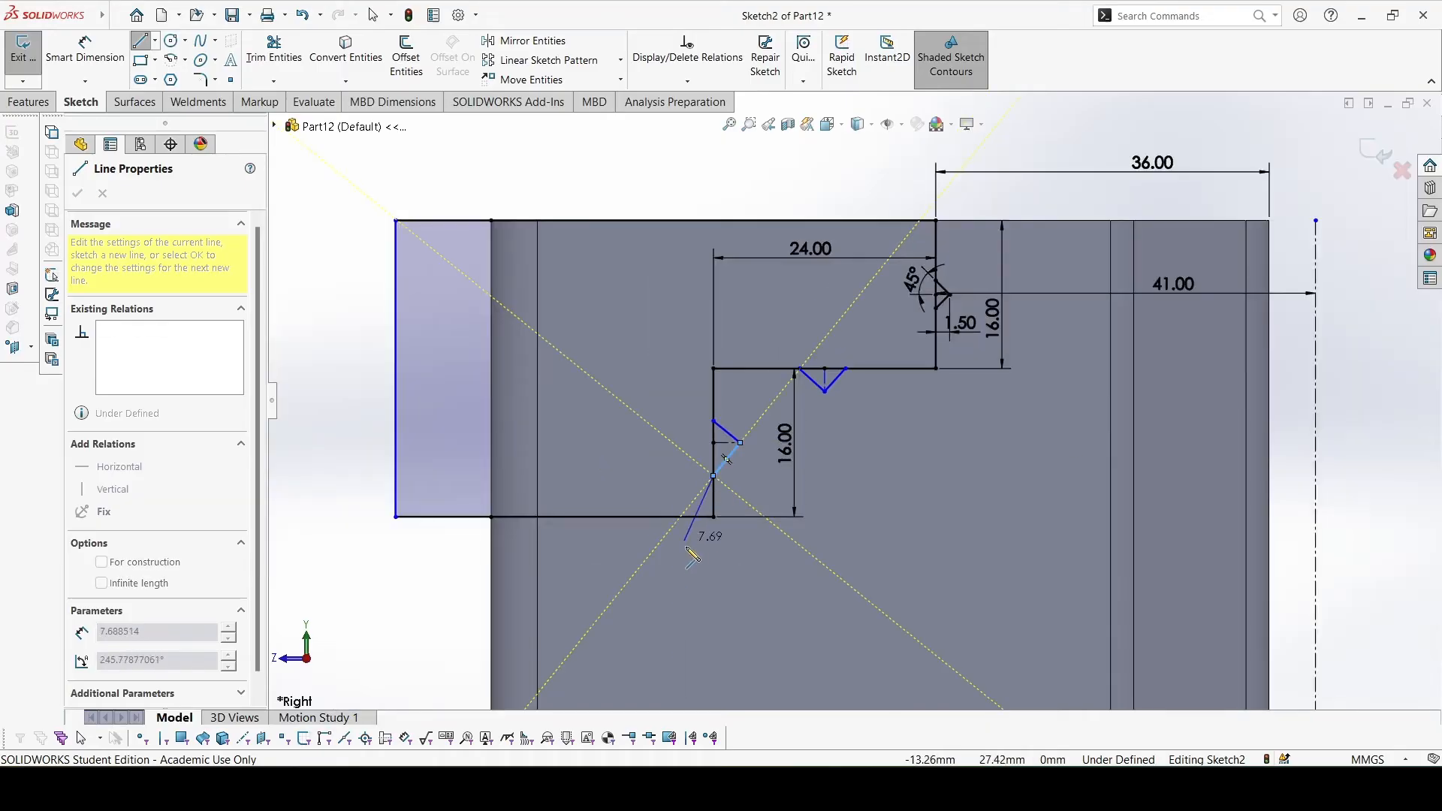
Finish the lower-face notch and draw a short centre line on the bottom horizontal edge
click(77, 194)
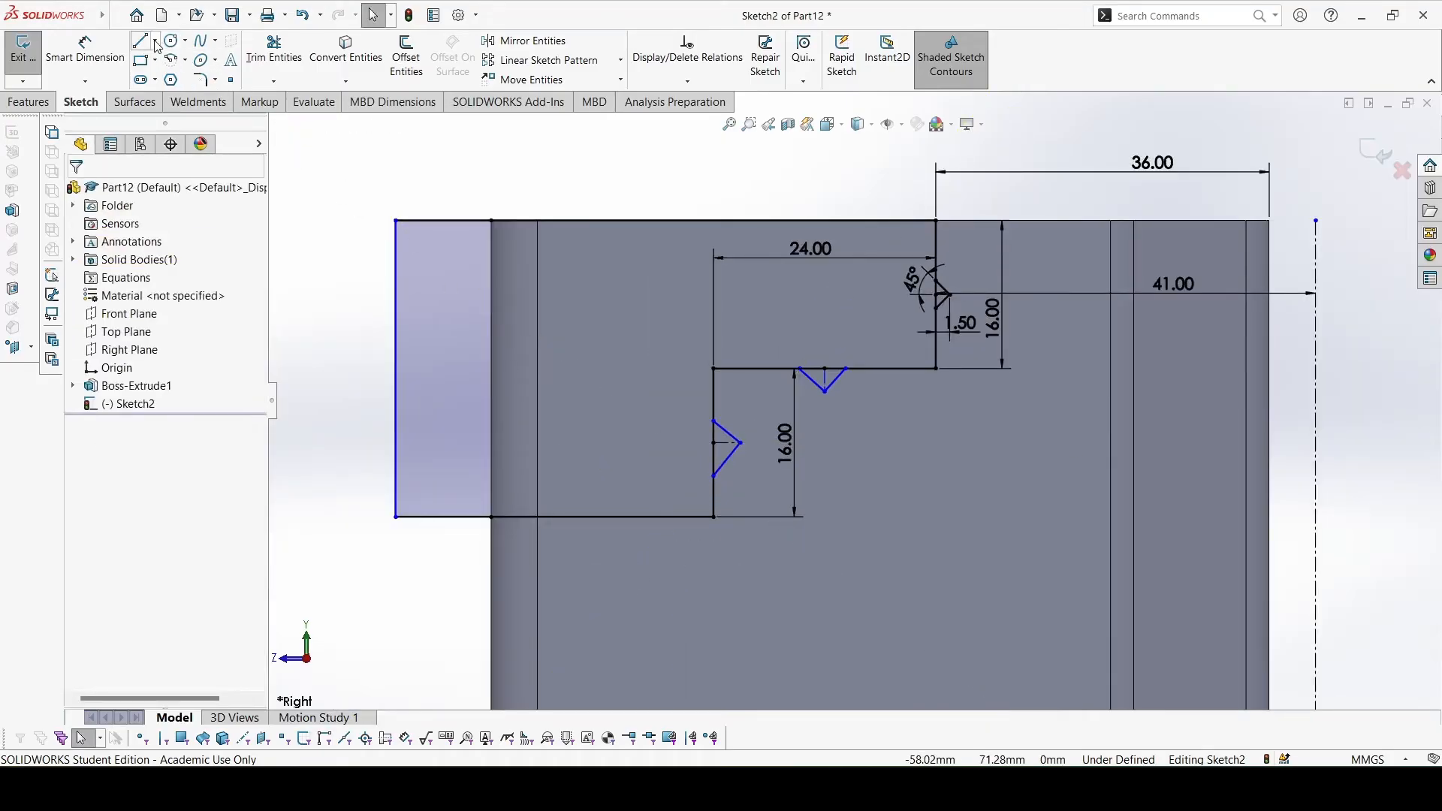
click(141, 40)
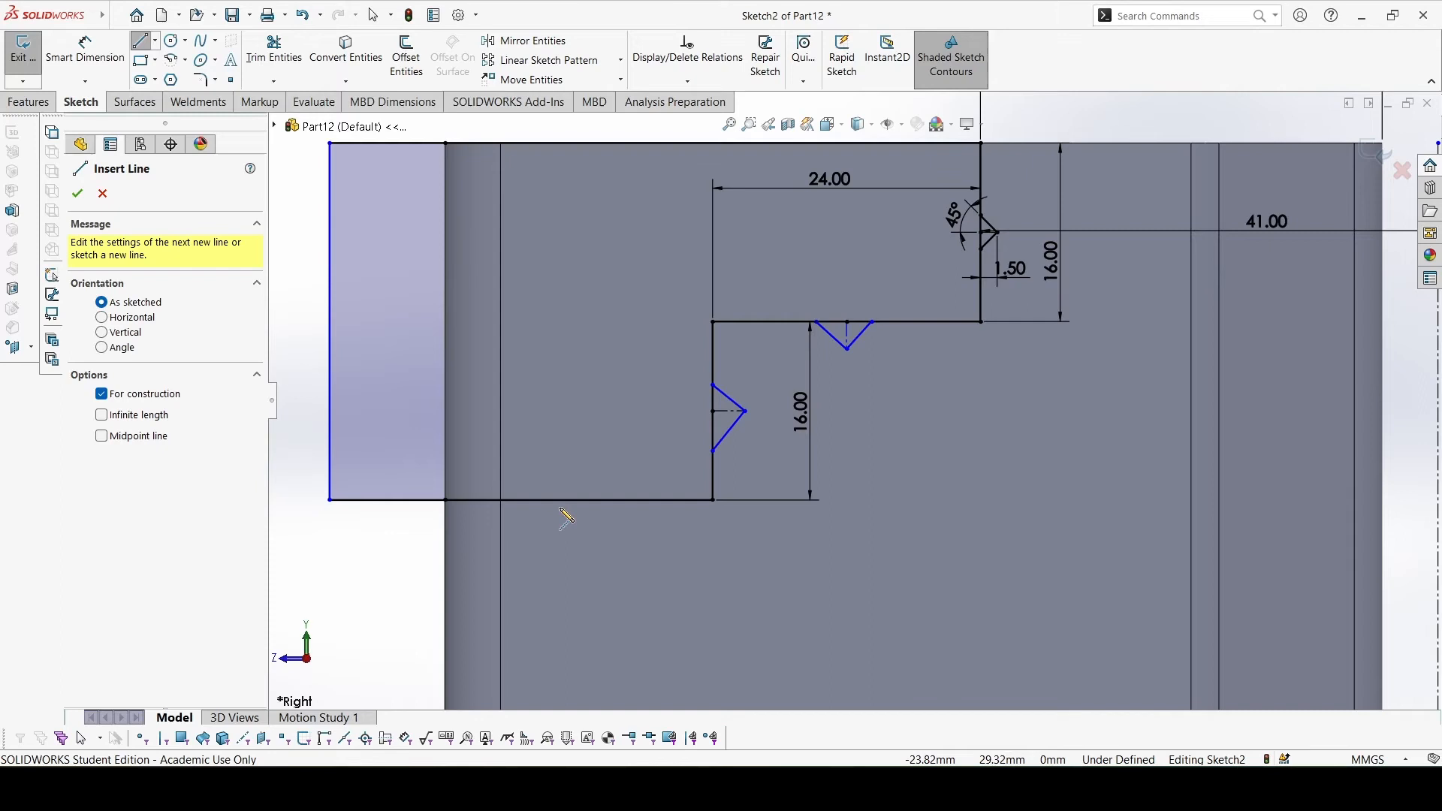
click(579, 512)
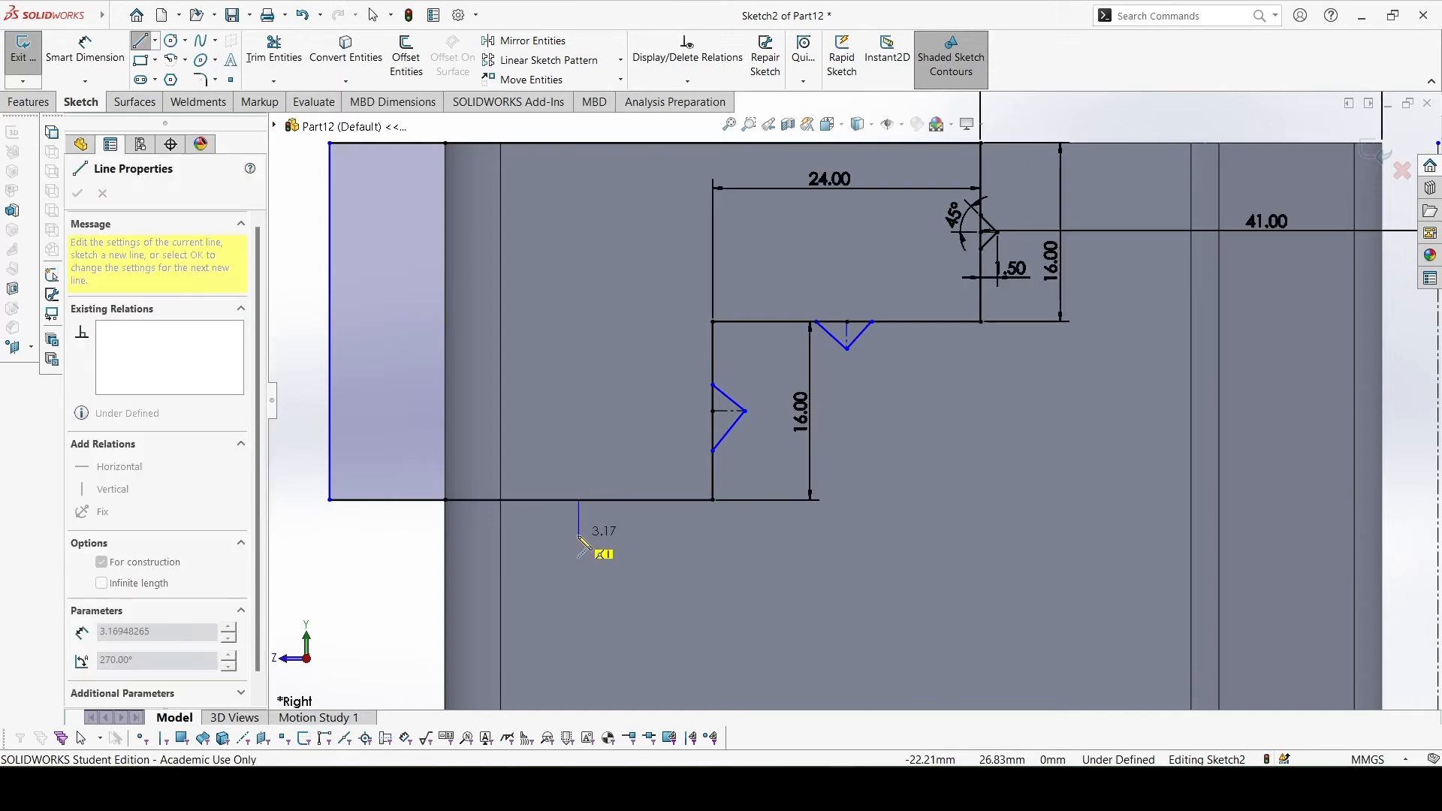
click(76, 194)
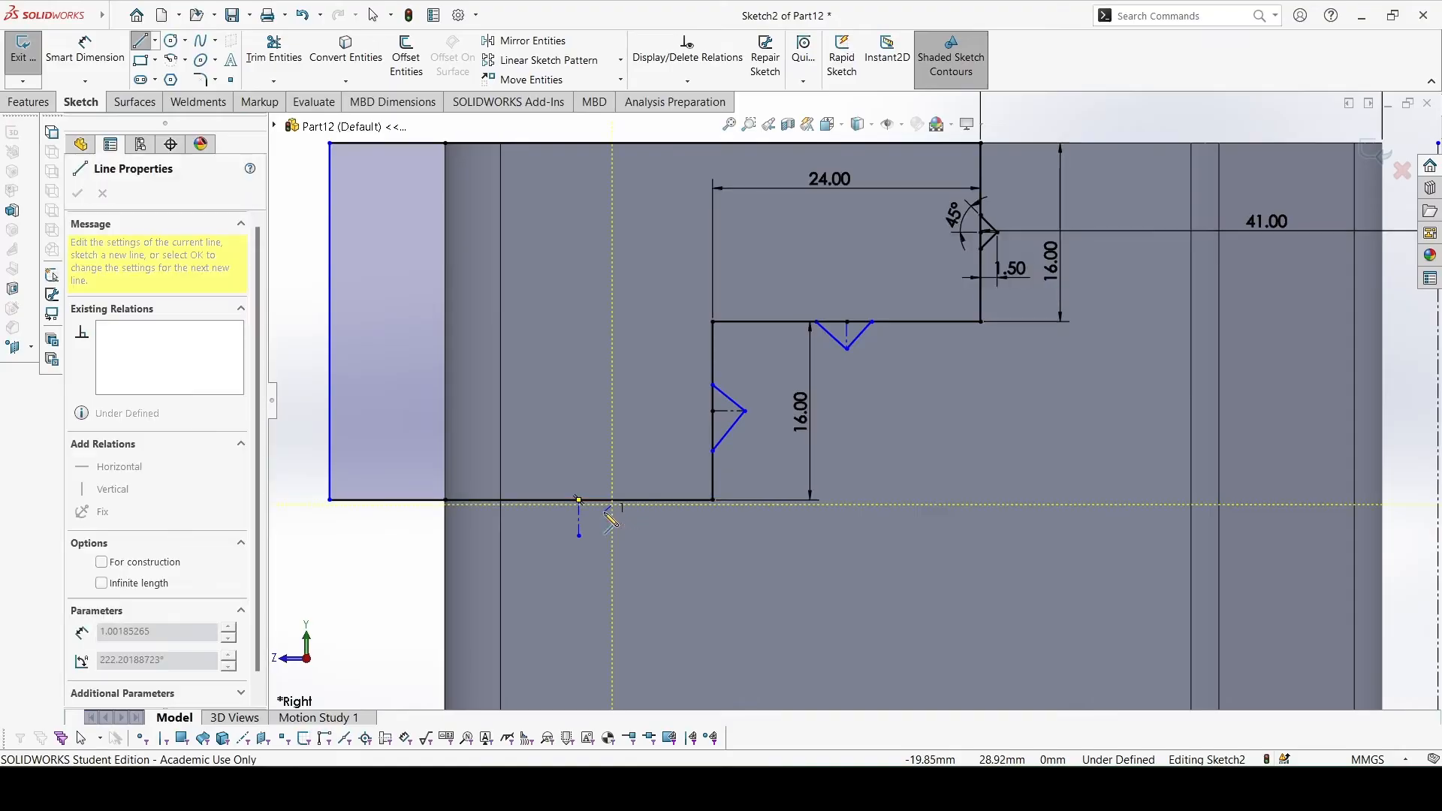
Sketch the two lines forming a V notch under the bottom edge
click(577, 500)
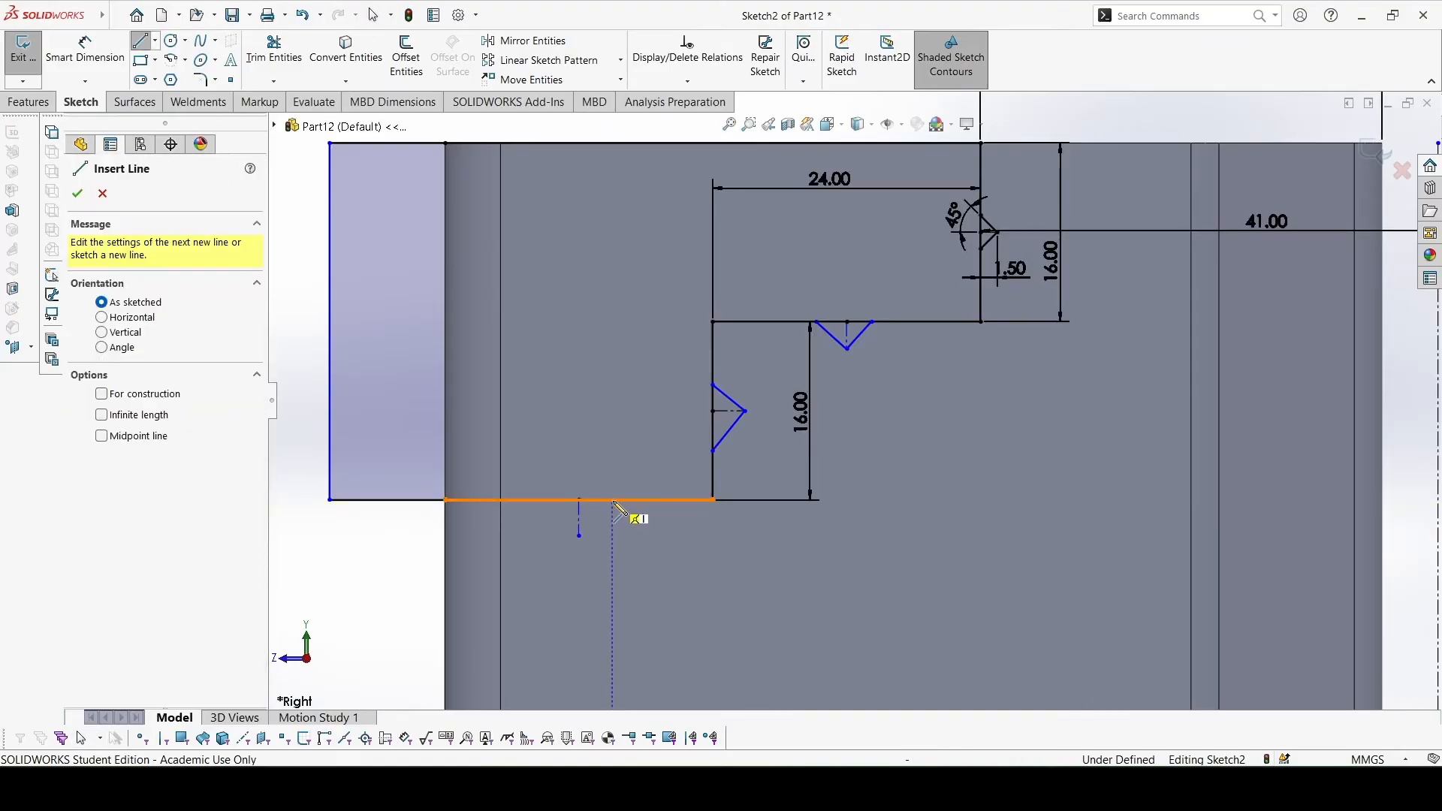
click(577, 533)
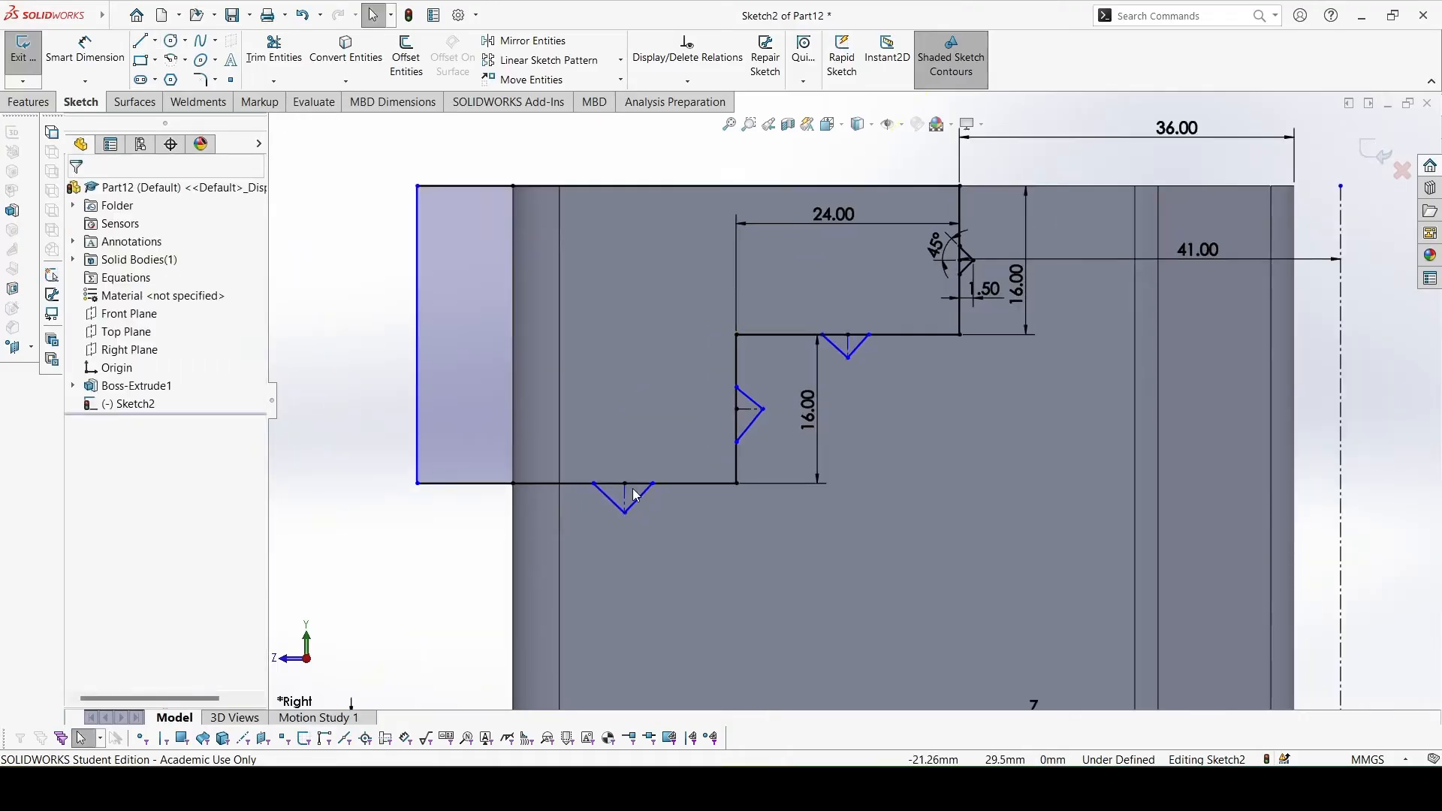
click(624, 497)
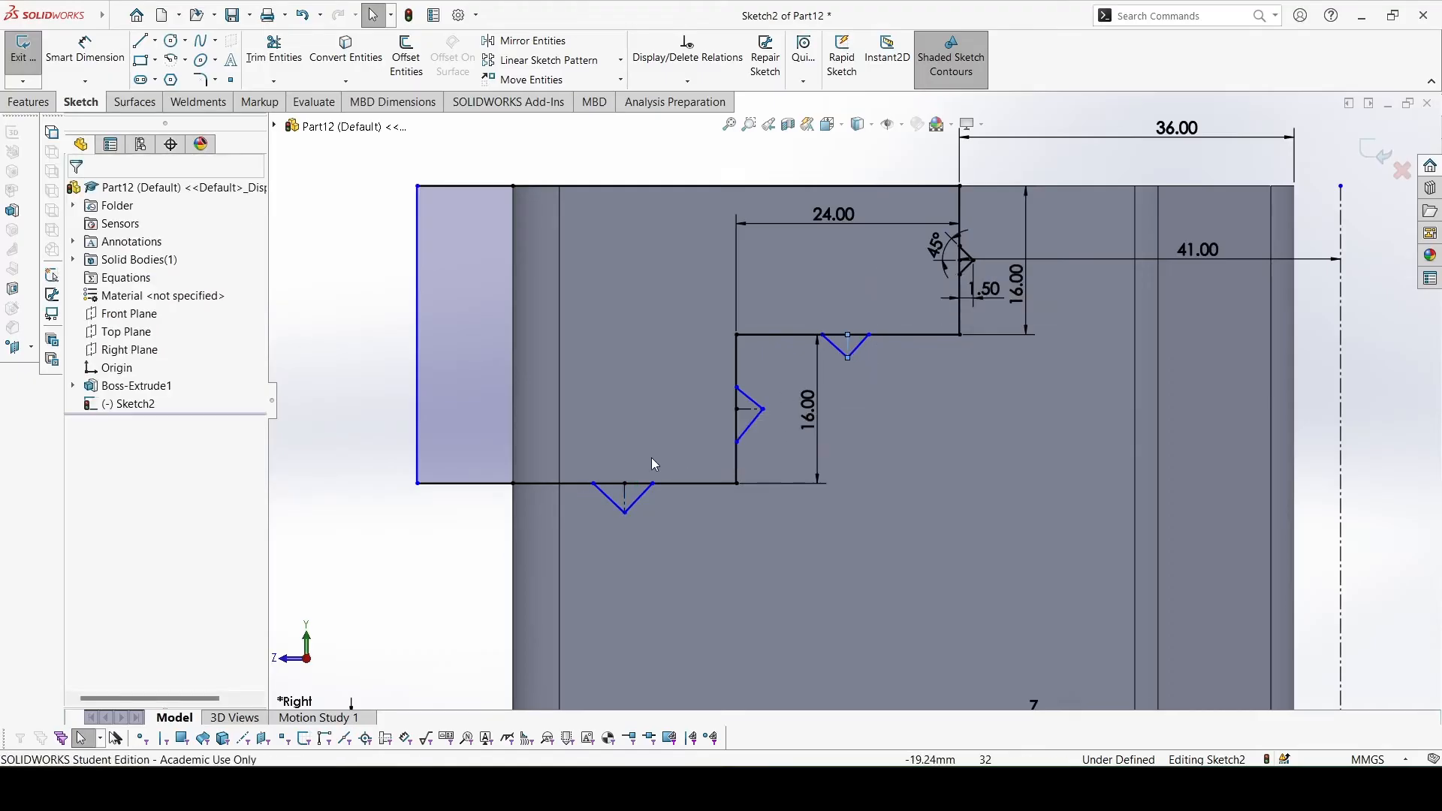
mouse_move(607, 497)
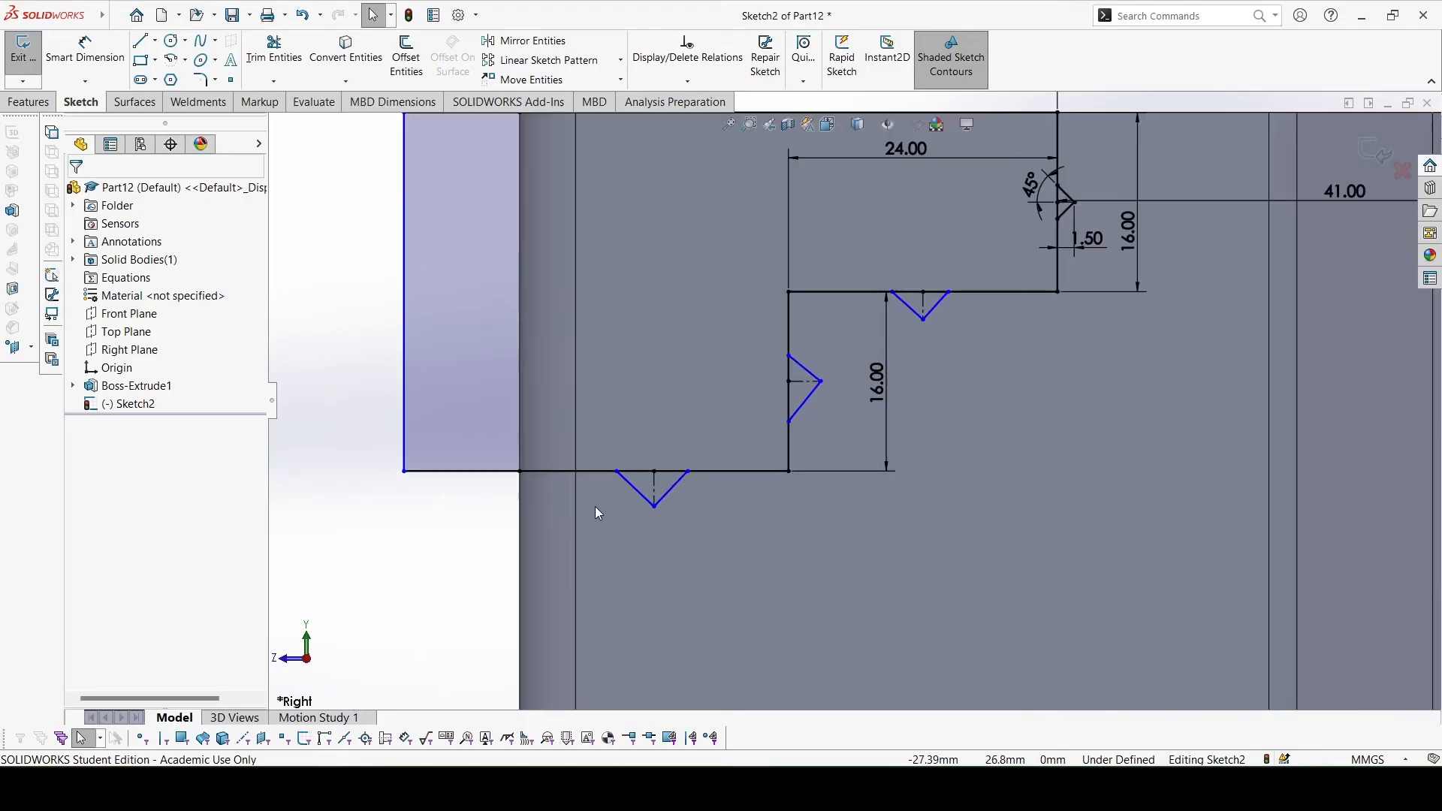
Make all the V-notch sides equal in length with an Equal relation
click(654, 482)
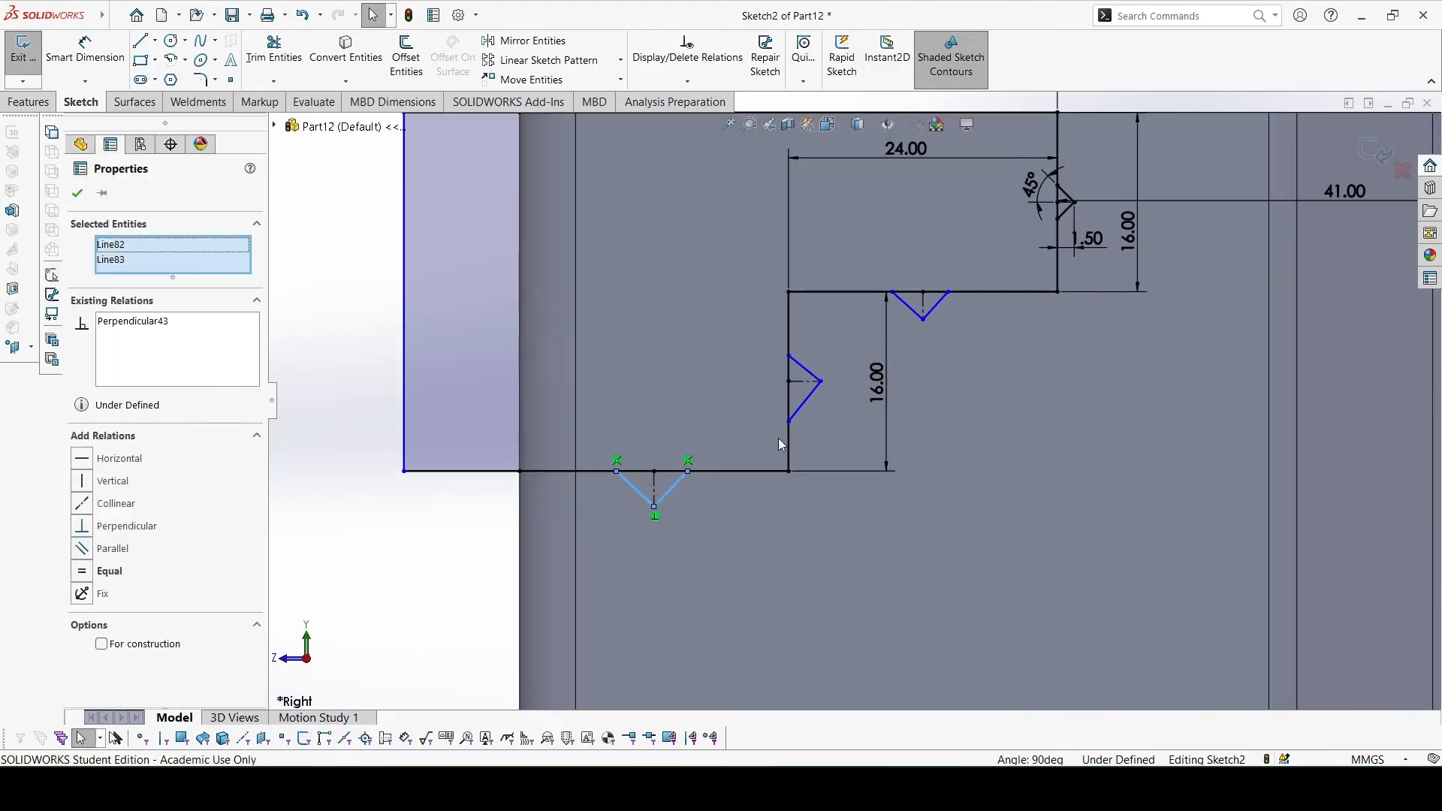
click(797, 382)
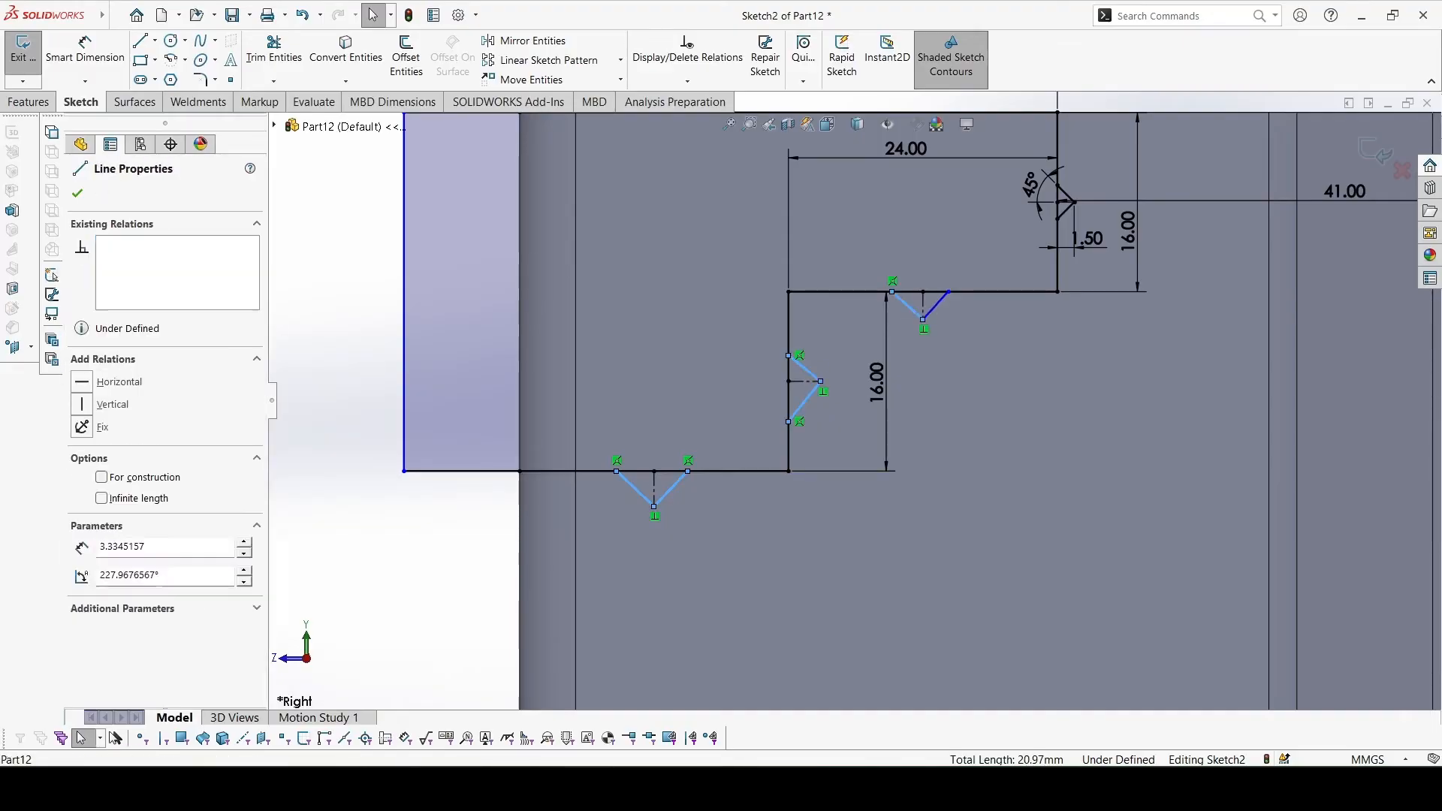
click(1065, 217)
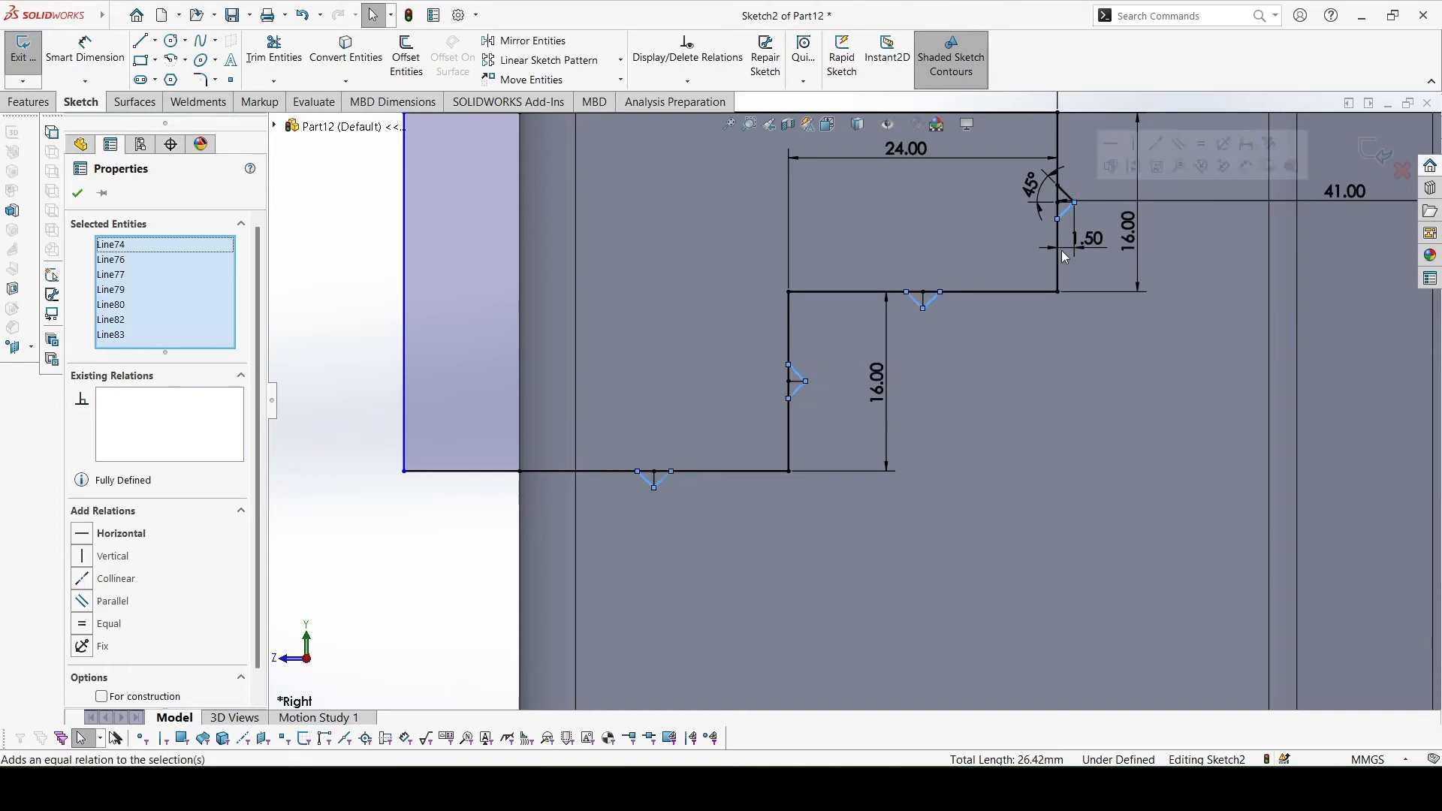
click(76, 194)
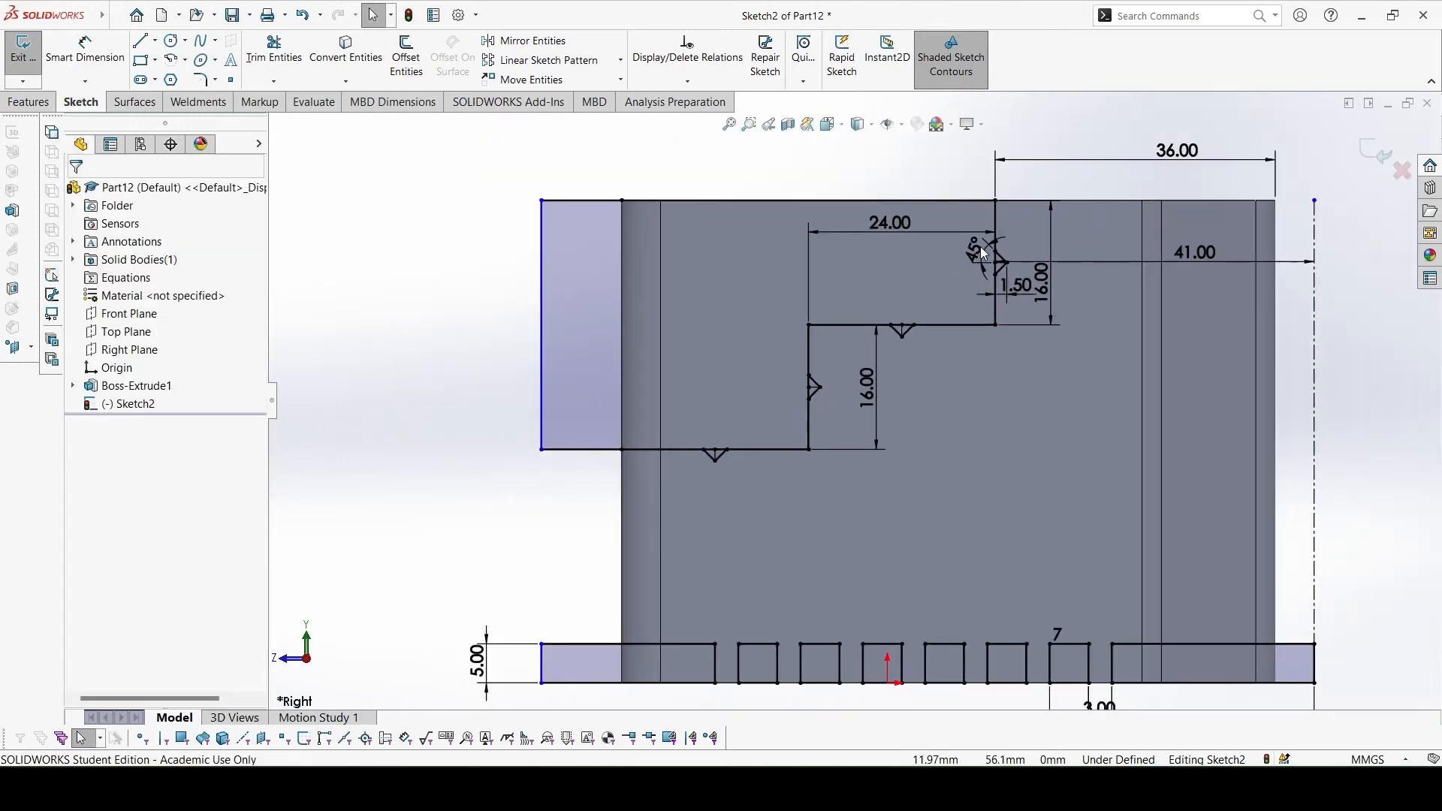
Add a Perpendicular relation between the profile step edges
click(993, 277)
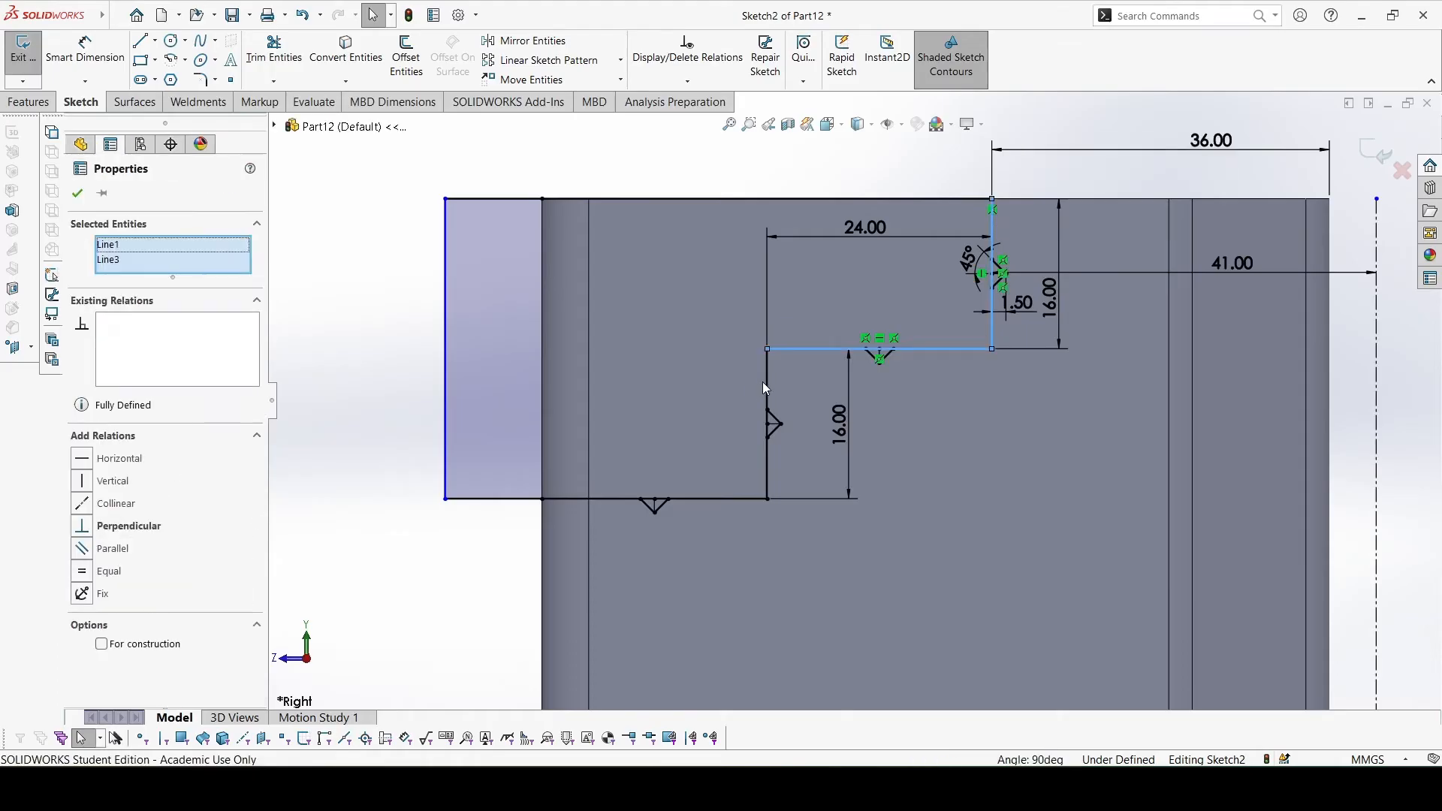
click(767, 423)
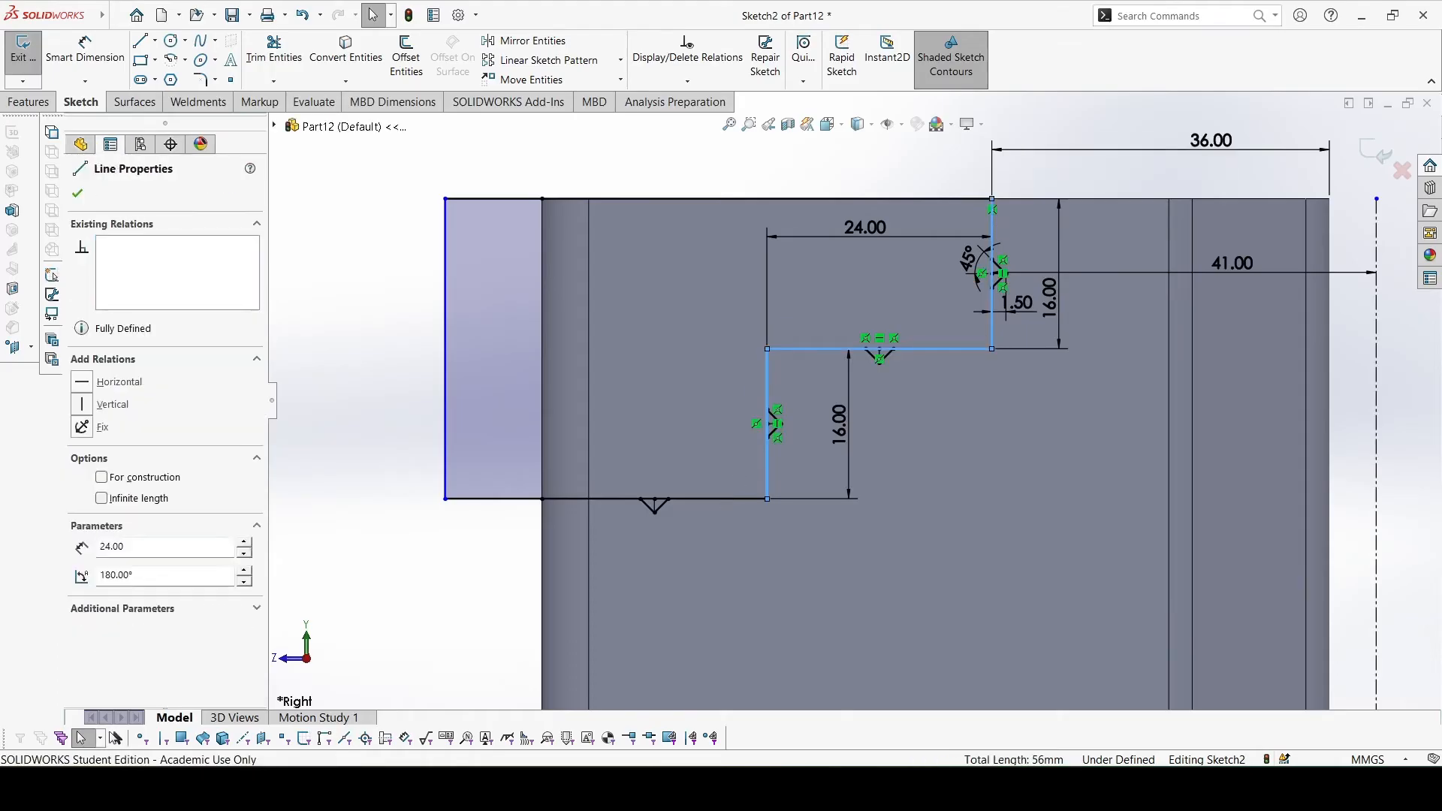
click(644, 499)
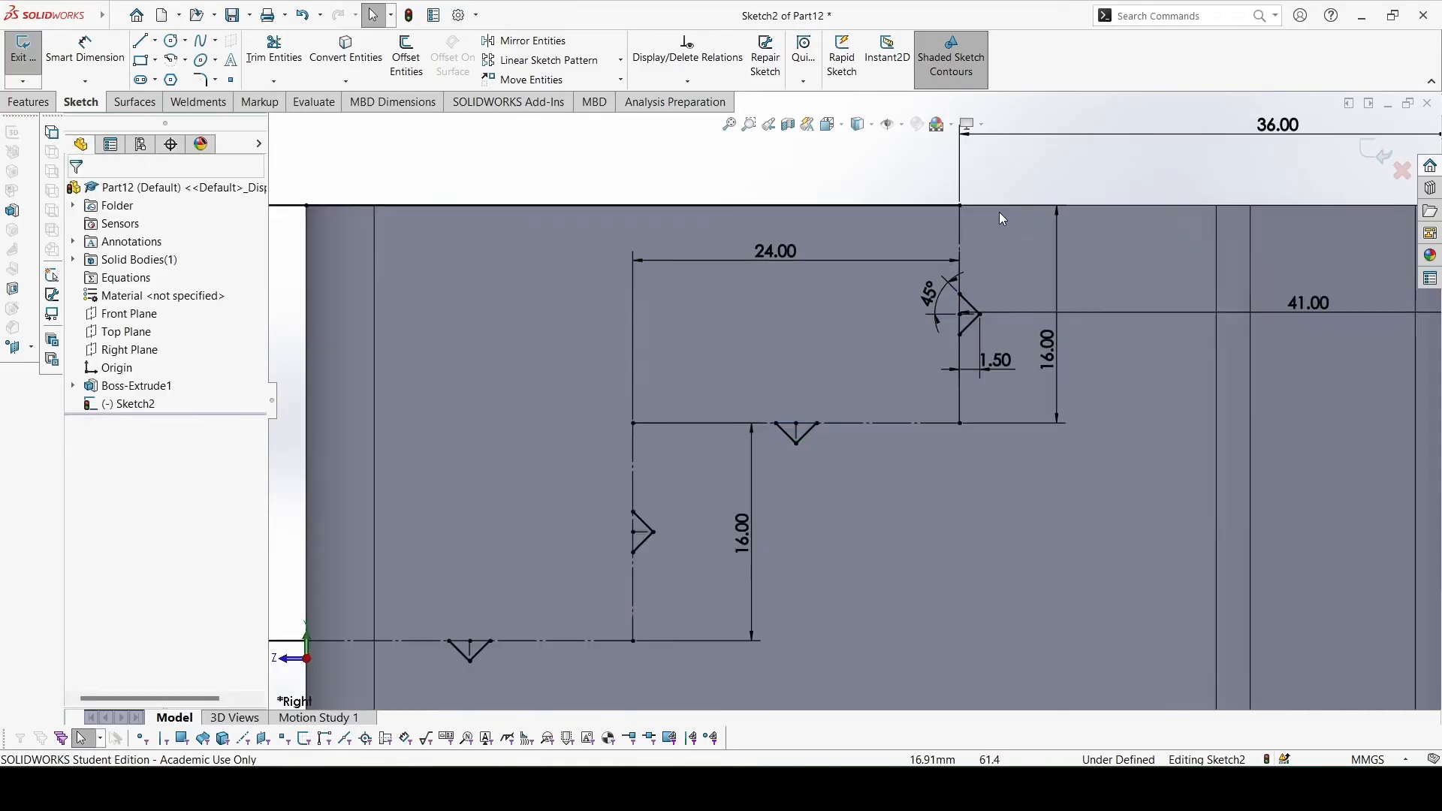
Draw a 10.50 mm line along the profile's lower edge
click(140, 39)
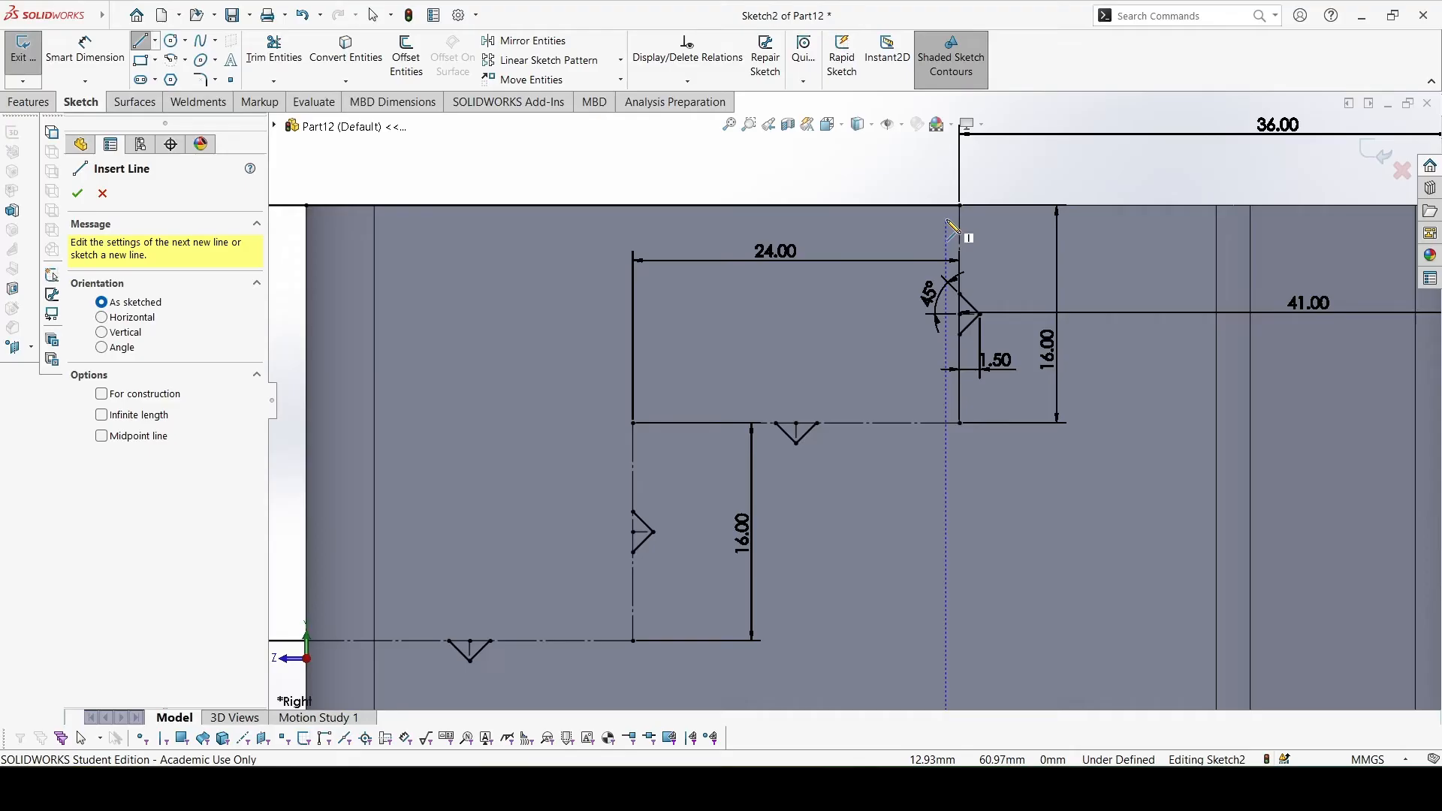
click(960, 205)
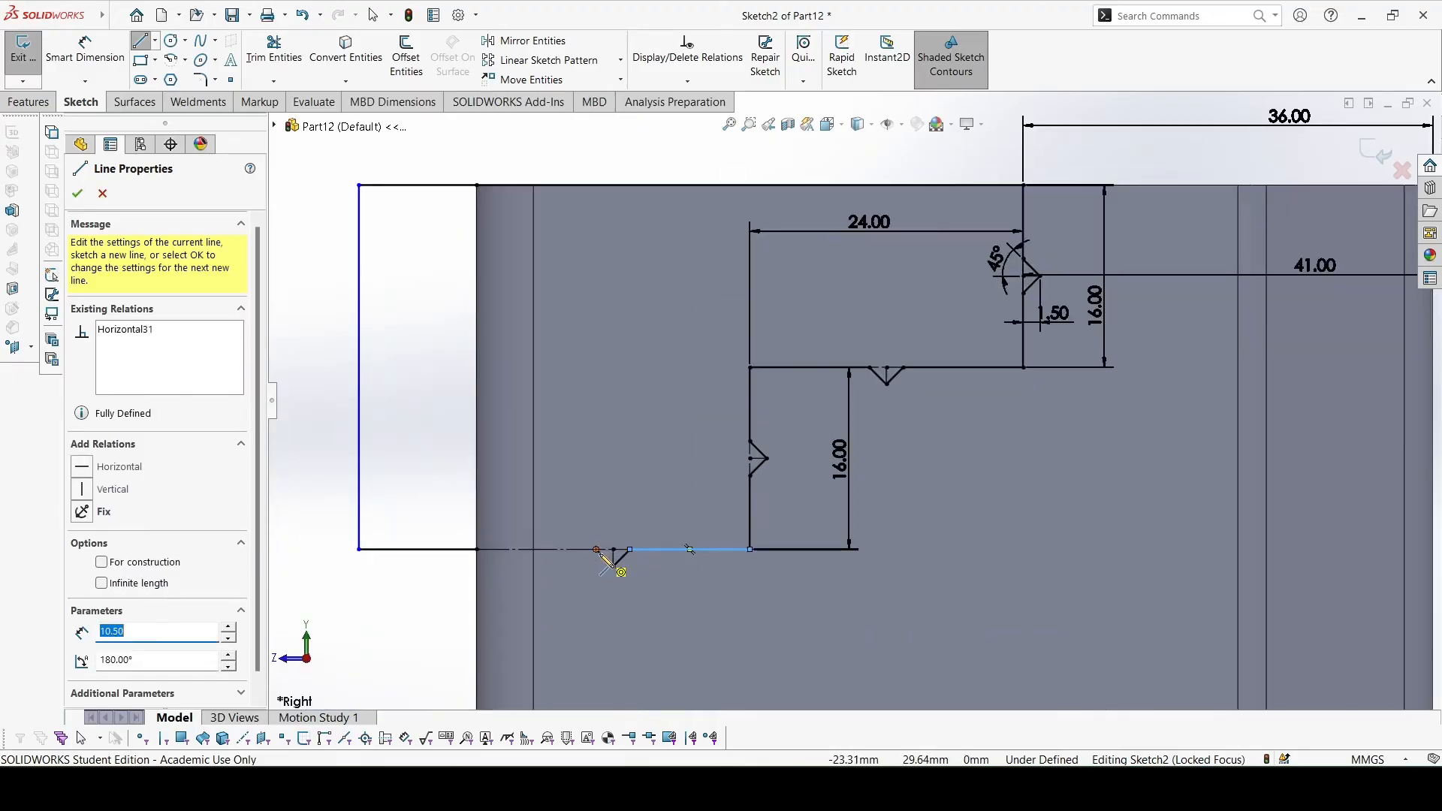
click(537, 550)
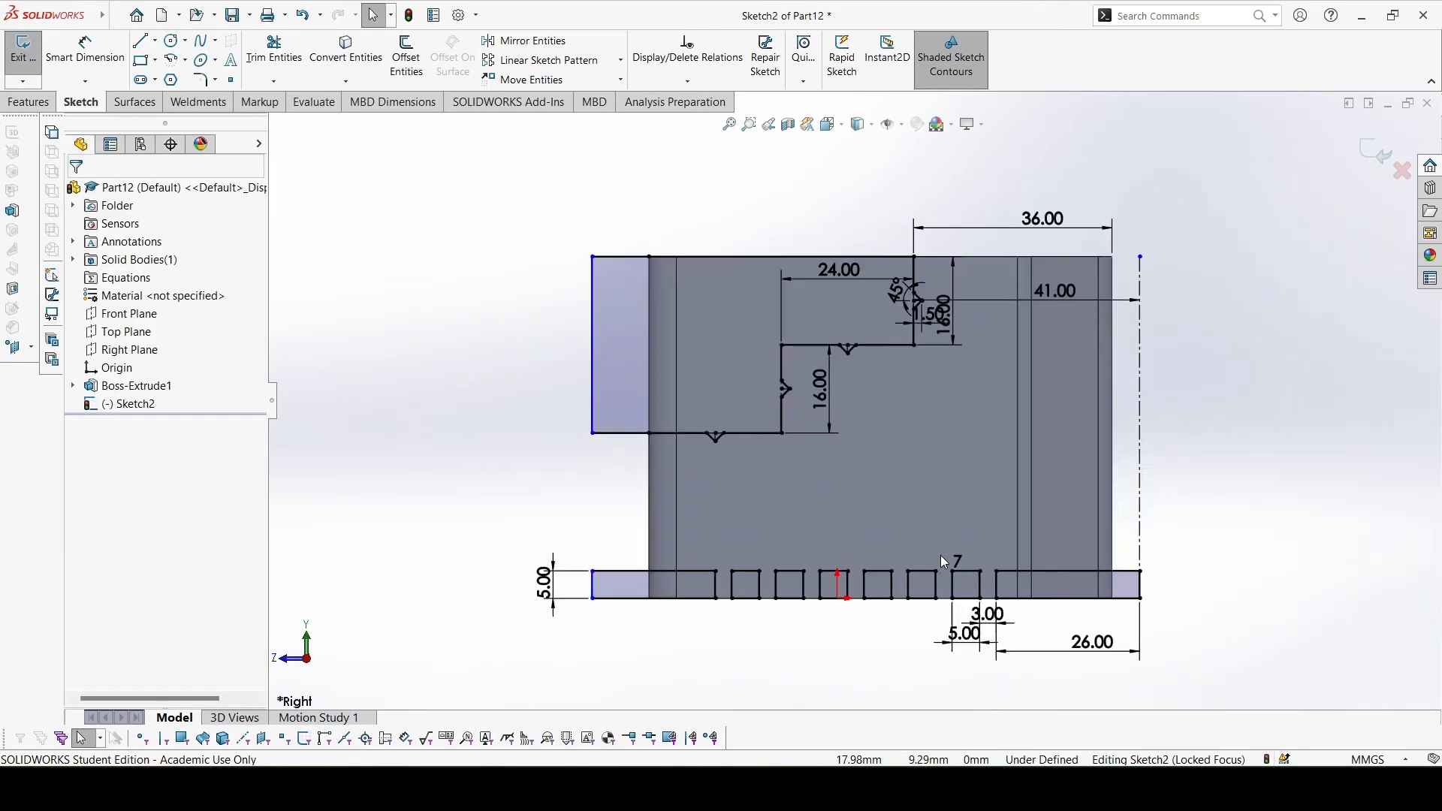
mouse_move(761, 564)
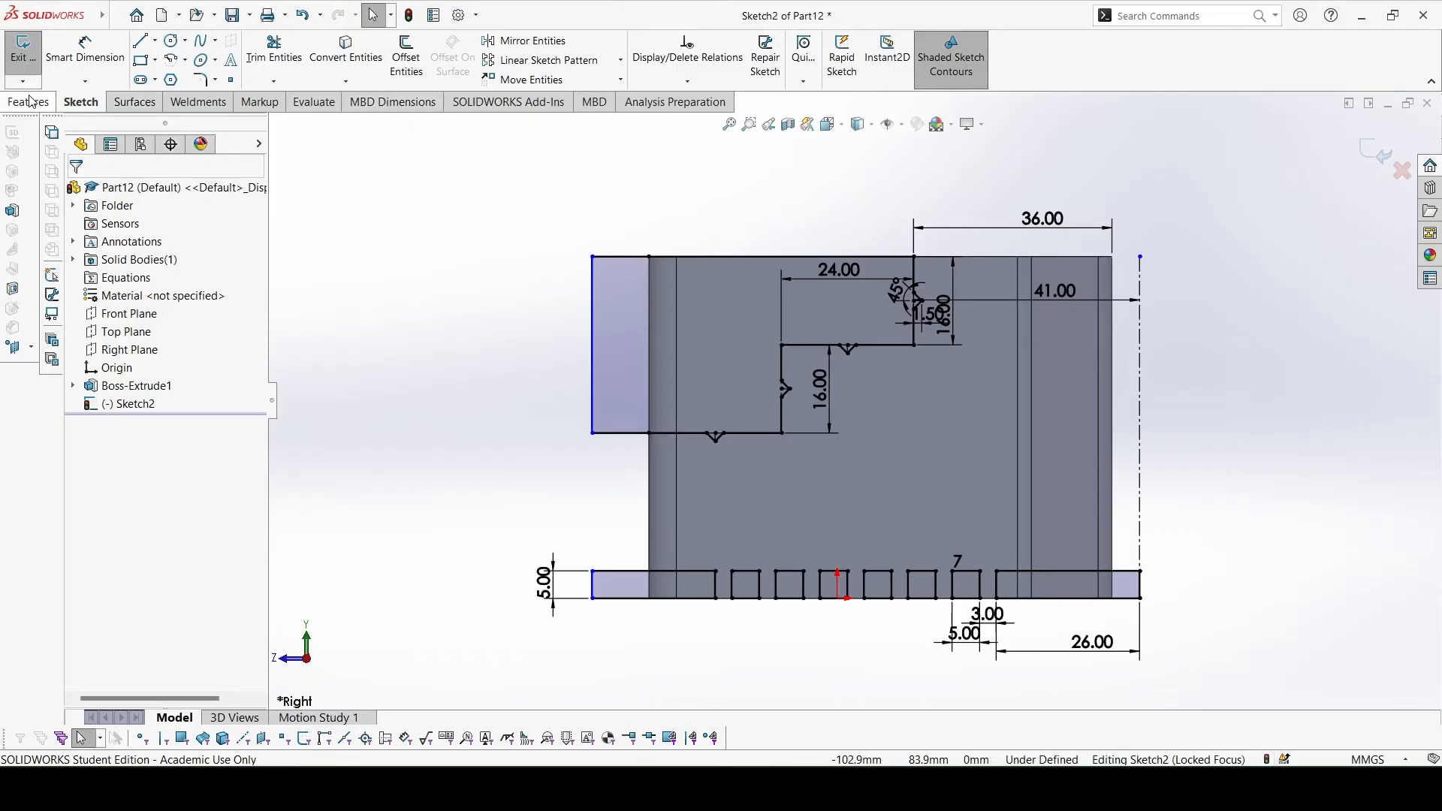
Revolve-cut Sketch2 360° Blind about its axis line, creating Cut-Revolve1
click(30, 101)
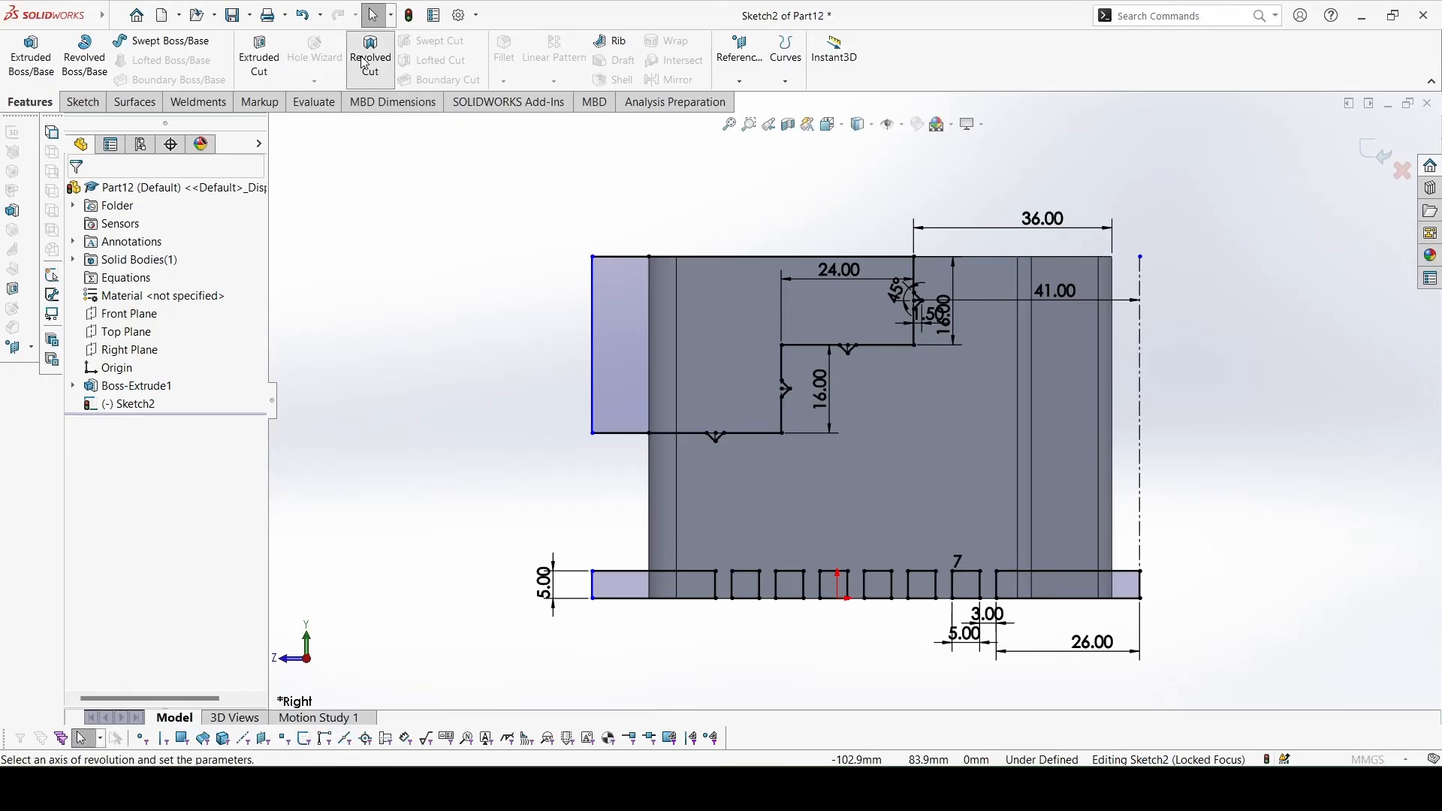
click(370, 58)
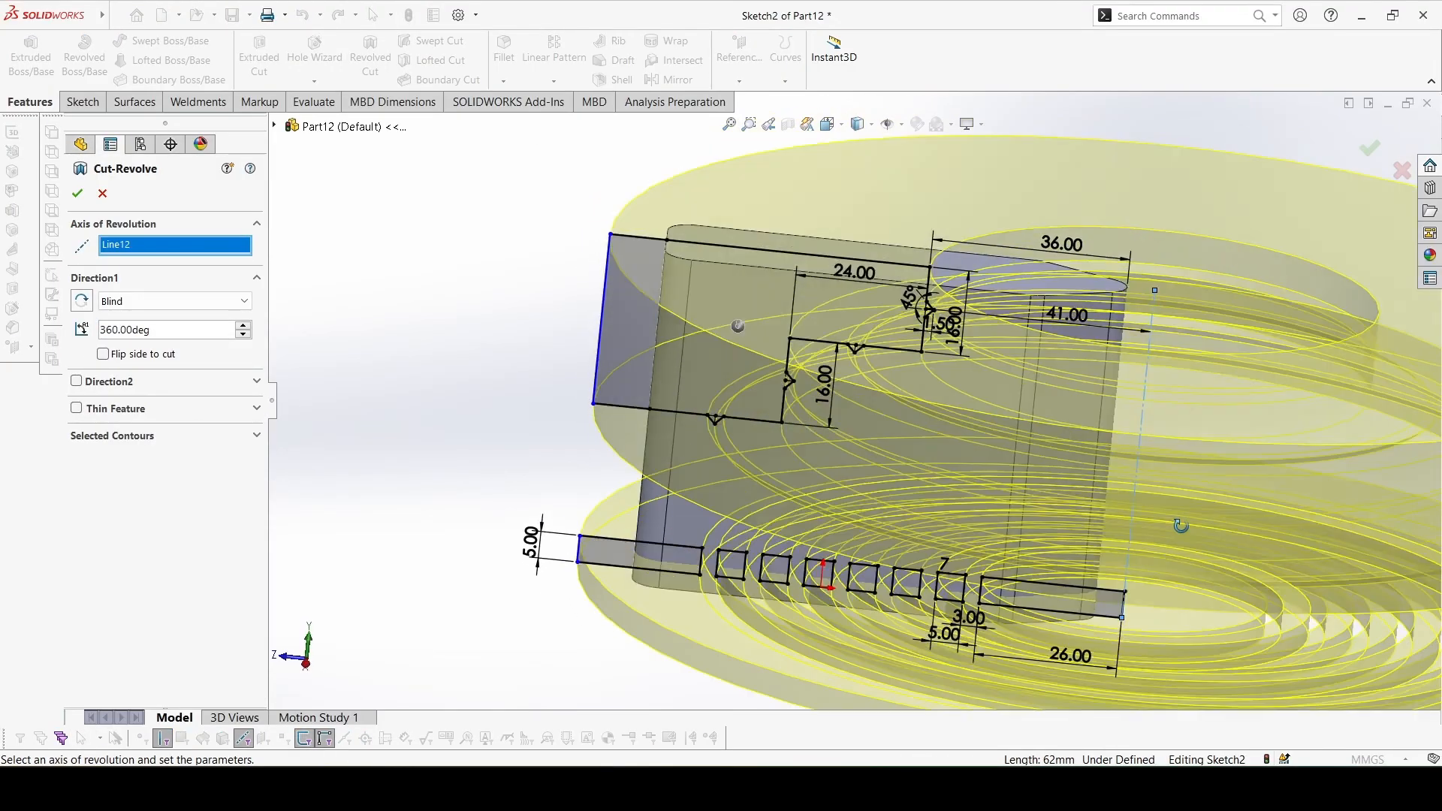
click(77, 194)
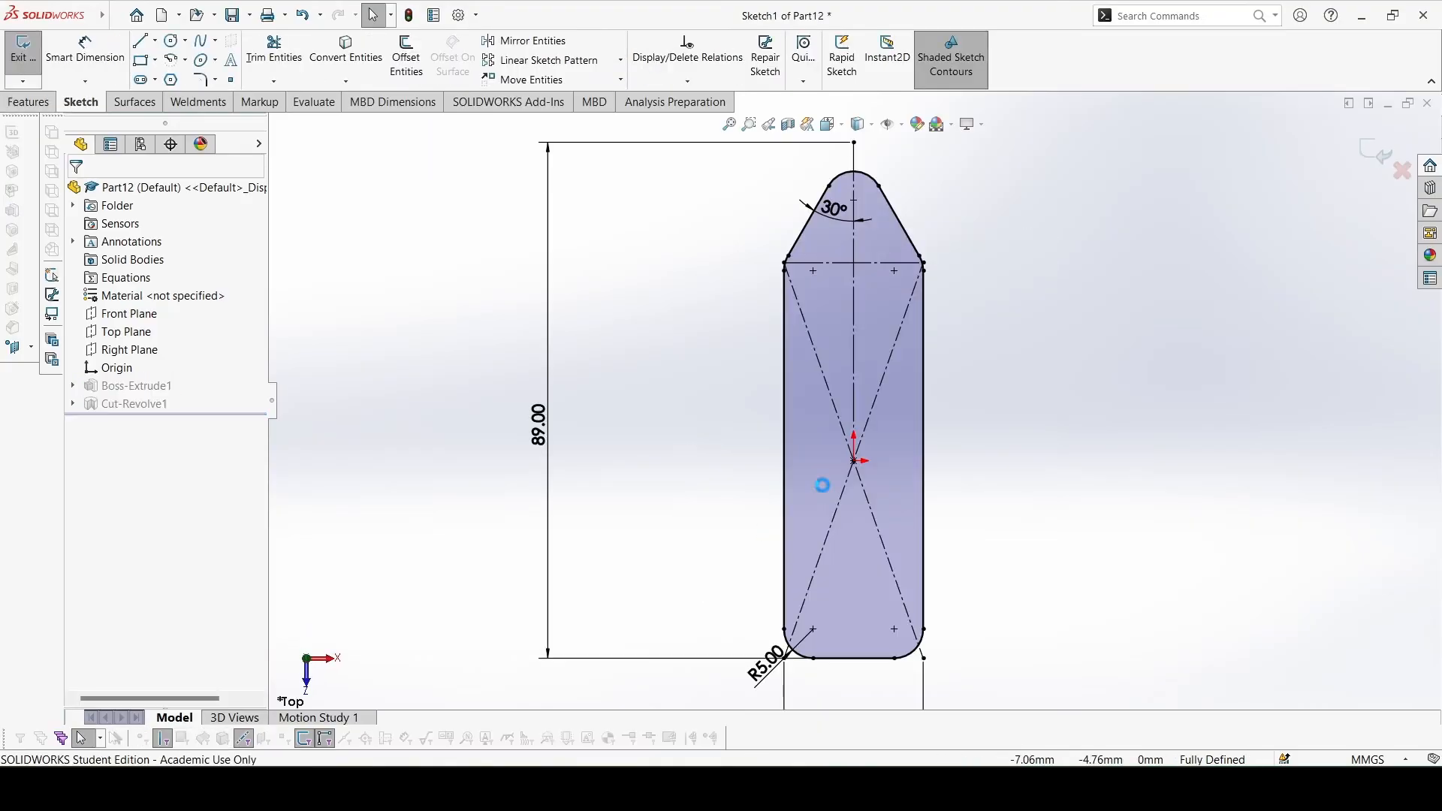
Start Sketch3 on the jaw's flat face and draw a vertical centerline from top to bottom edge
click(19, 57)
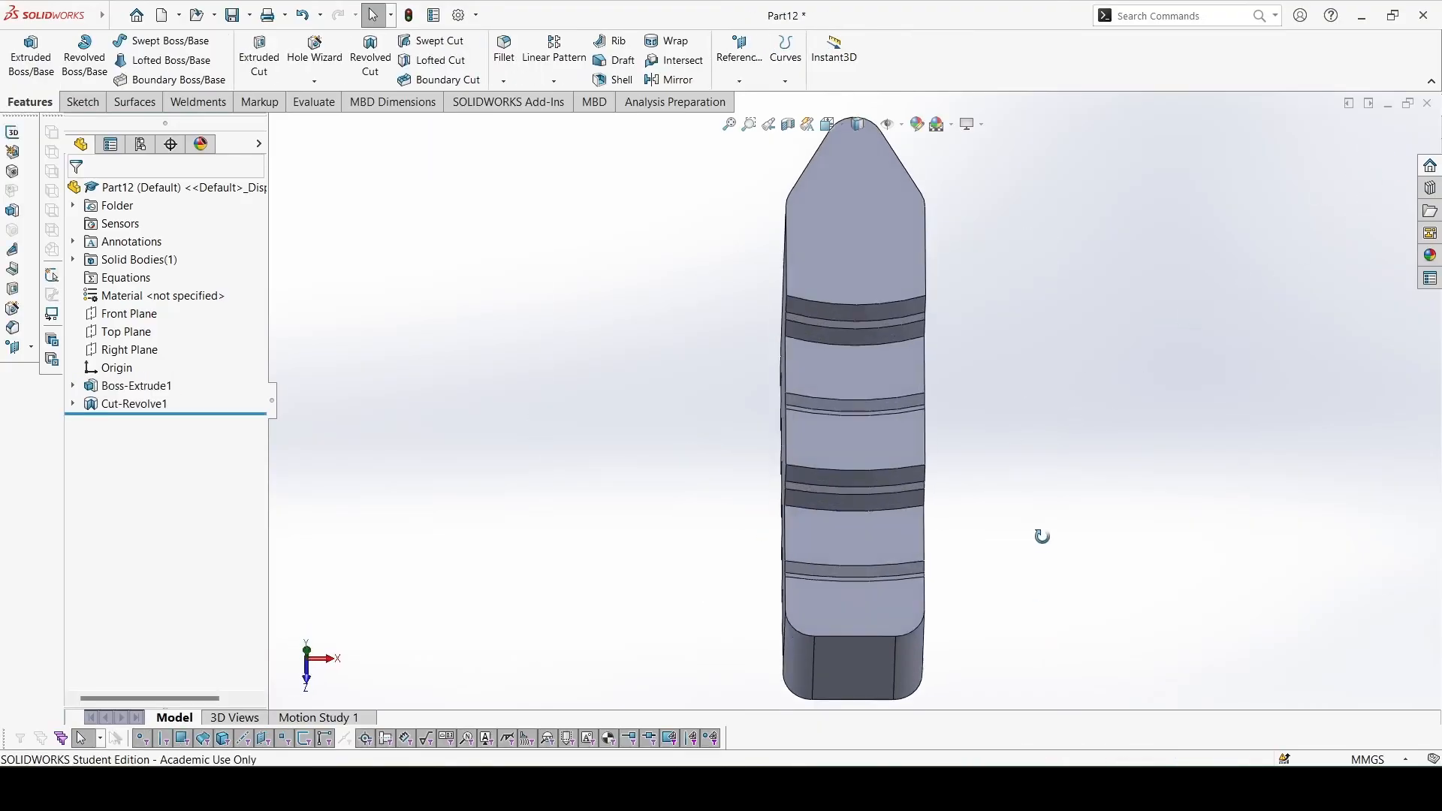
click(137, 386)
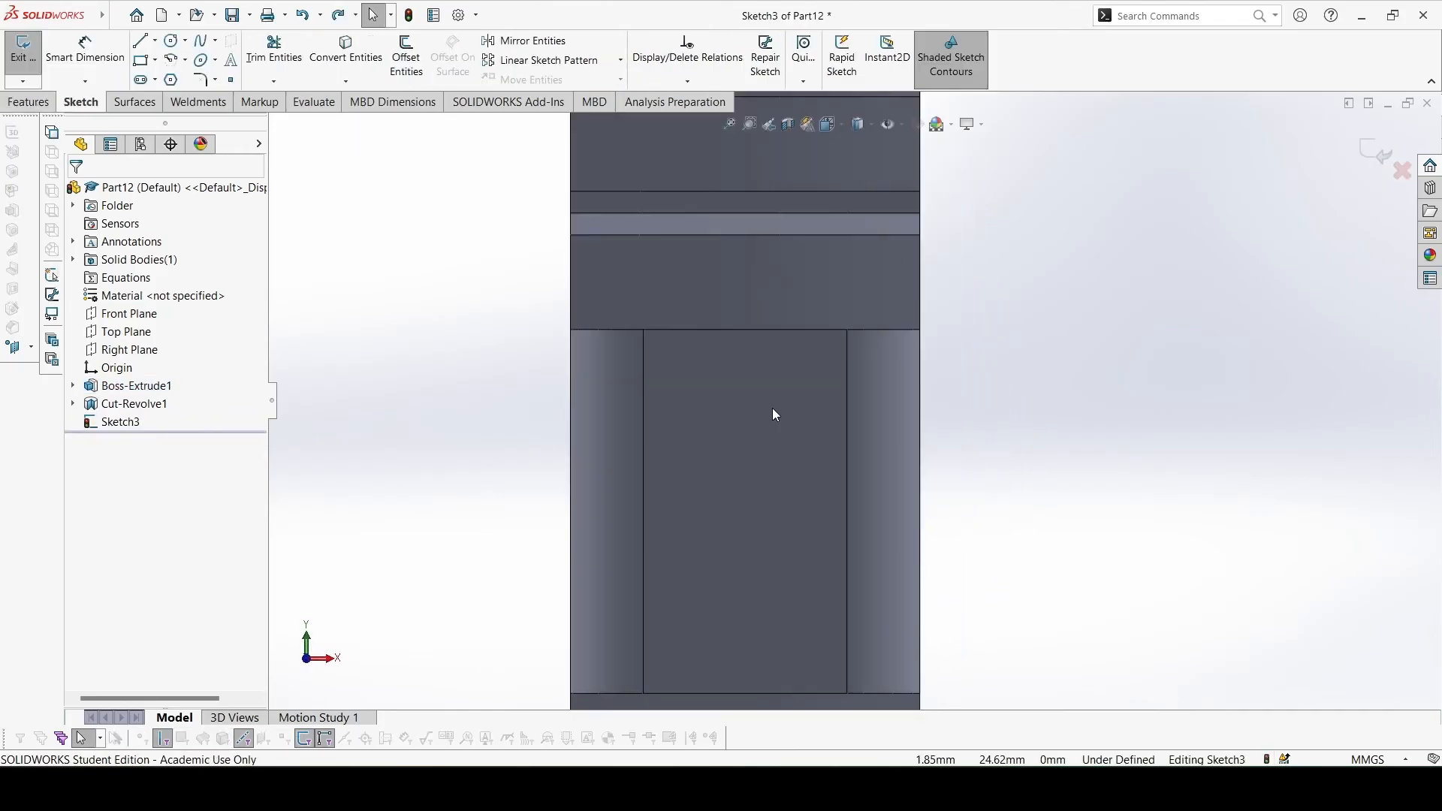
click(157, 41)
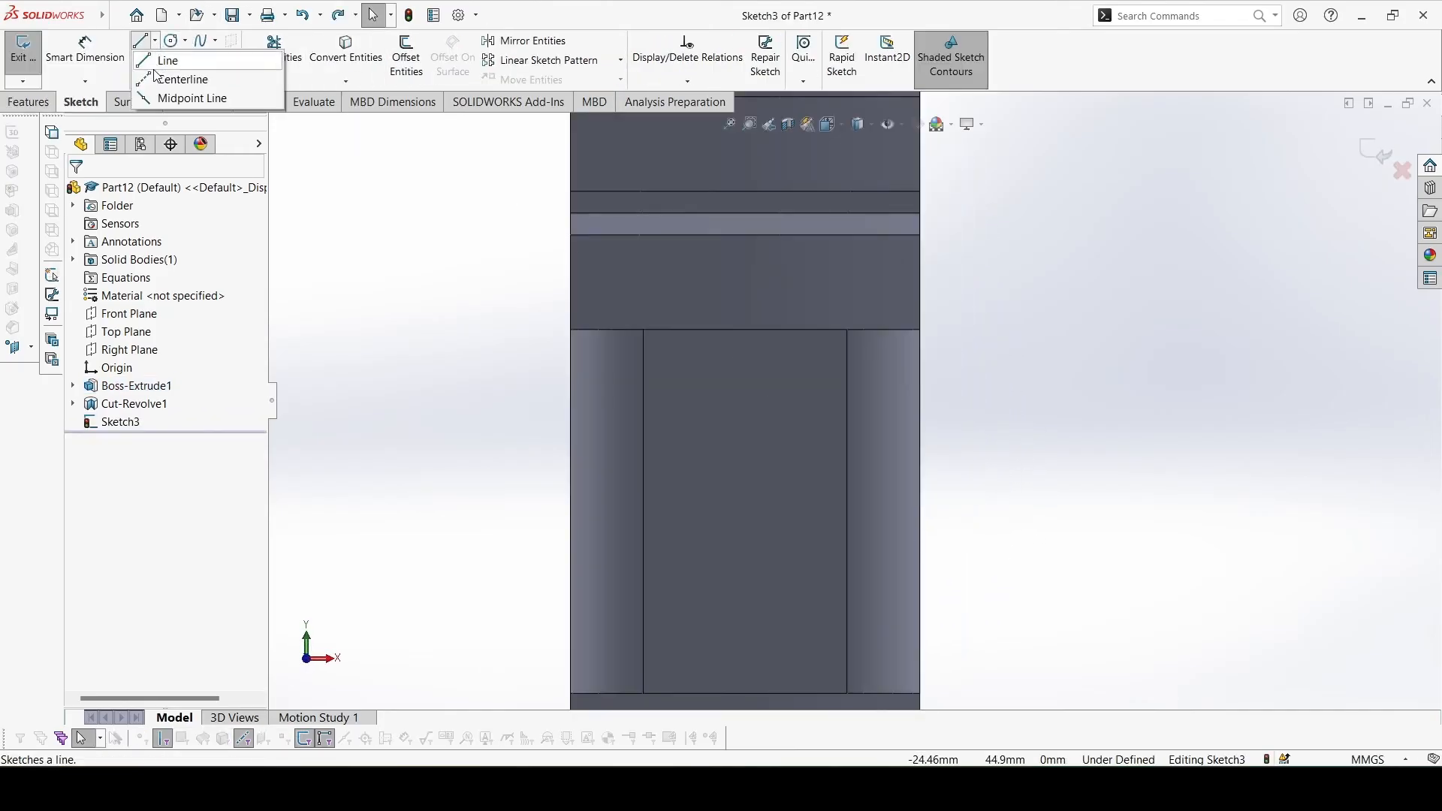
click(183, 80)
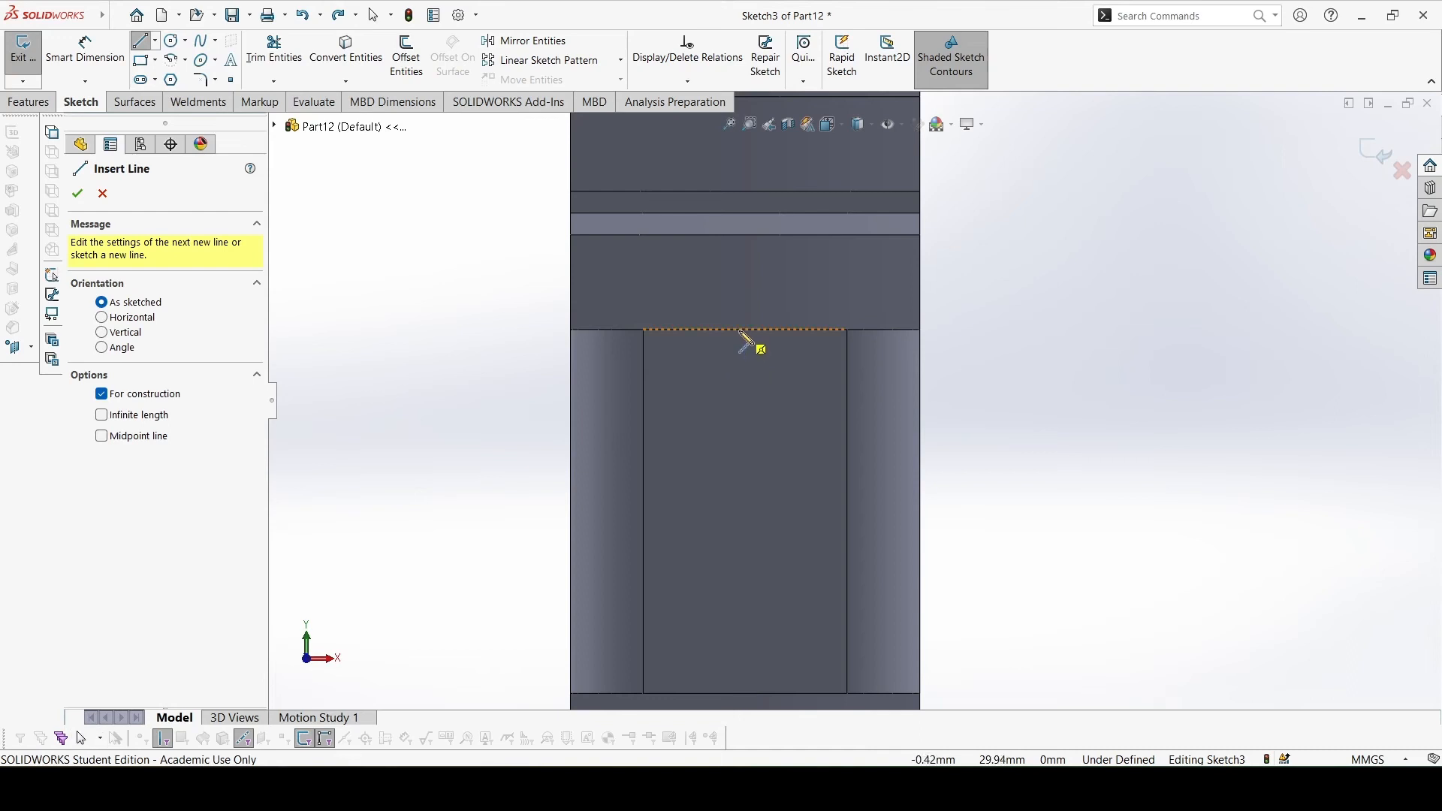
click(793, 591)
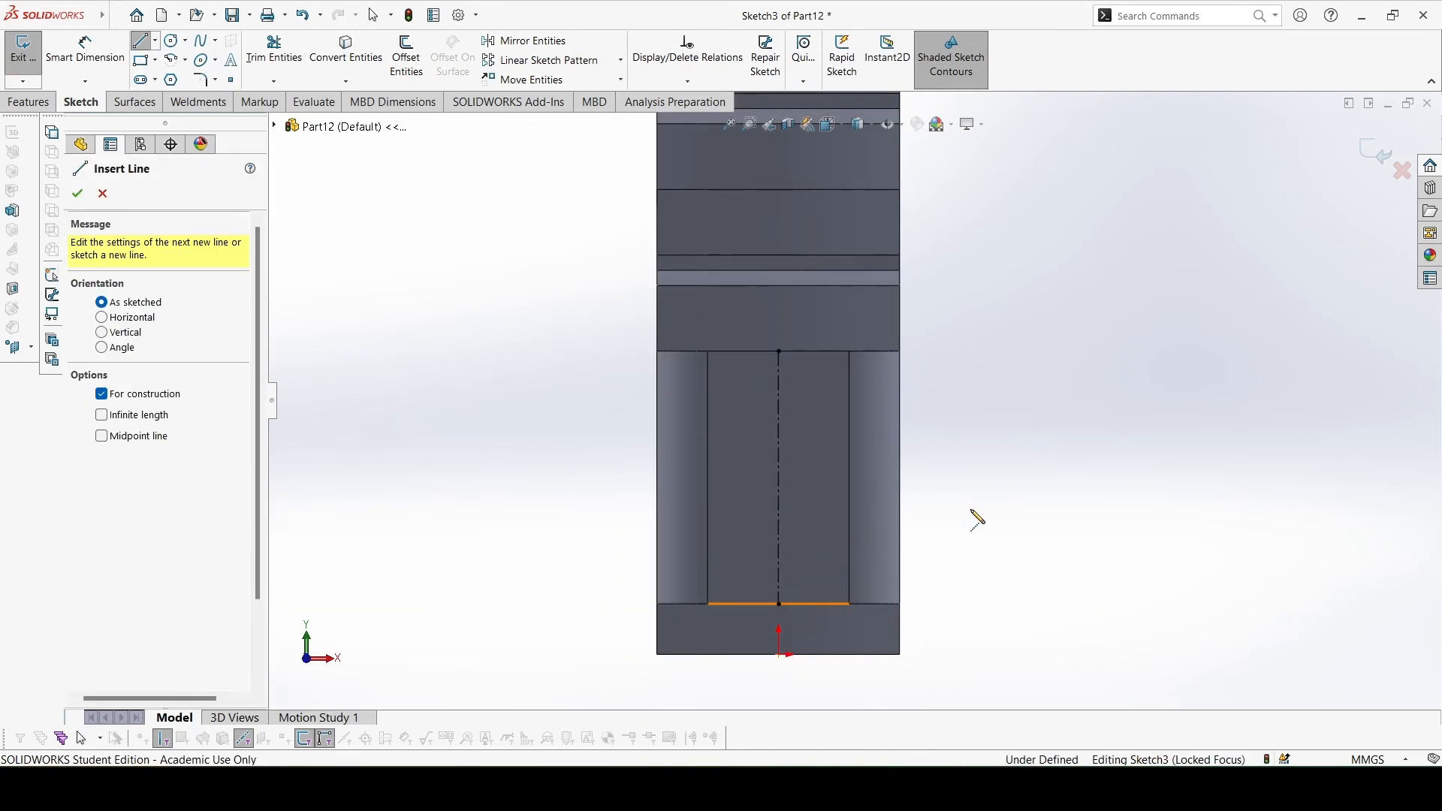
click(685, 476)
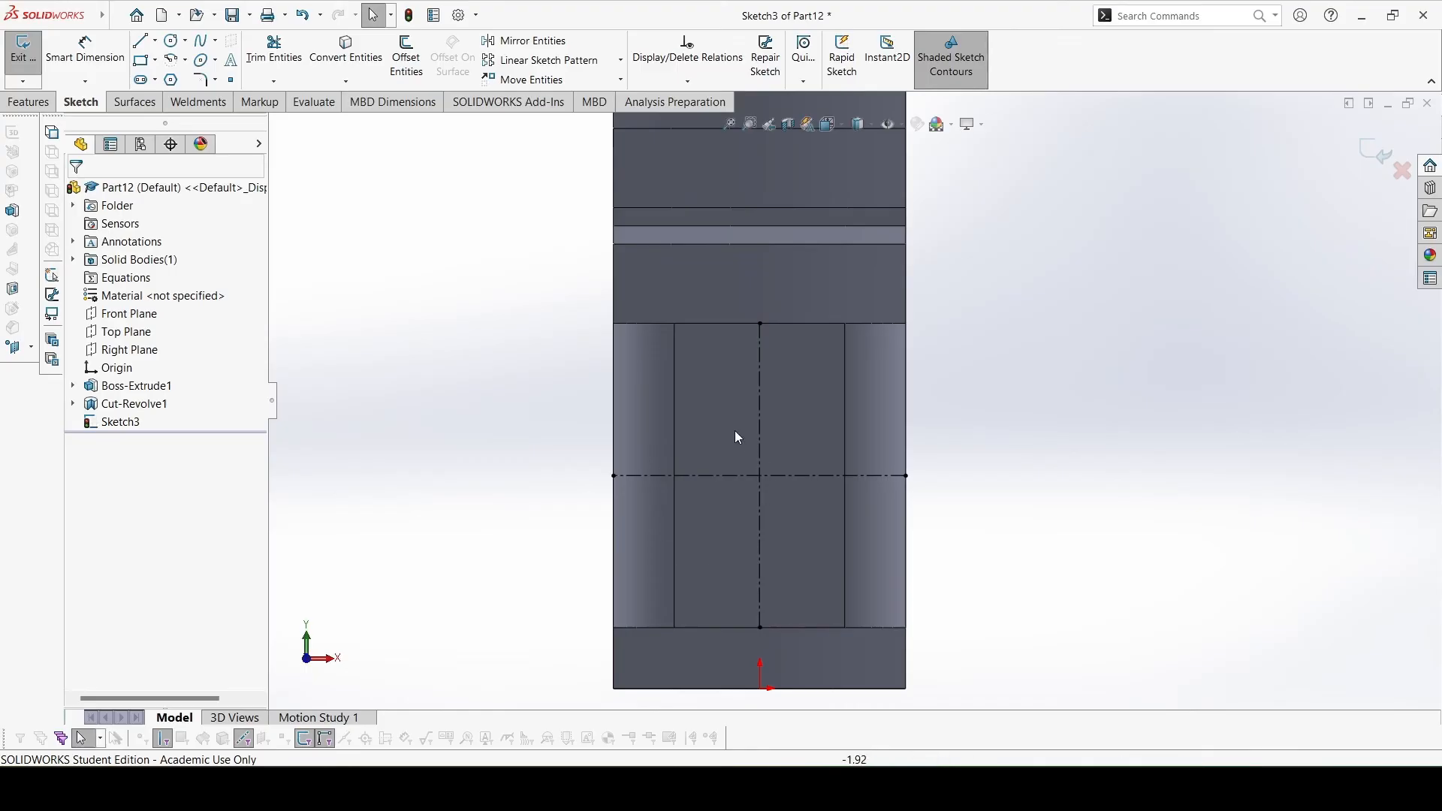
Sketch the slot outline and dimension it 6 mm wide, 4 mm high with an R2 arc
click(144, 15)
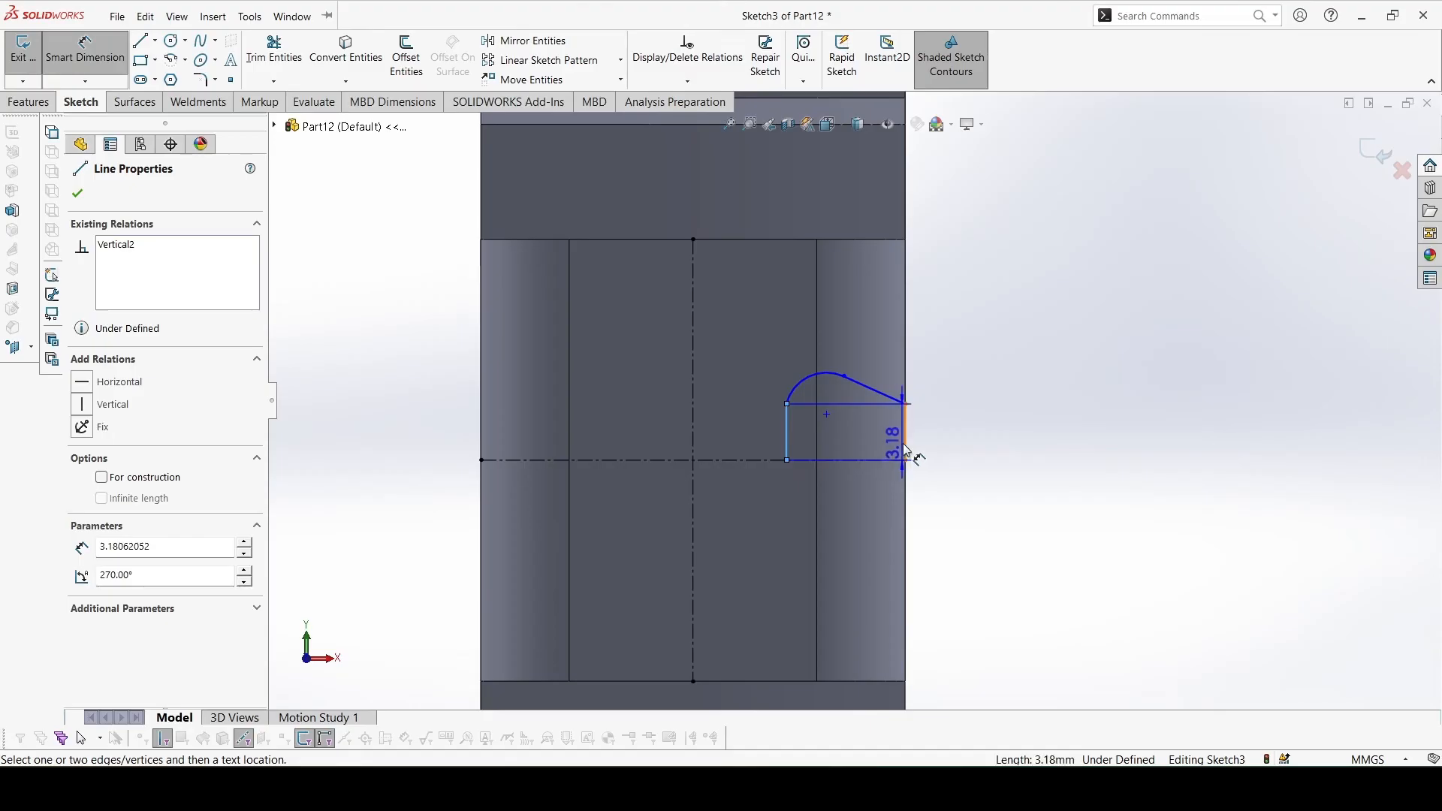
click(901, 450)
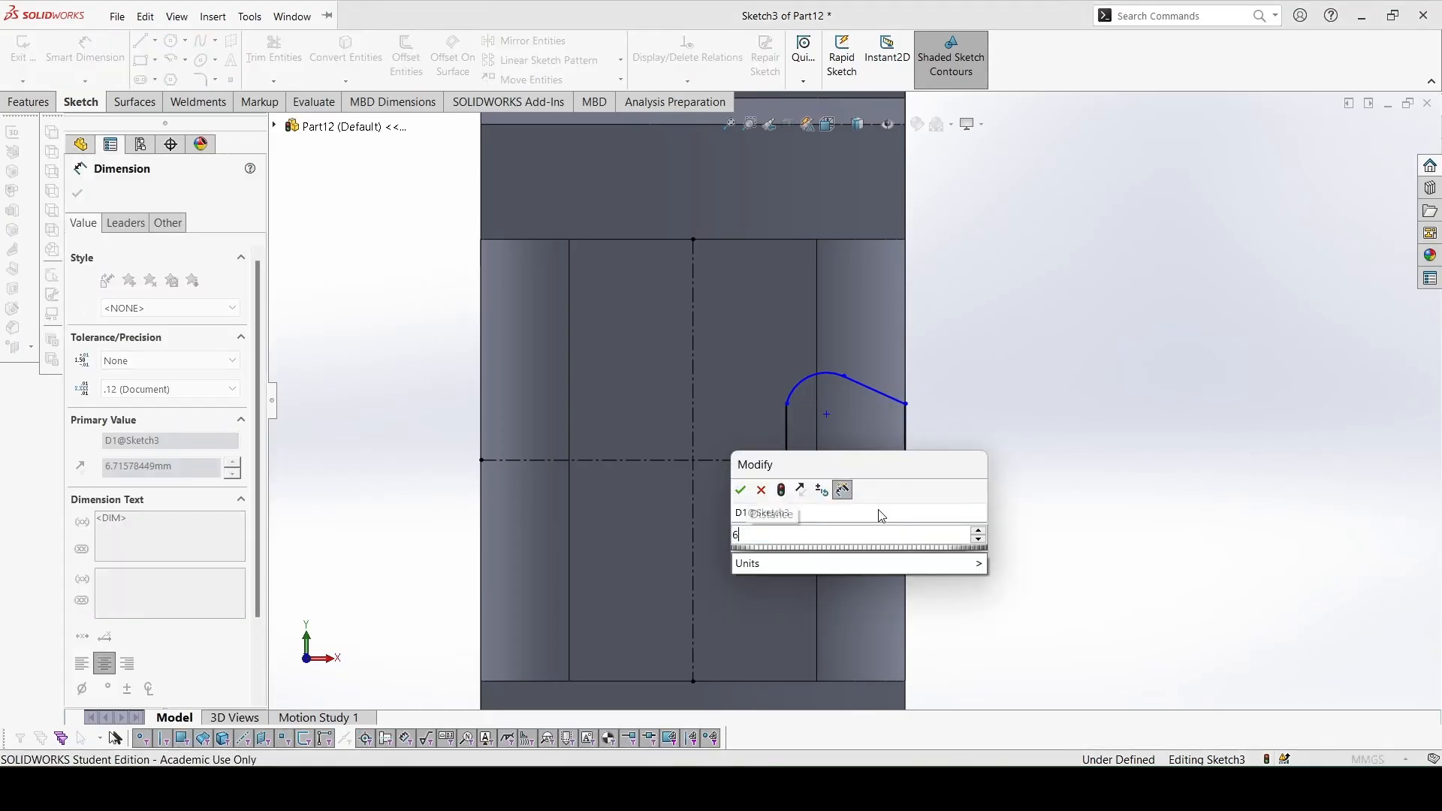
click(741, 490)
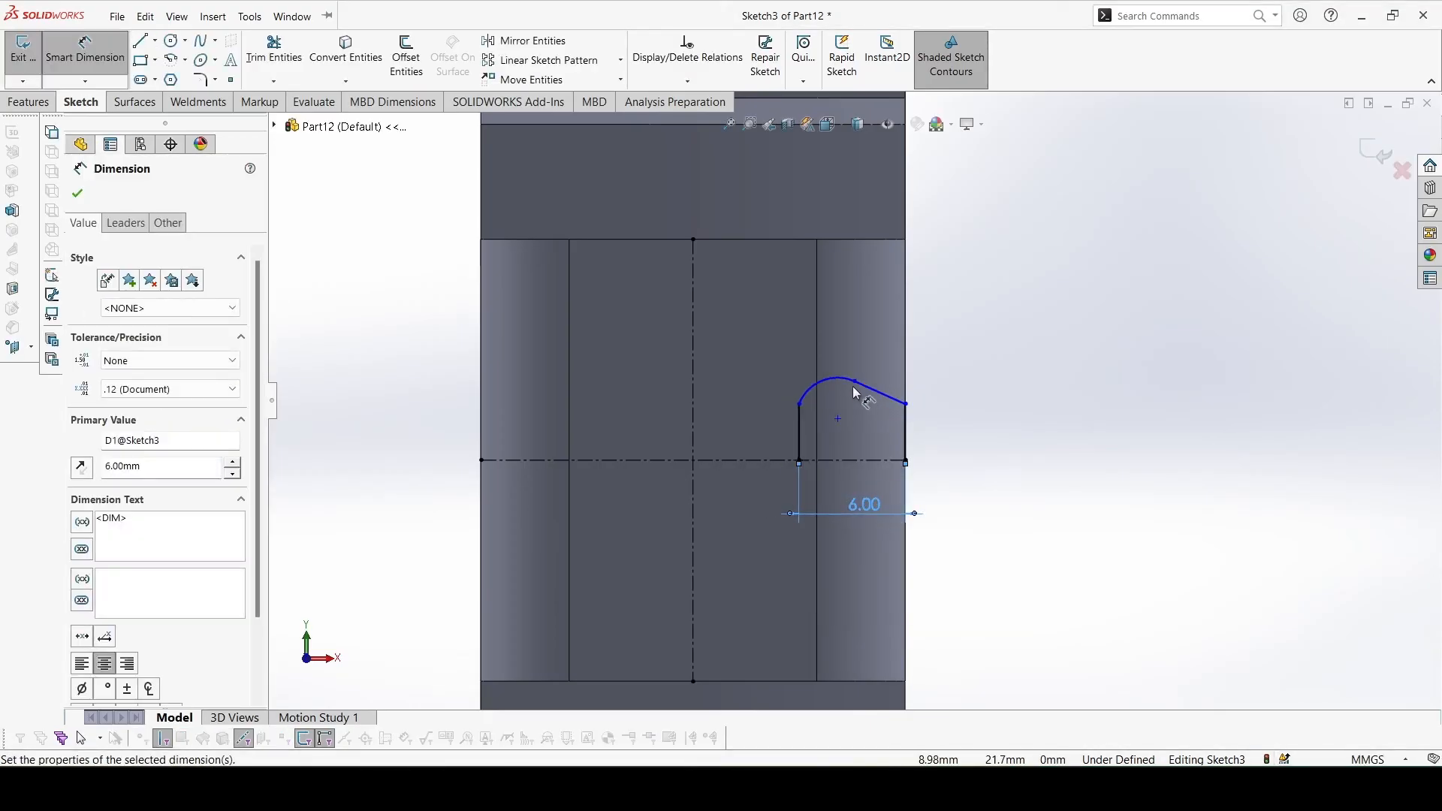
click(874, 386)
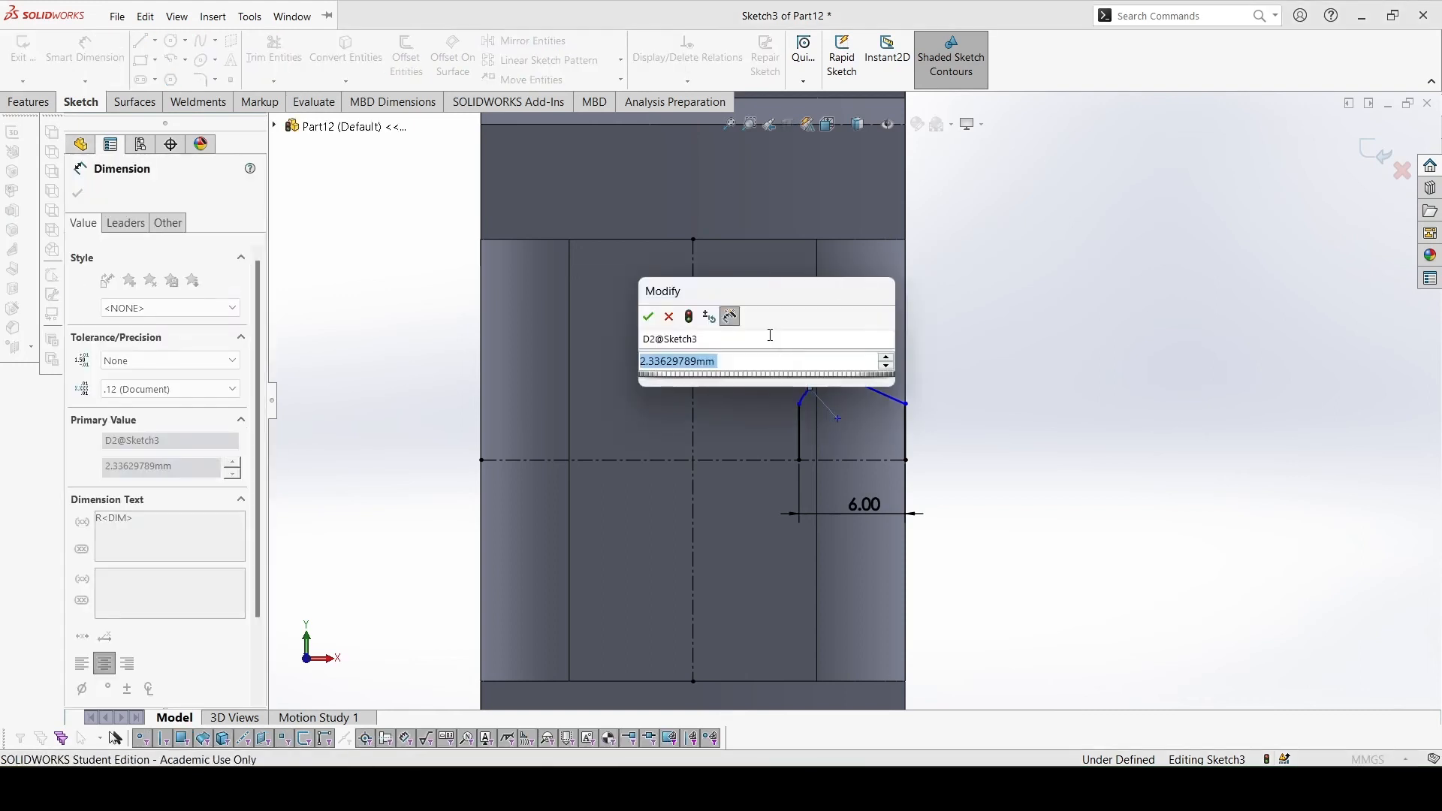
click(648, 317)
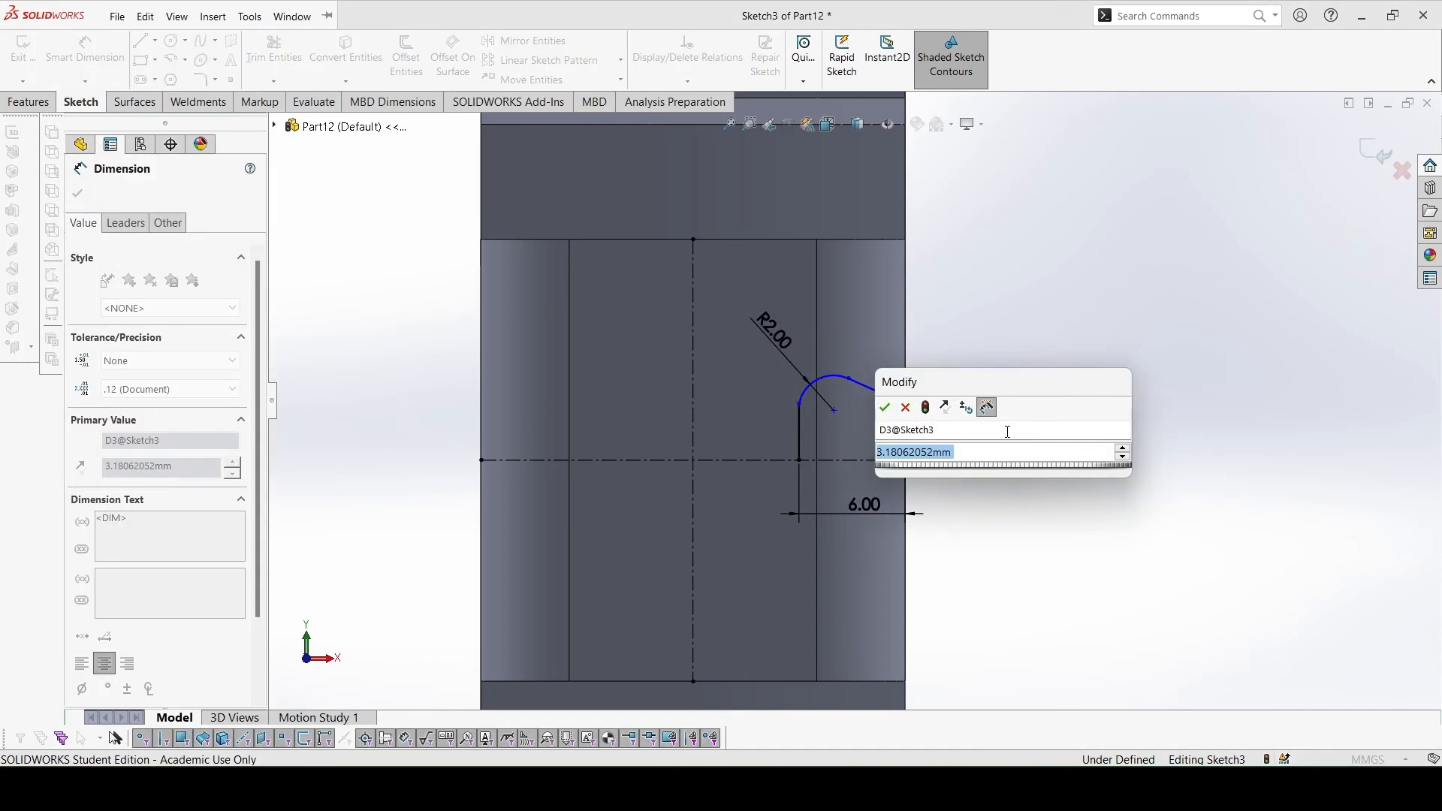
click(883, 407)
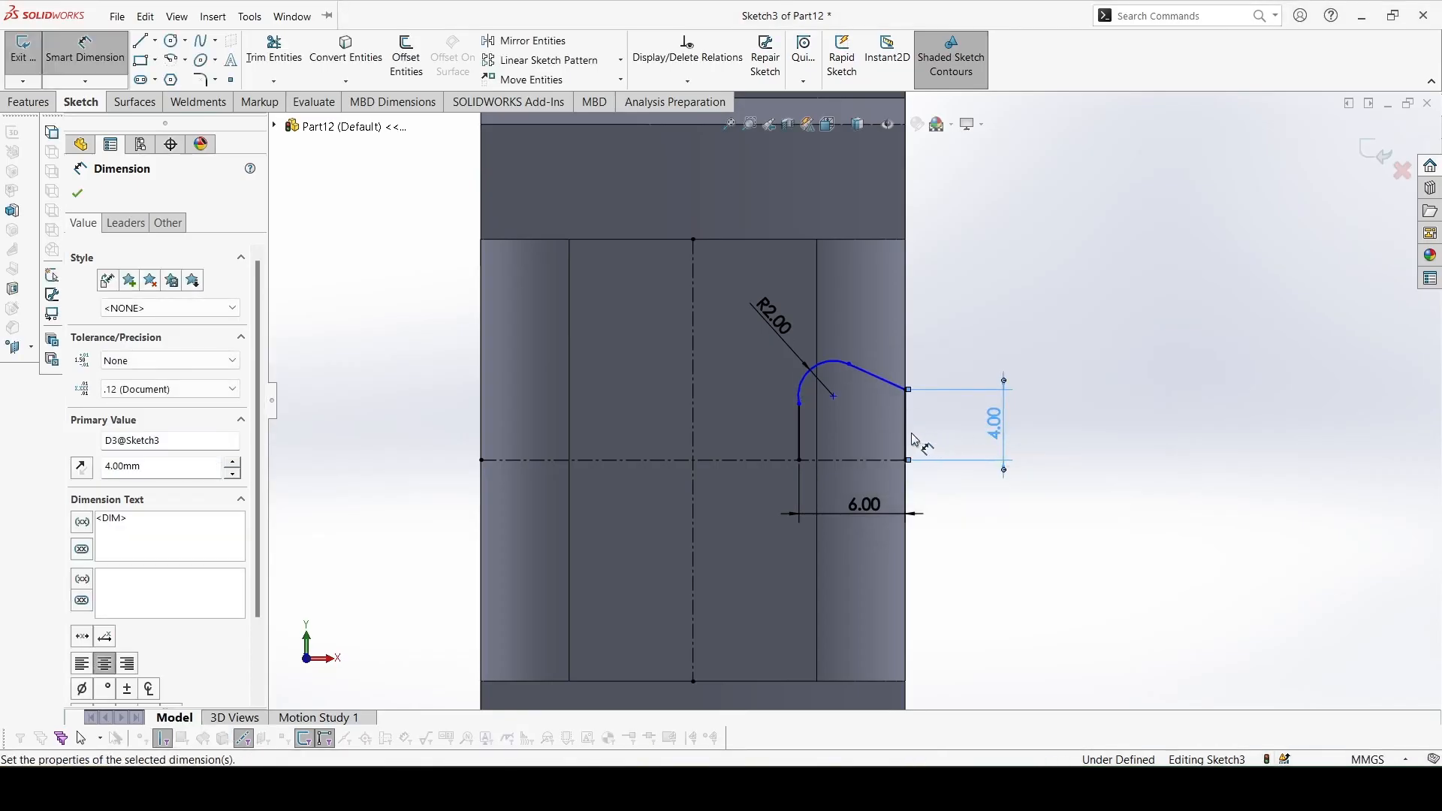
Add a 17.5° (35/2) angle dimension on the slot arc, fully defining the sketch
click(818, 377)
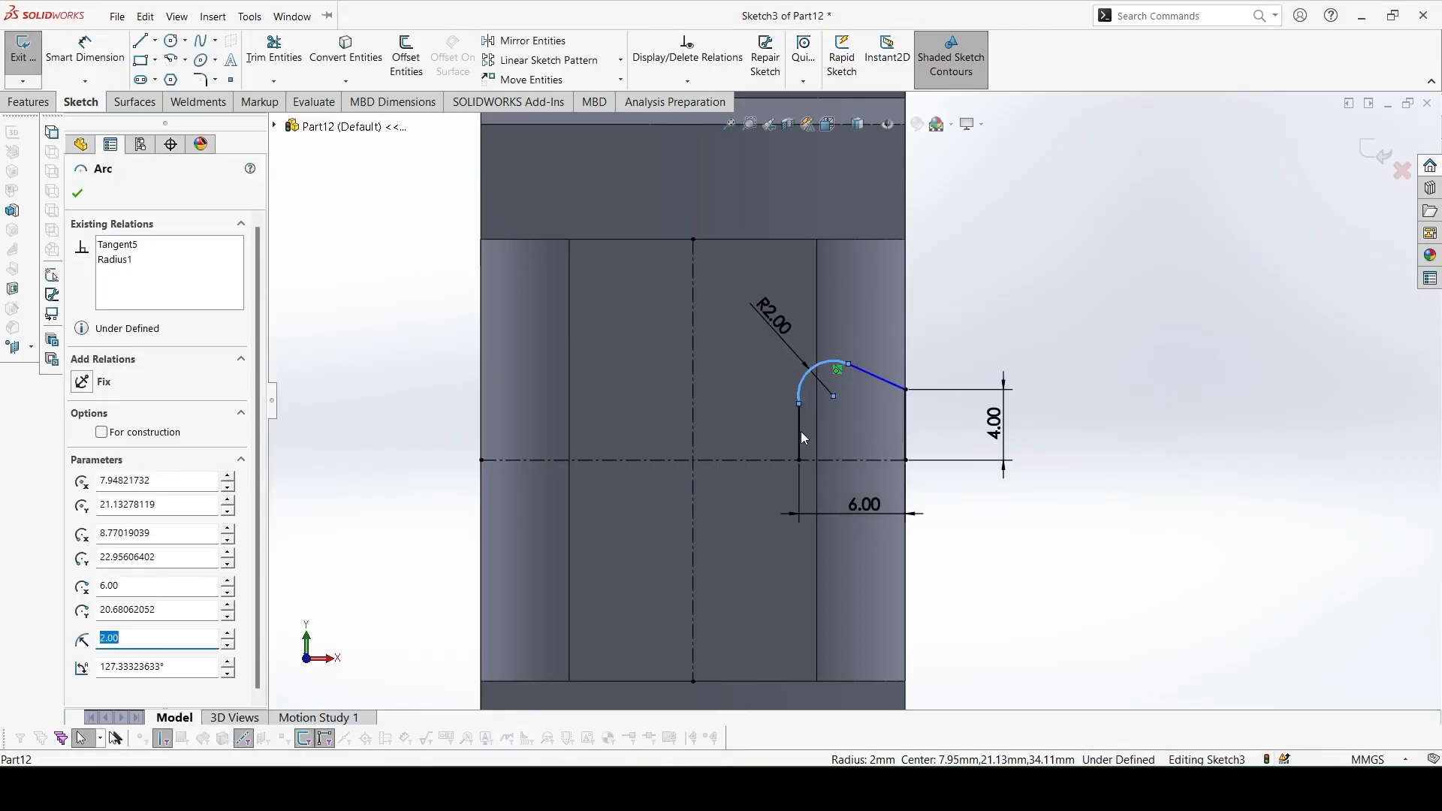
click(78, 193)
text(35/2)
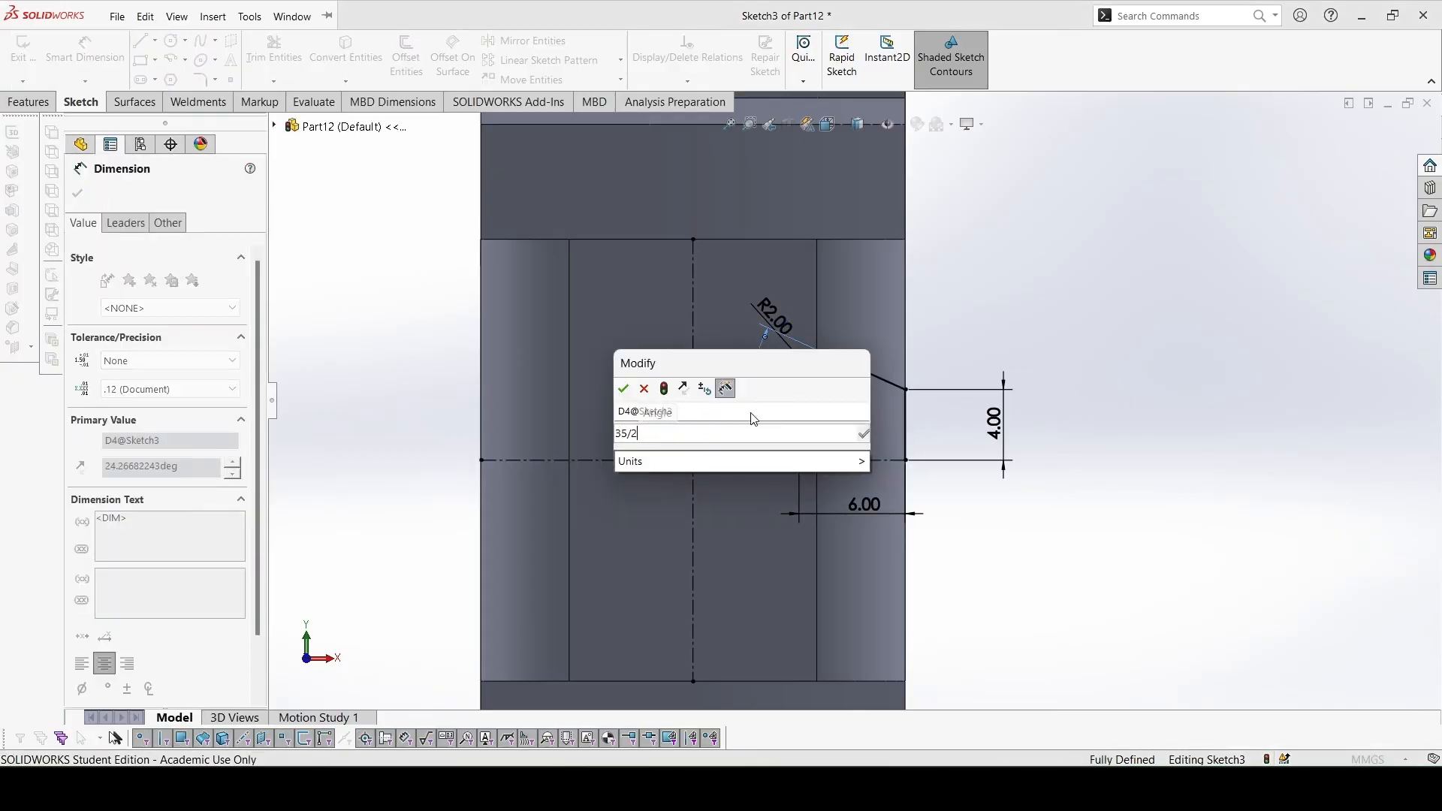
click(624, 388)
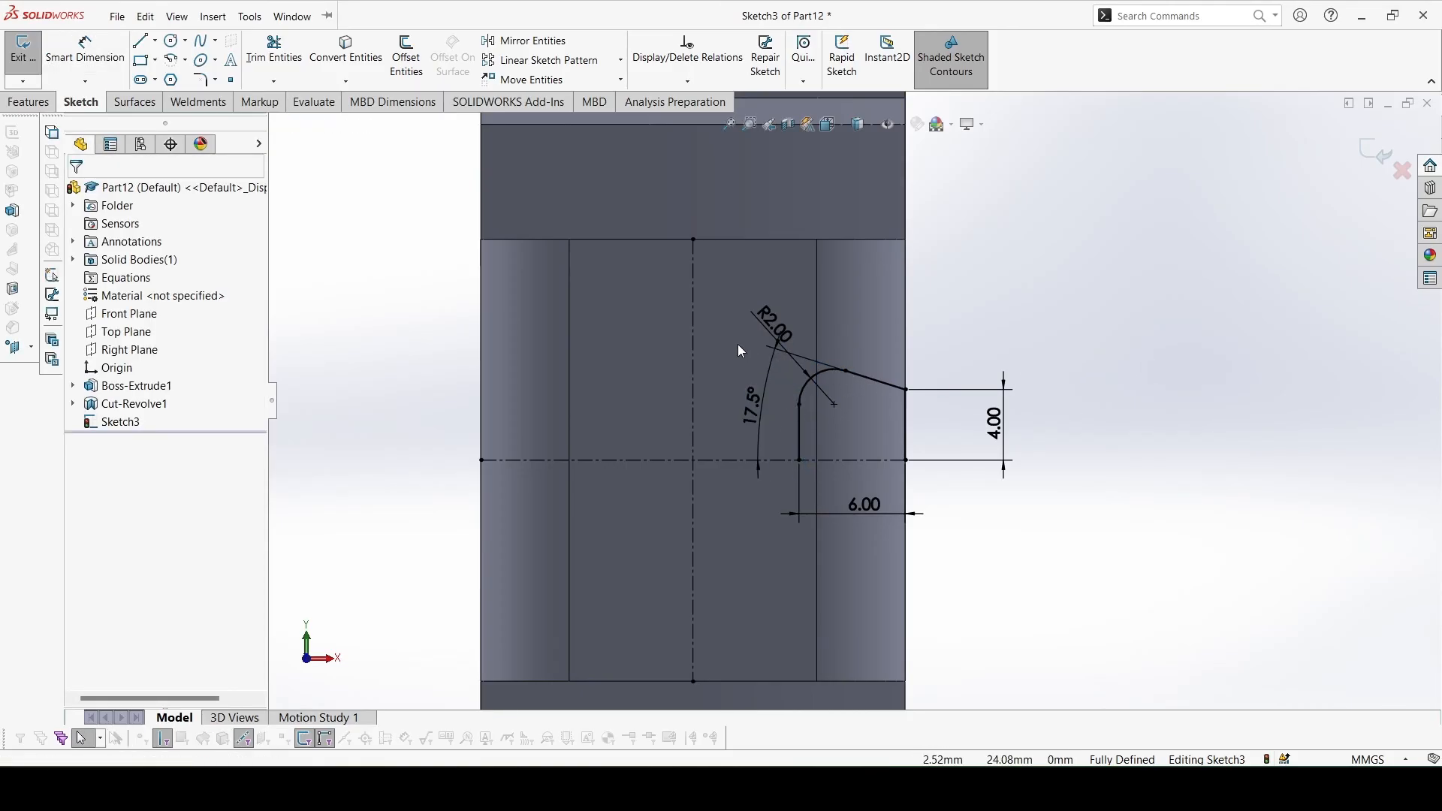
Mirror the half slot profile about the horizontal centerline into a closed slot
click(291, 15)
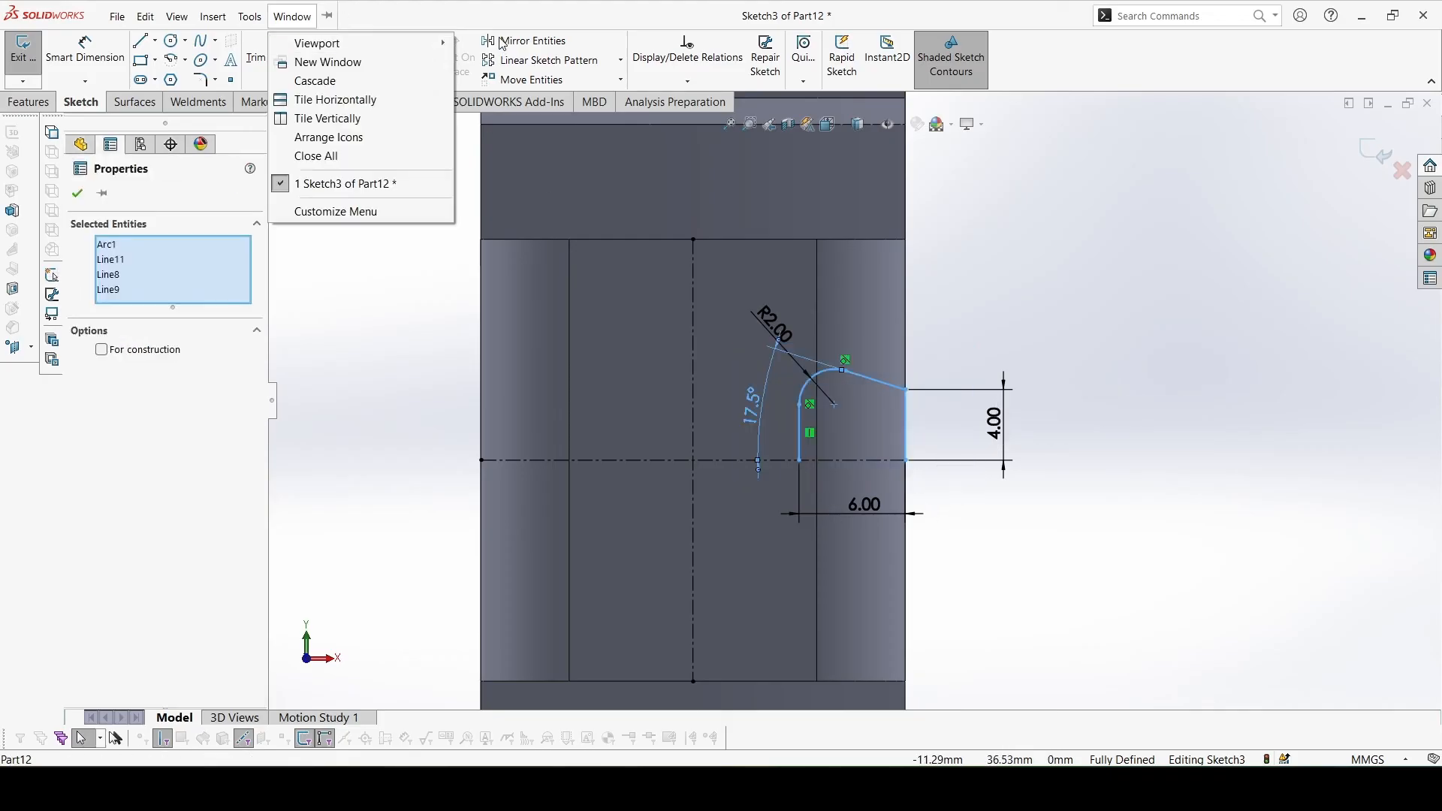
click(532, 41)
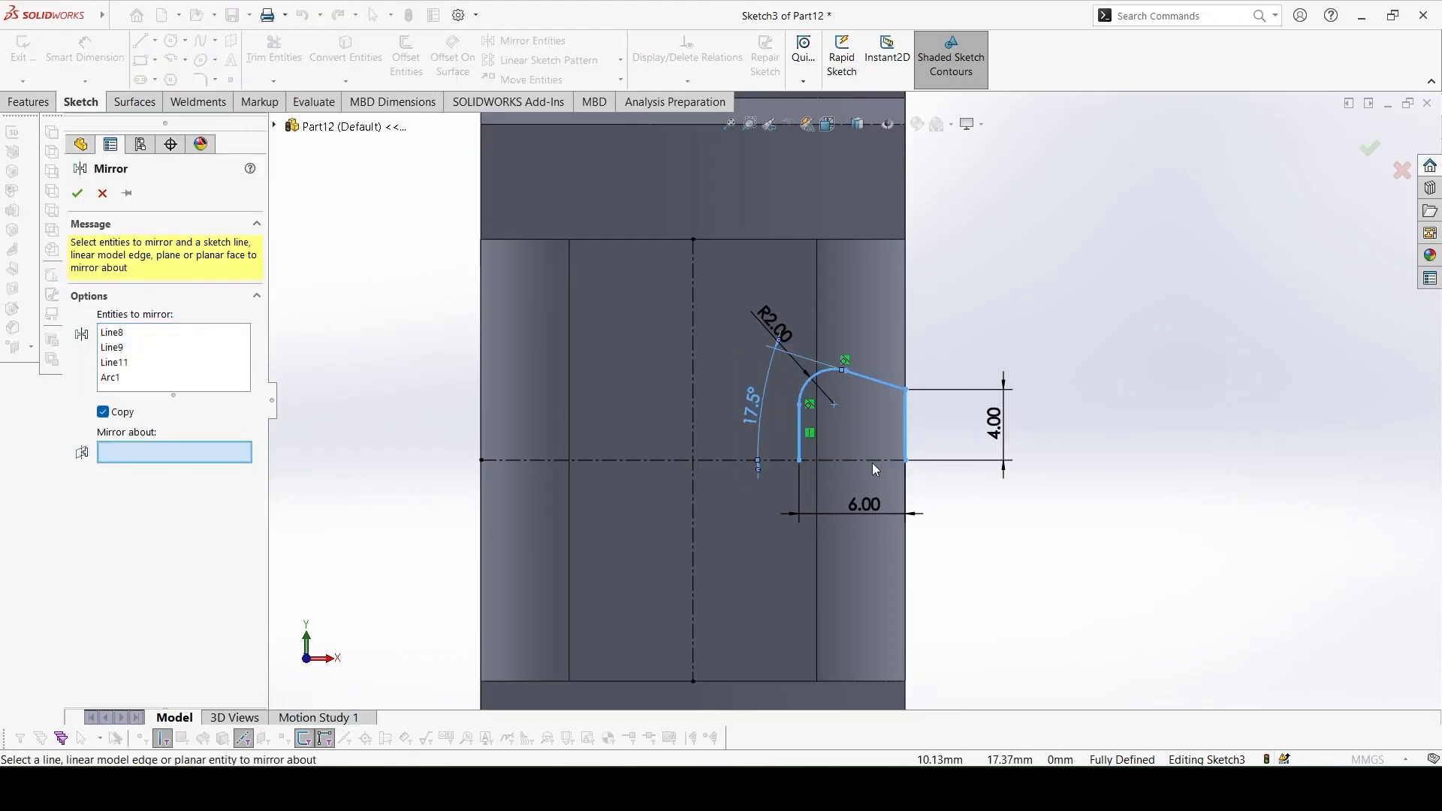
click(691, 460)
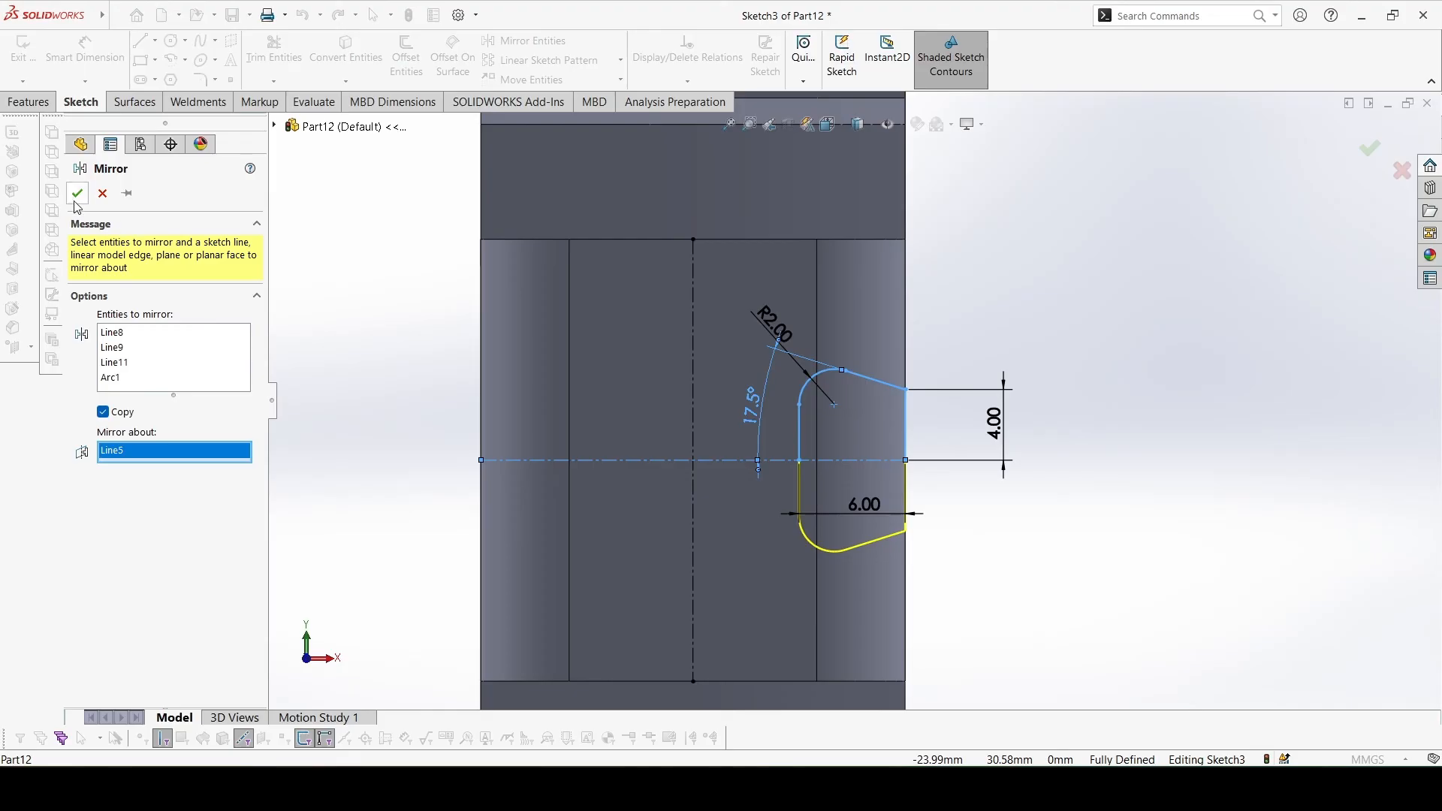
click(77, 194)
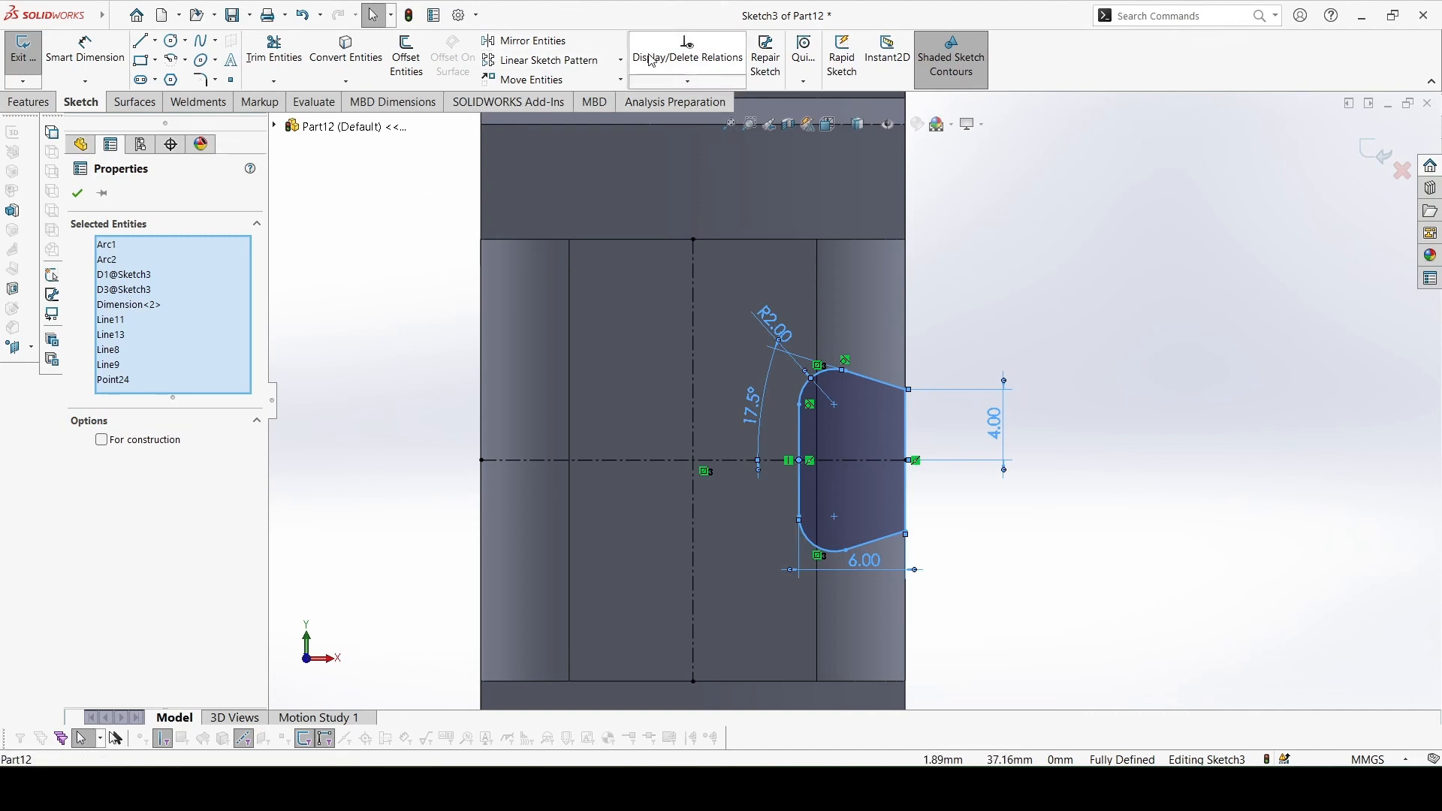
Mirror the closed slot about the vertical centerline to the opposite side of the jaw
click(529, 40)
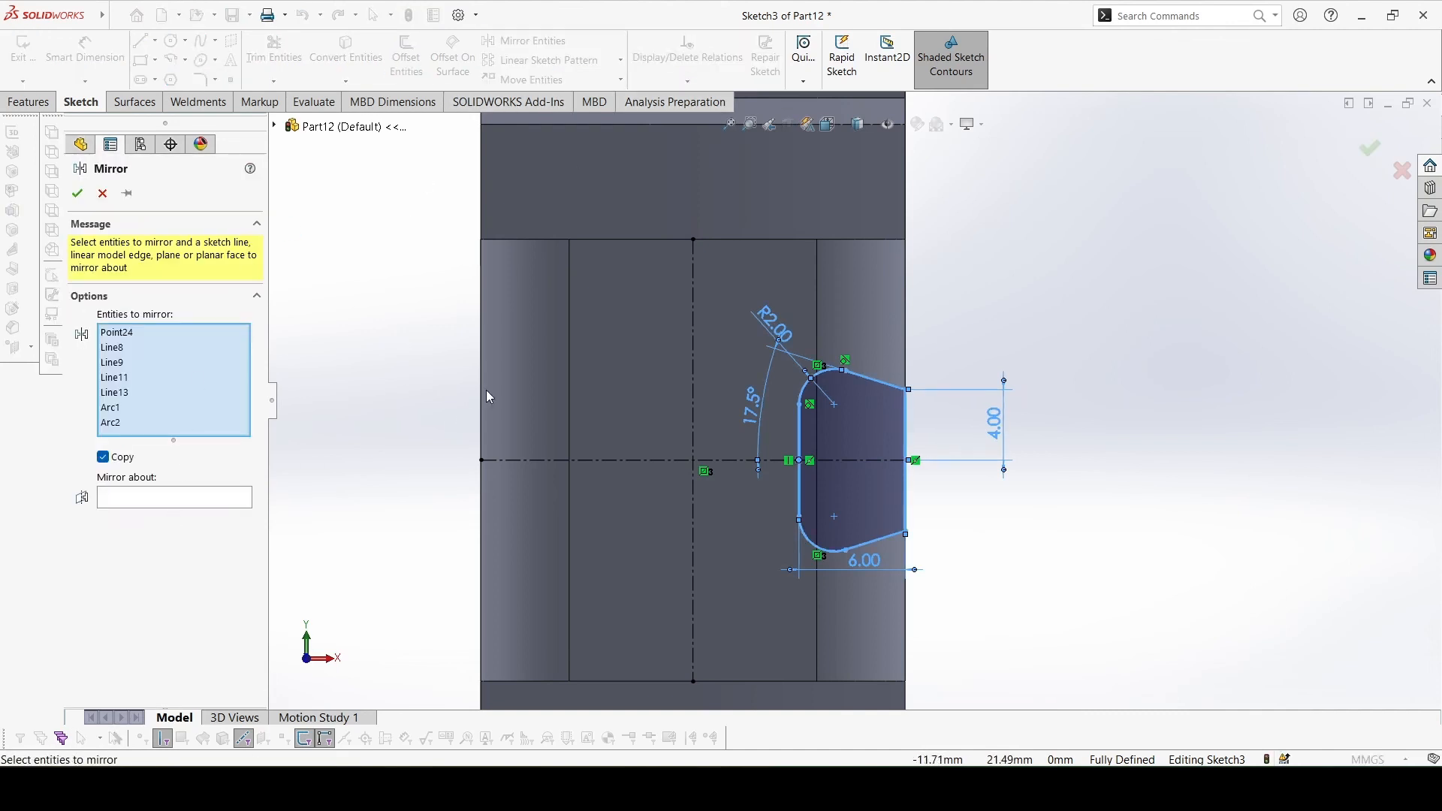
click(693, 459)
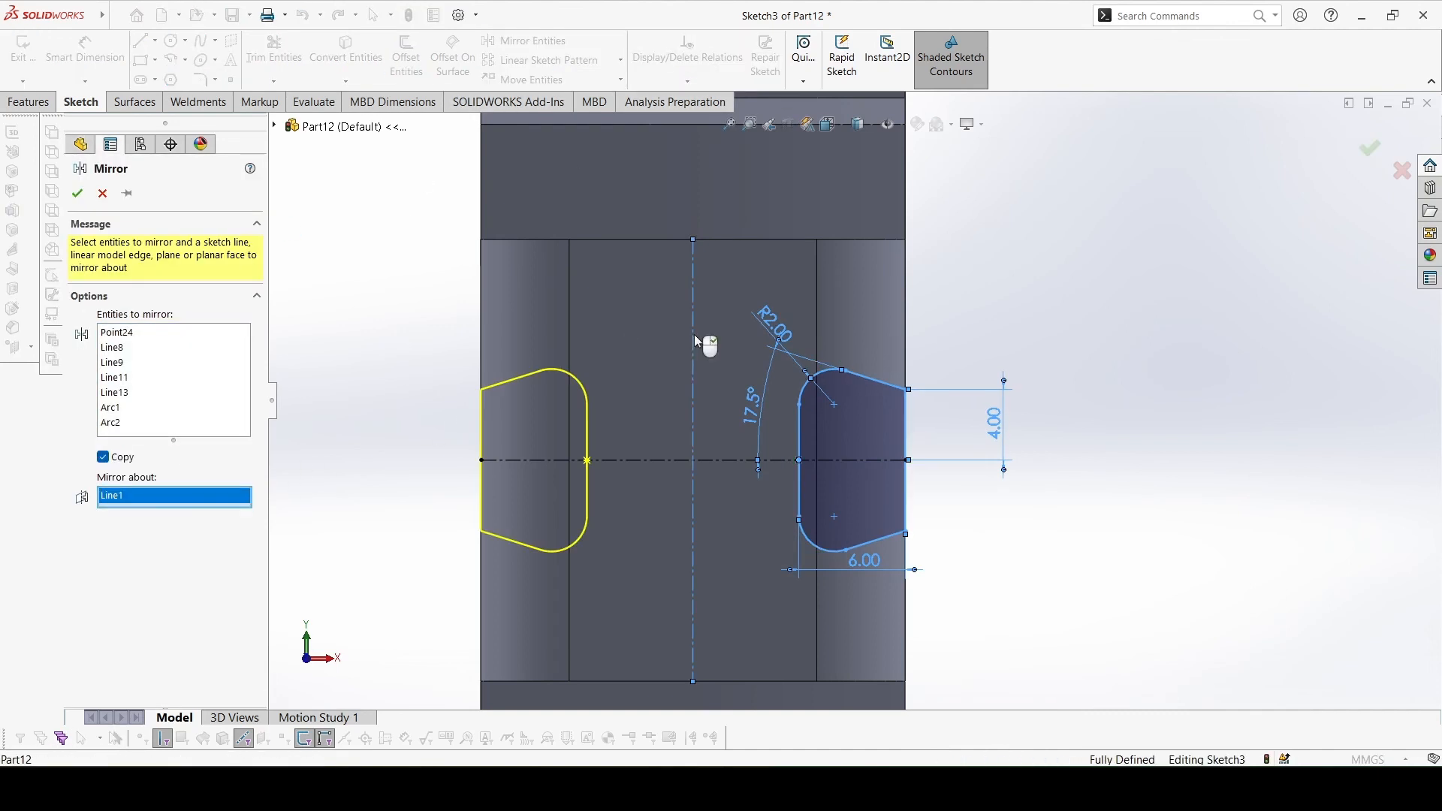
click(76, 194)
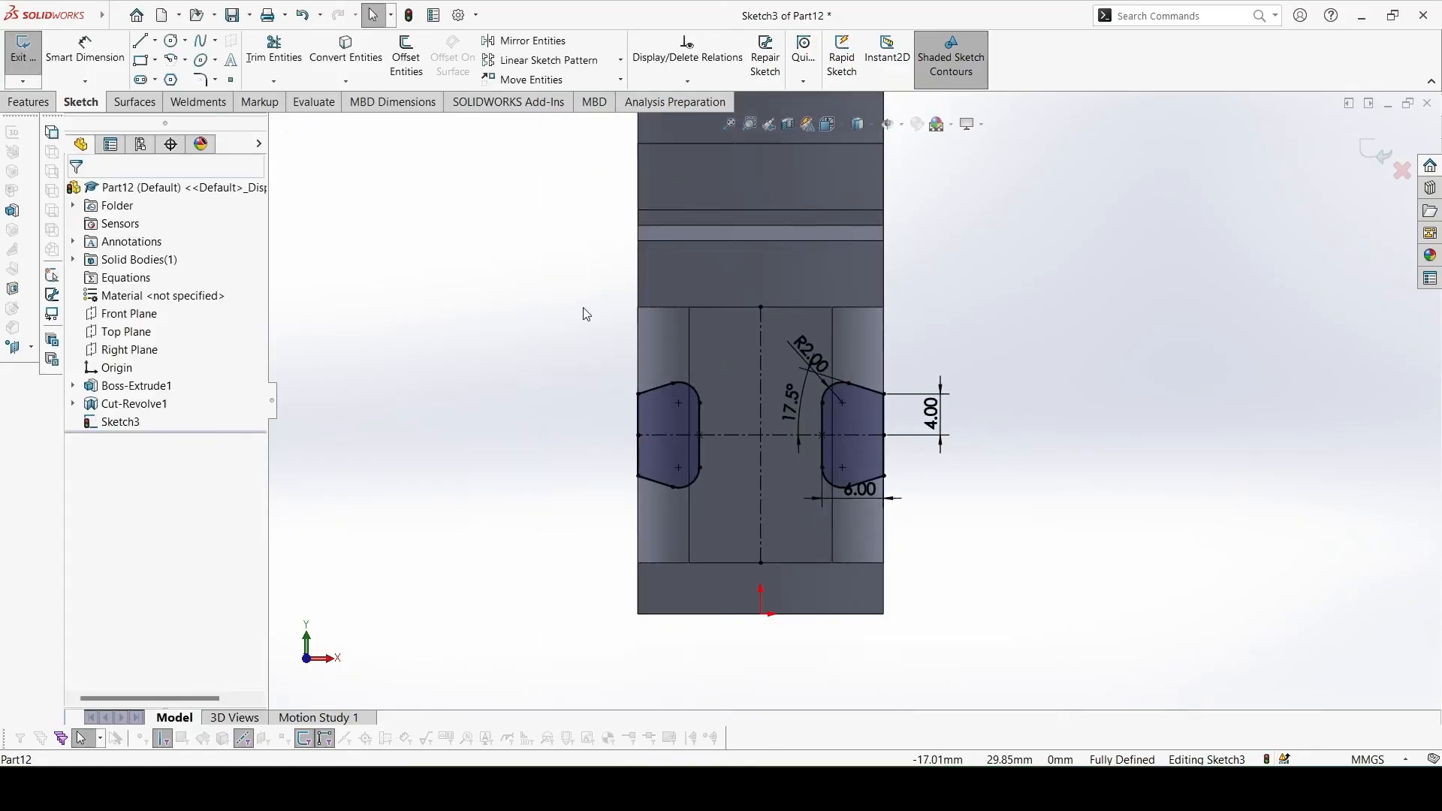
Extrude-cut both Sketch3 slots Through All in Direction 1
click(30, 101)
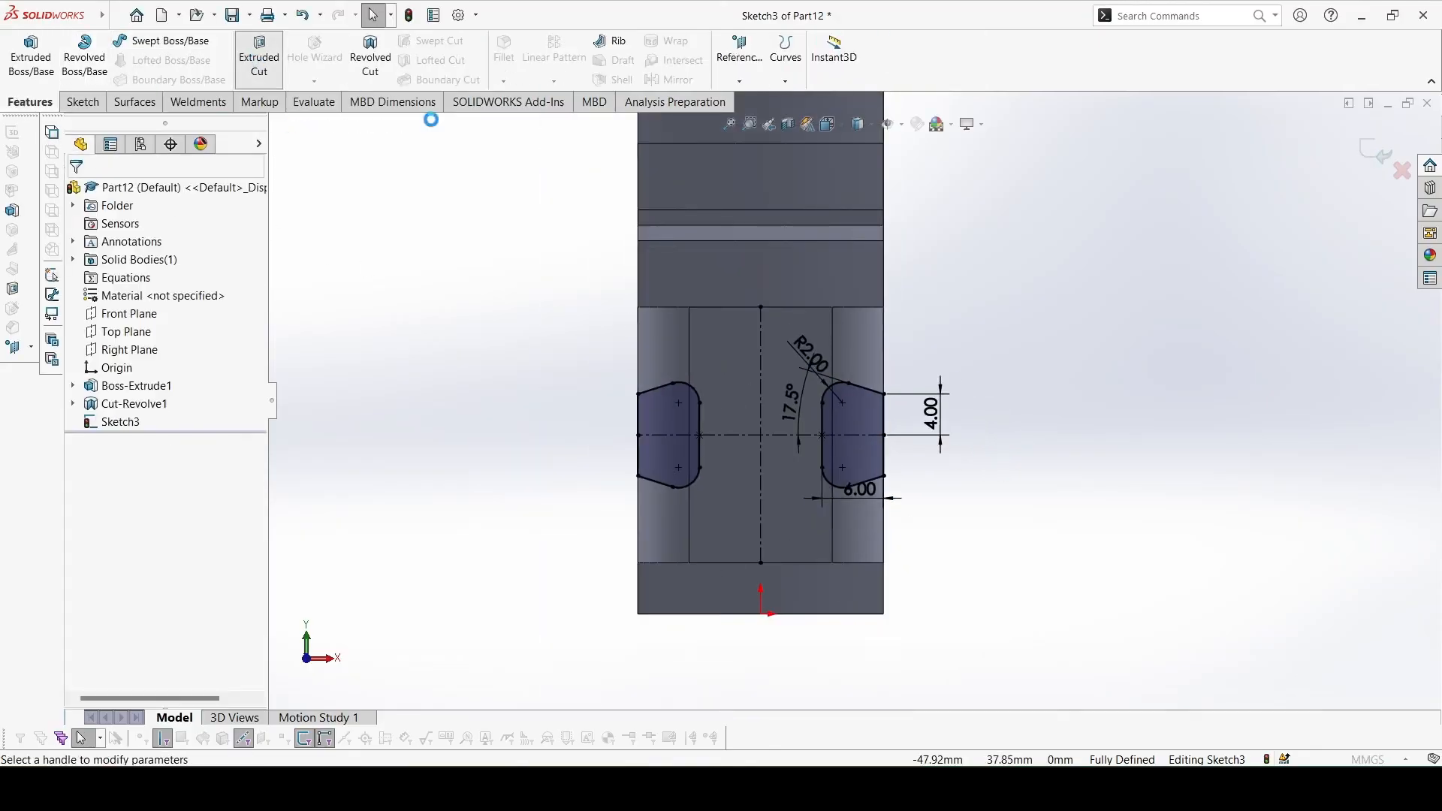
click(259, 57)
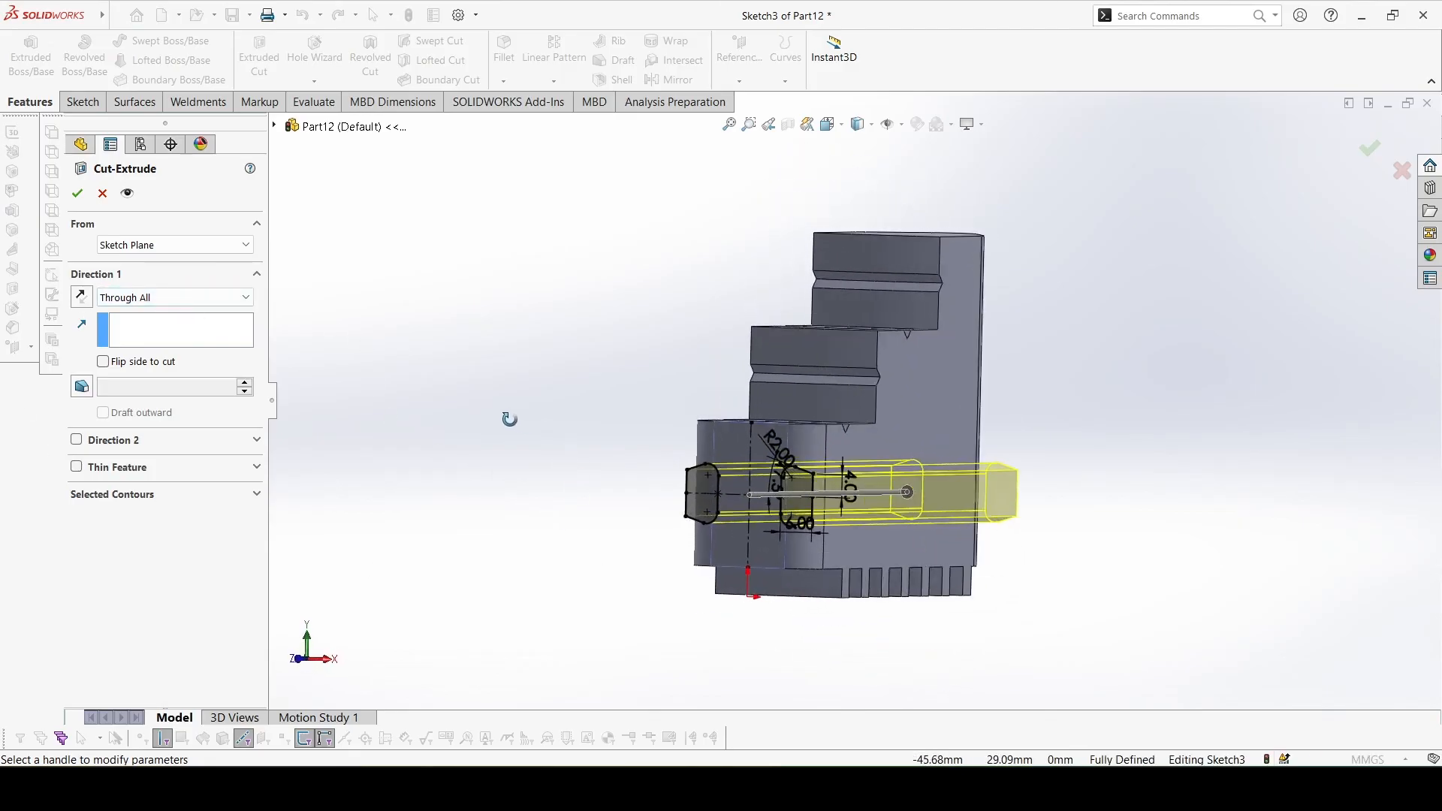
click(77, 194)
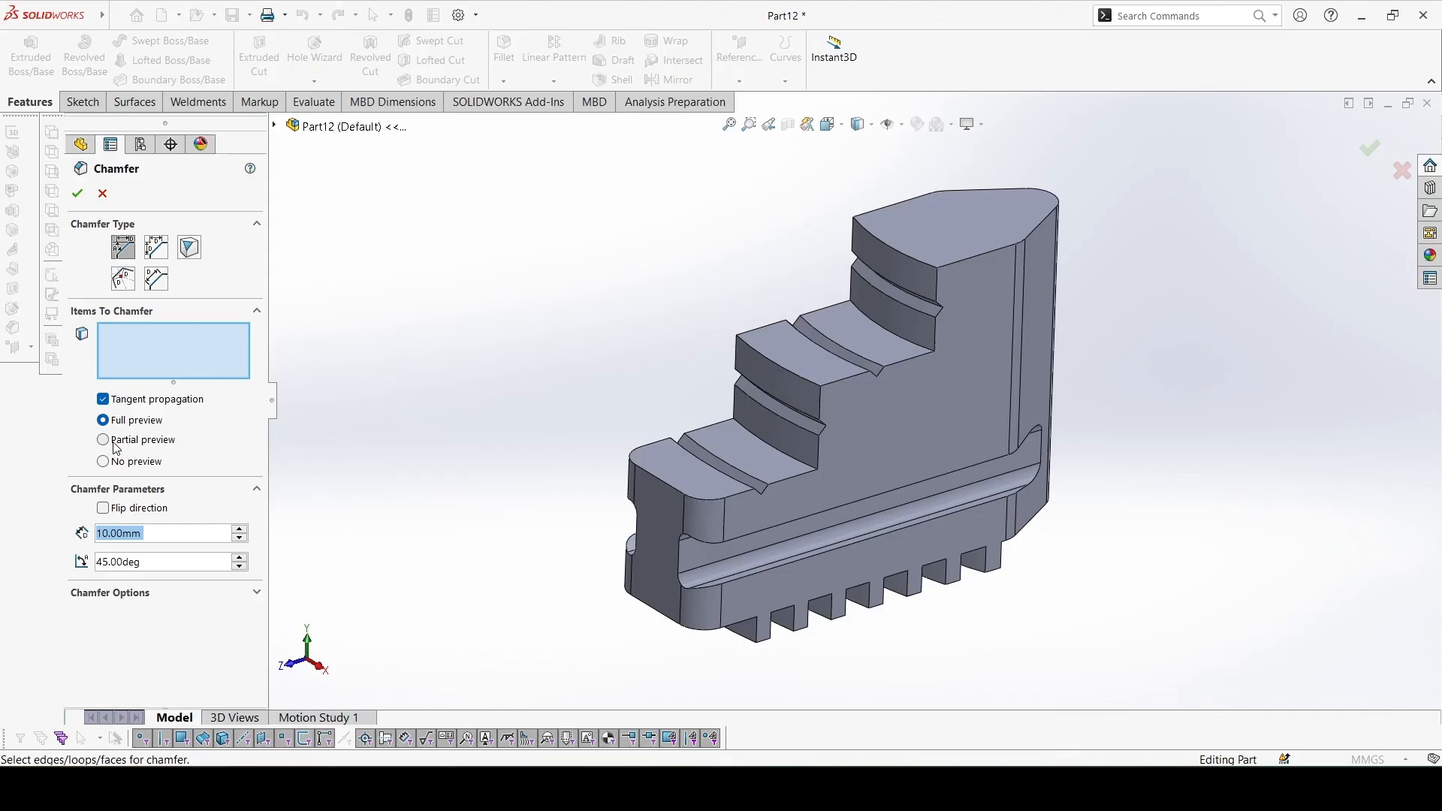
mouse_move(91, 485)
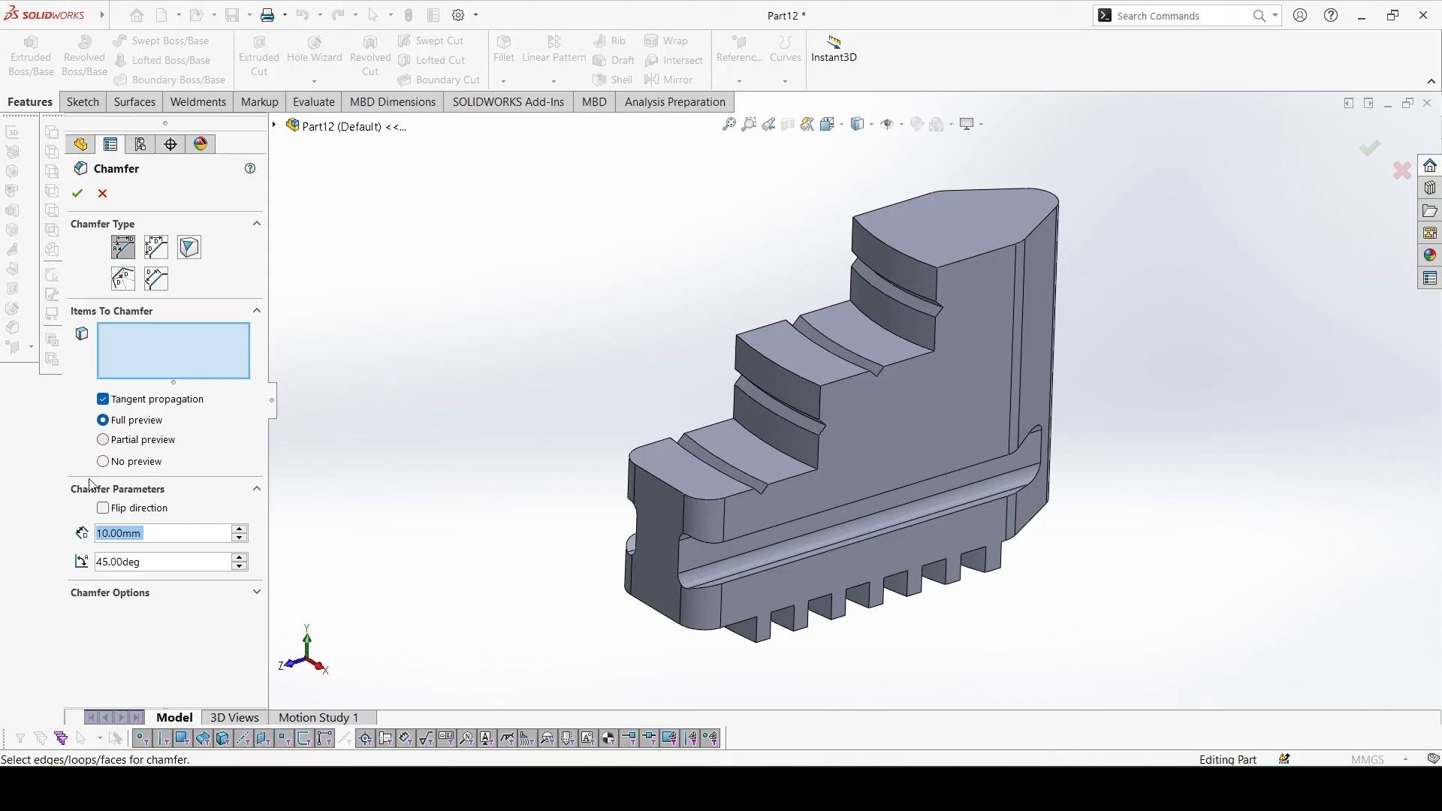
Bevel the jaw's step edges with a 3 mm × 45° chamfer (Chamfer1)
click(77, 194)
text(3)
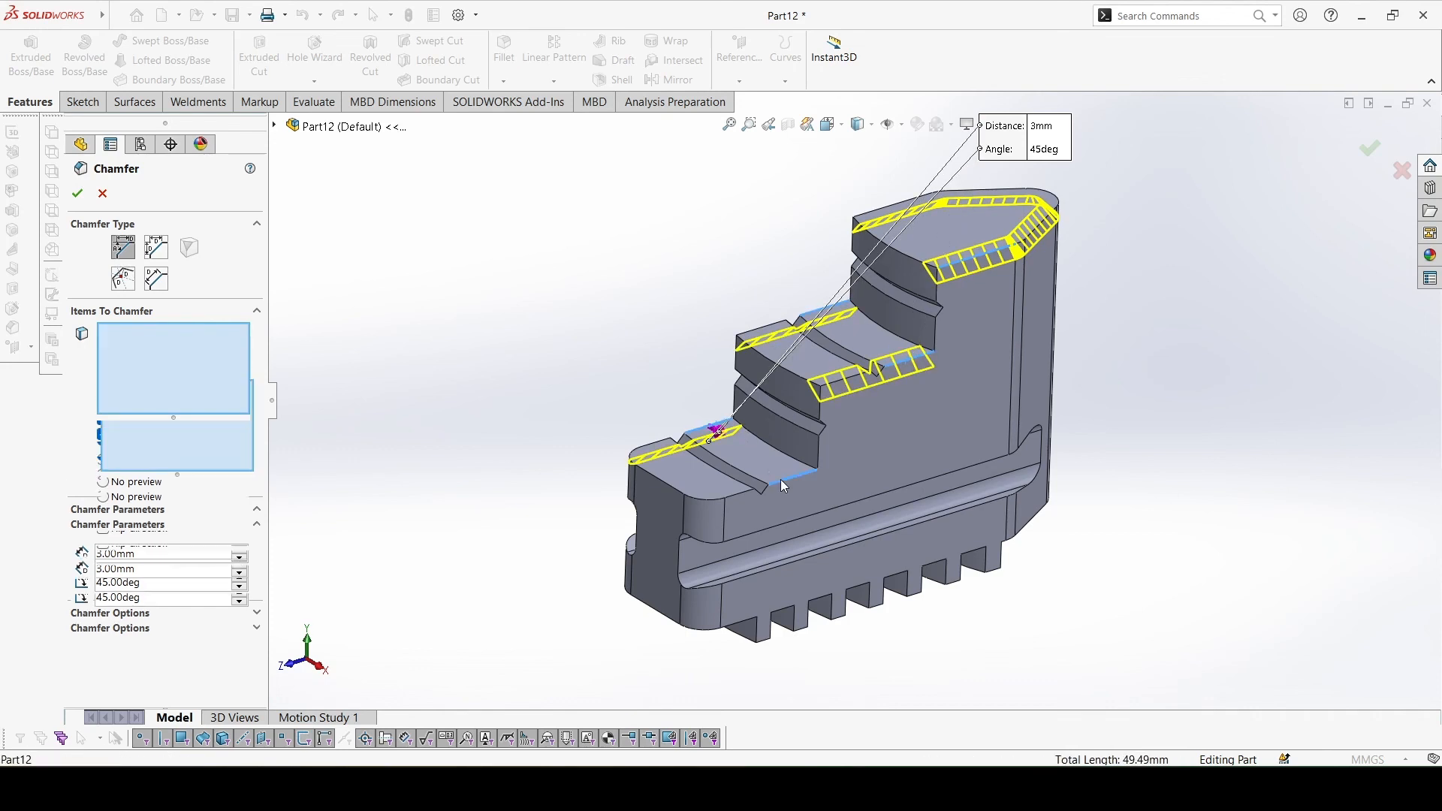
click(77, 194)
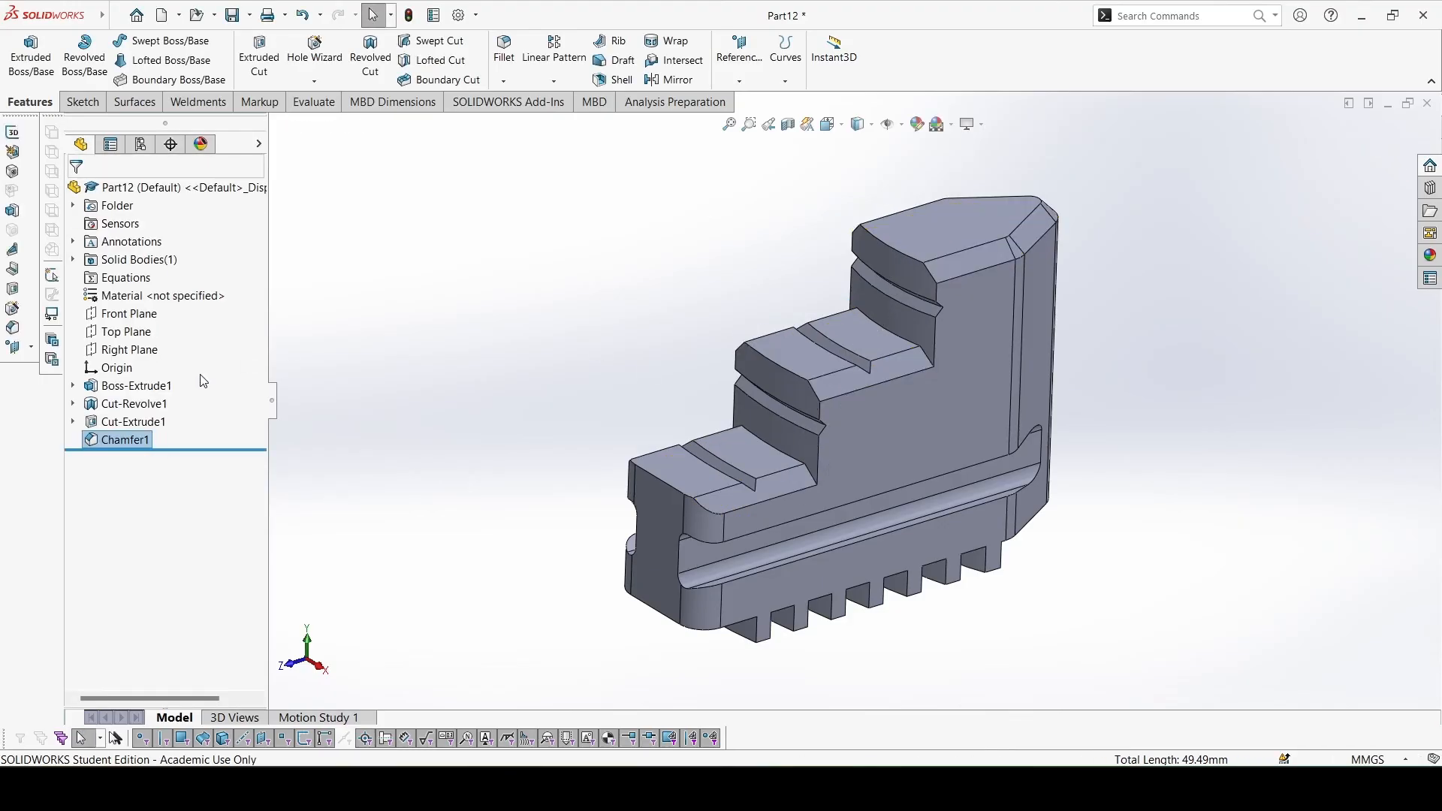
Assign Alloy Steel as the part's material and apply it
double_click(161, 296)
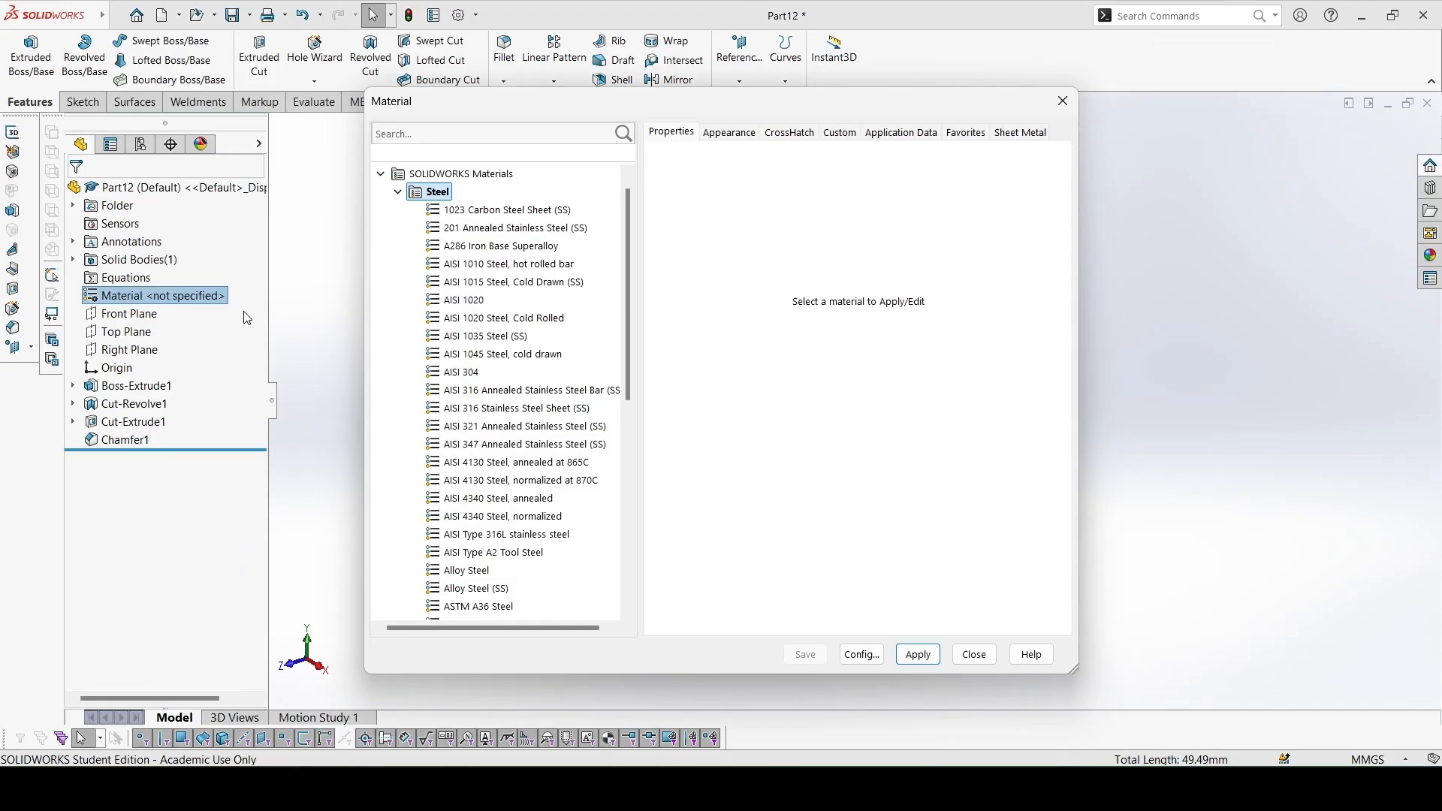
scroll(down, 3)
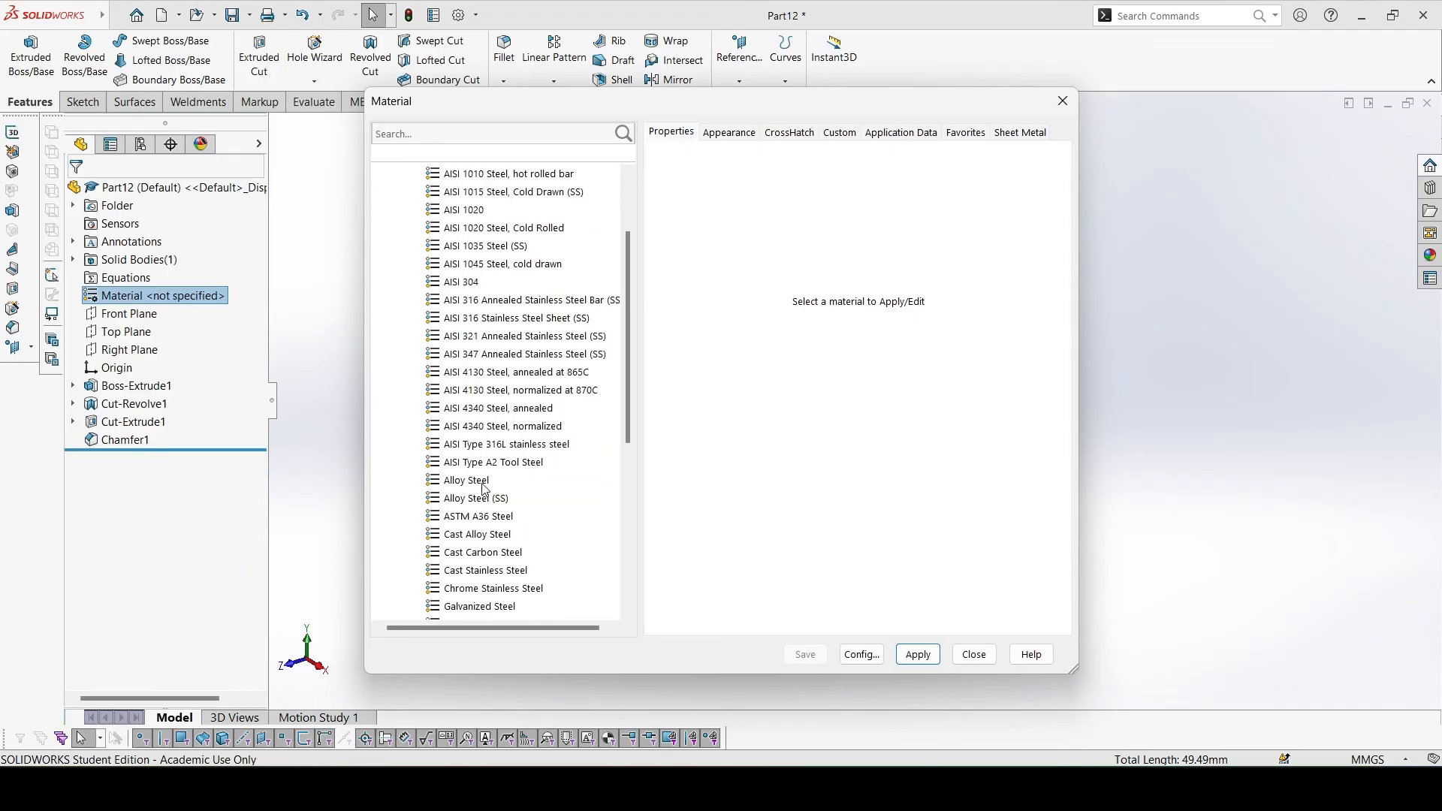
click(468, 480)
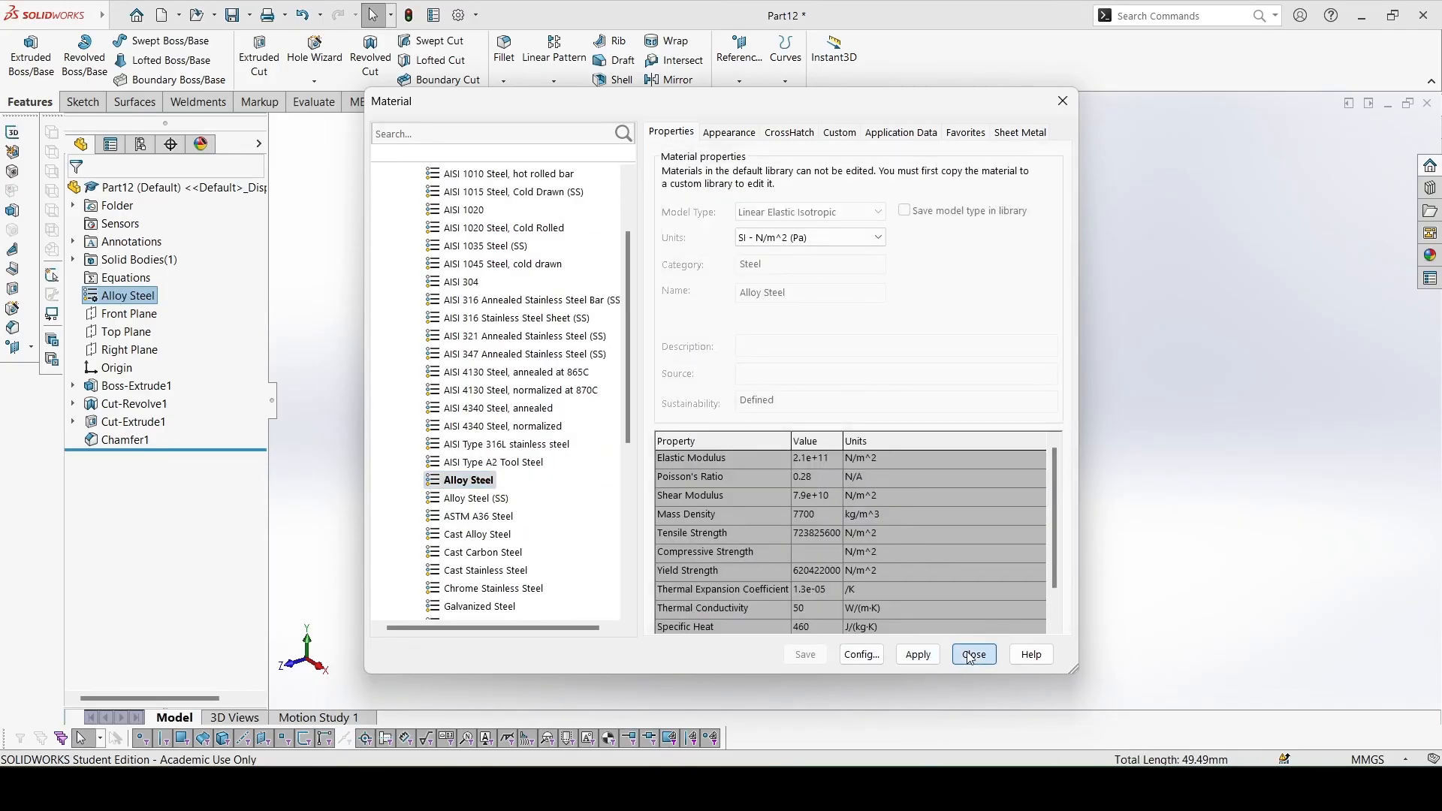
click(972, 653)
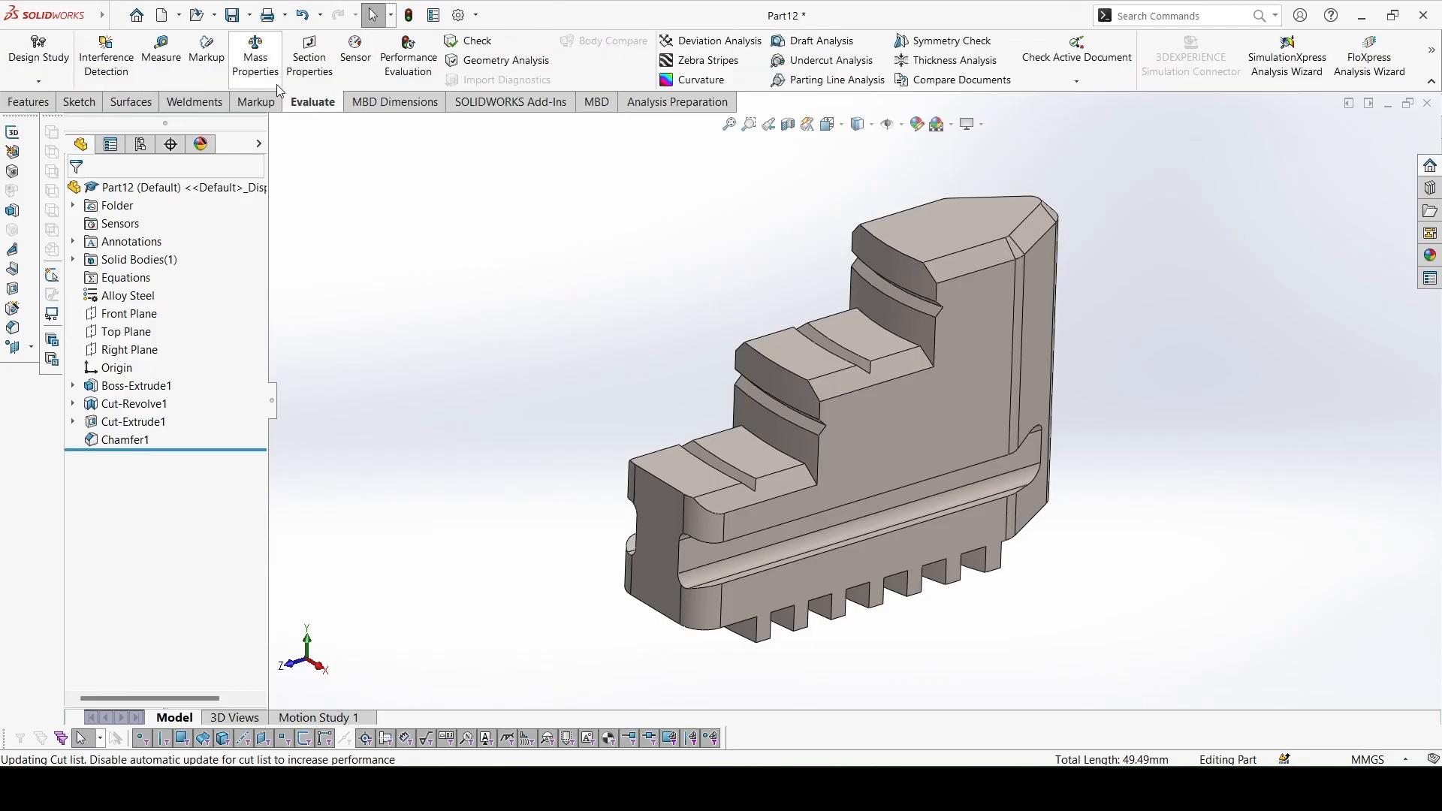
click(256, 57)
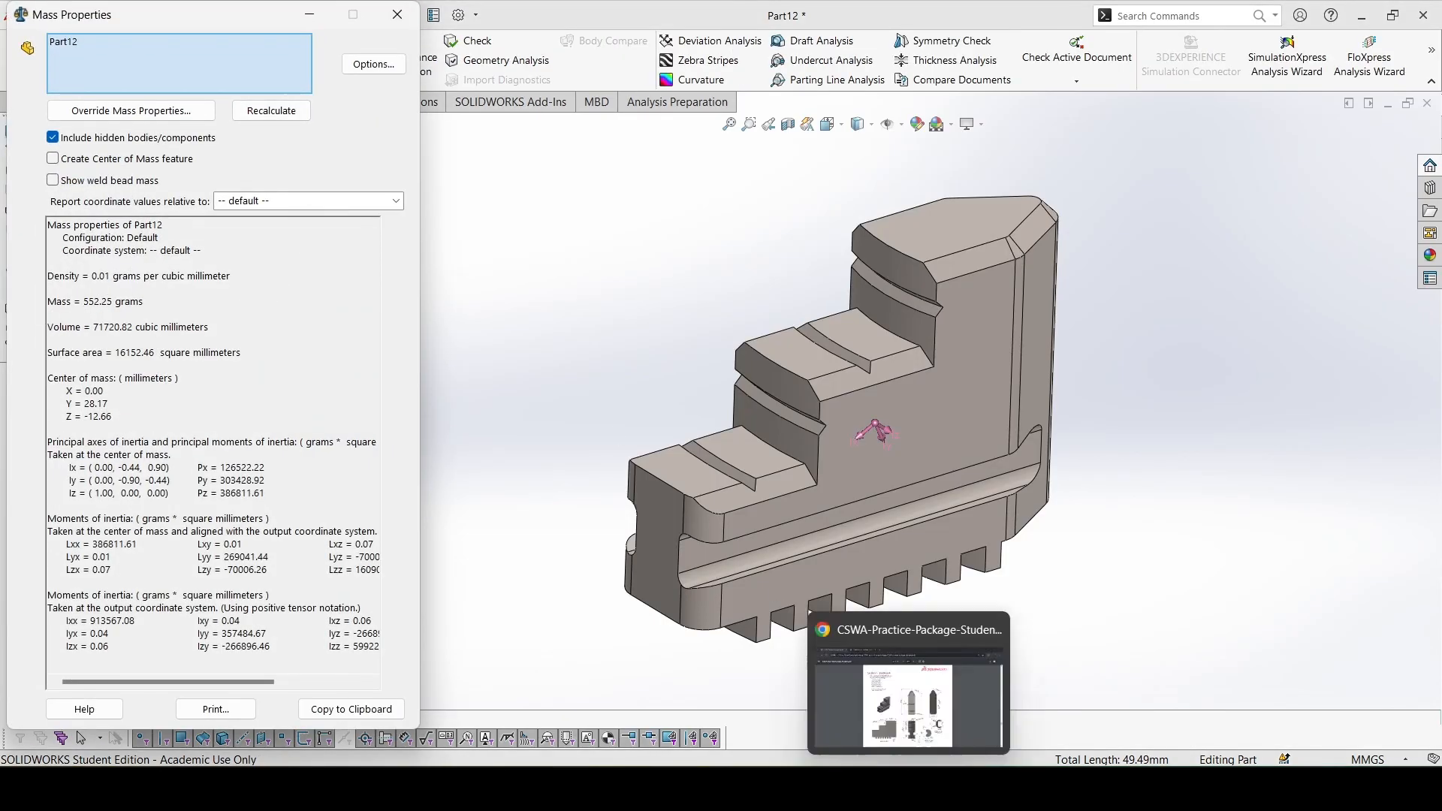
click(907, 685)
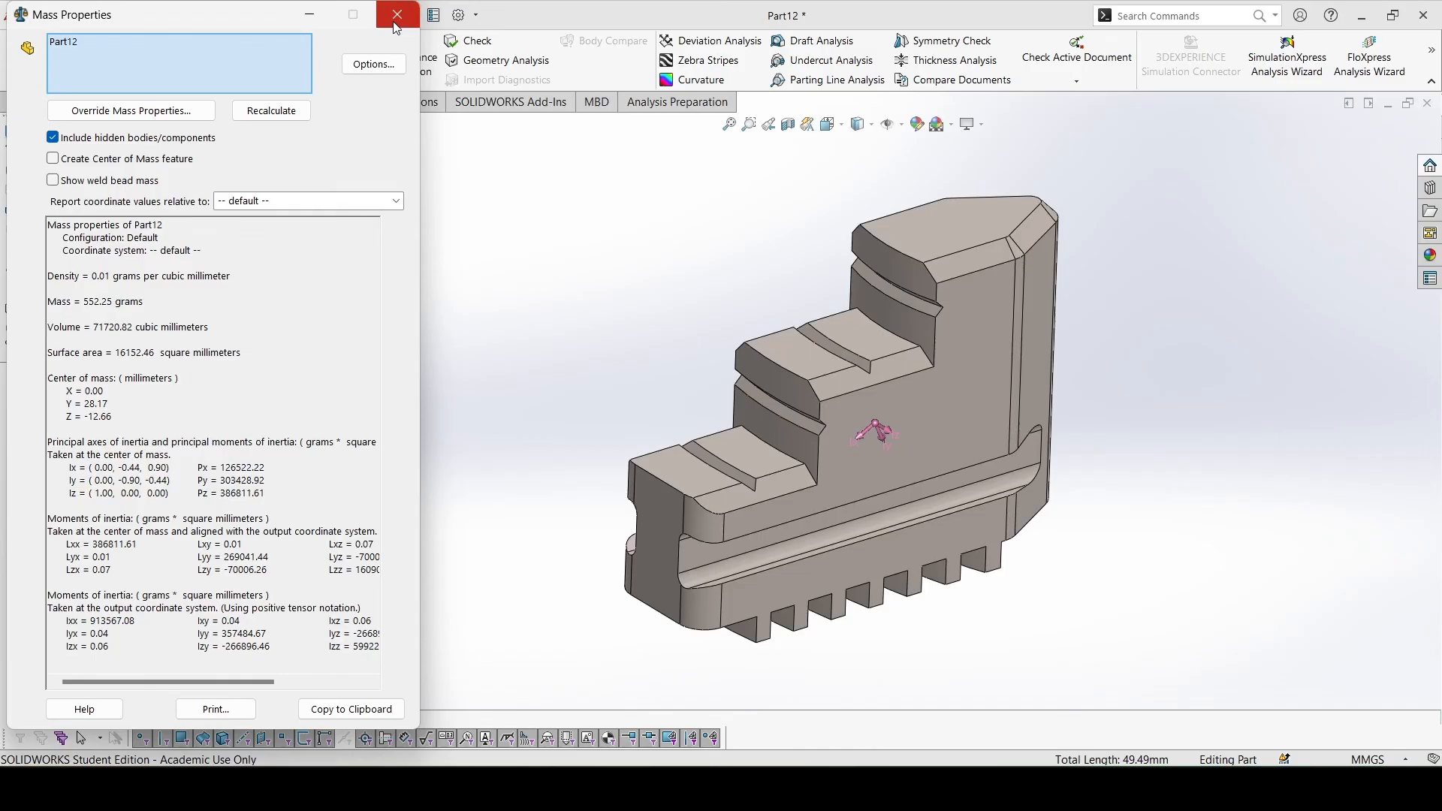
click(397, 15)
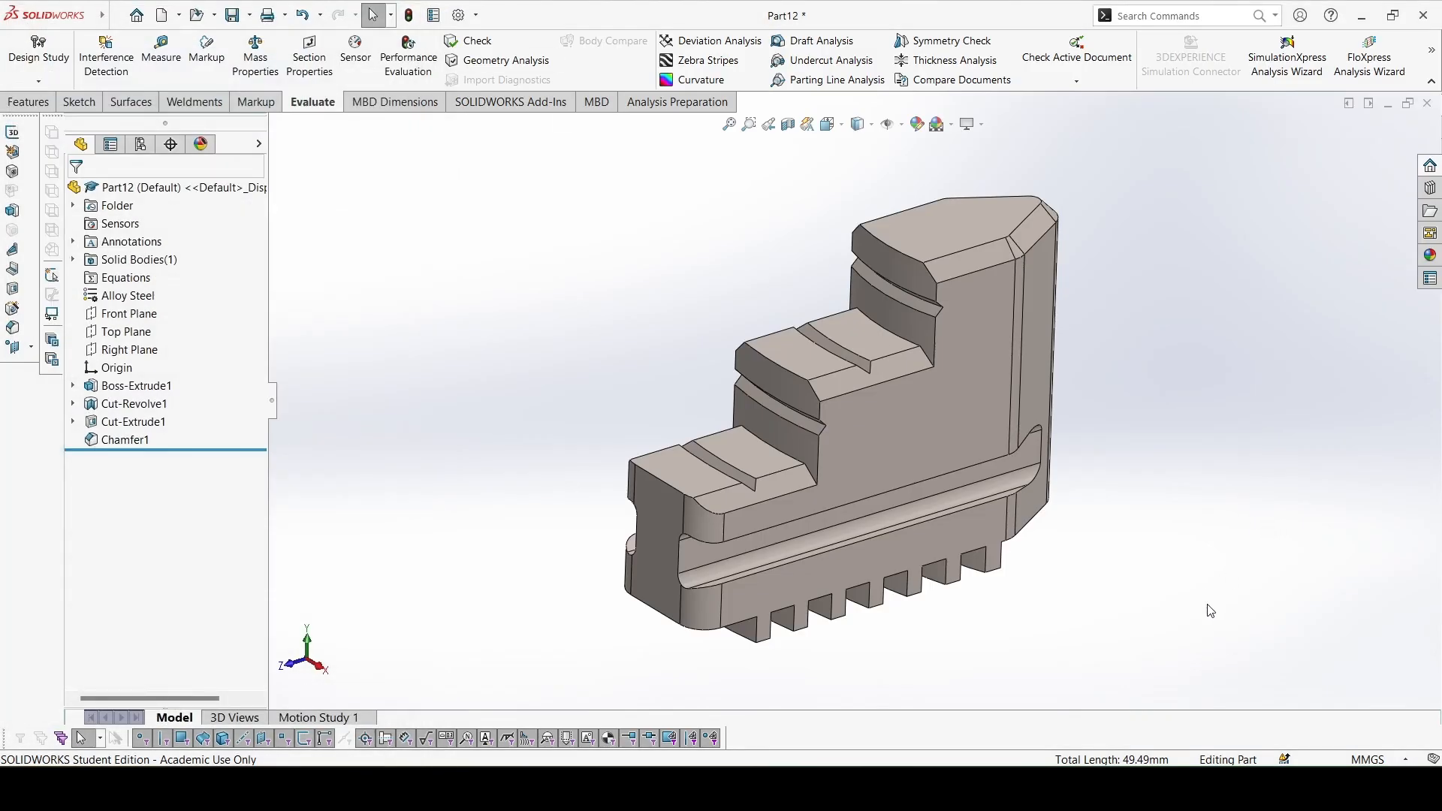